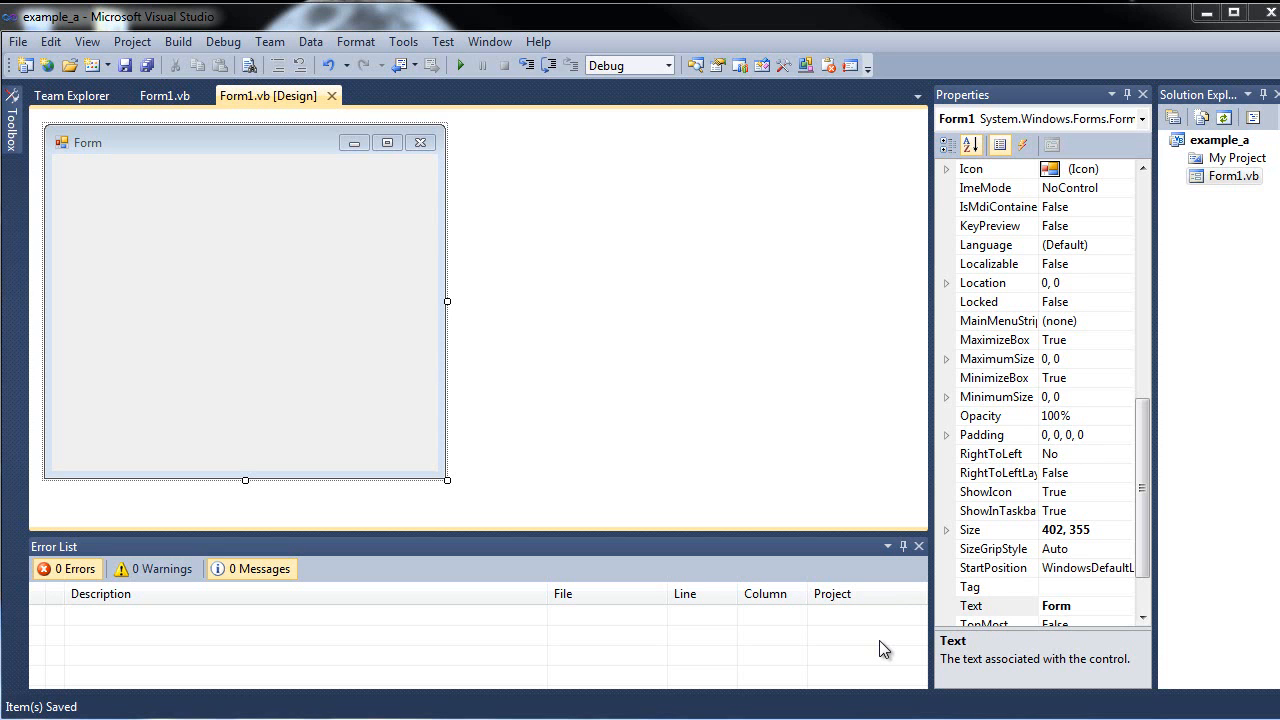
pyautogui.moveTo(880, 324)
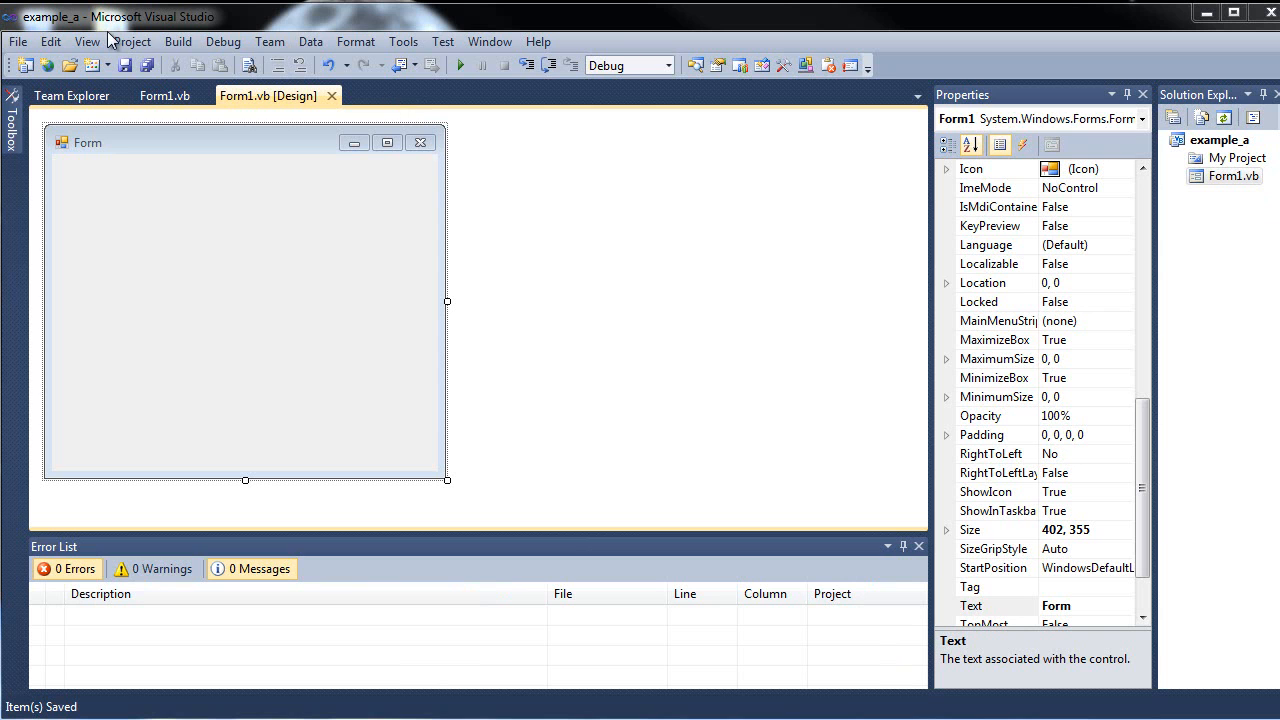
pyautogui.moveTo(350, 556)
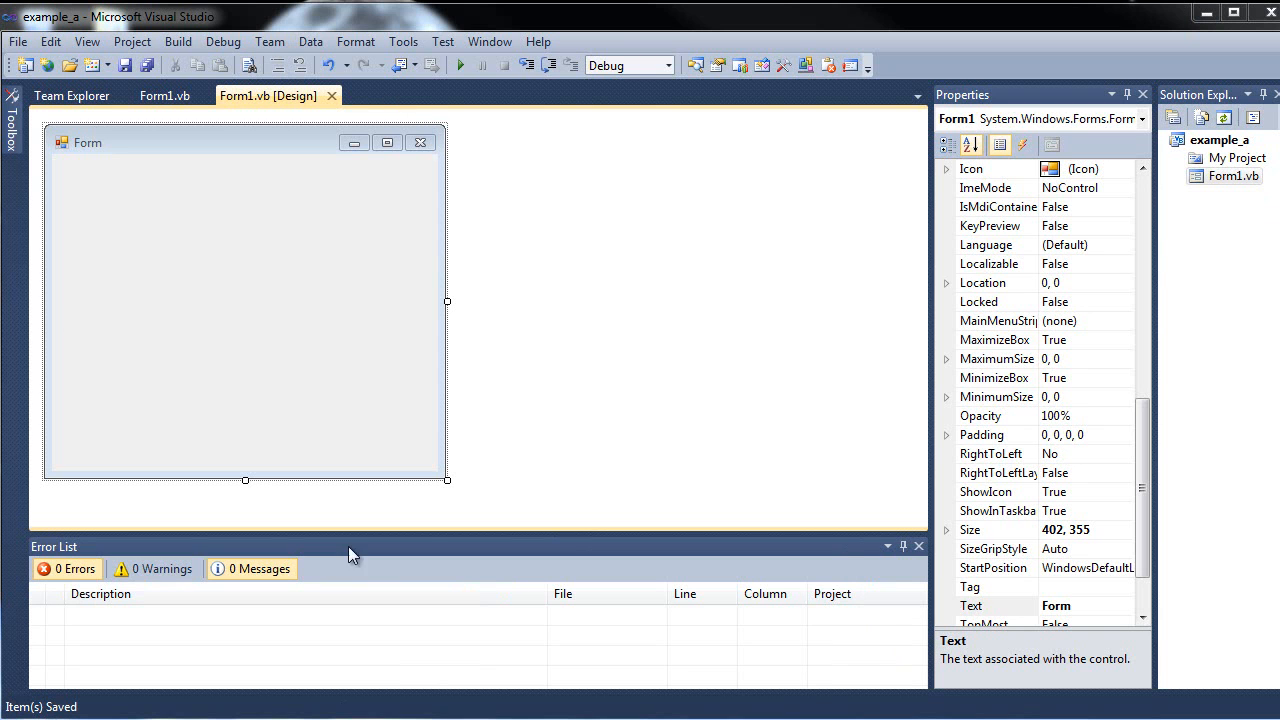
pyautogui.moveTo(558, 338)
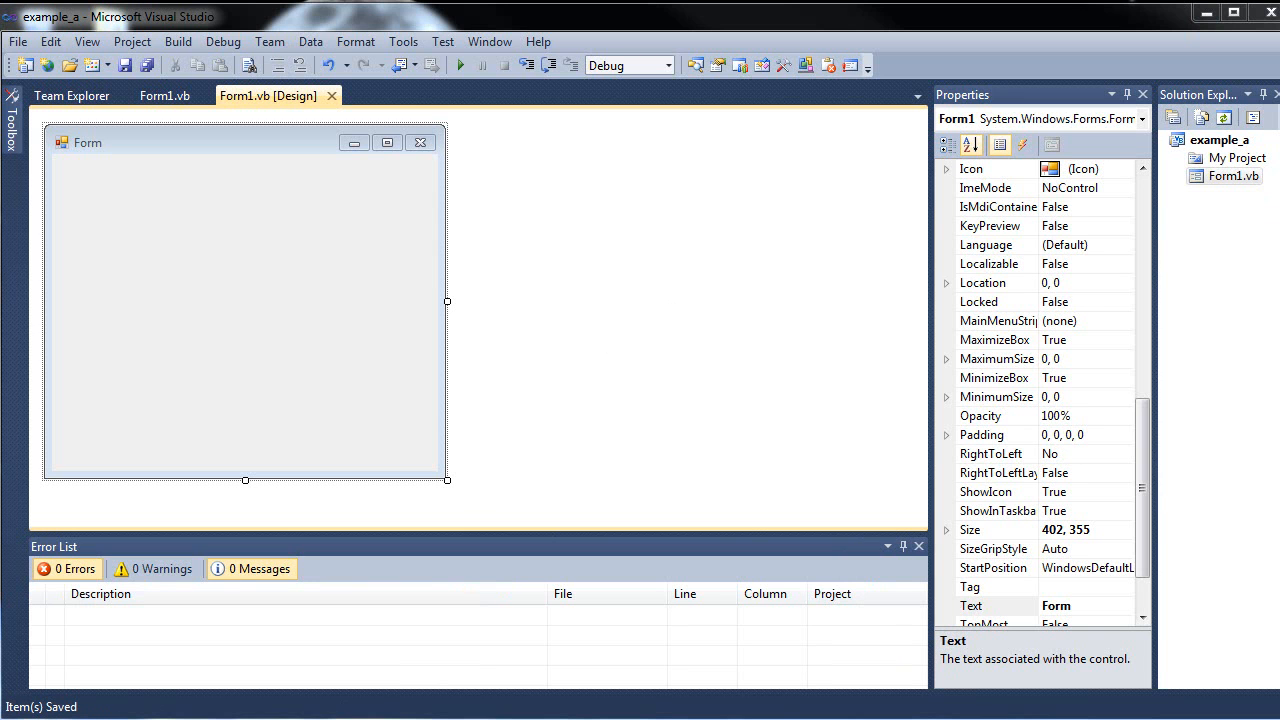
pyautogui.moveTo(630, 440)
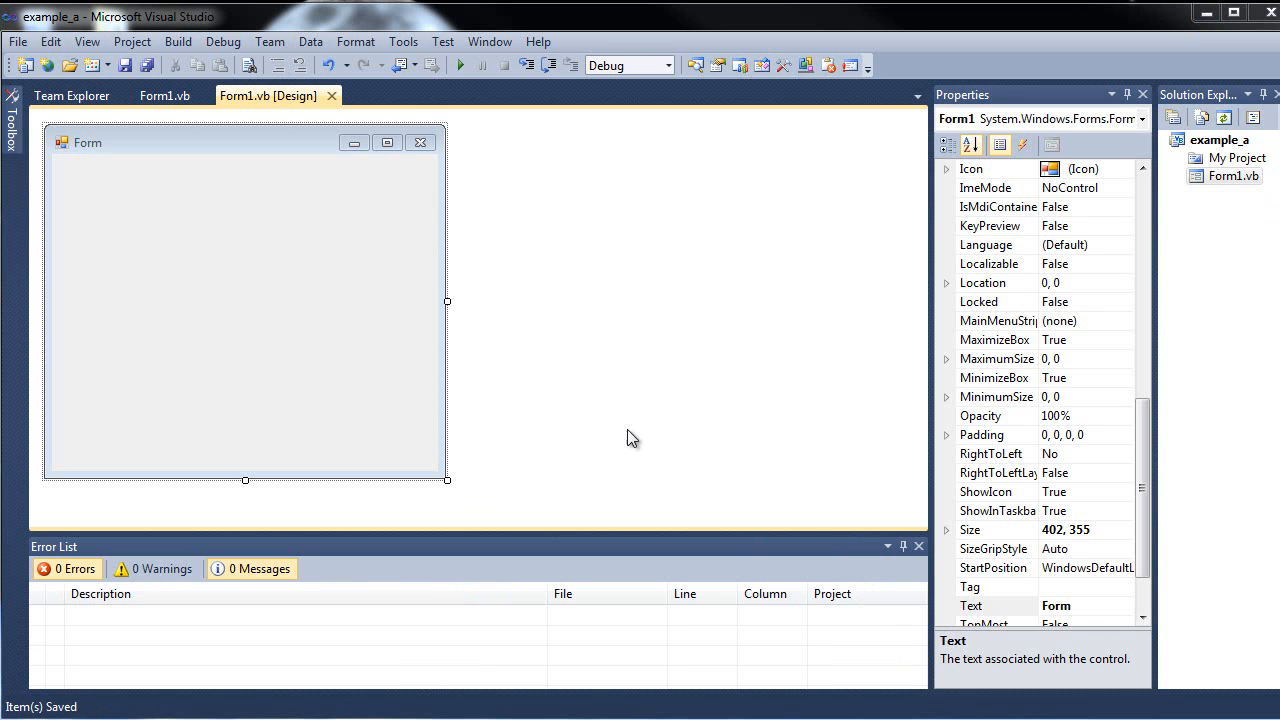
pyautogui.moveTo(712, 490)
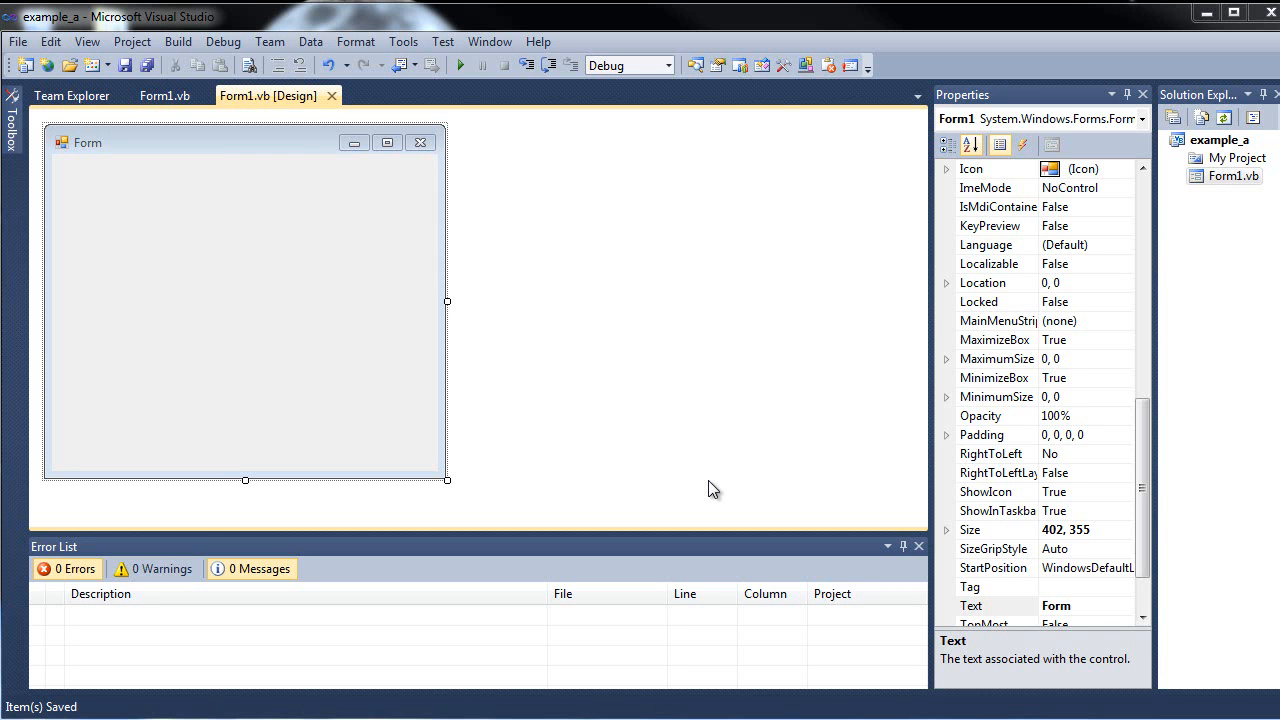
pyautogui.moveTo(160, 96)
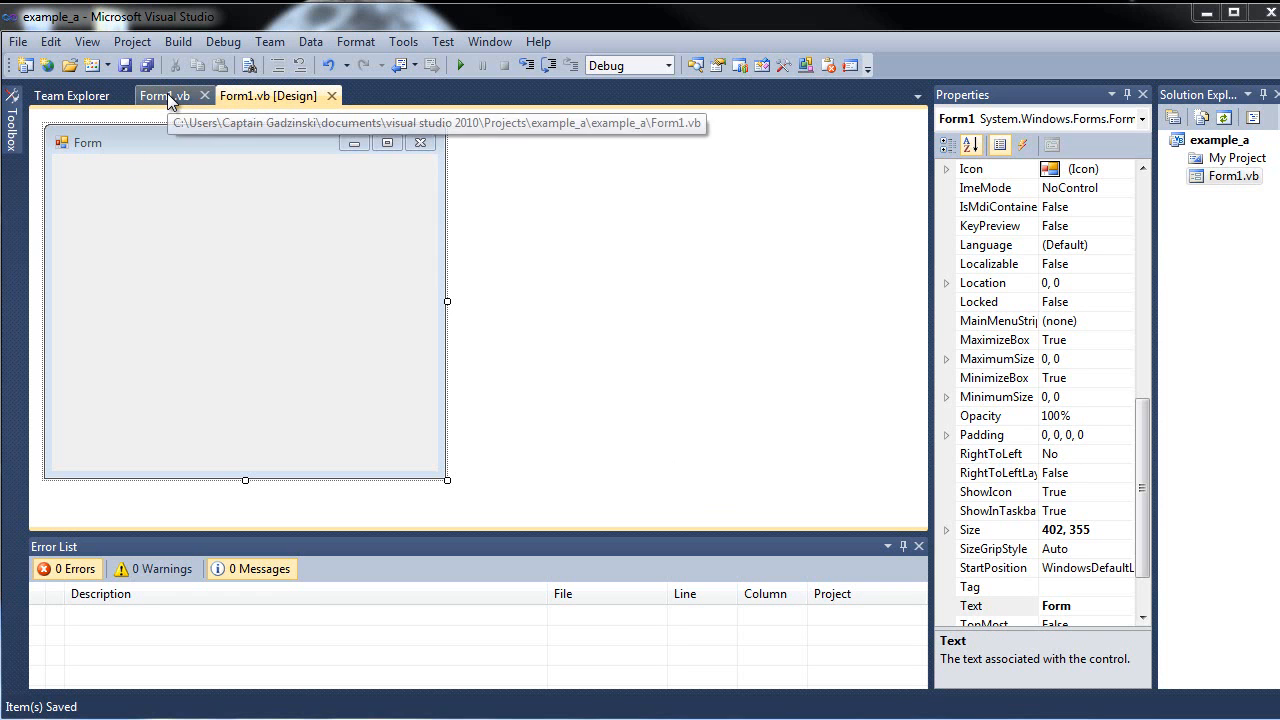
# View Form1.vb's code with its empty Form1_Load handler, then return to the form design.
pyautogui.click(164, 96)
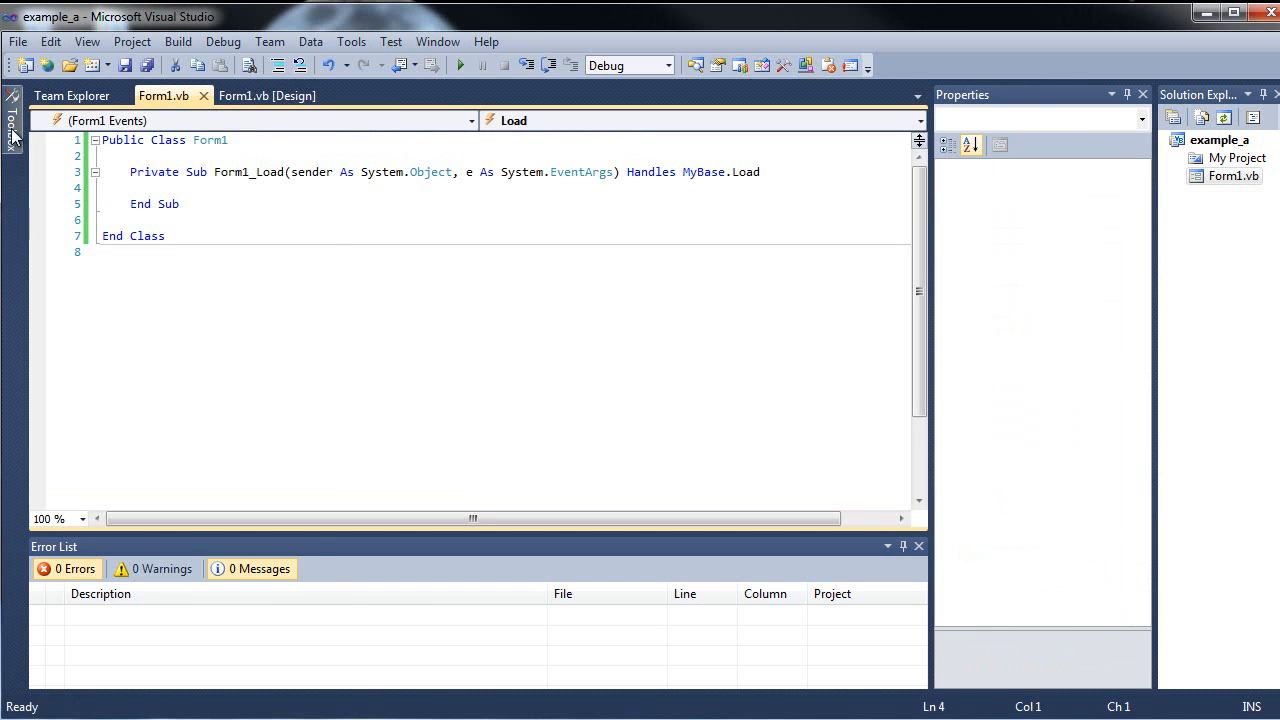
pyautogui.click(12, 120)
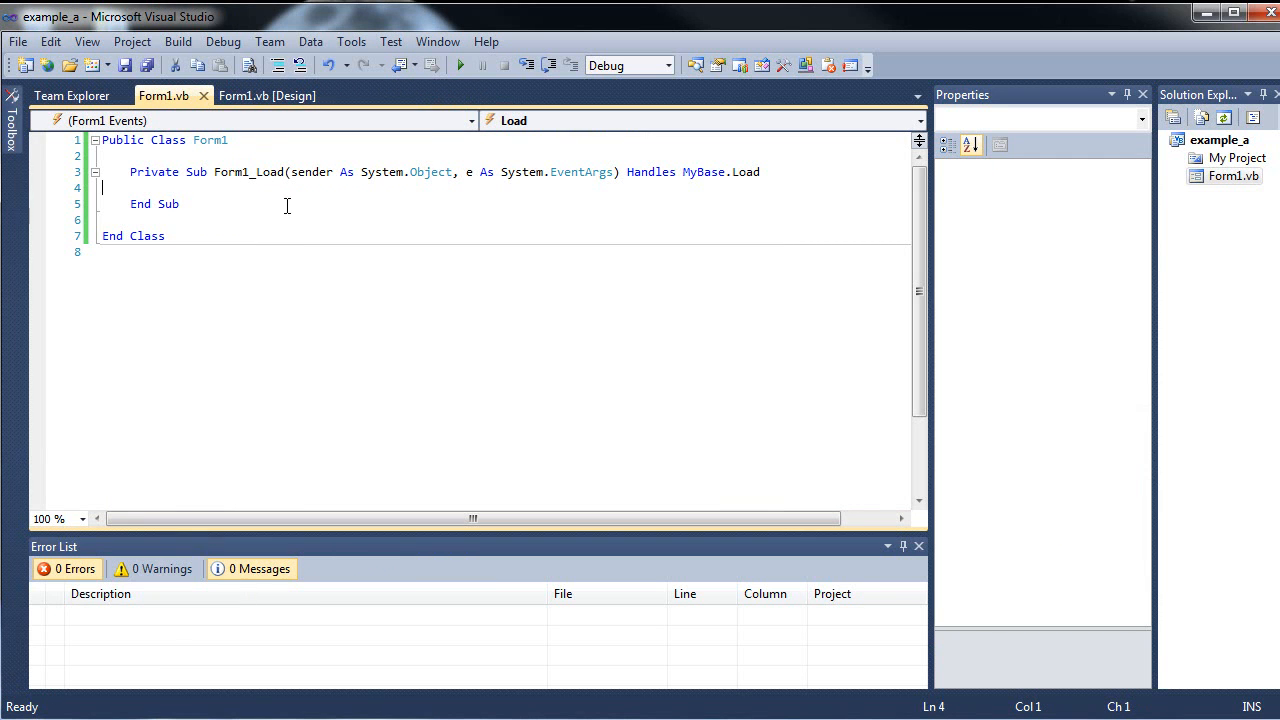
pyautogui.click(266, 96)
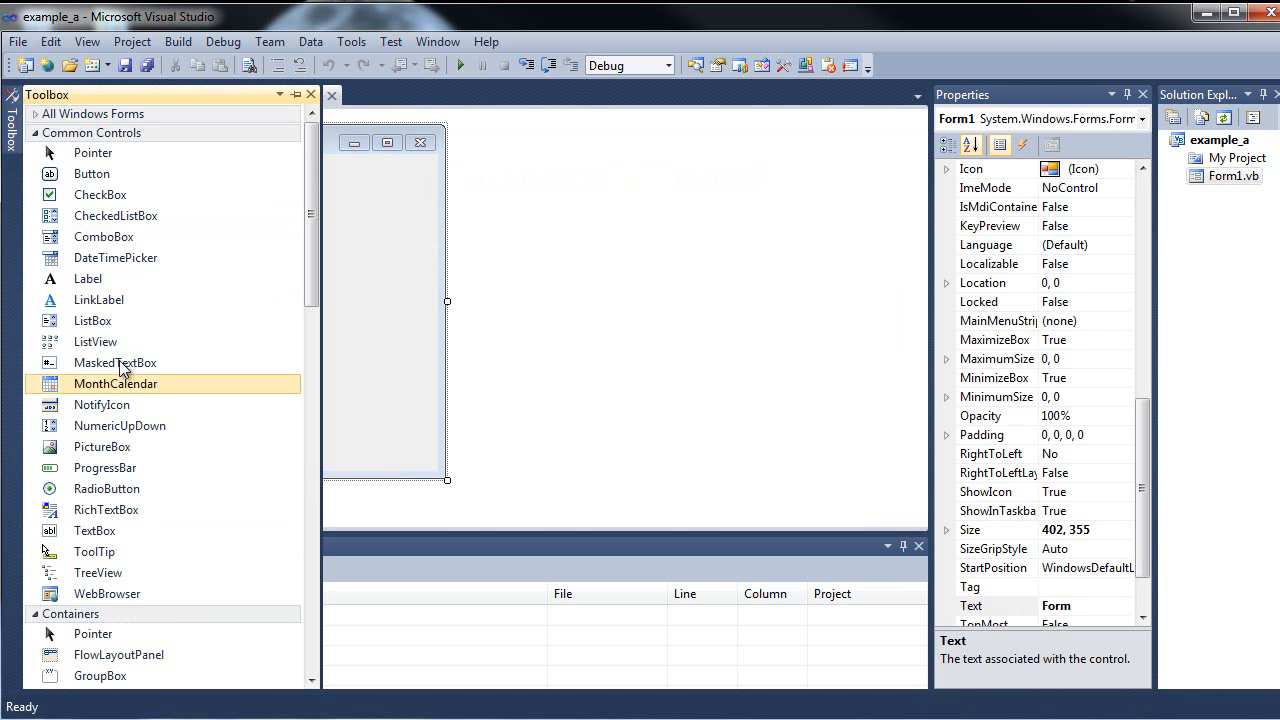
pyautogui.moveTo(116, 362)
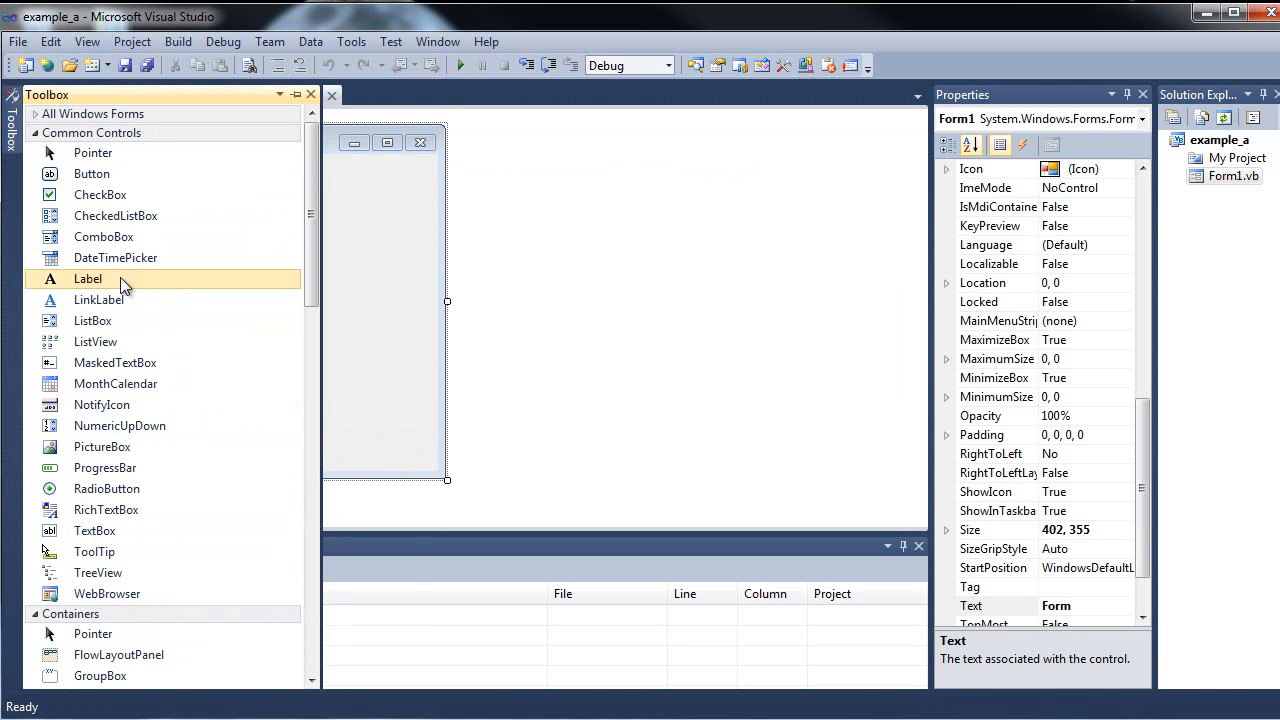
pyautogui.moveTo(114, 362)
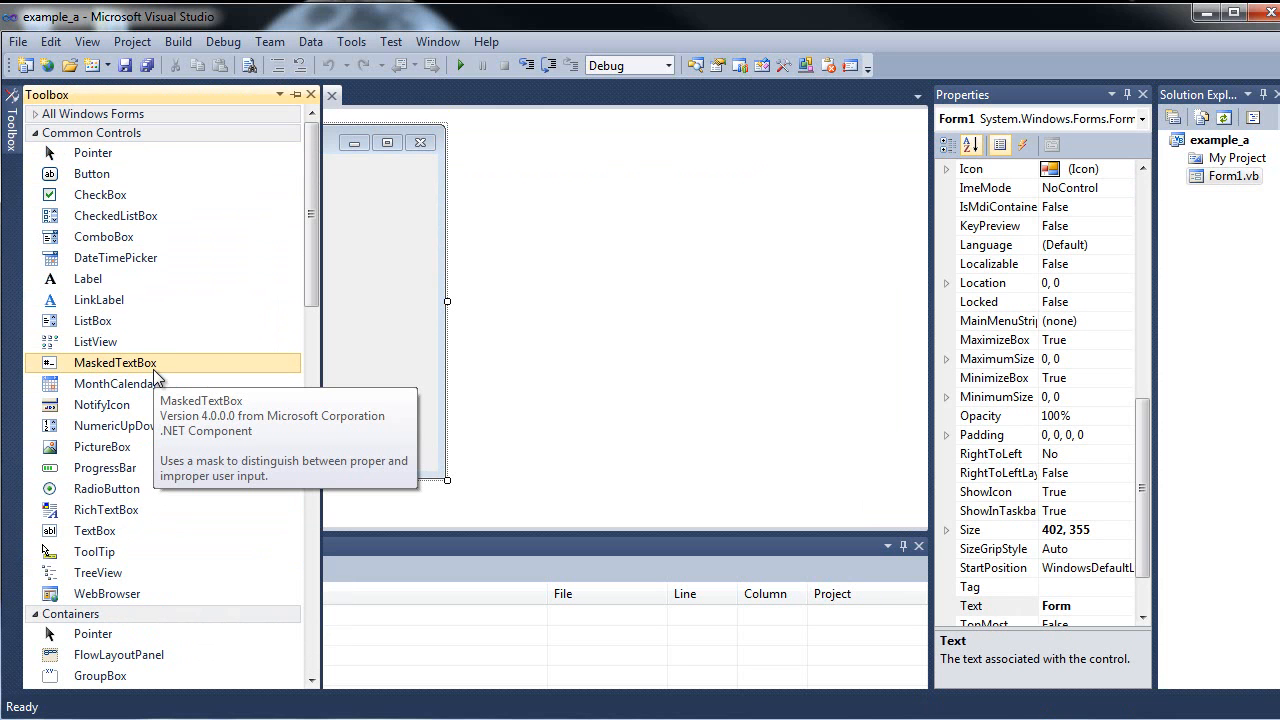
pyautogui.moveTo(106, 488)
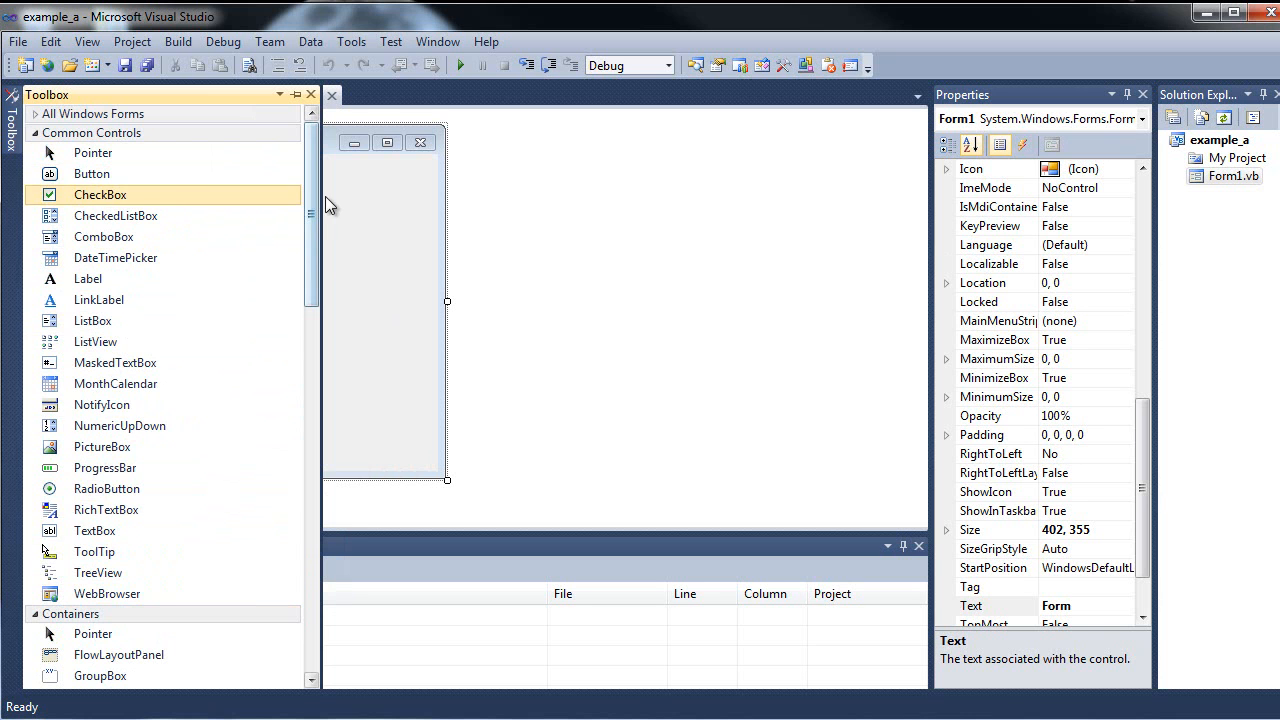
# Browse down through the Toolbox control categories to reach the Label in Common Controls.
pyautogui.scroll(-3)
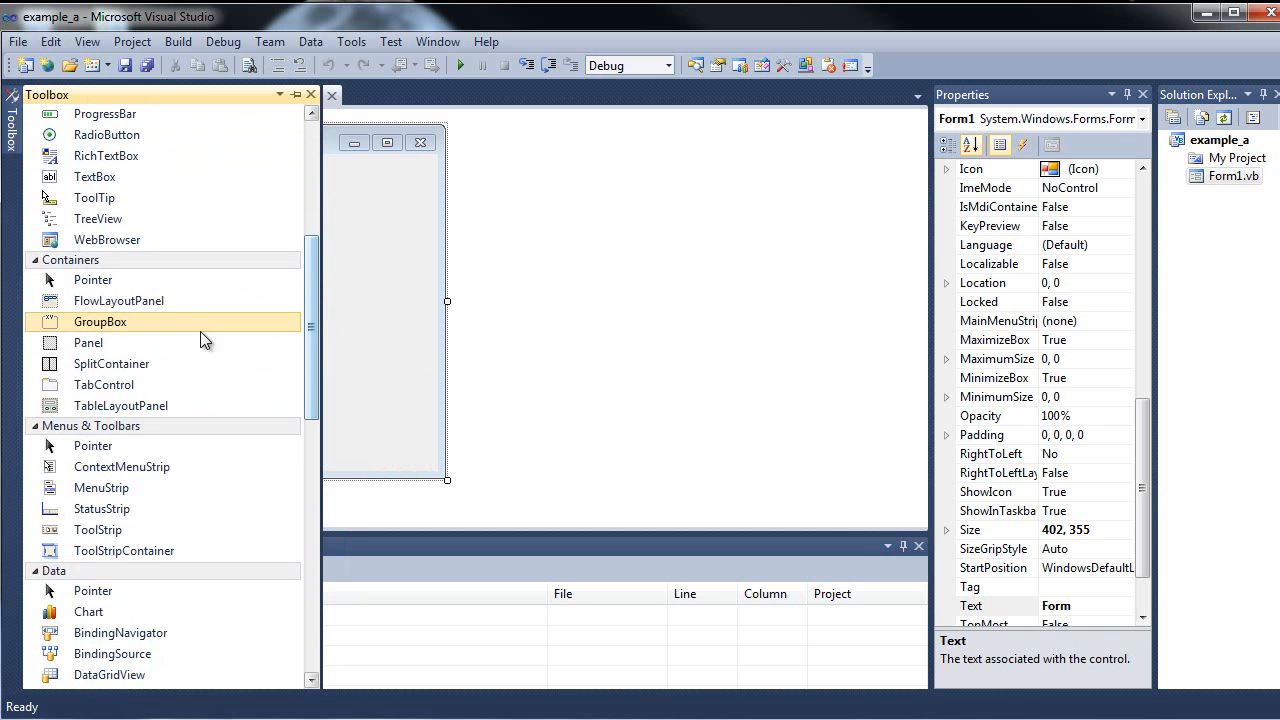
pyautogui.scroll(-3)
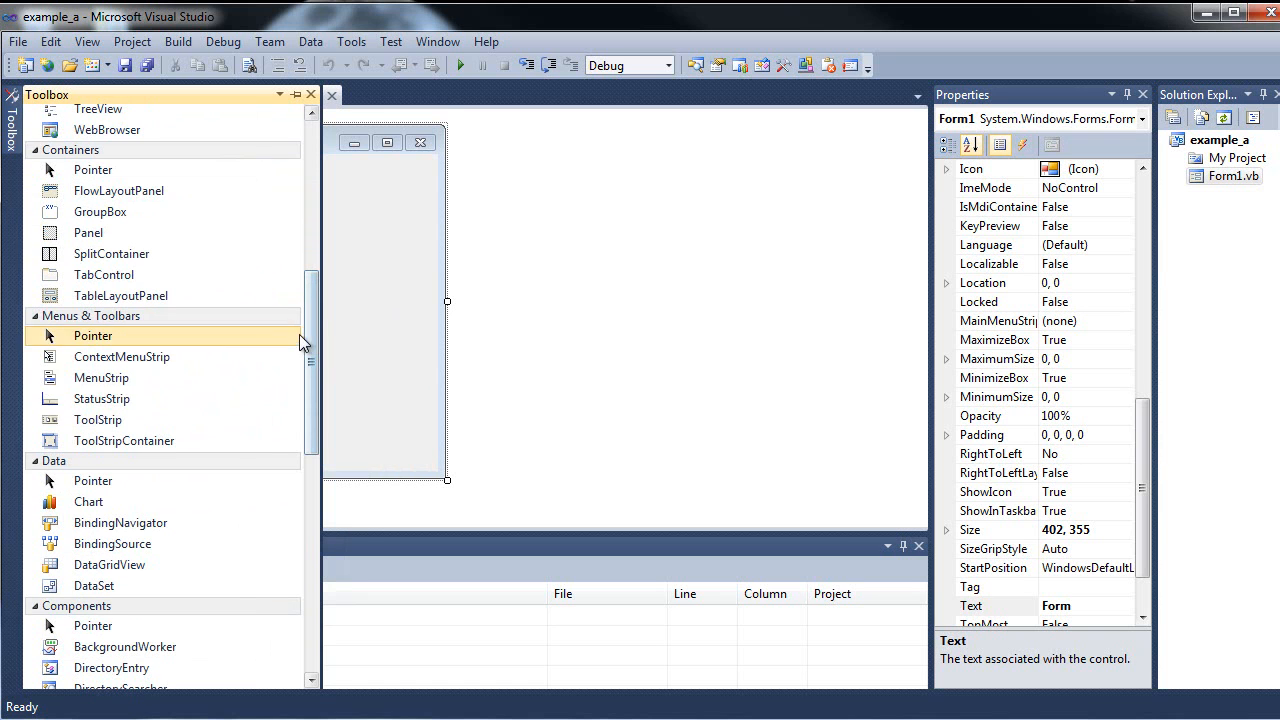
pyautogui.moveTo(178, 344)
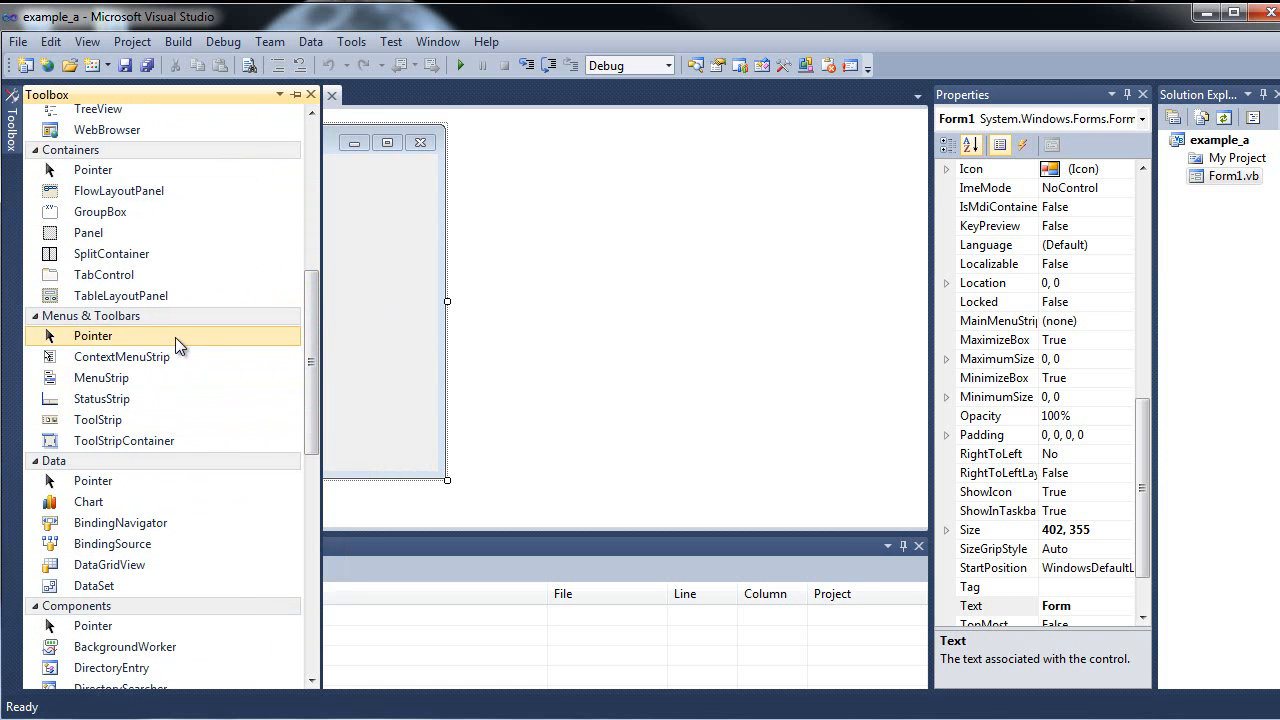
pyautogui.scroll(-3)
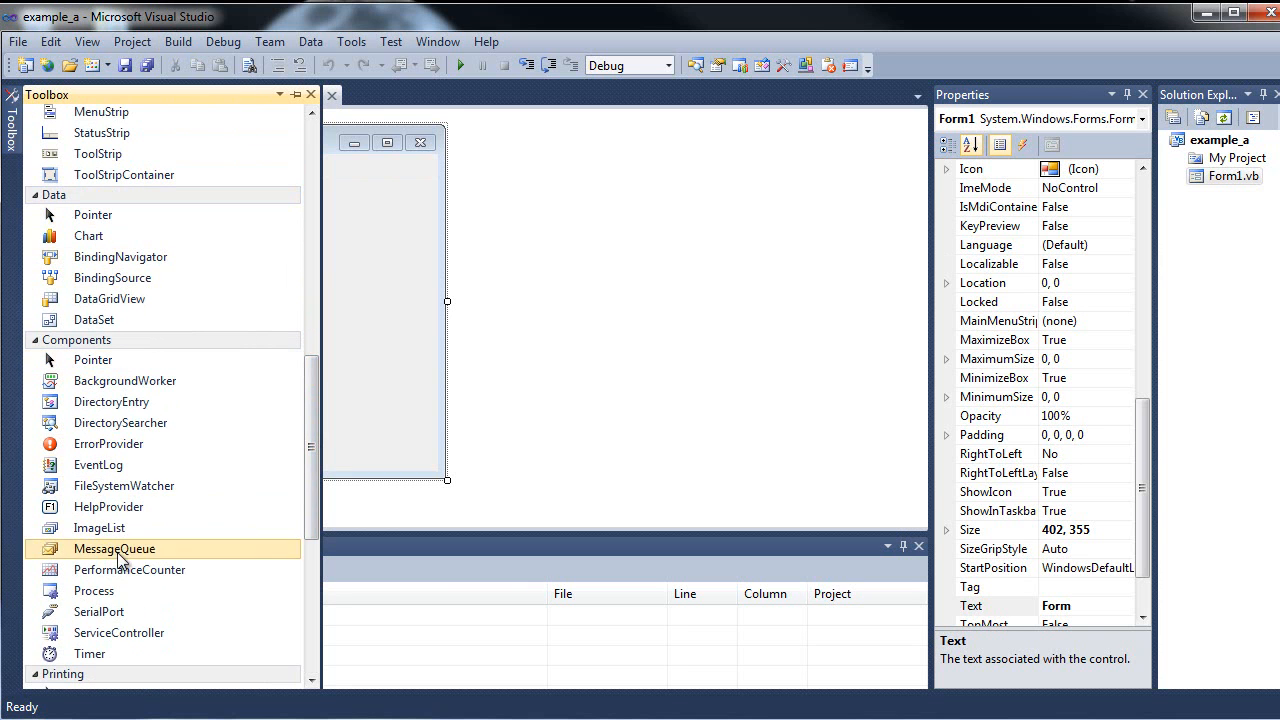
pyautogui.moveTo(98, 464)
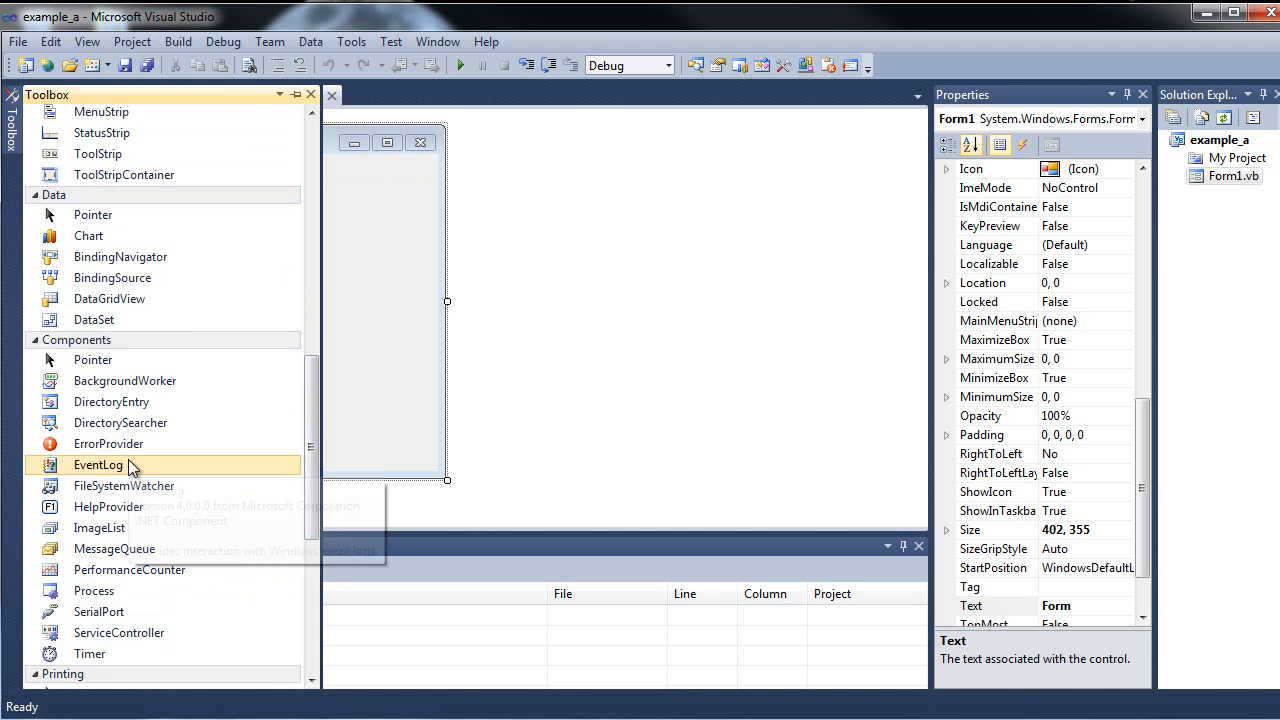
pyautogui.moveTo(130, 464)
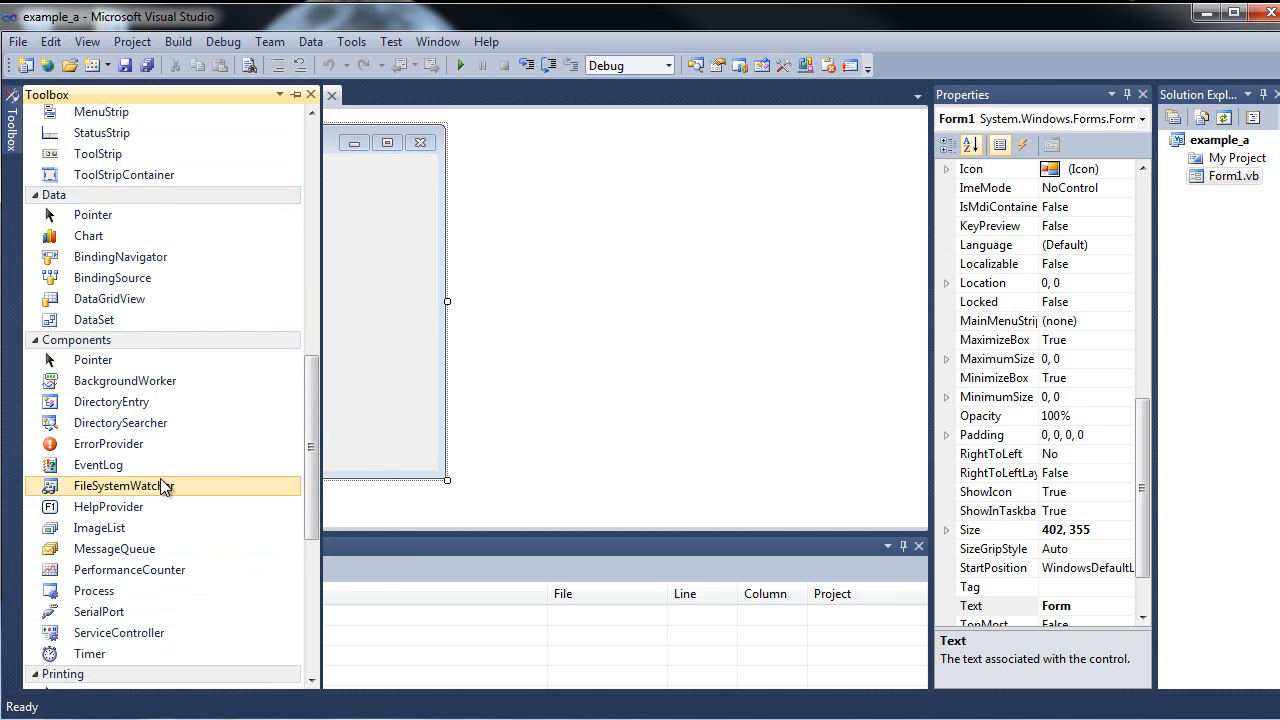
pyautogui.scroll(-3)
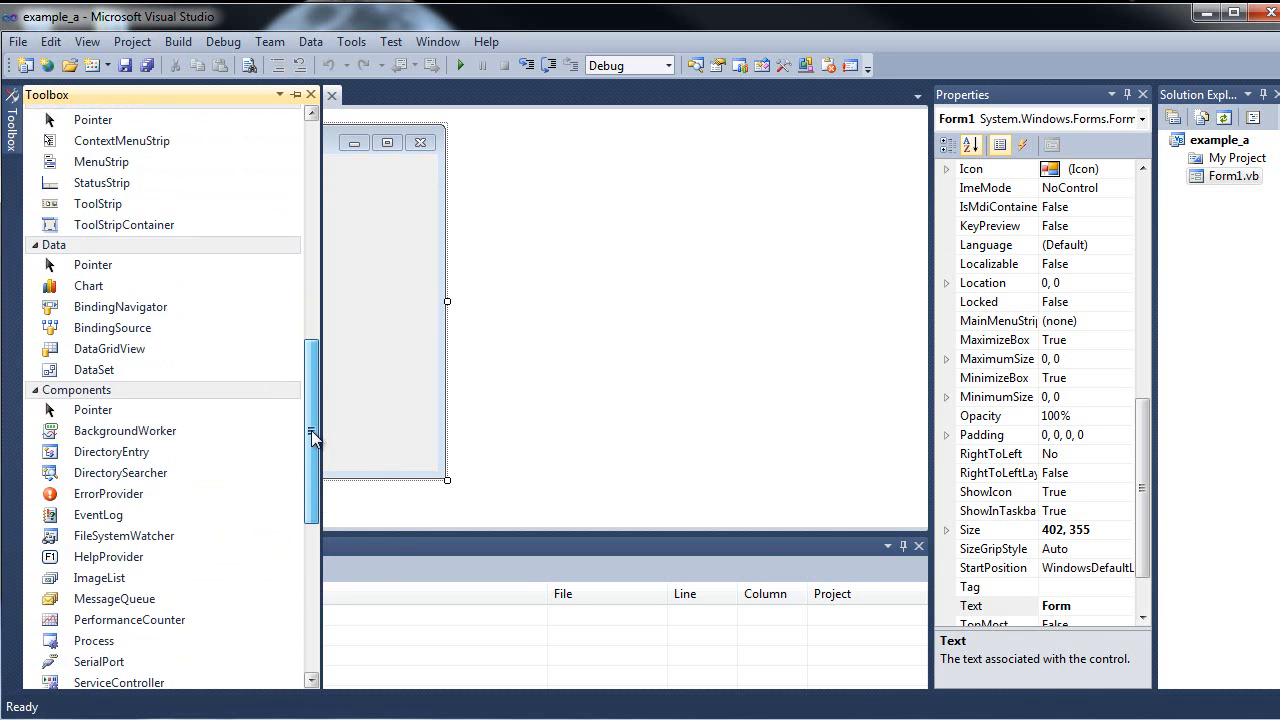
pyautogui.scroll(-3)
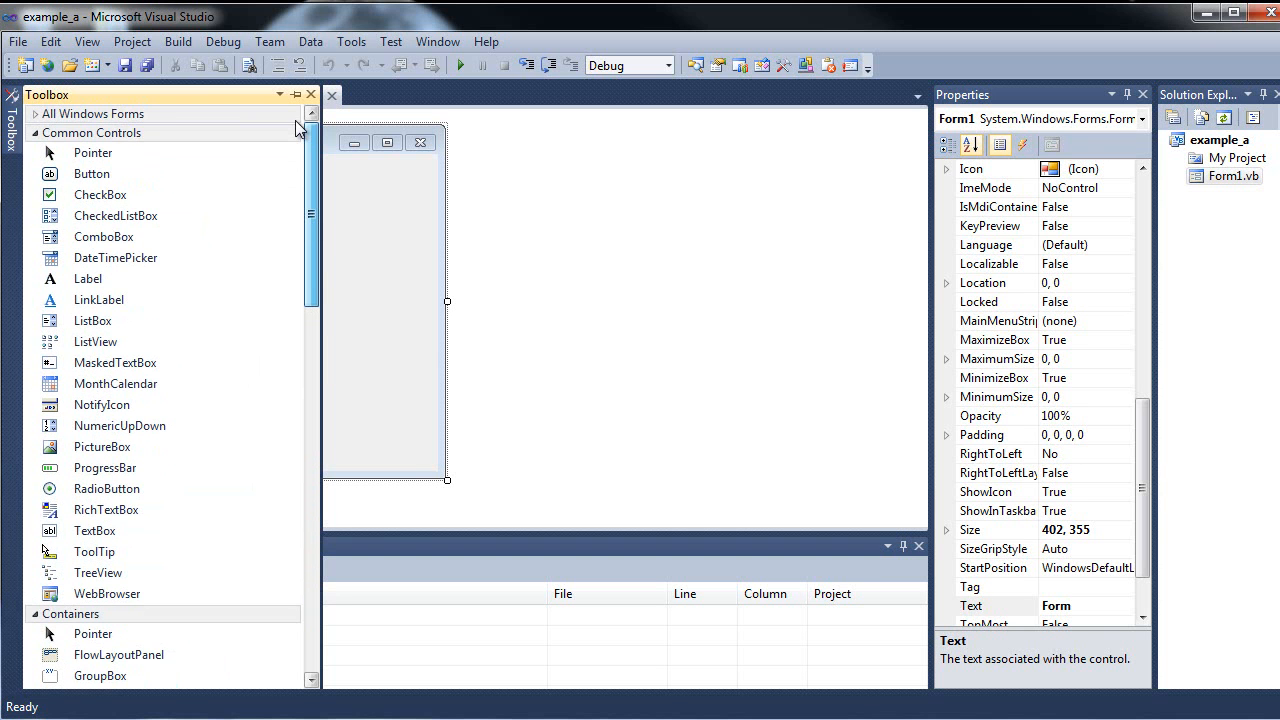
pyautogui.scroll(-3)
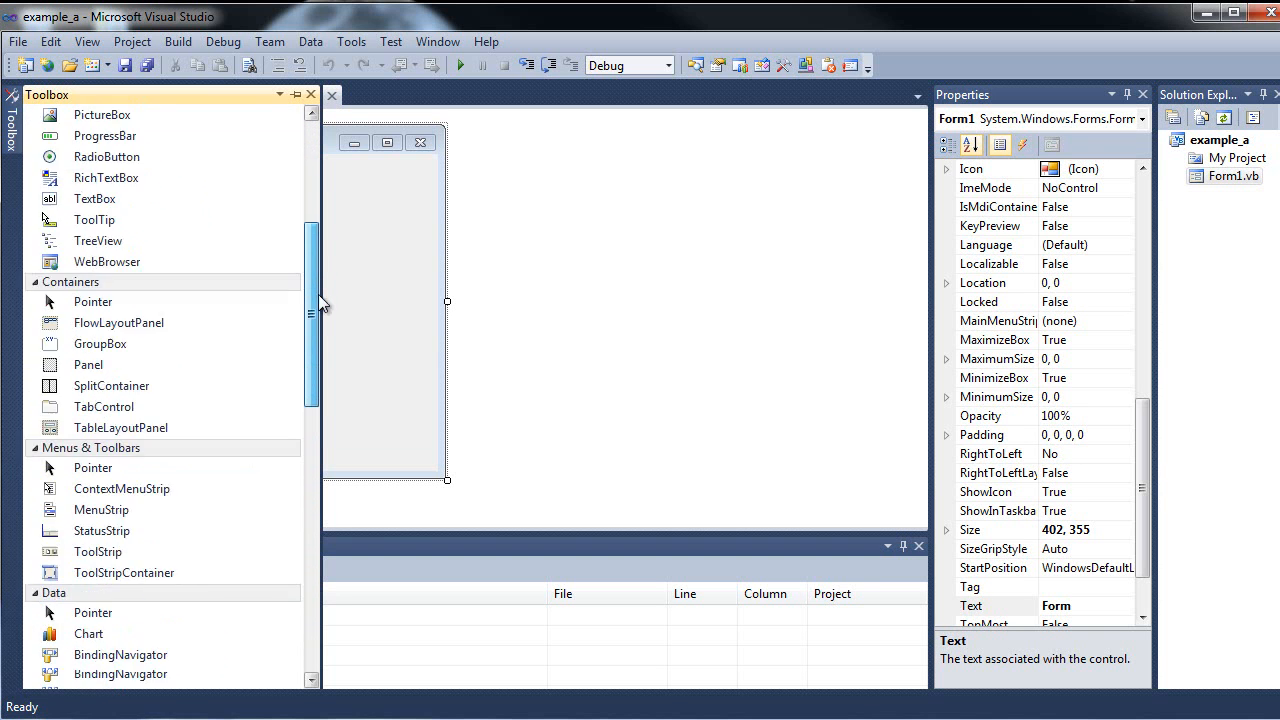
pyautogui.scroll(-3)
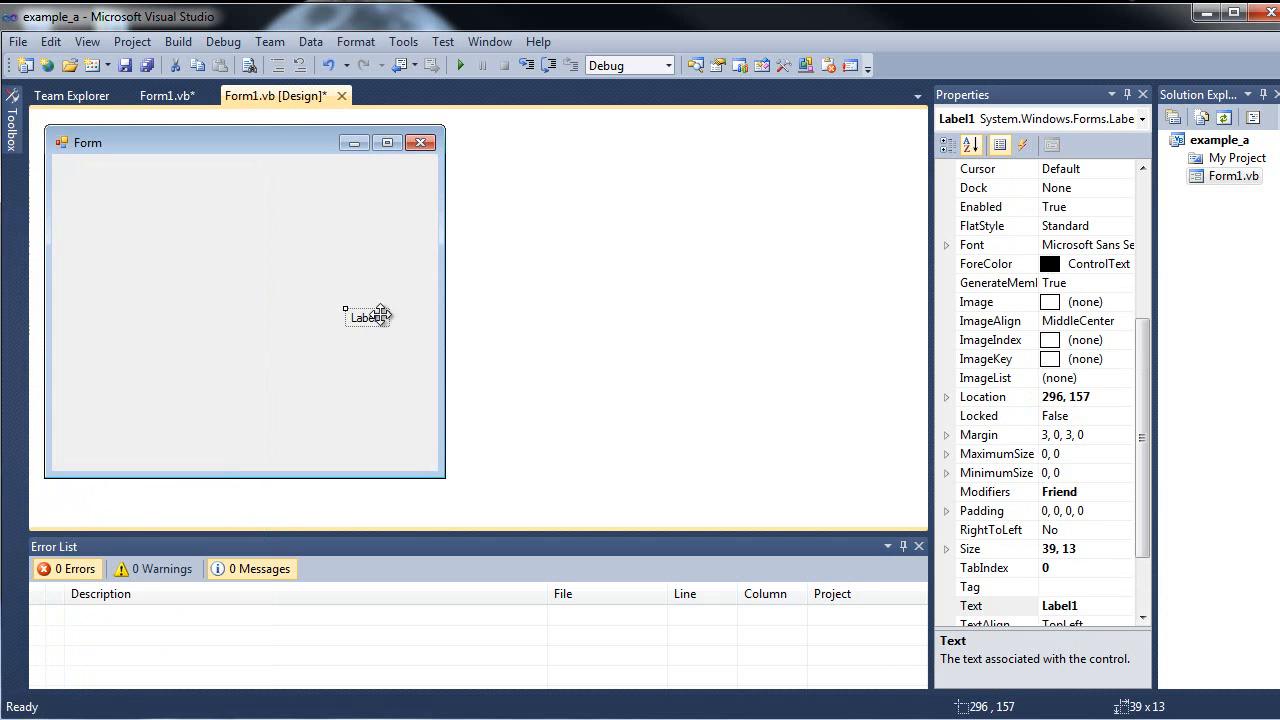
# Move Label1 to the form's upper left, set its AutoSize to False, and scroll its properties toward Text.
pyautogui.moveTo(368, 316); pyautogui.dragTo(216, 206)
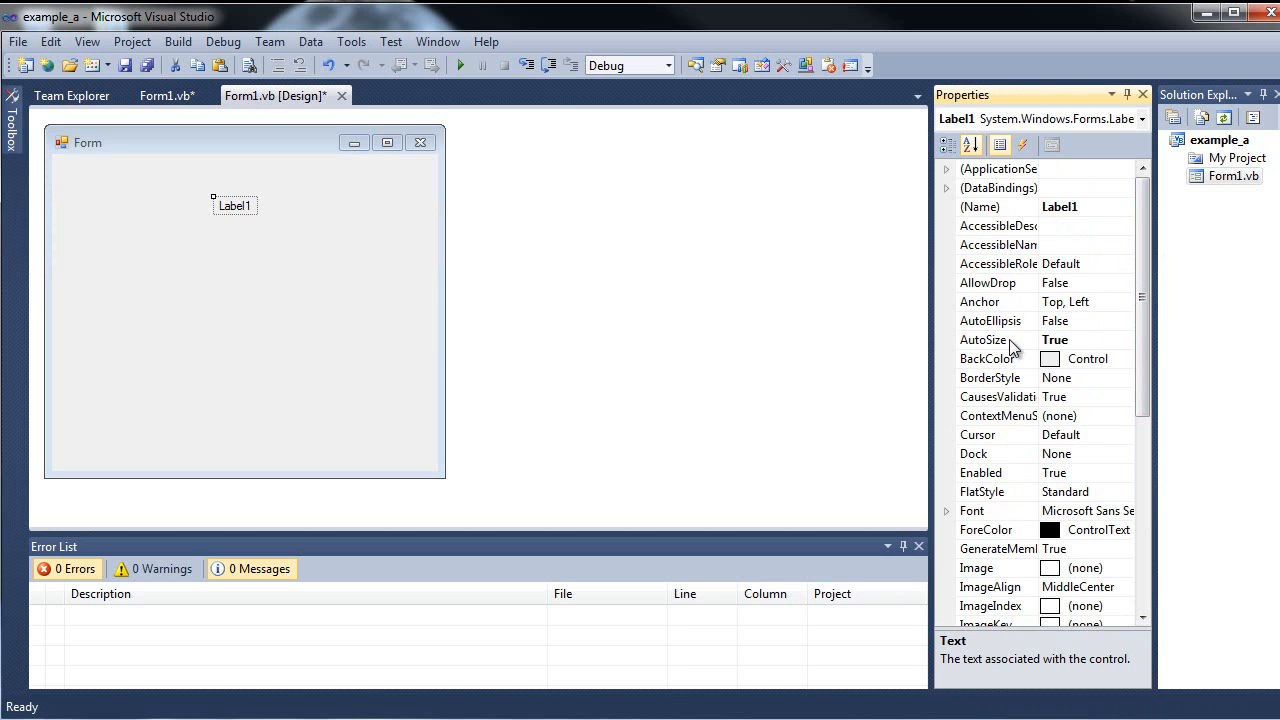
pyautogui.click(984, 340)
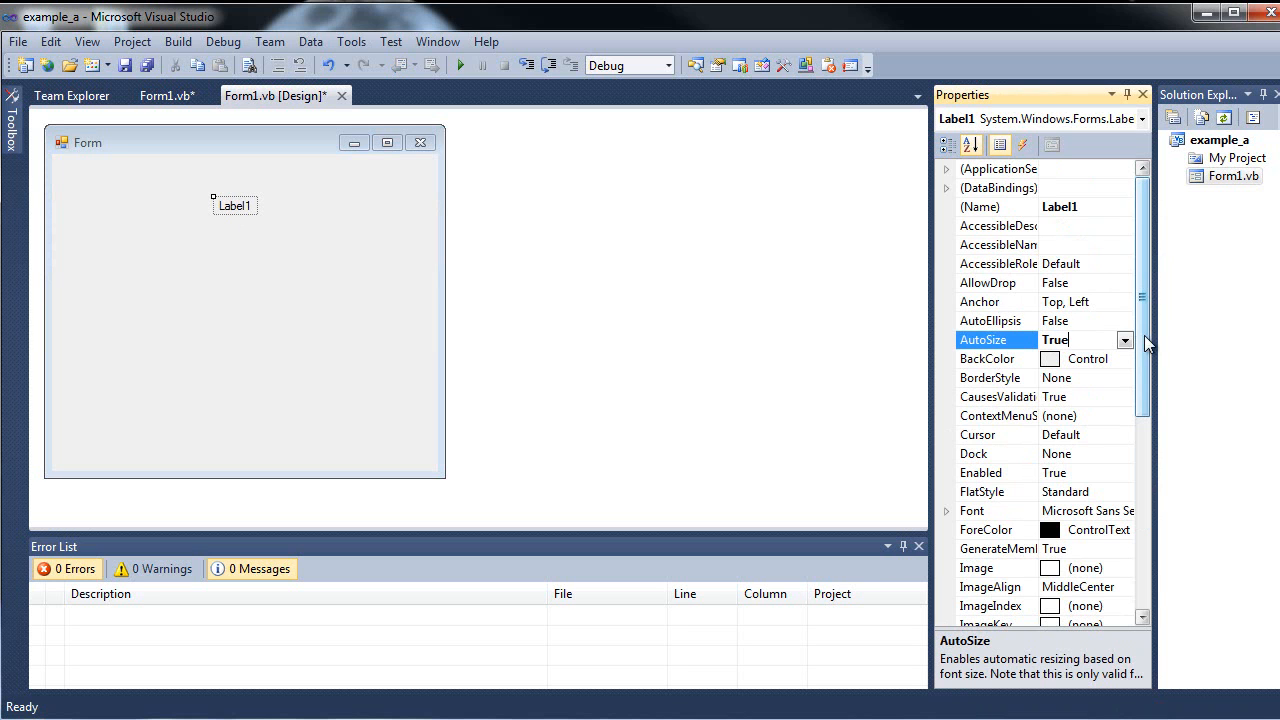
pyautogui.click(1124, 340)
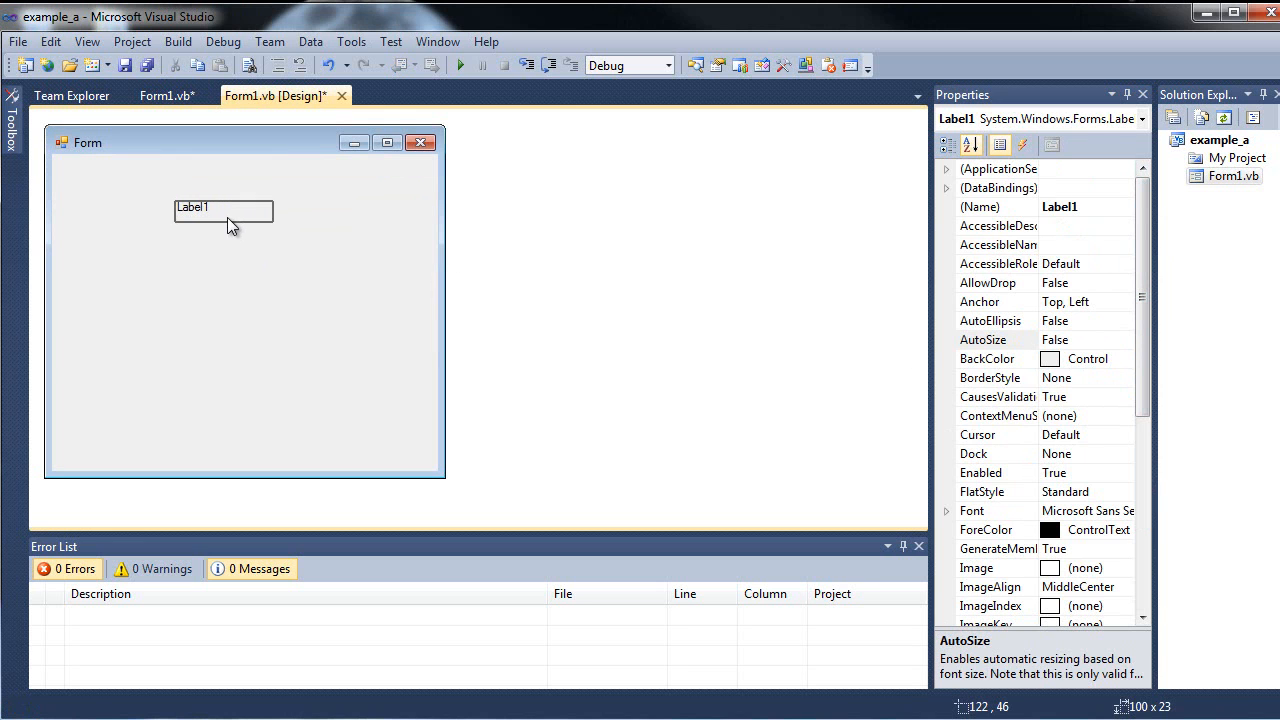
pyautogui.click(200, 210)
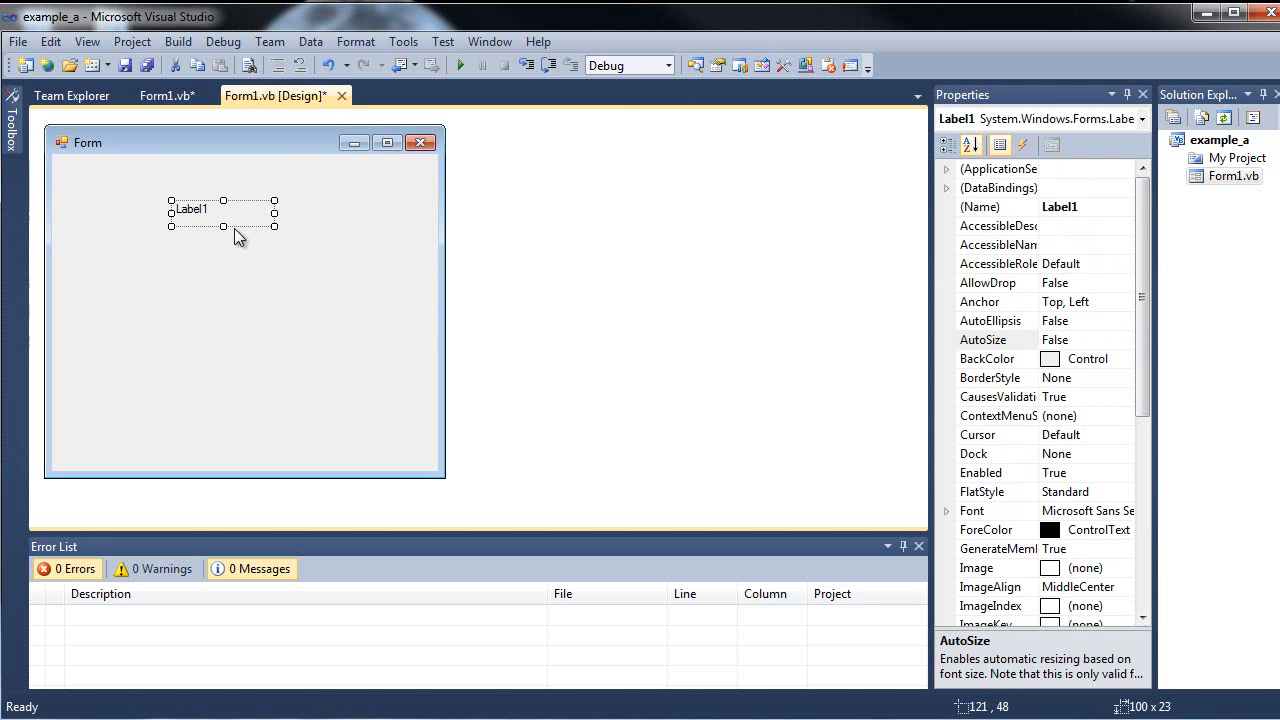
pyautogui.moveTo(244, 224)
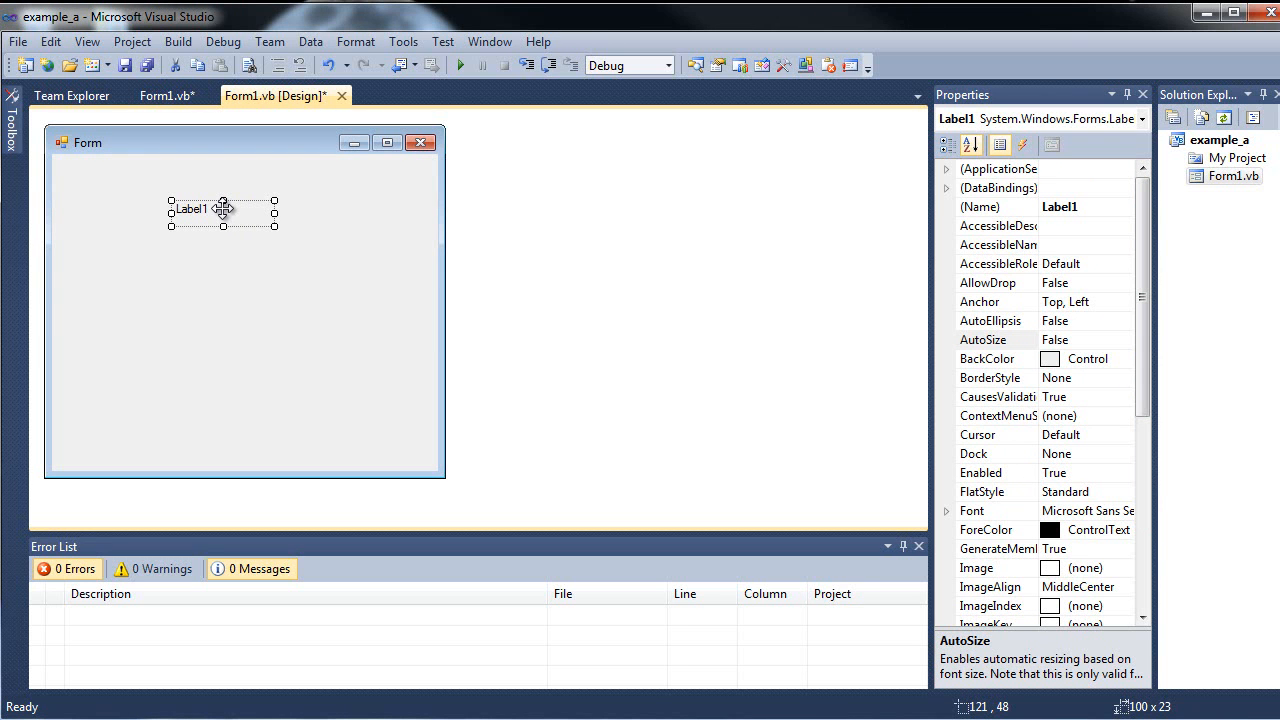
pyautogui.moveTo(286, 218)
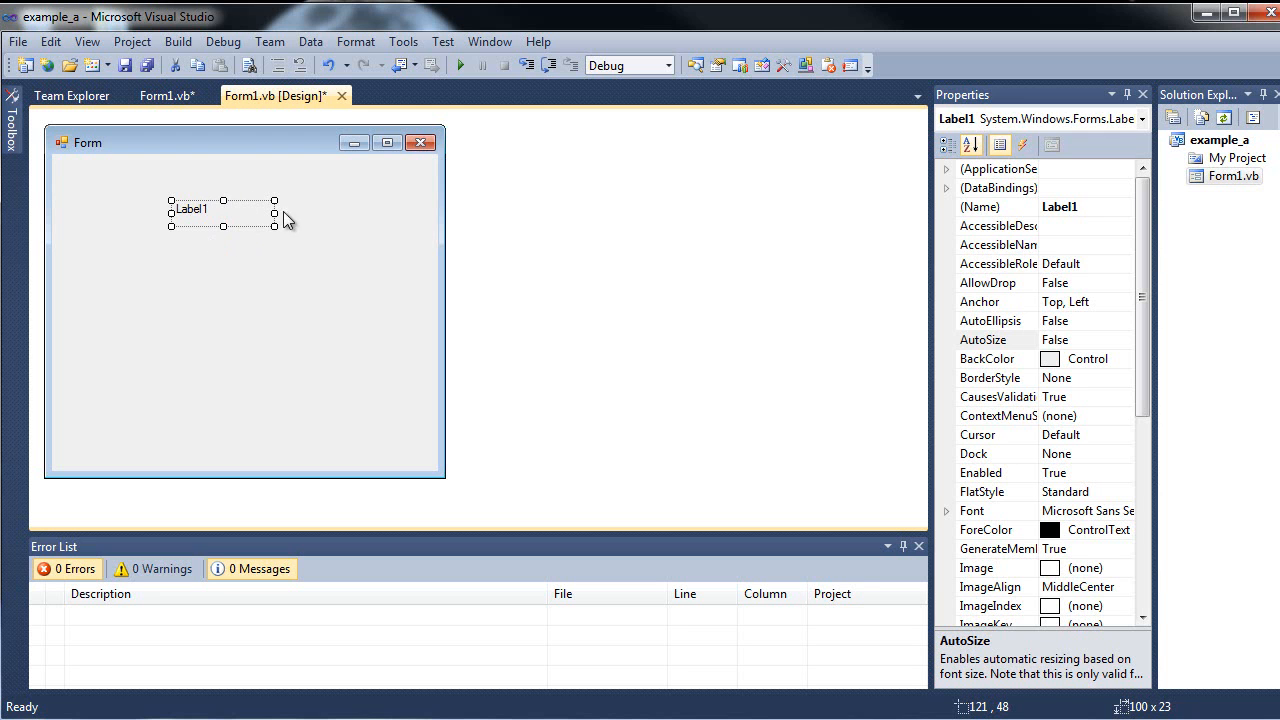
pyautogui.moveTo(798, 270)
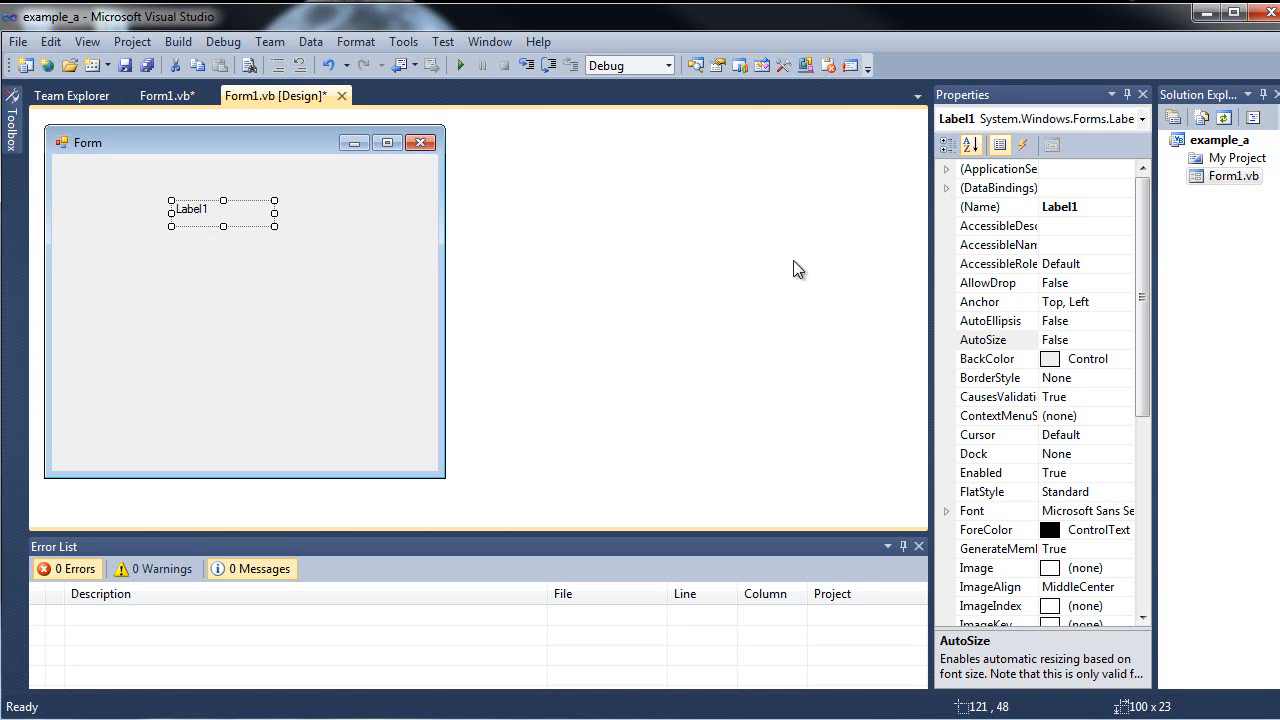
pyautogui.scroll(-3)
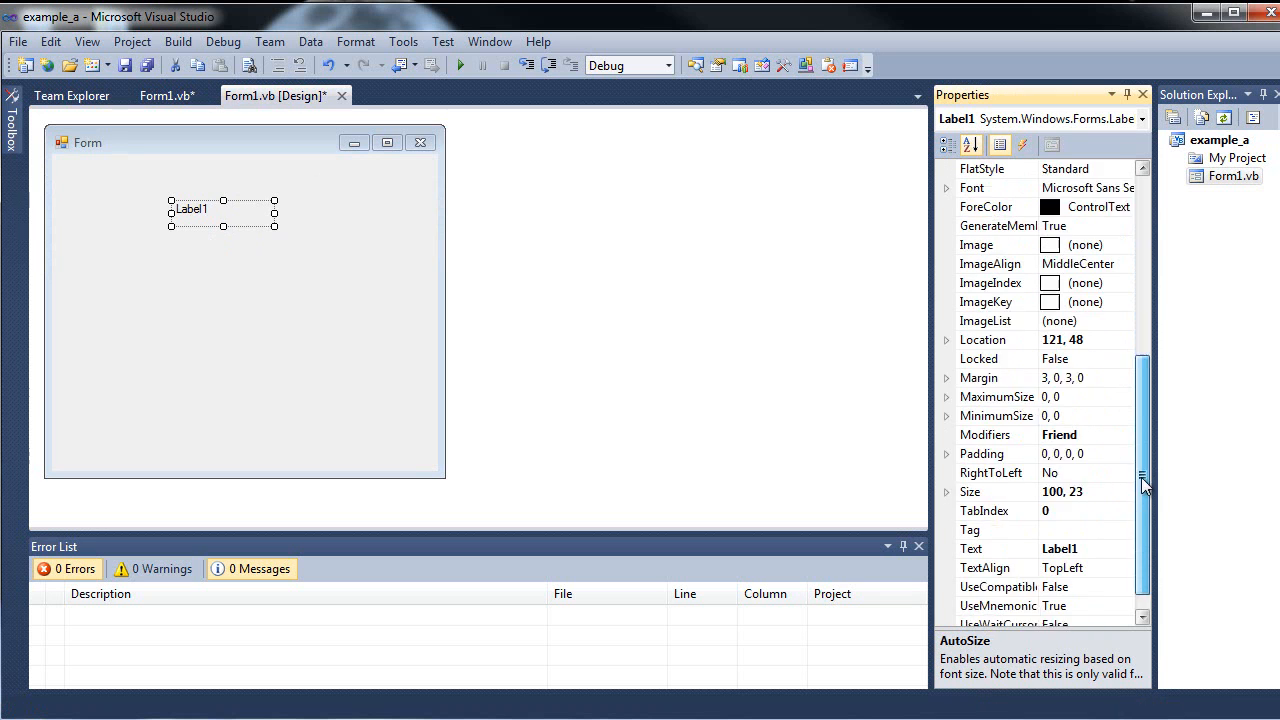
# Set Label1's Text property to Default.
pyautogui.click(970, 510)
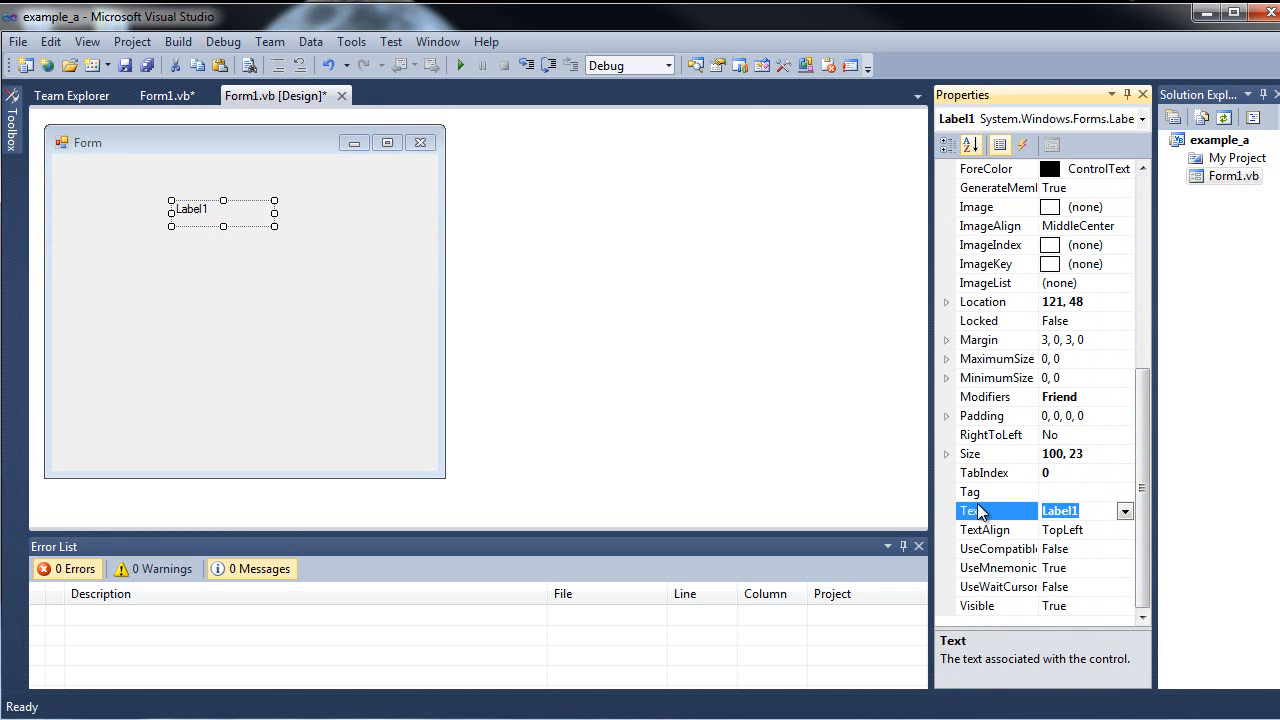
pyautogui.write('Default')
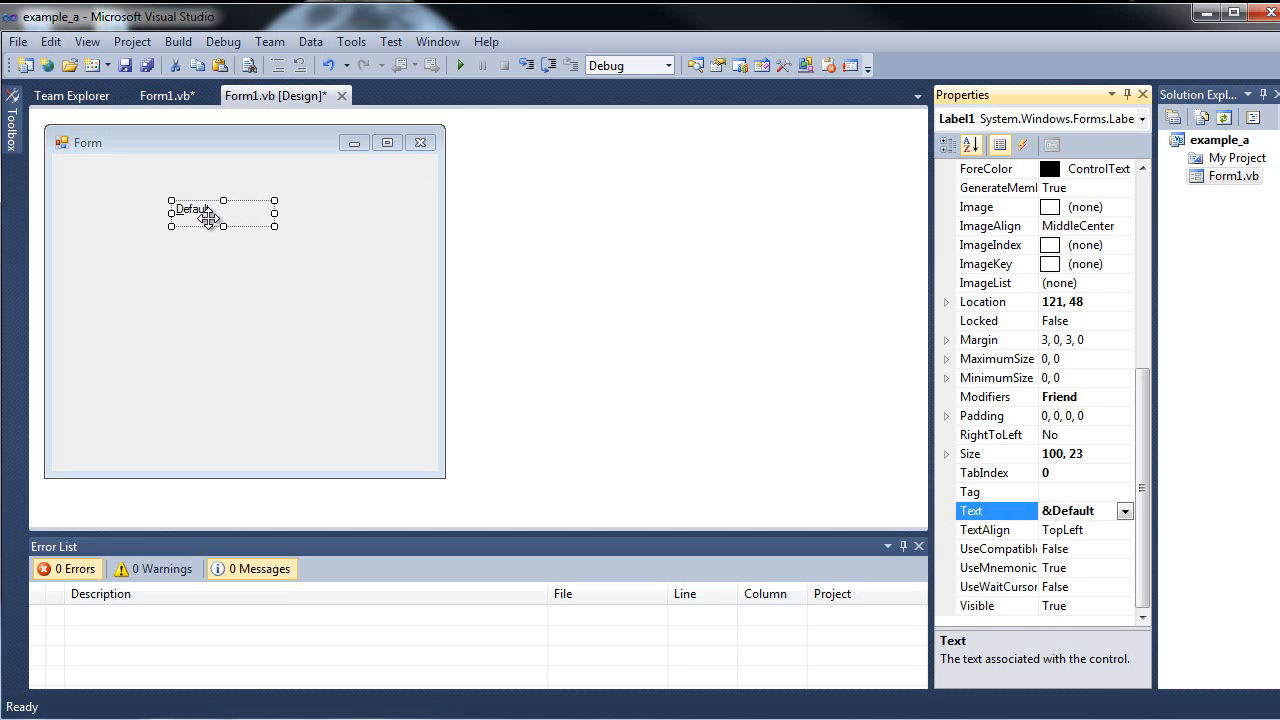
pyautogui.moveTo(248, 294)
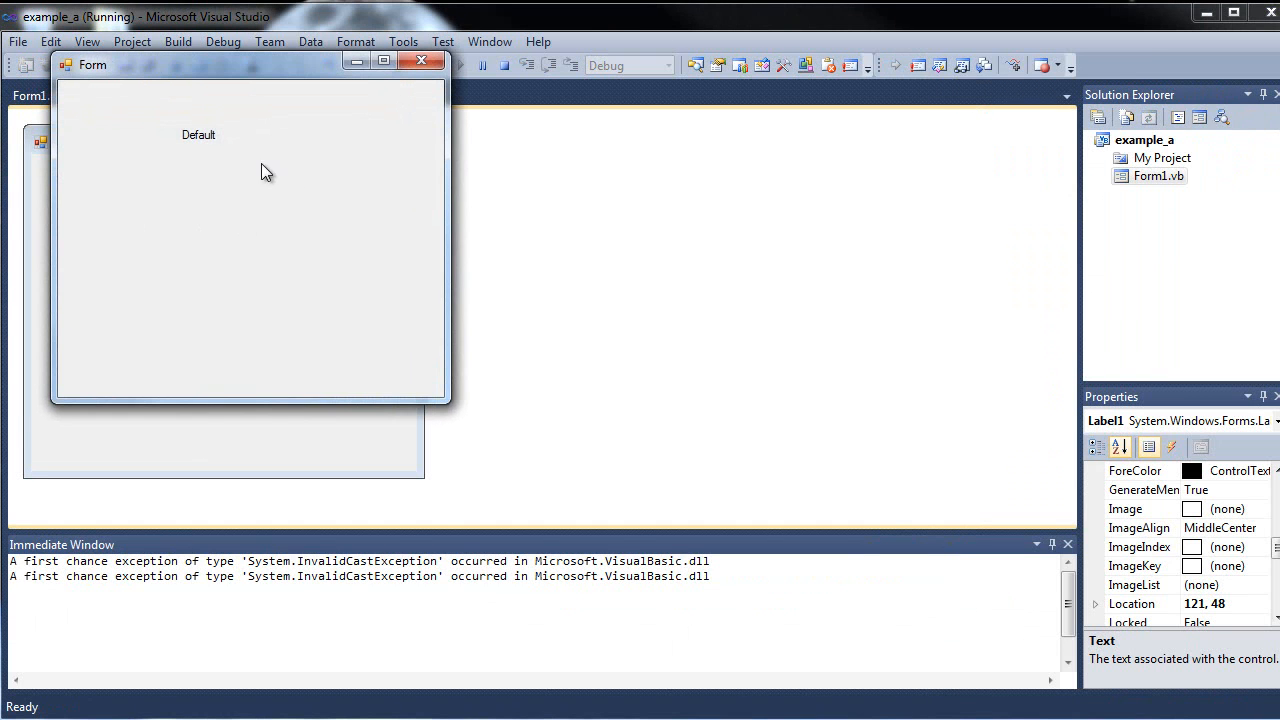
pyautogui.moveTo(190, 164)
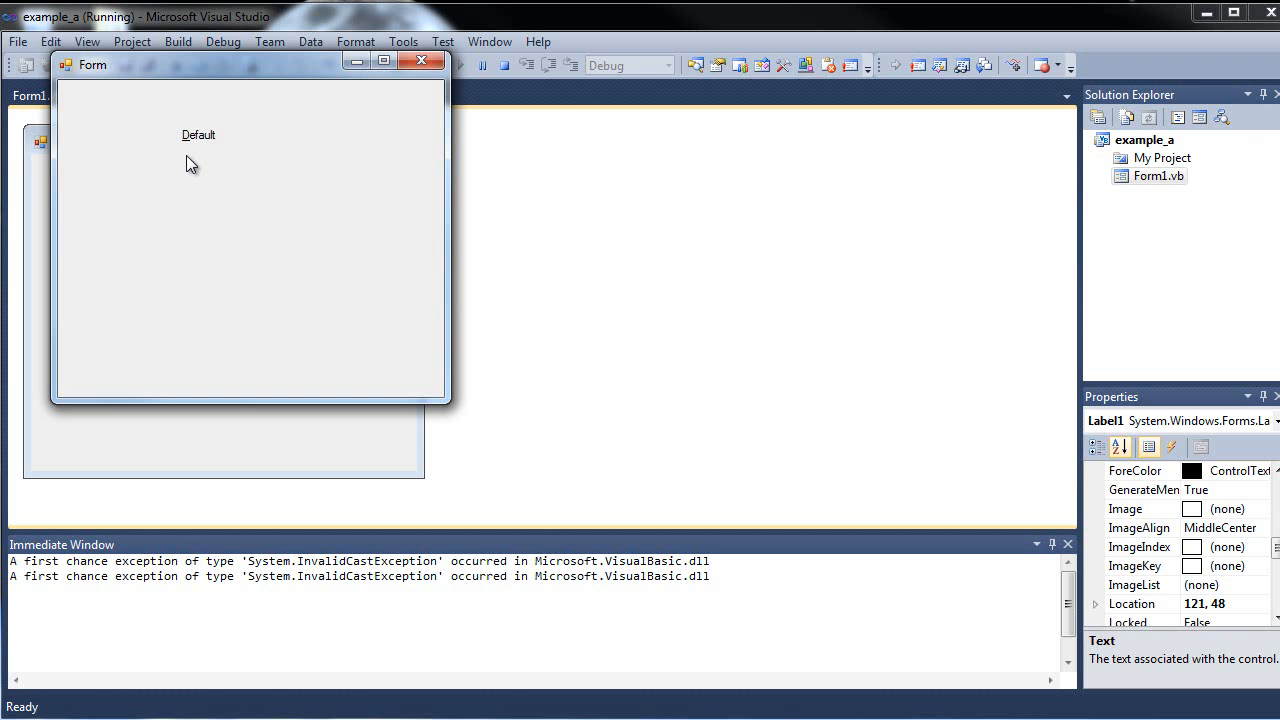
pyautogui.moveTo(404, 42)
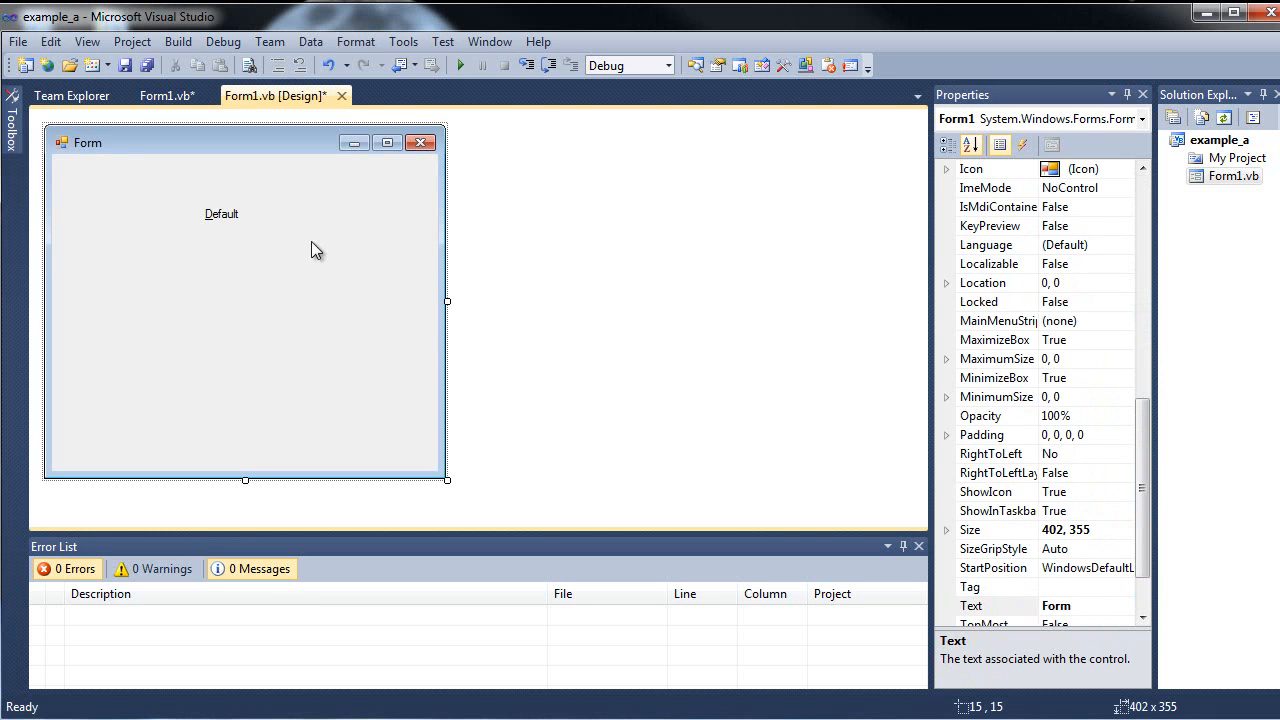
# Select the Default label and change its BorderStyle so it shows a visible border.
pyautogui.click(220, 212)
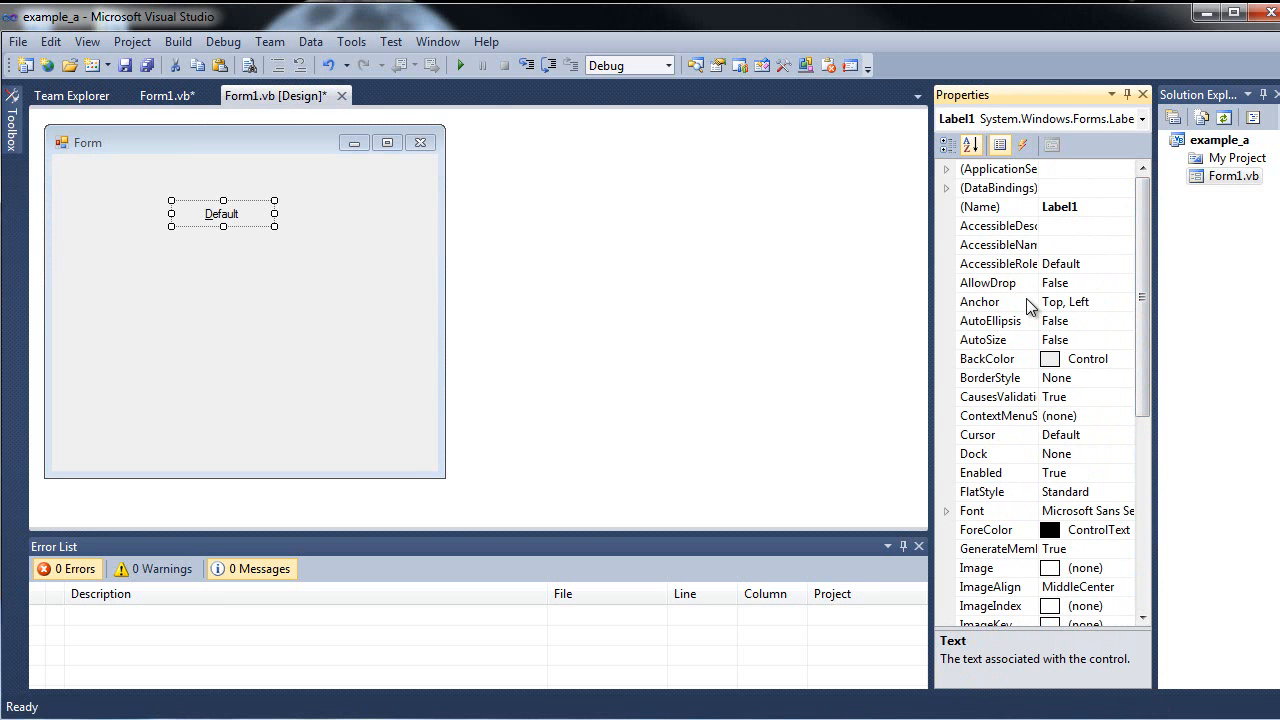
pyautogui.click(996, 376)
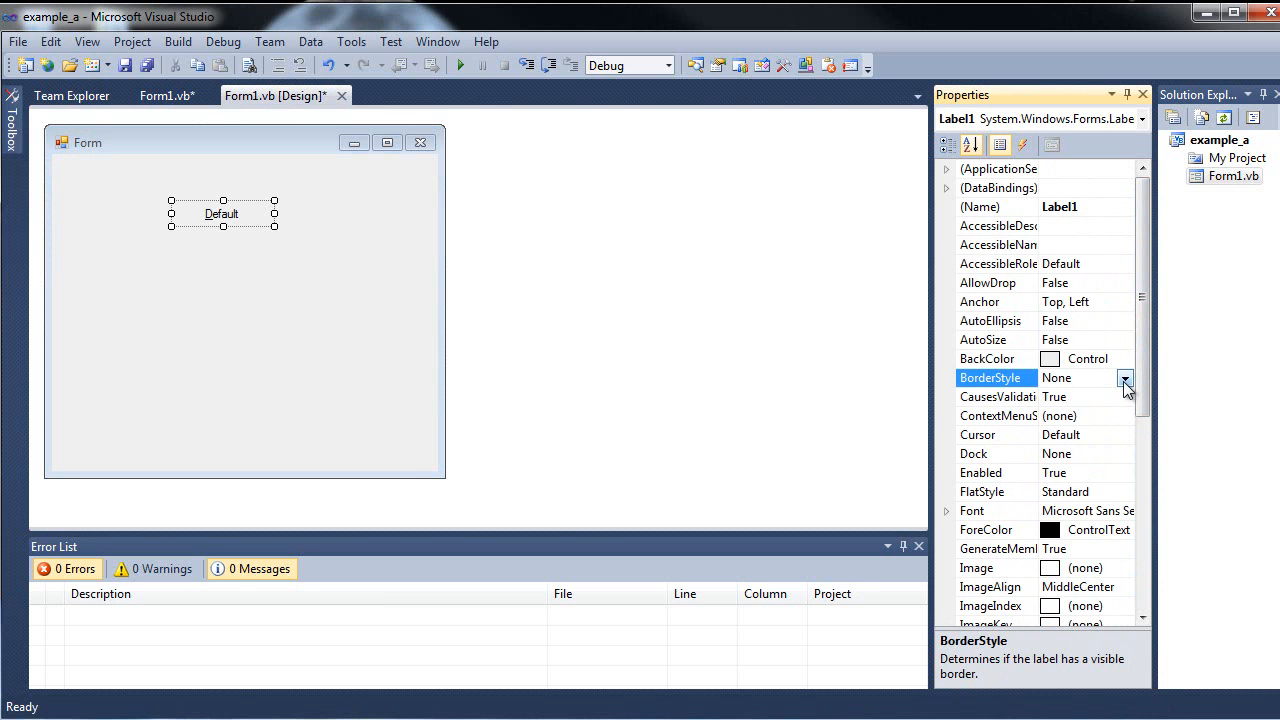
pyautogui.click(1124, 378)
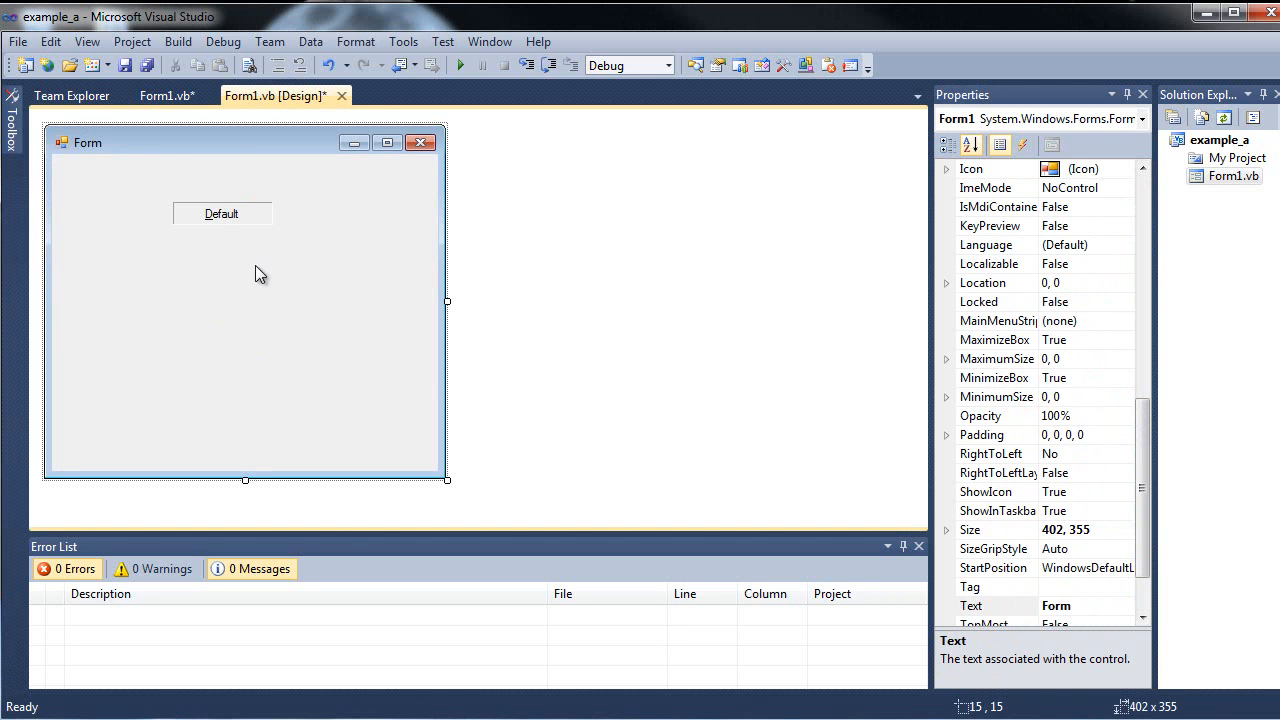
pyautogui.moveTo(248, 280)
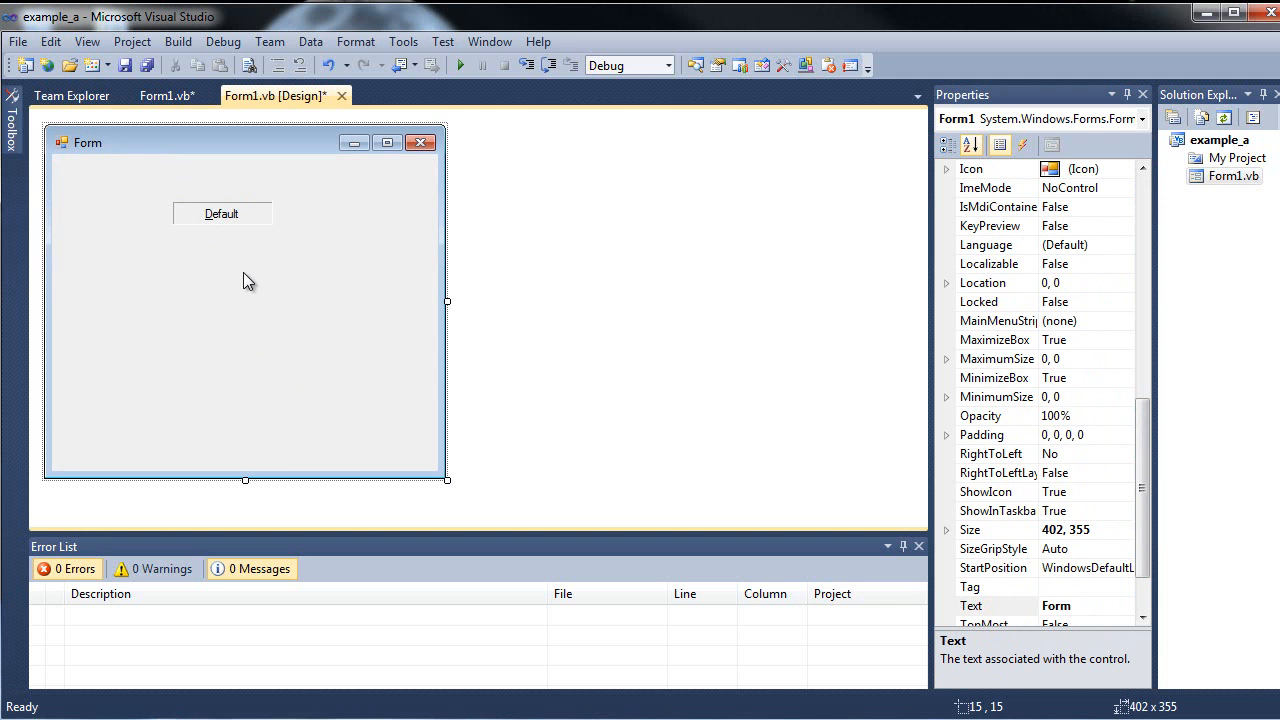
pyautogui.moveTo(1160, 398)
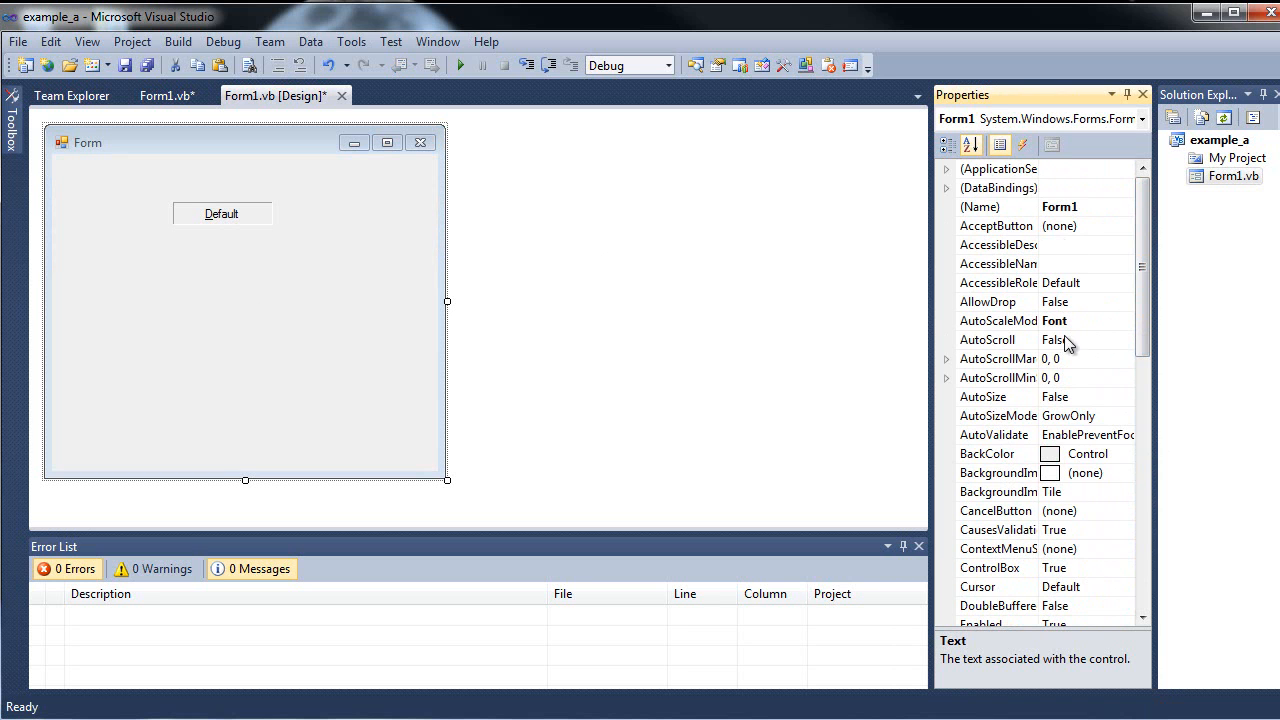
pyautogui.moveTo(1104, 280)
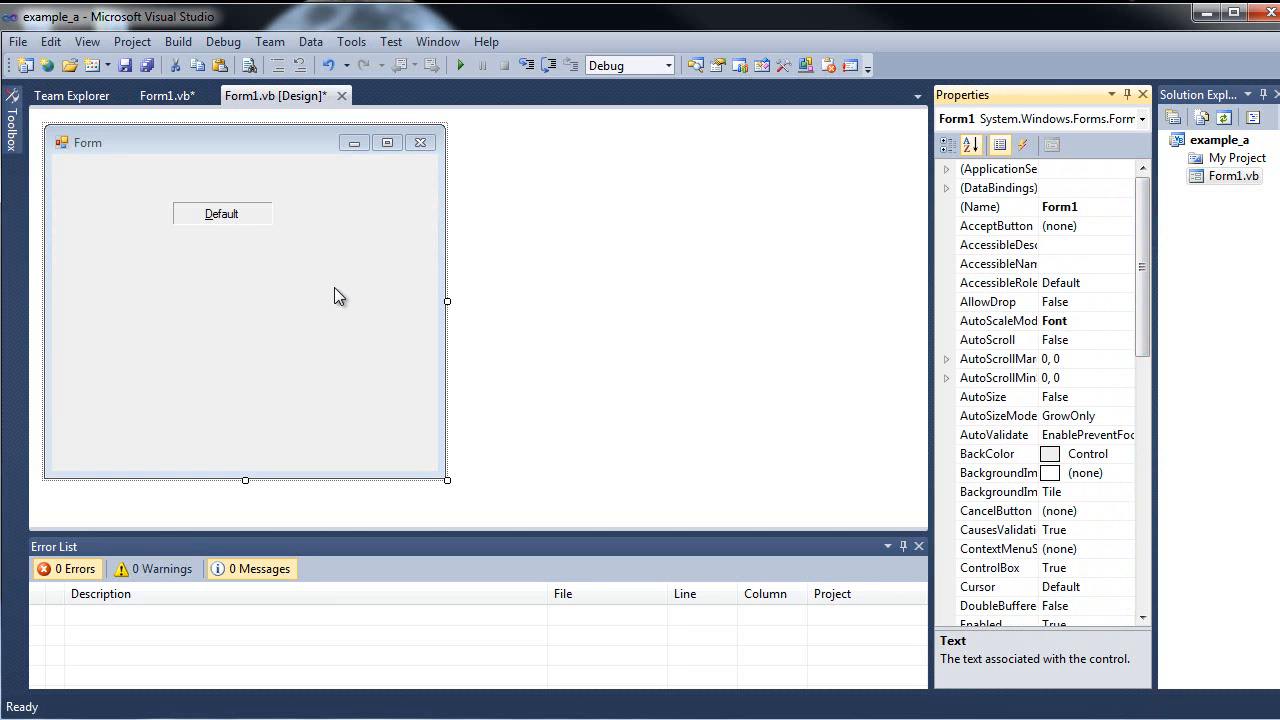
# Switch to the Form1.vb code and place the insertion point on blank line 3 above Form1_Load.
pyautogui.click(164, 96)
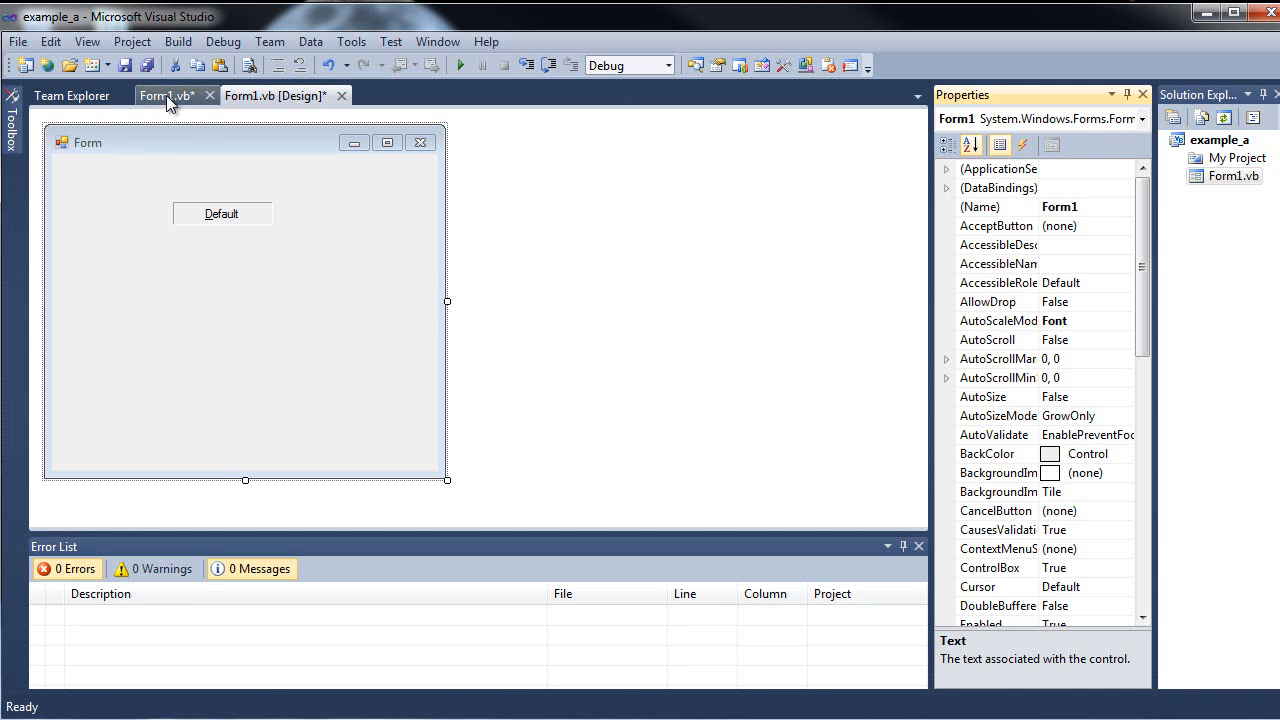
pyautogui.click(162, 96)
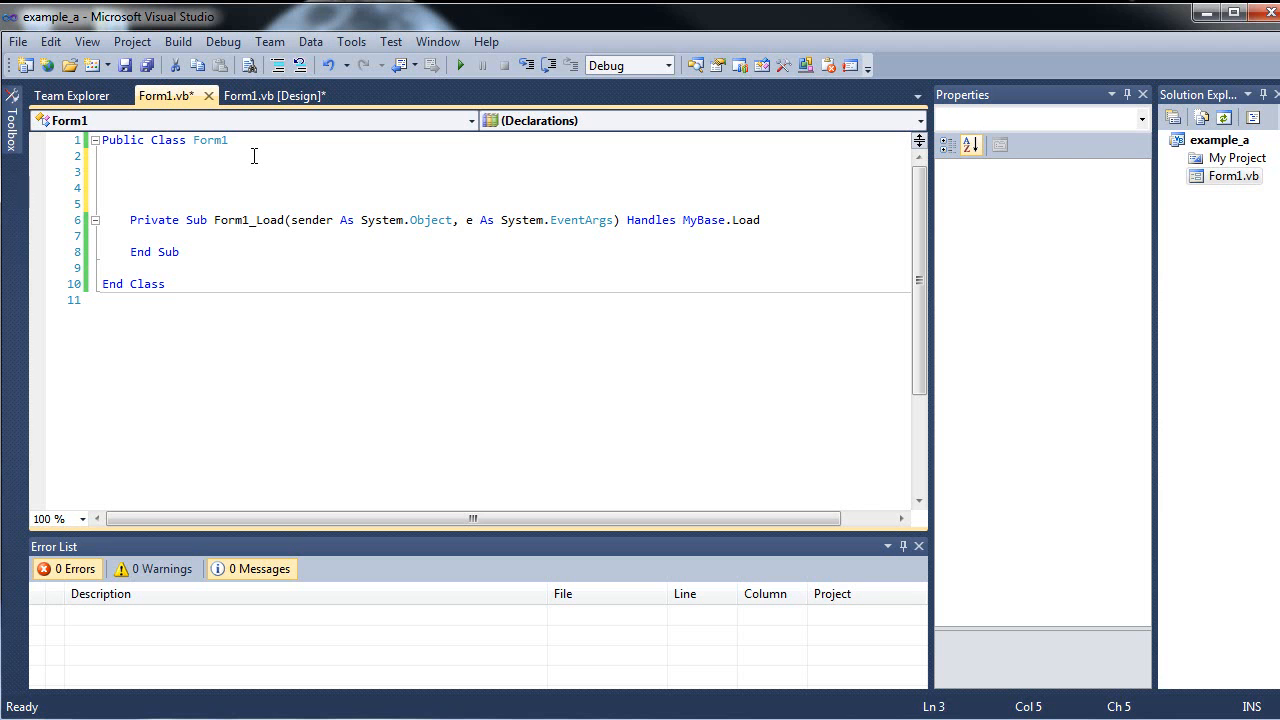
pyautogui.click(130, 172)
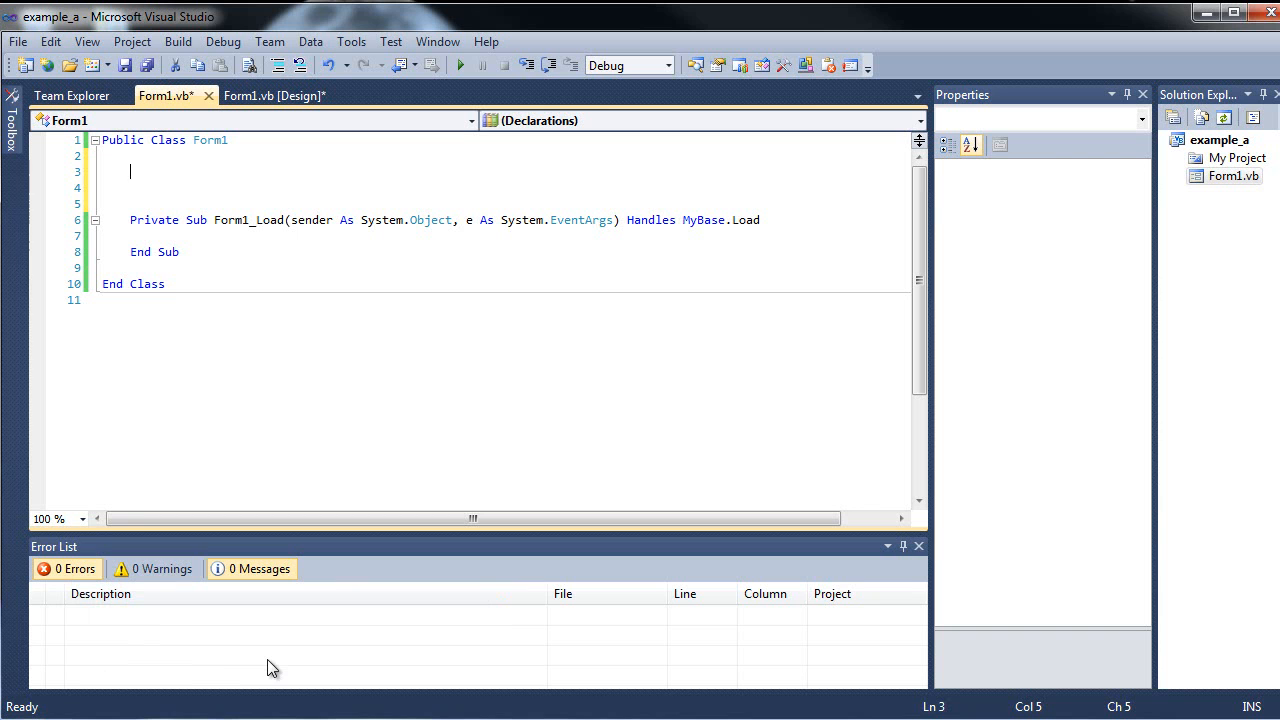
pyautogui.moveTo(184, 656)
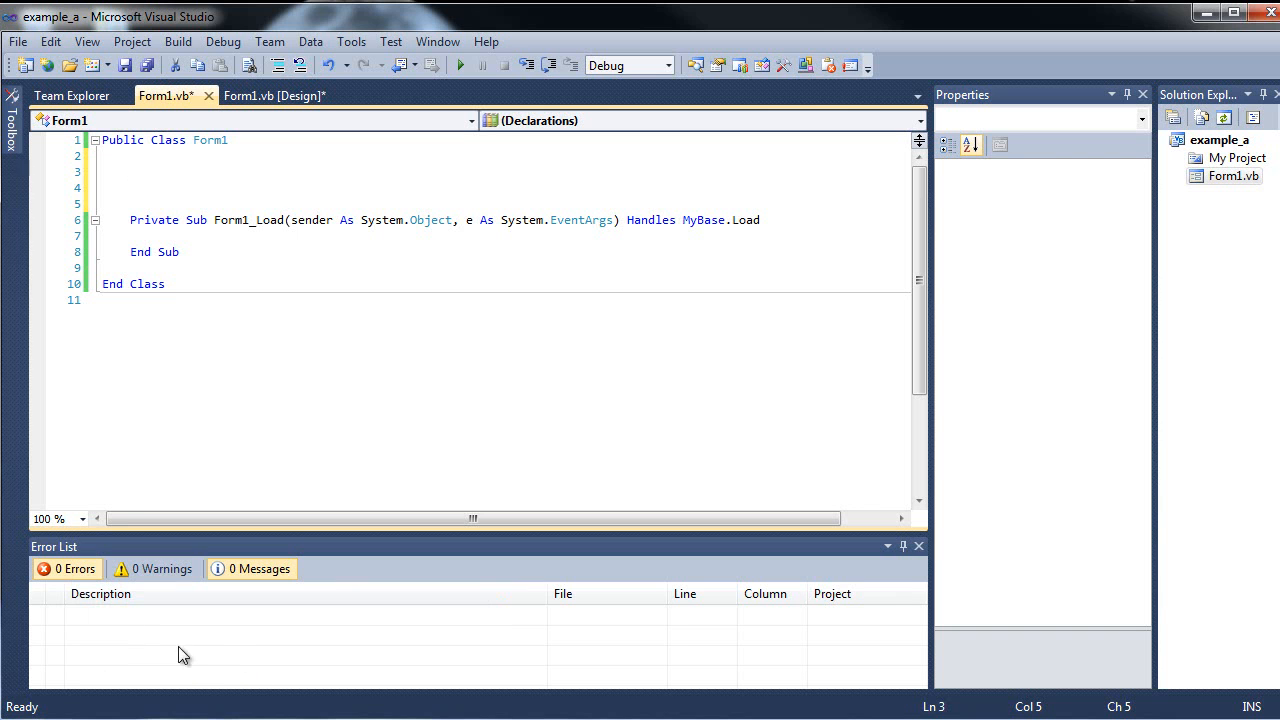
pyautogui.moveTo(136, 640)
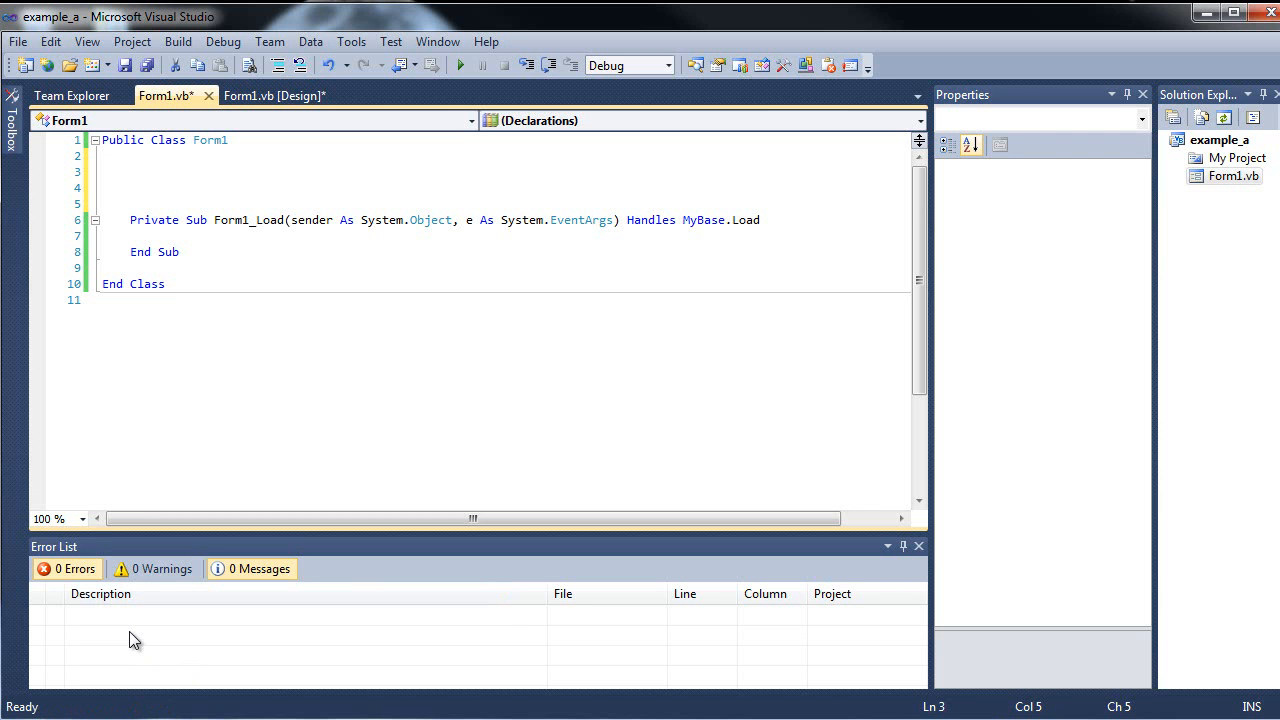
pyautogui.click(130, 172)
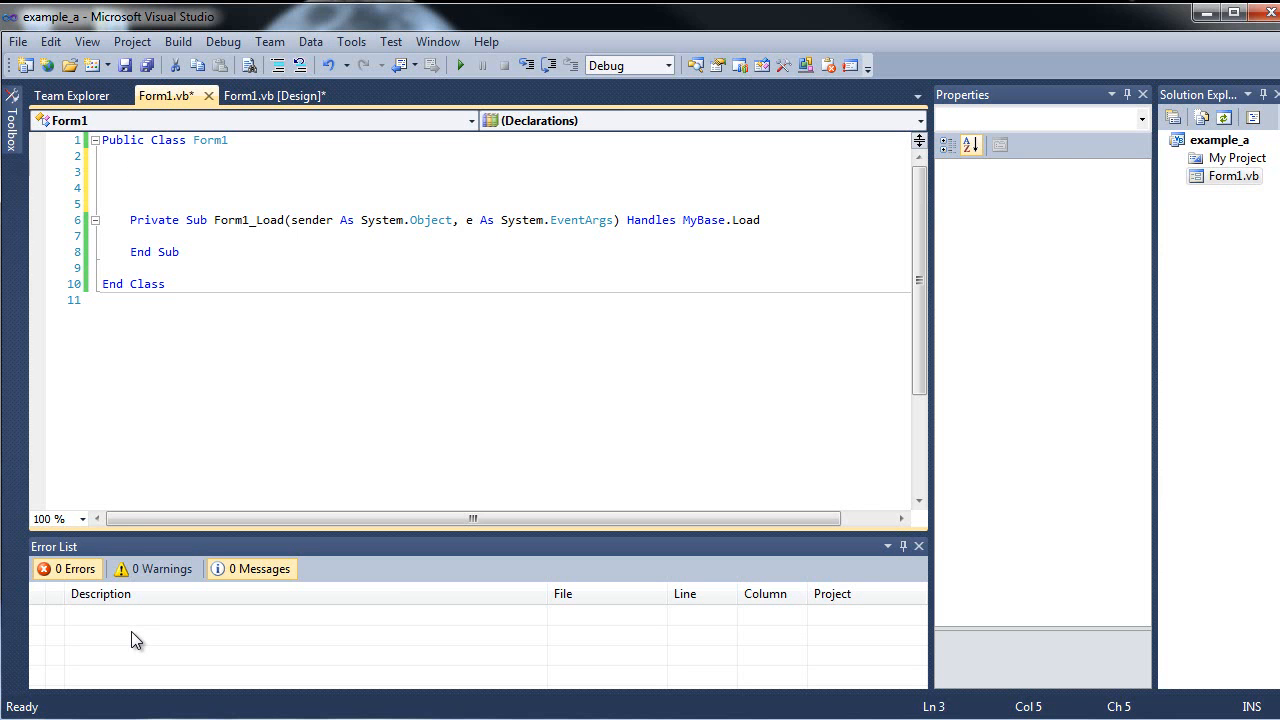
pyautogui.click(130, 172)
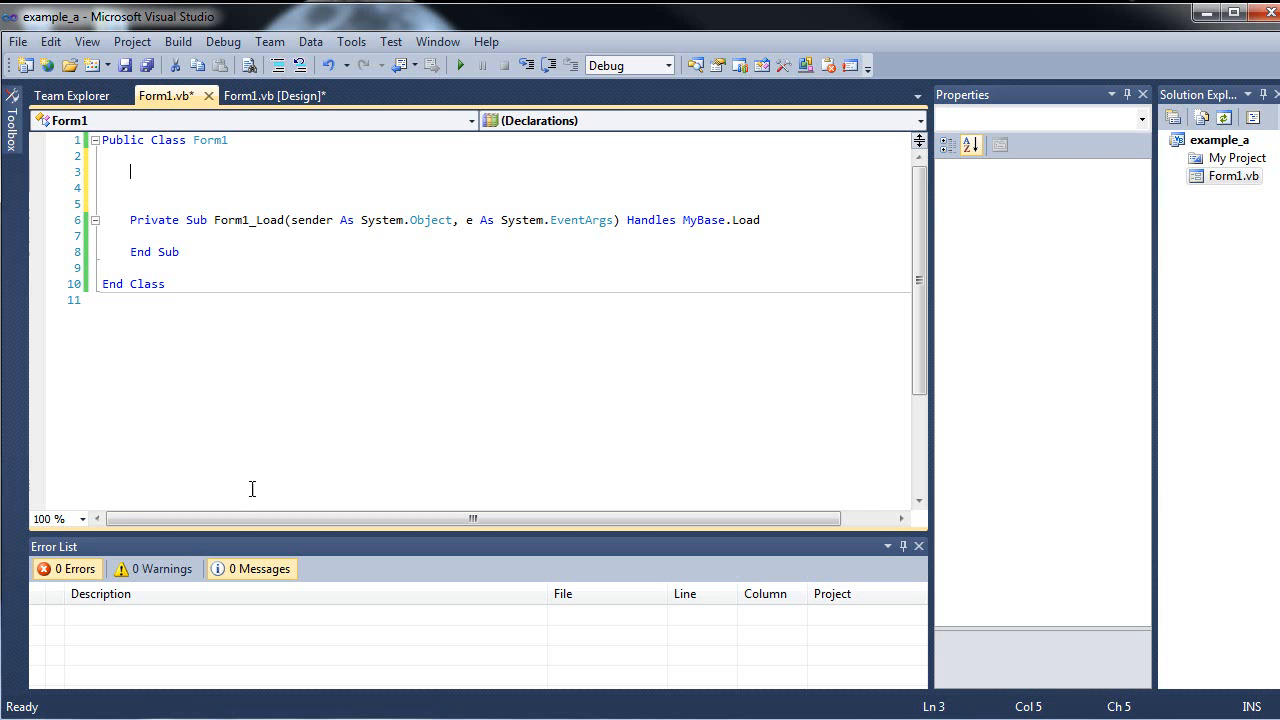
pyautogui.moveTo(206, 164)
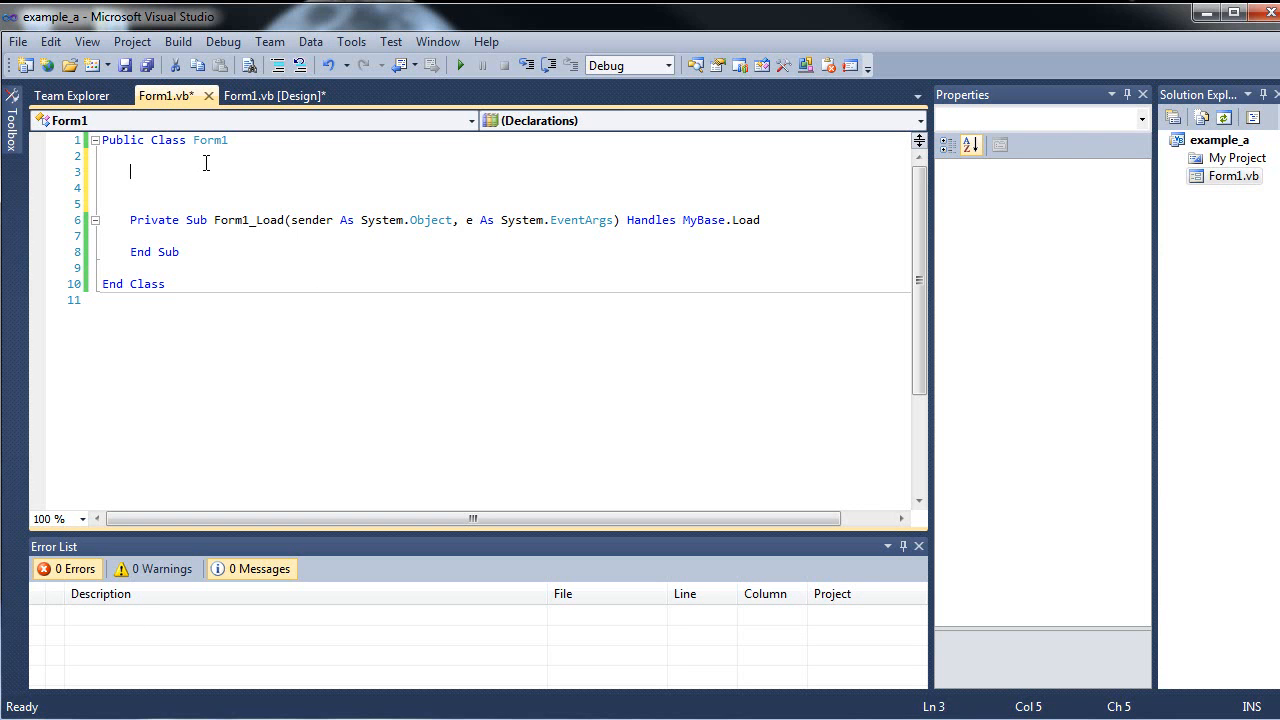
# Write the comment 'Dim NameOfVariable As DataType on line 3 above Form1_Load.
pyautogui.write("'")
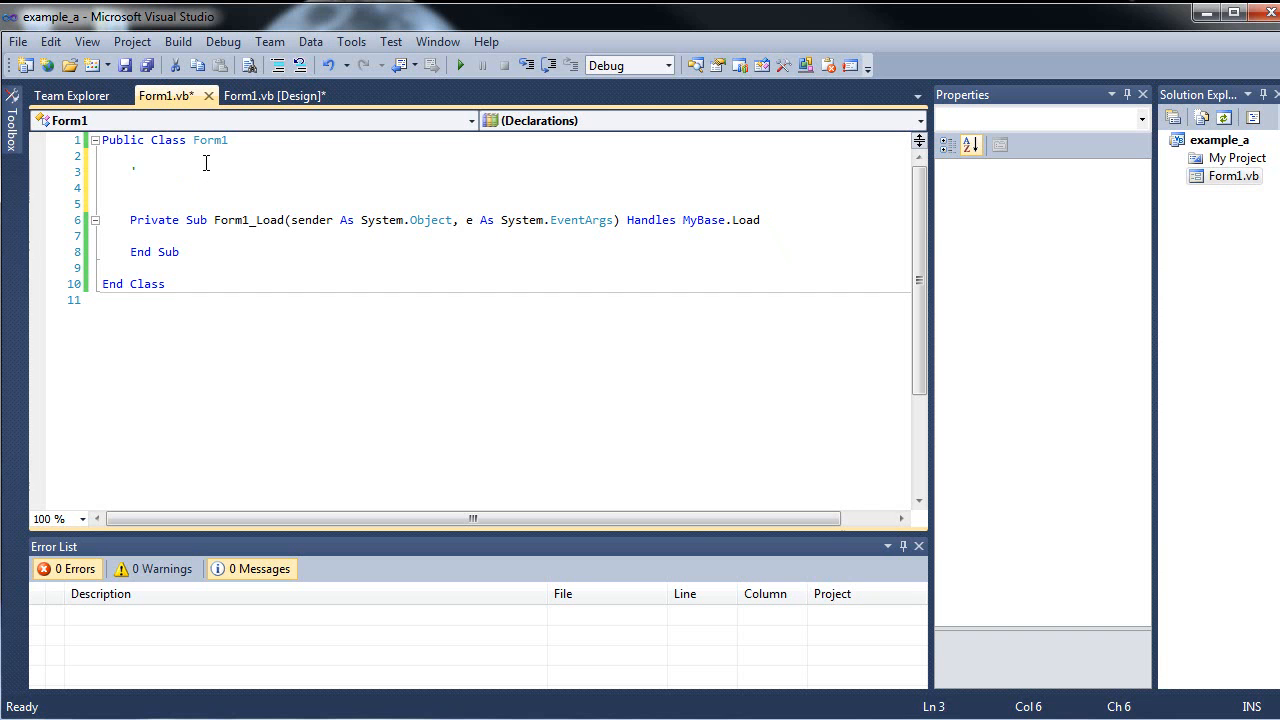
pyautogui.write("'Dim")
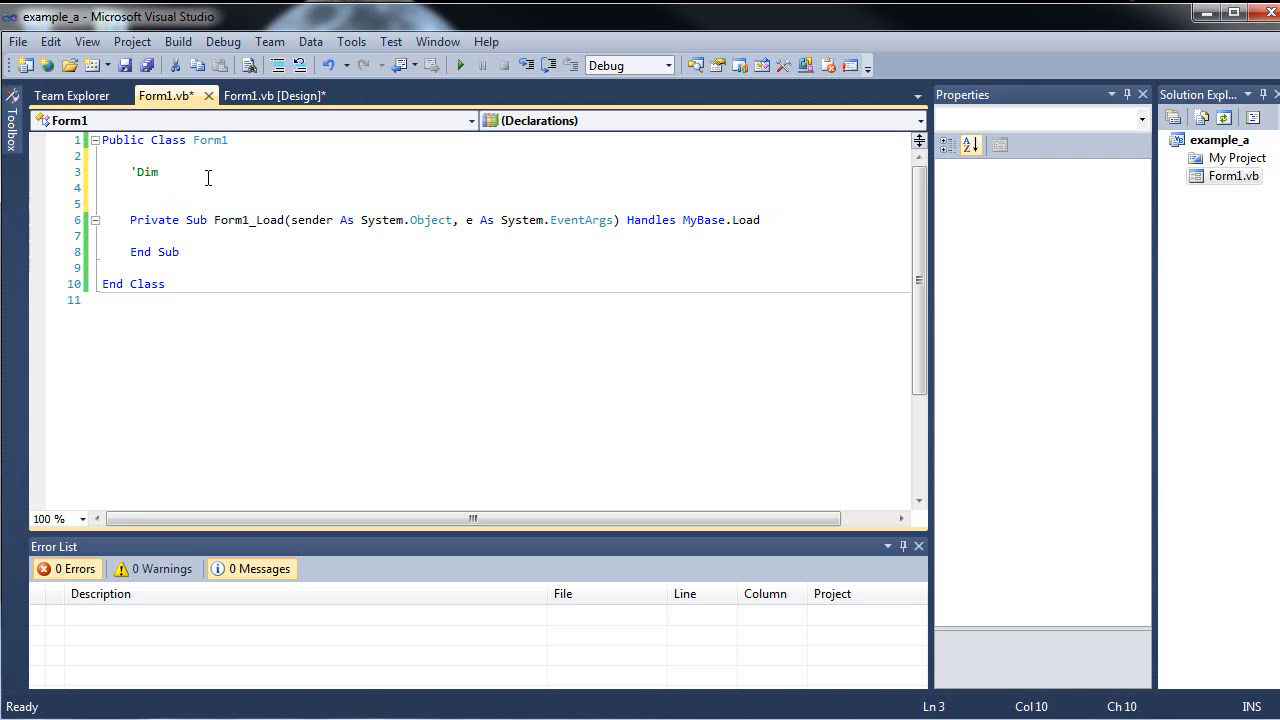
pyautogui.write('NameOfV')
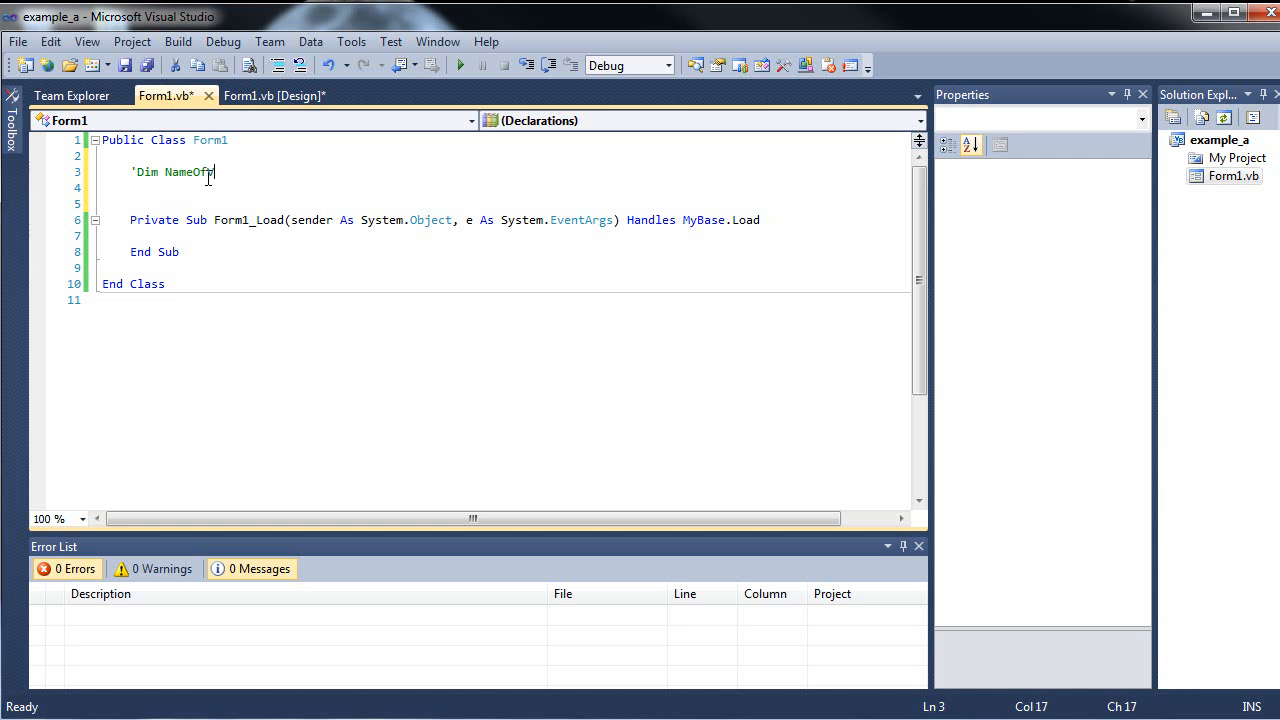
pyautogui.write('Variable')
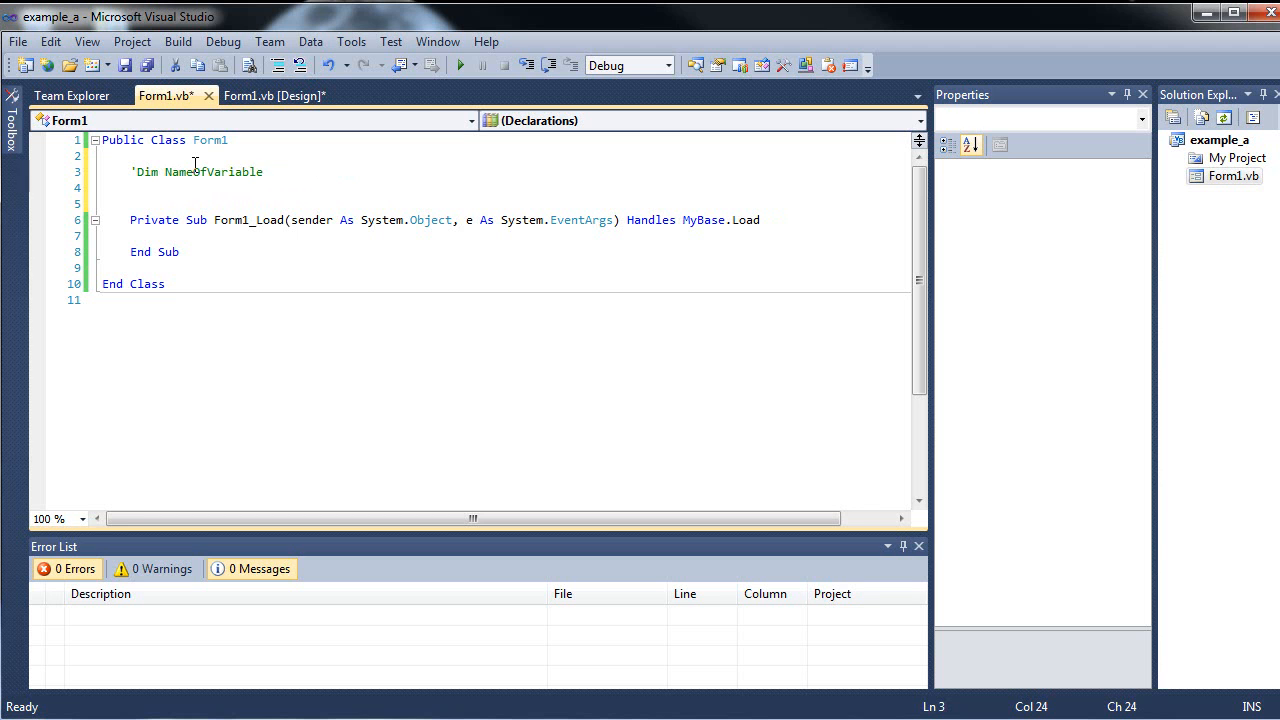
pyautogui.write('As')
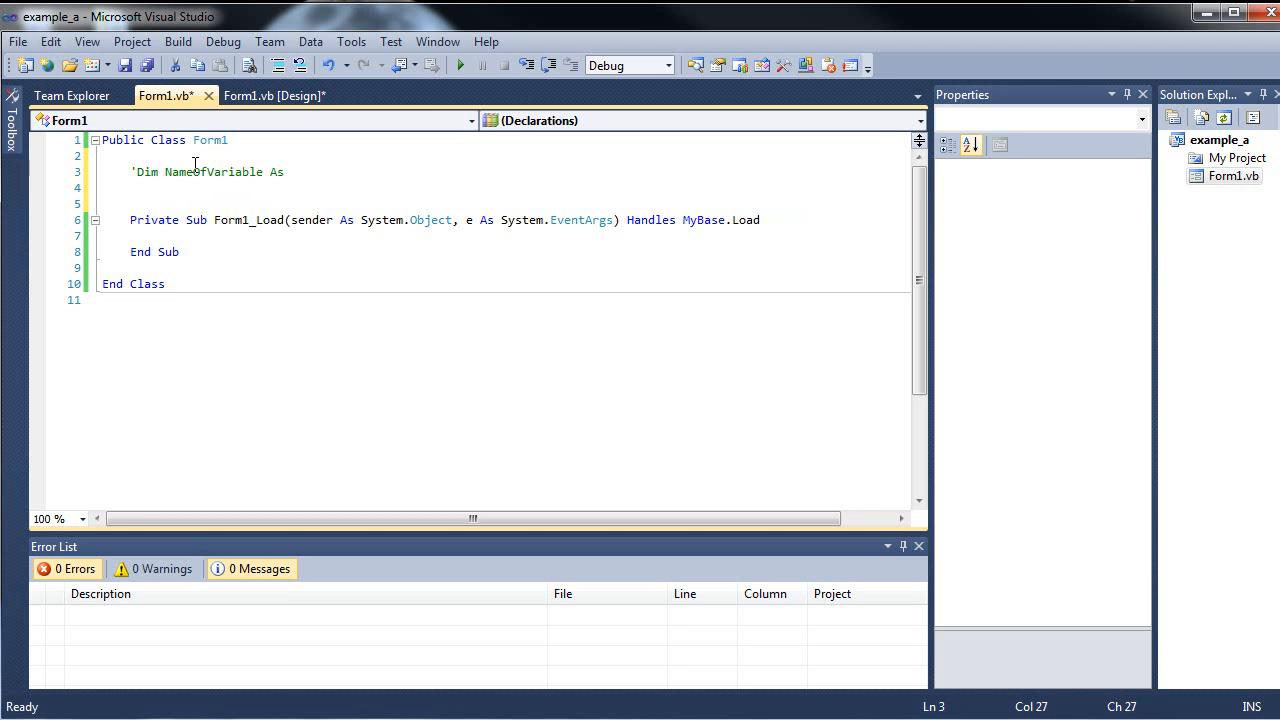
pyautogui.write('Data')
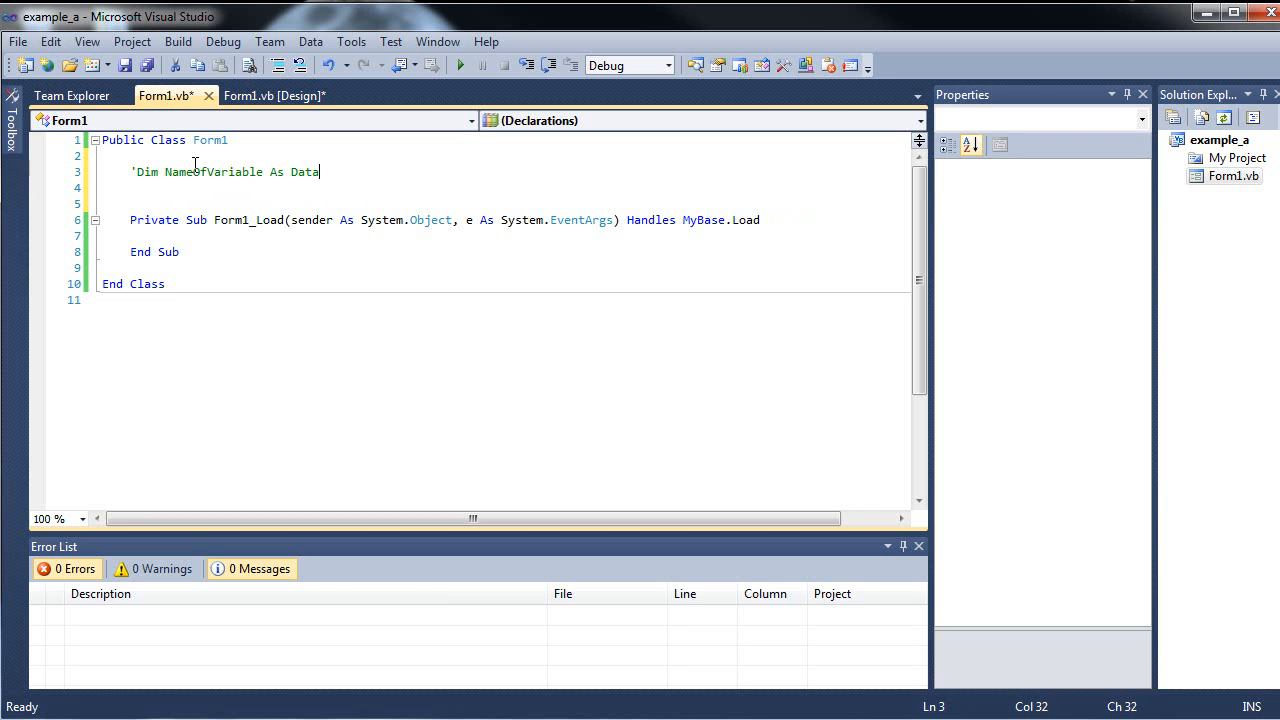
pyautogui.write('Type')
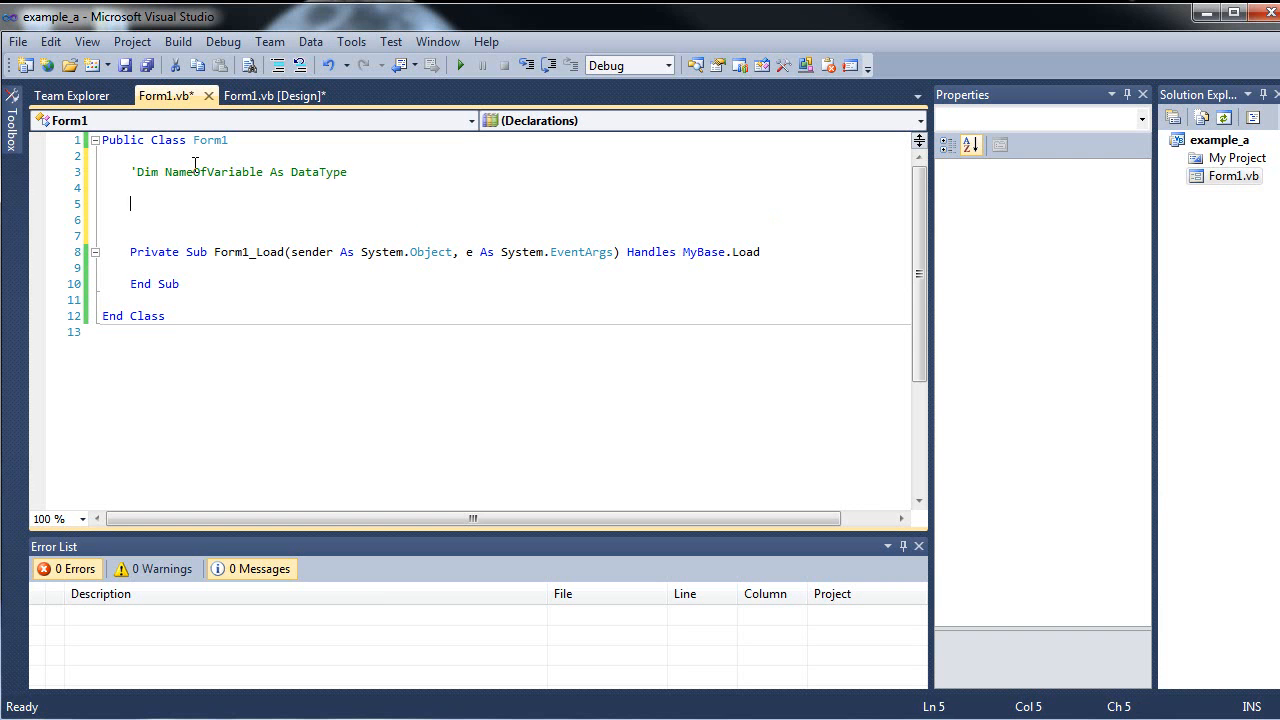
# Declare Dim x As Single below the comment, using IntelliSense for the type.
pyautogui.write('Dim')
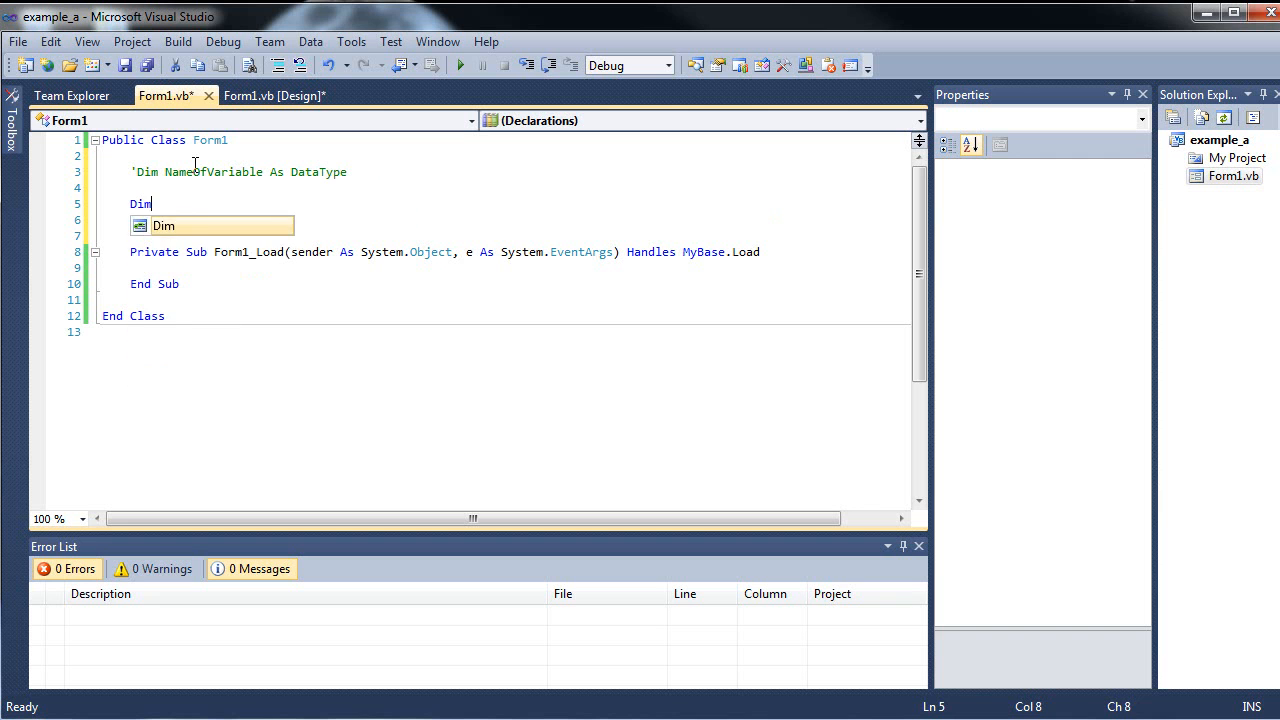
pyautogui.write('x')
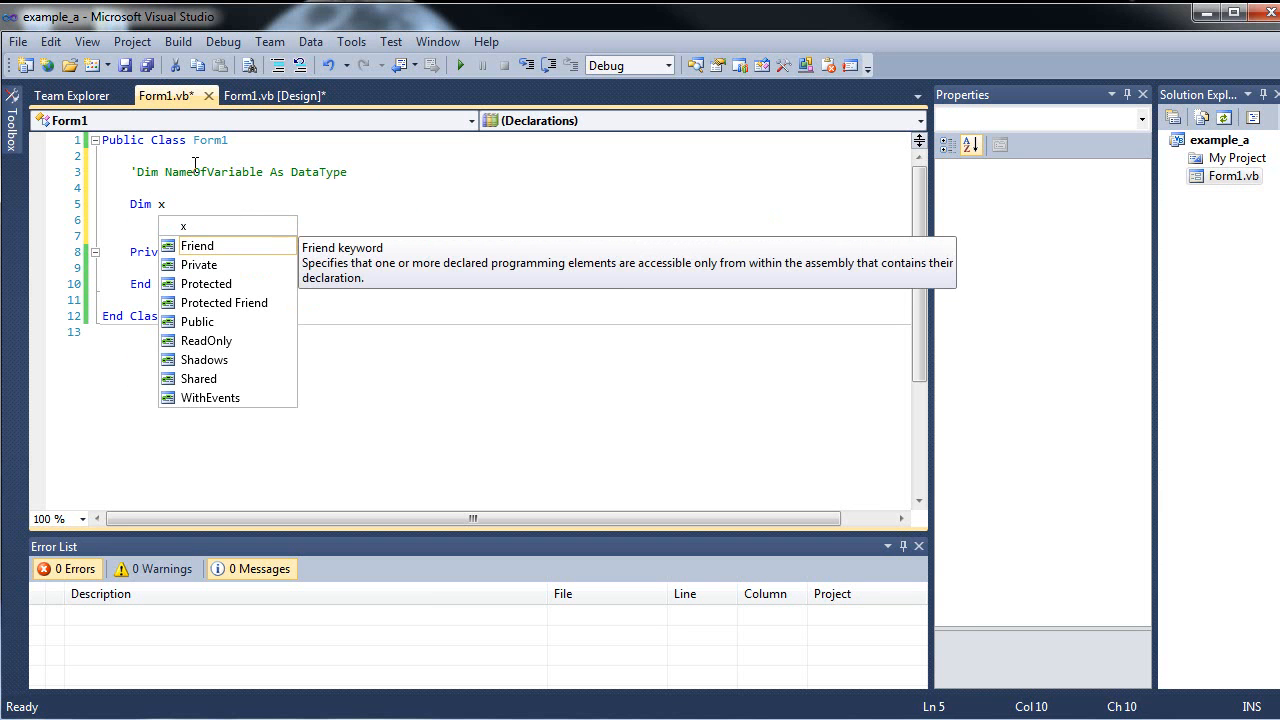
pyautogui.write('As')
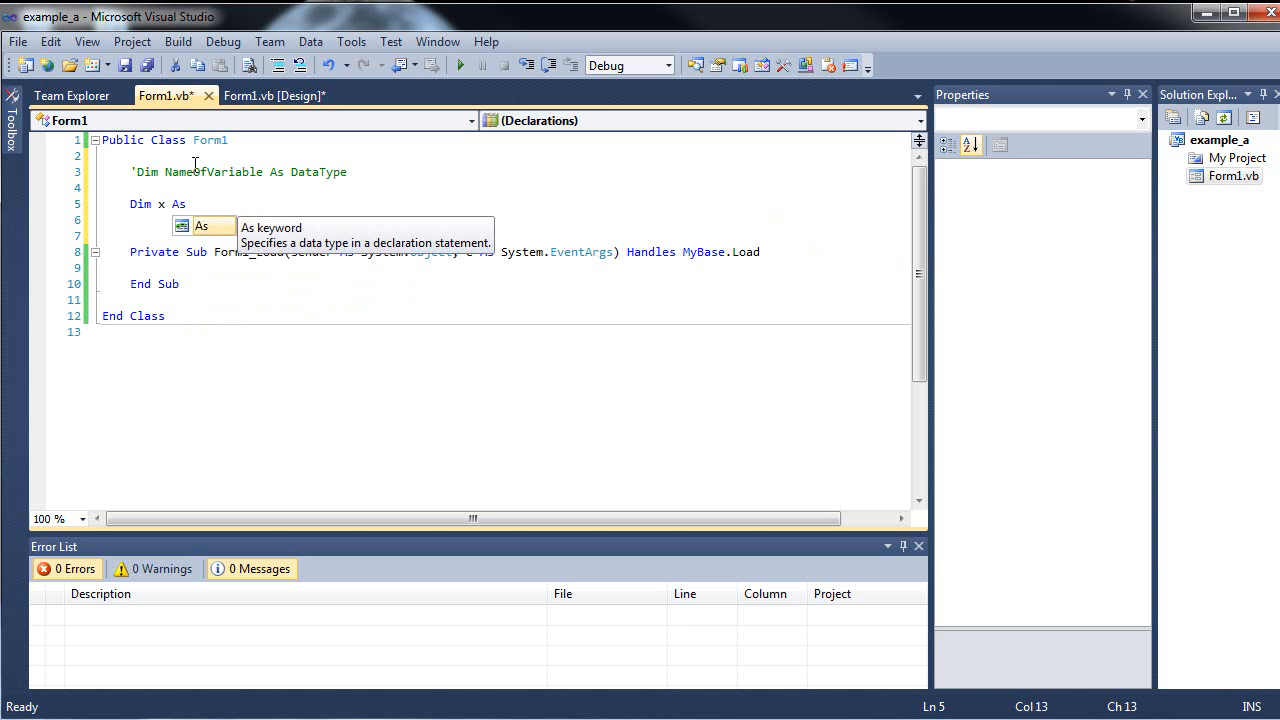
pyautogui.write('Sing')
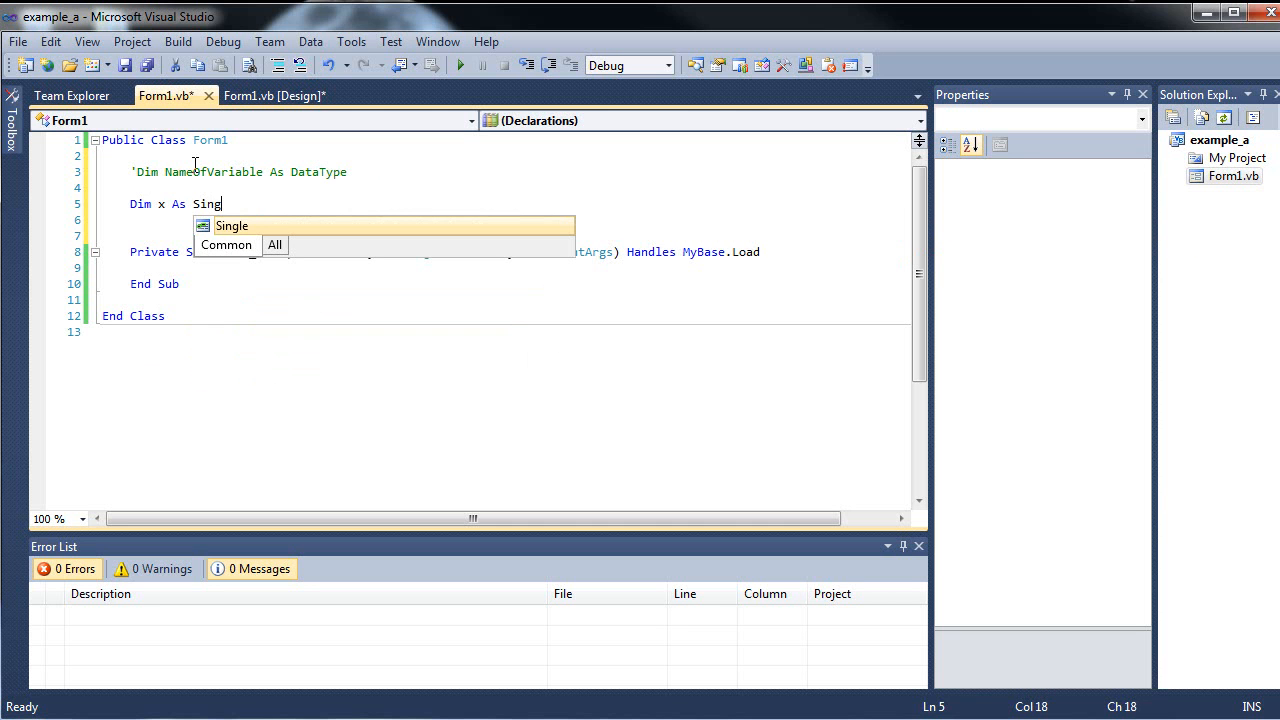
pyautogui.write('le')
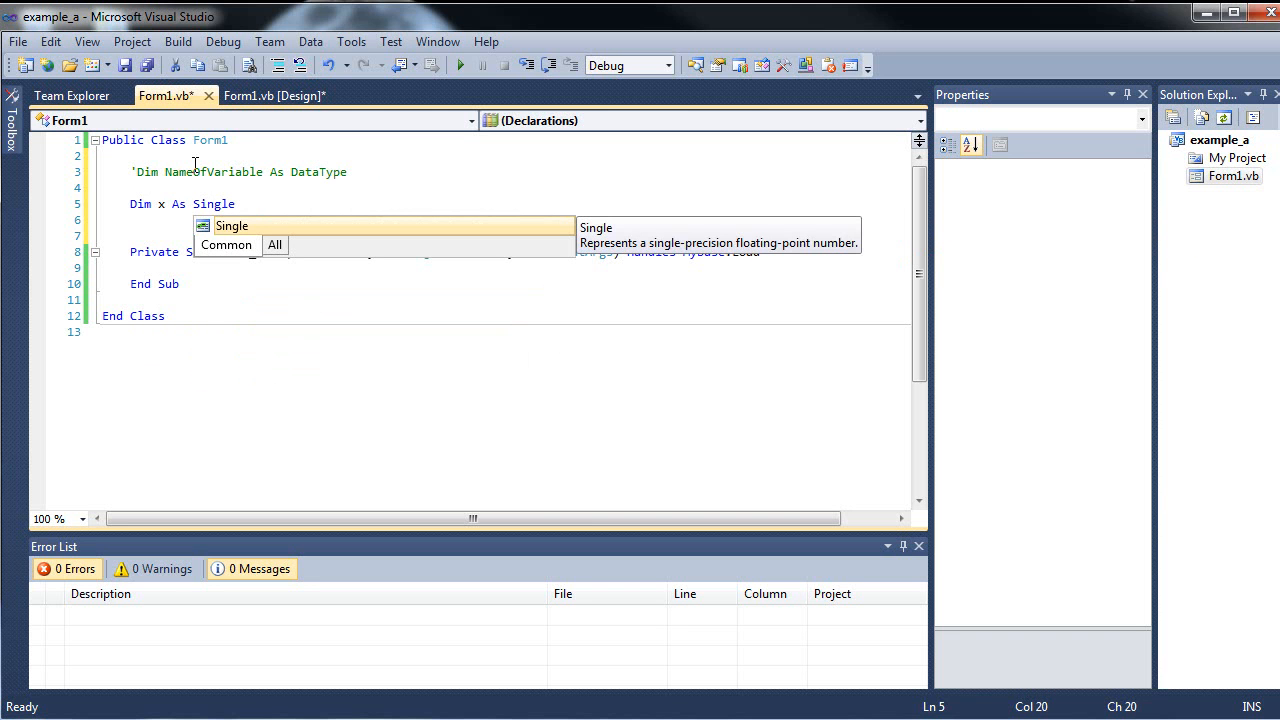
pyautogui.press('BackSpace')
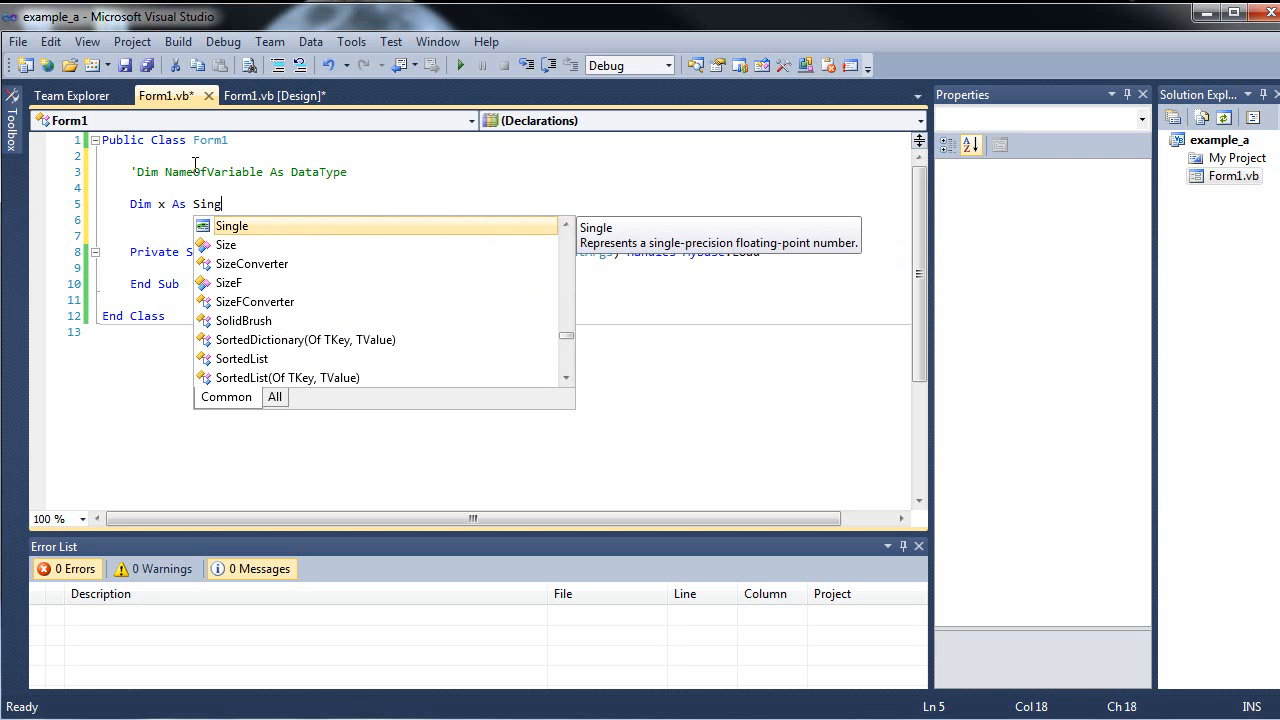
pyautogui.moveTo(270, 330)
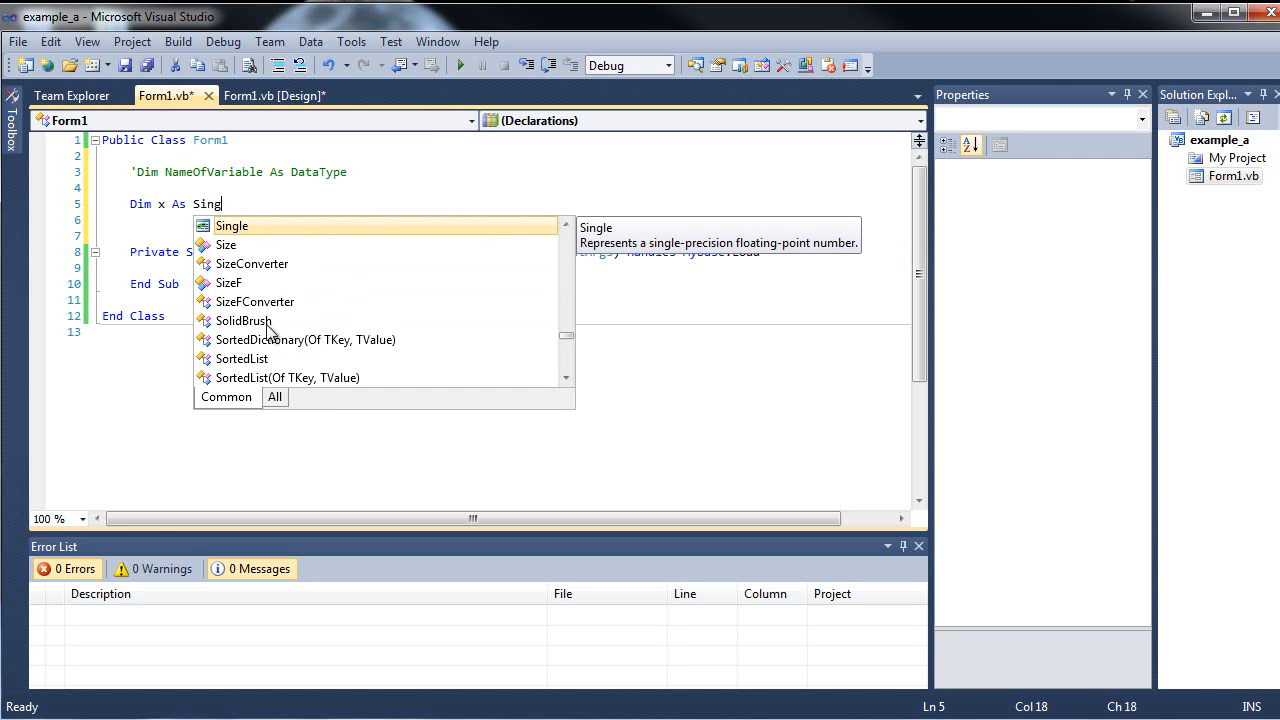
pyautogui.moveTo(344, 352)
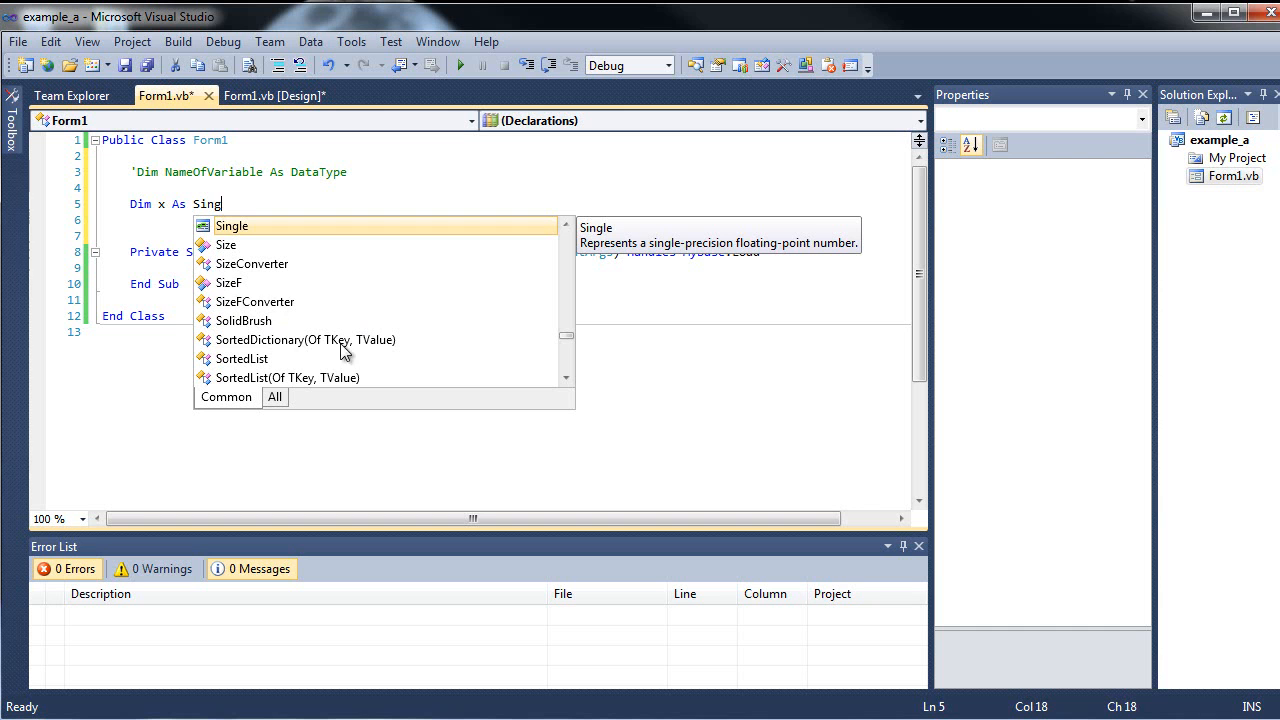
pyautogui.moveTo(304, 336)
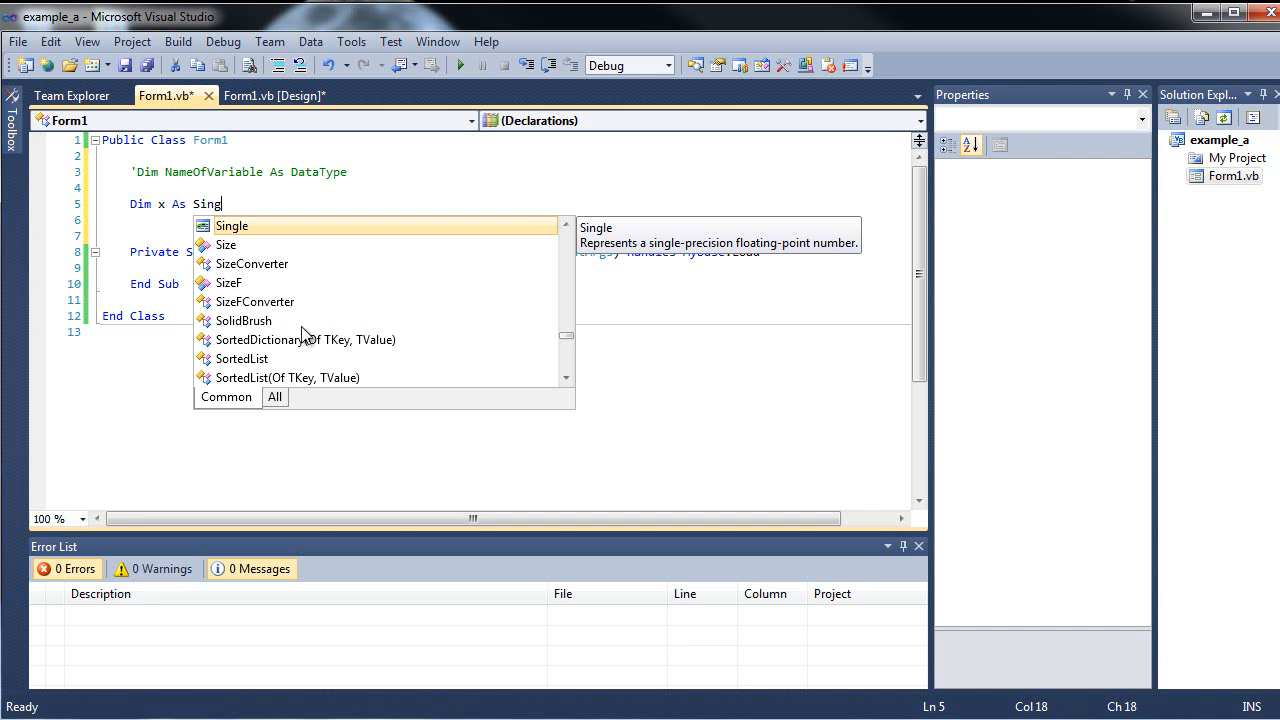
pyautogui.moveTo(300, 300)
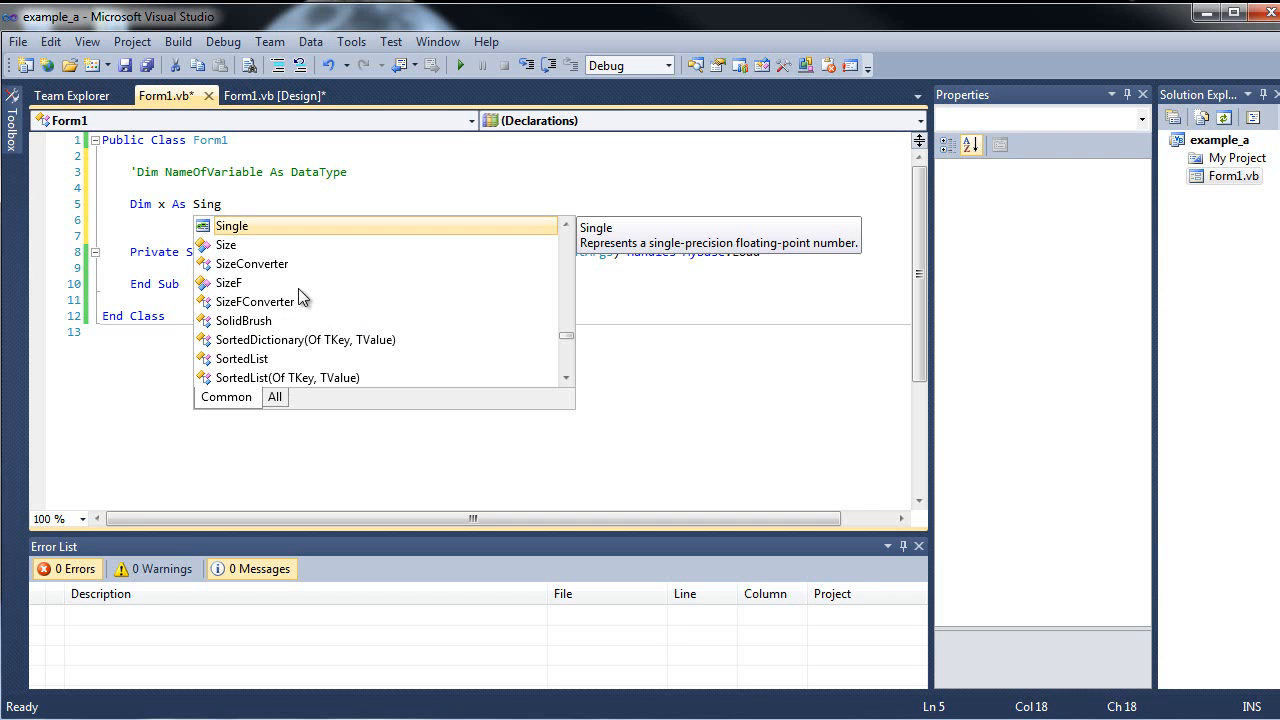
pyautogui.moveTo(276, 272)
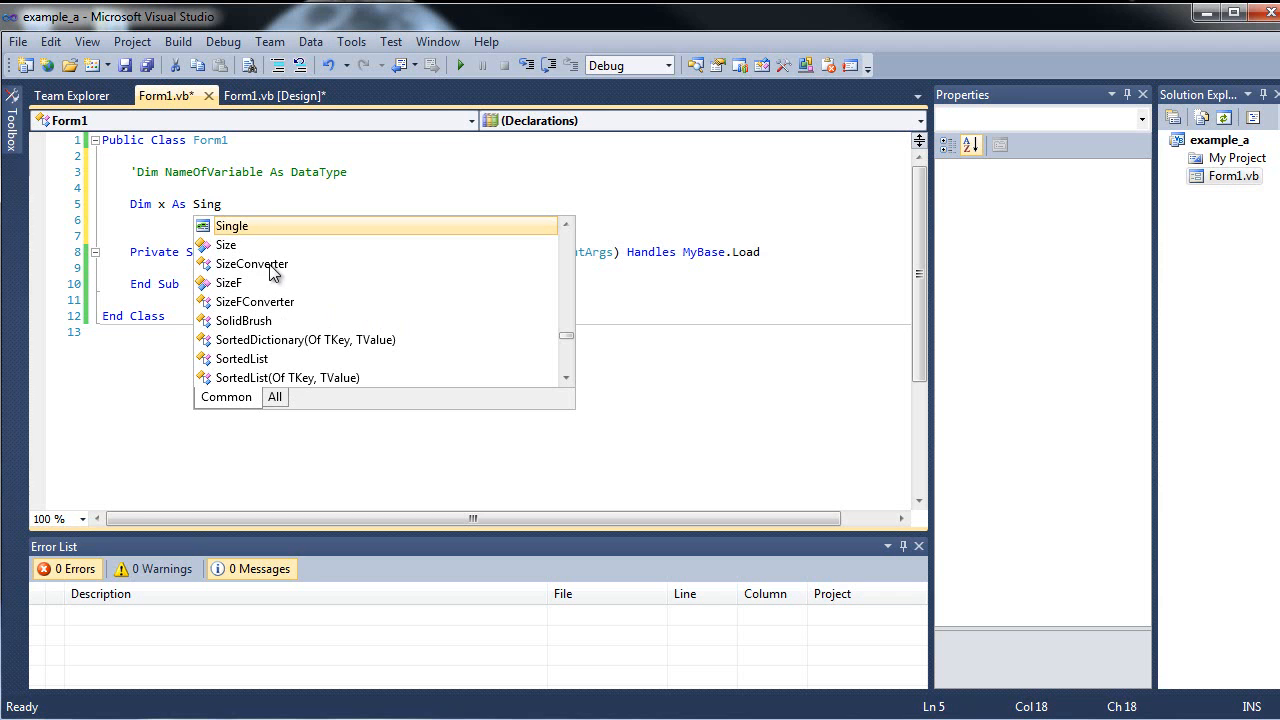
pyautogui.moveTo(380, 330)
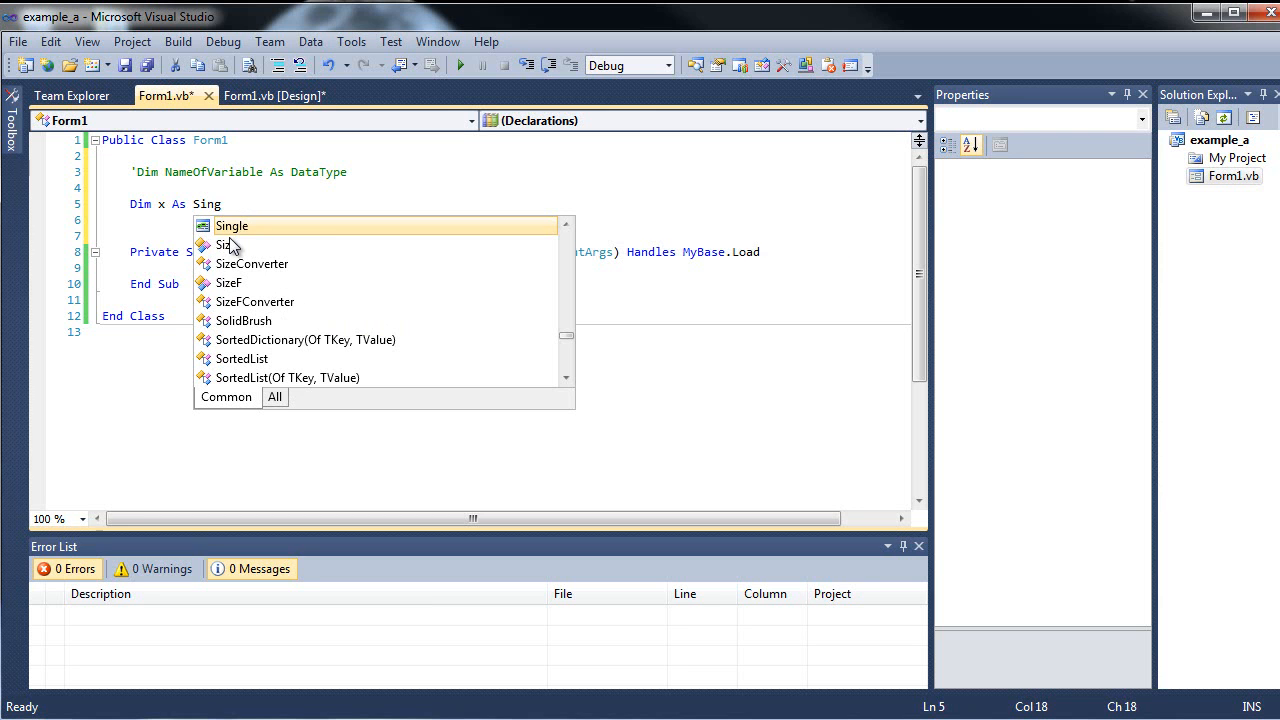
pyautogui.moveTo(236, 228)
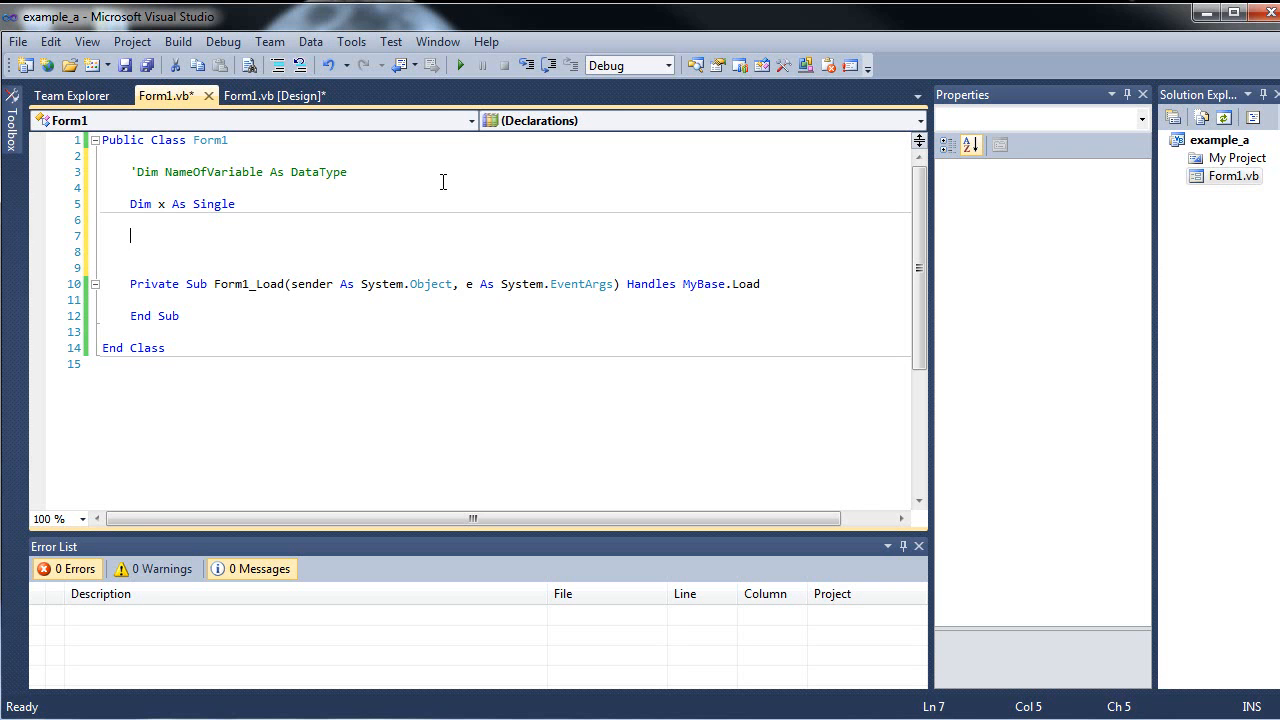
# Assign x = 5 on a new line, then change x's type to String and try a quoted text value instead.
pyautogui.write('x')
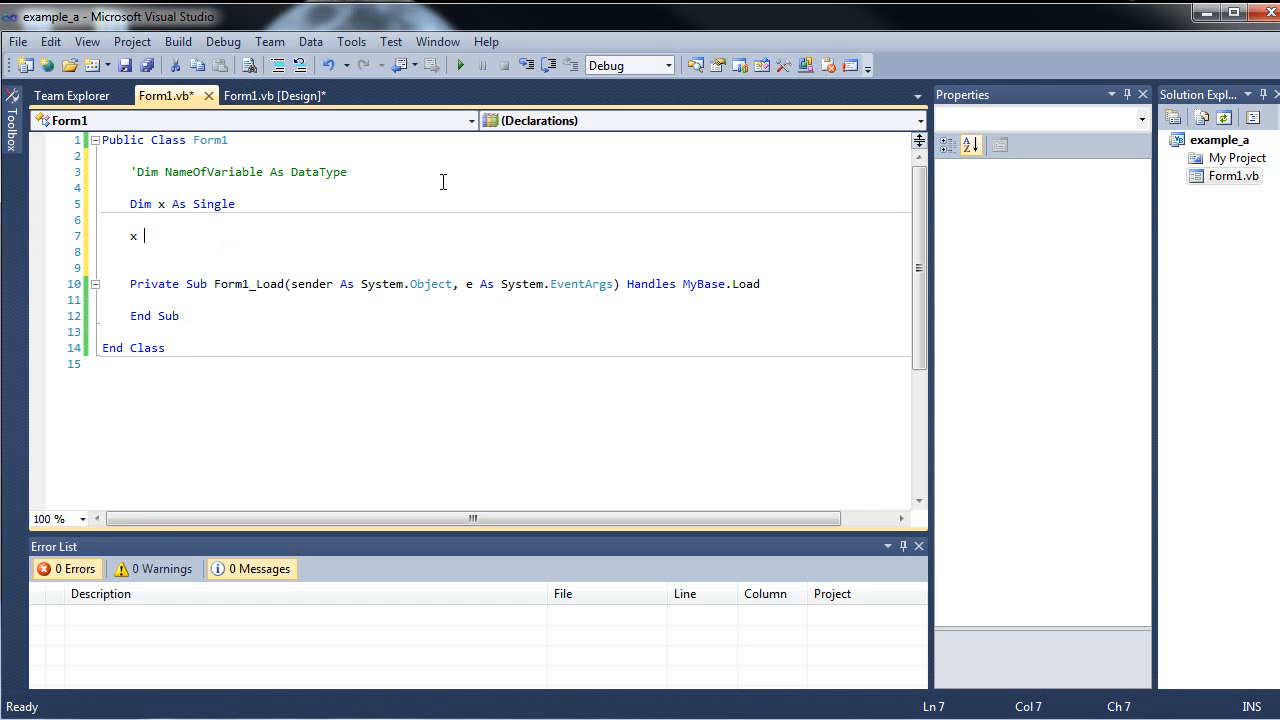
pyautogui.write('= 5')
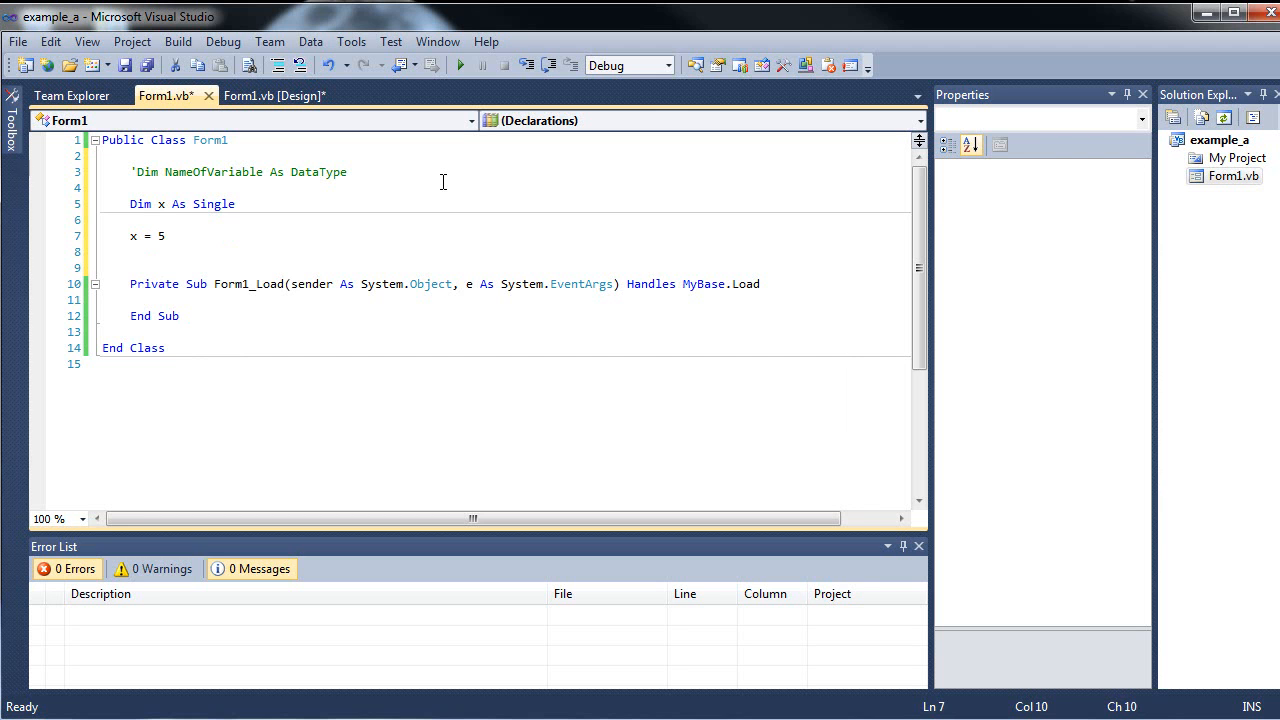
pyautogui.press('Backspace')
pyautogui.write('"')
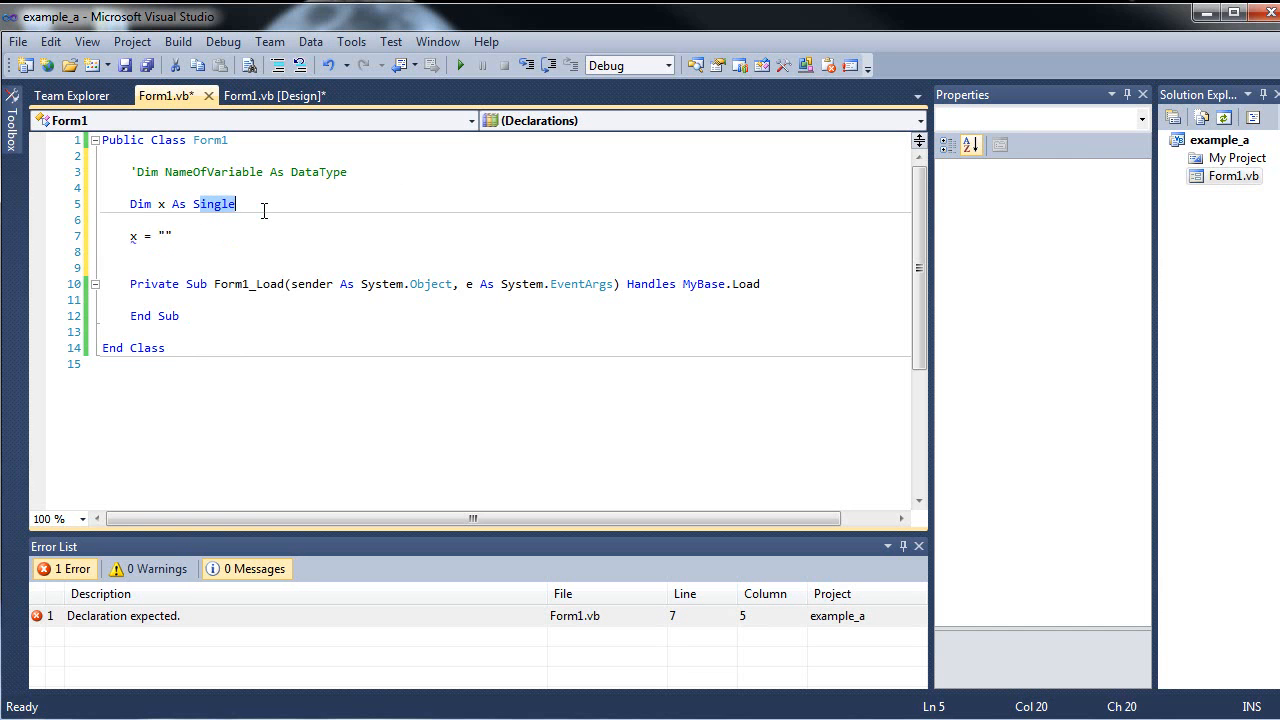
pyautogui.write('String')
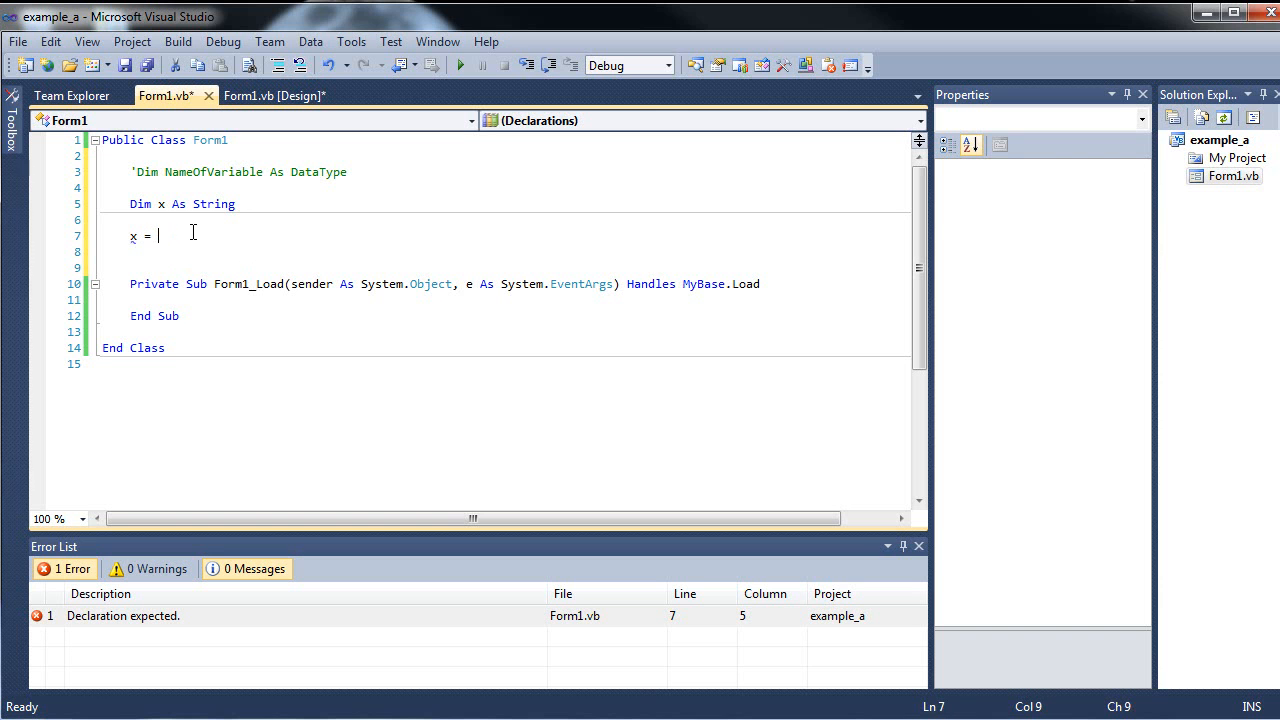
pyautogui.write('""')
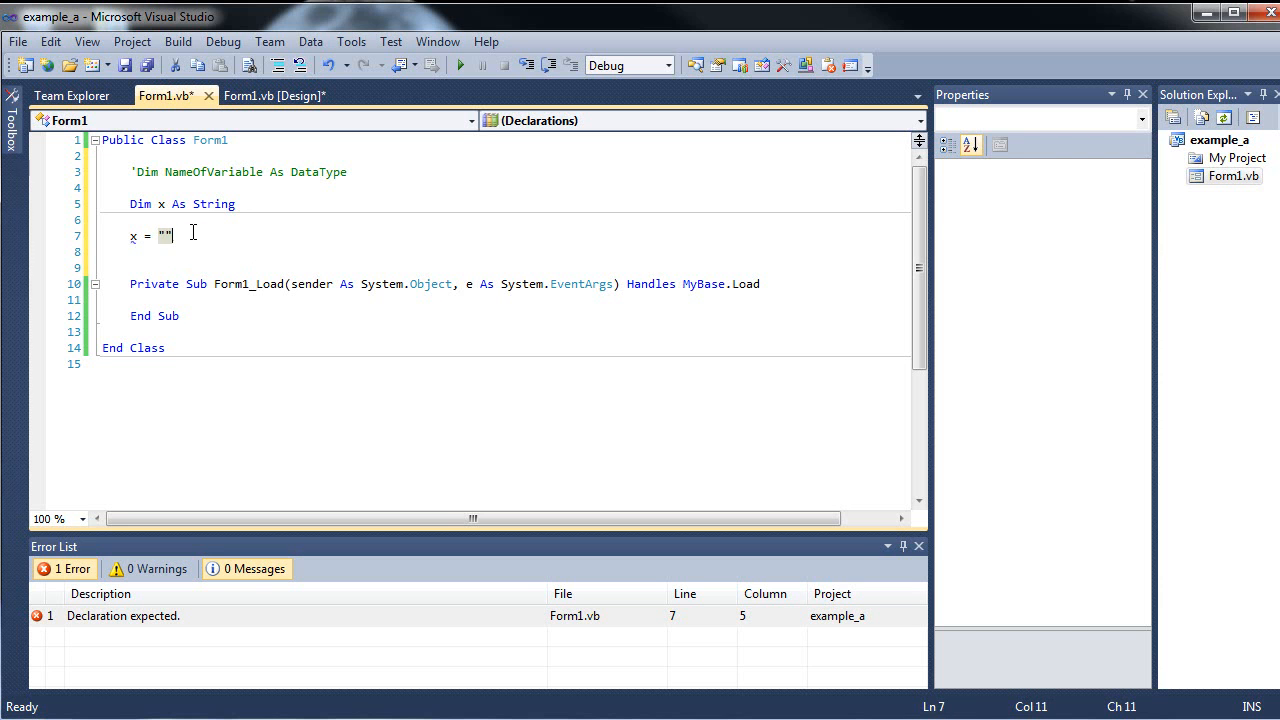
pyautogui.write('ryhrtyrty')
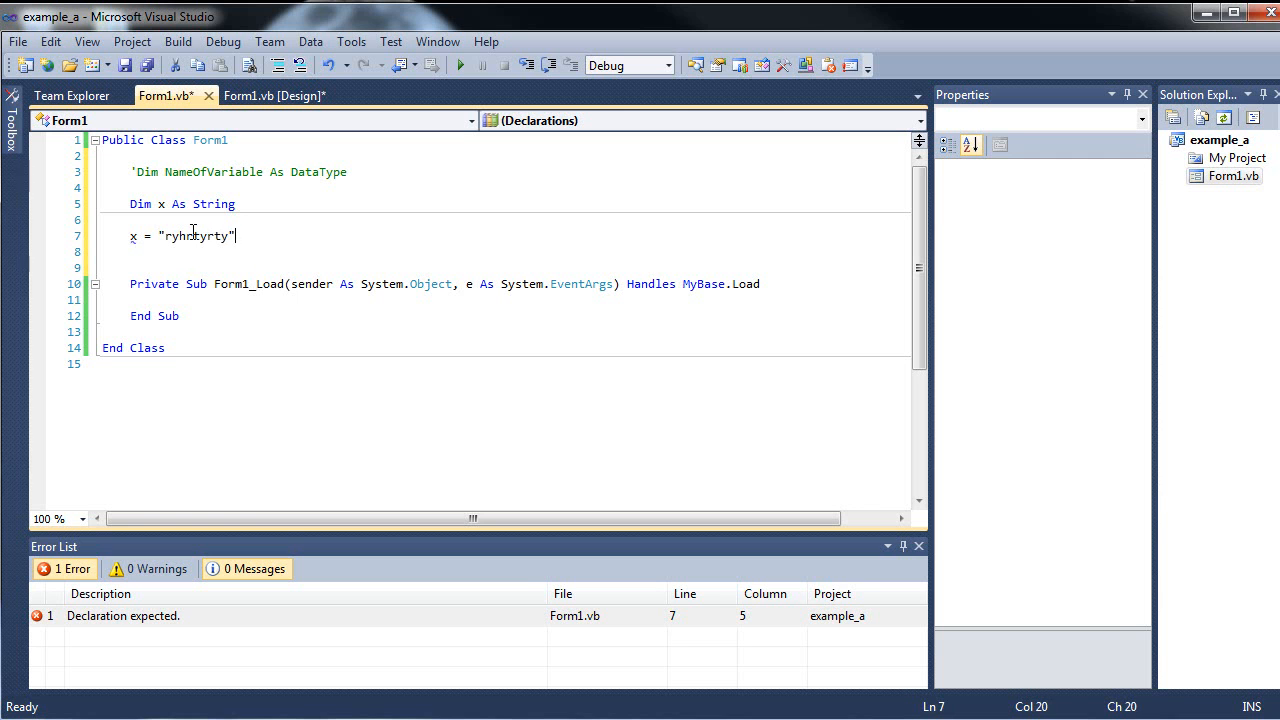
pyautogui.press('BackSpace')
pyautogui.write(' =')
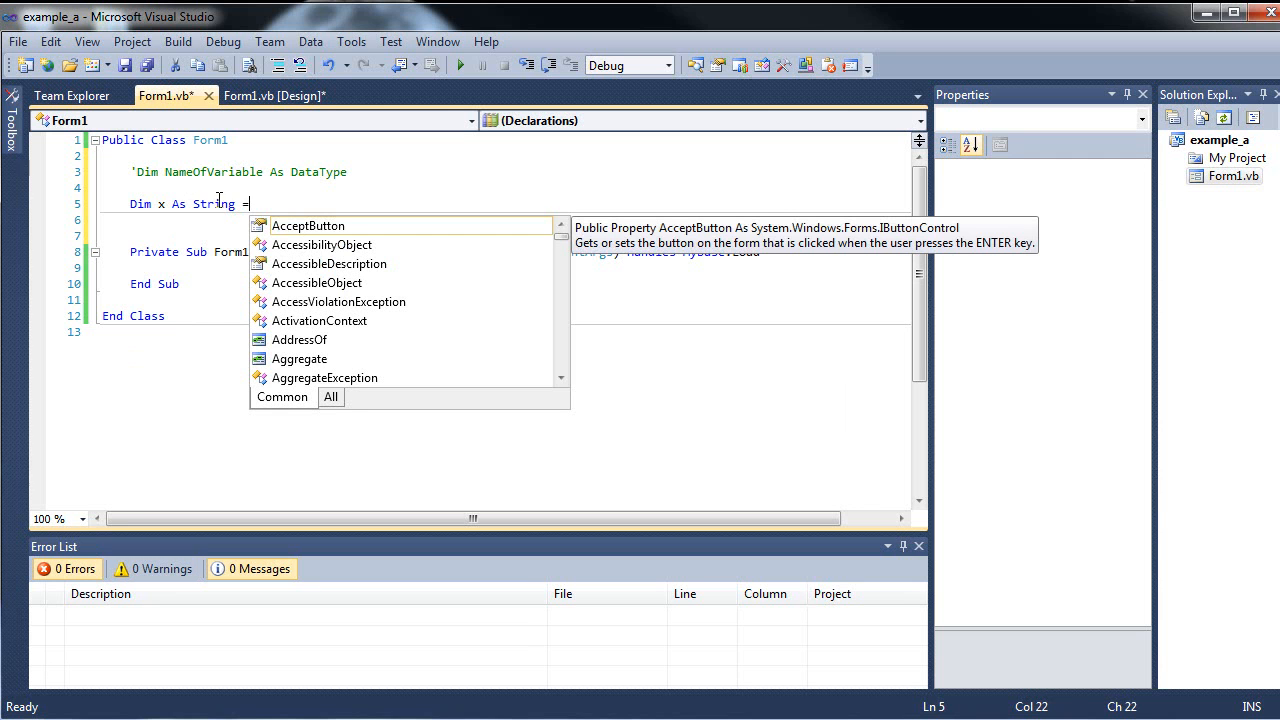
pyautogui.moveTo(304, 160)
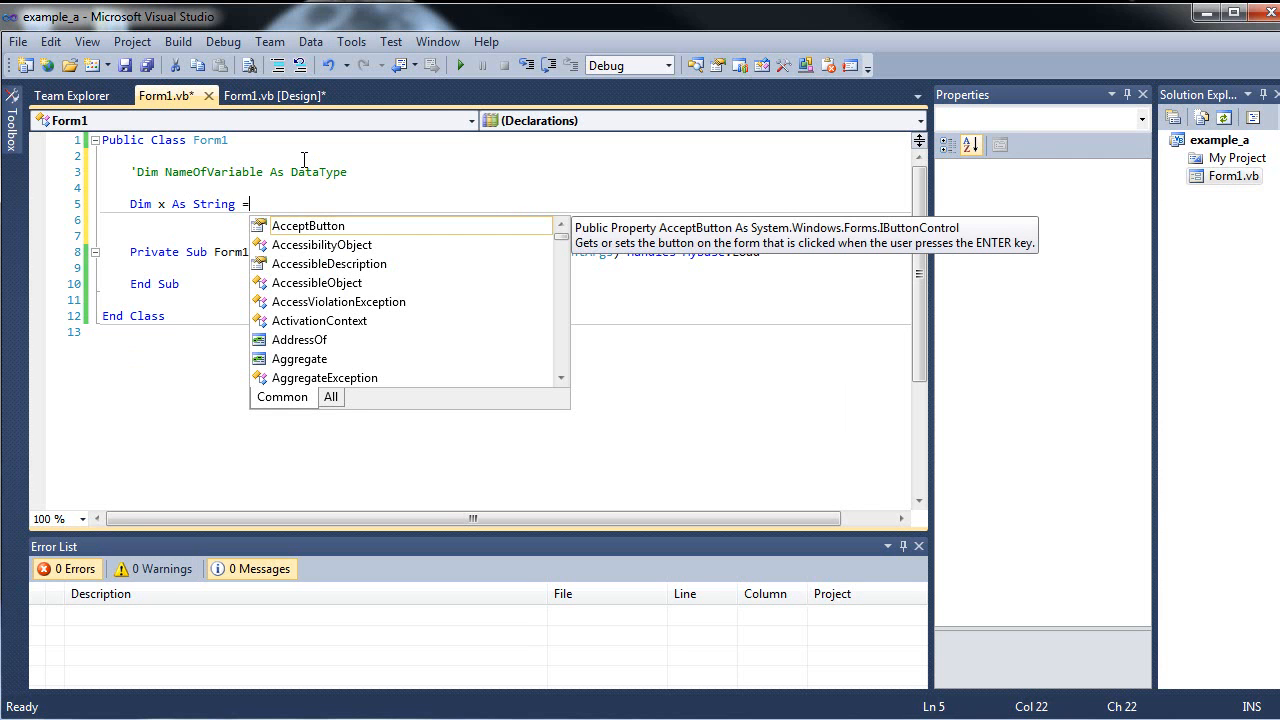
# Try a quoted string initializer on the Dim line, then settle on Dim x As Single = 5.
pyautogui.write('5')
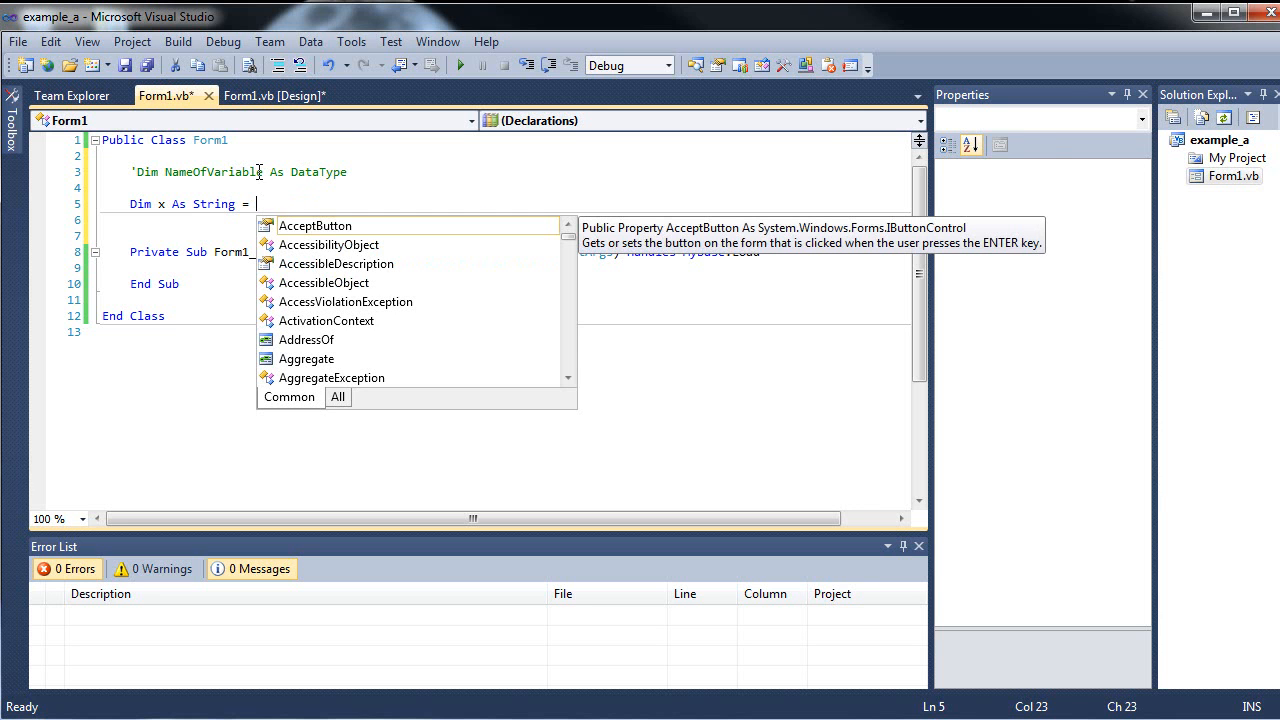
pyautogui.write('""')
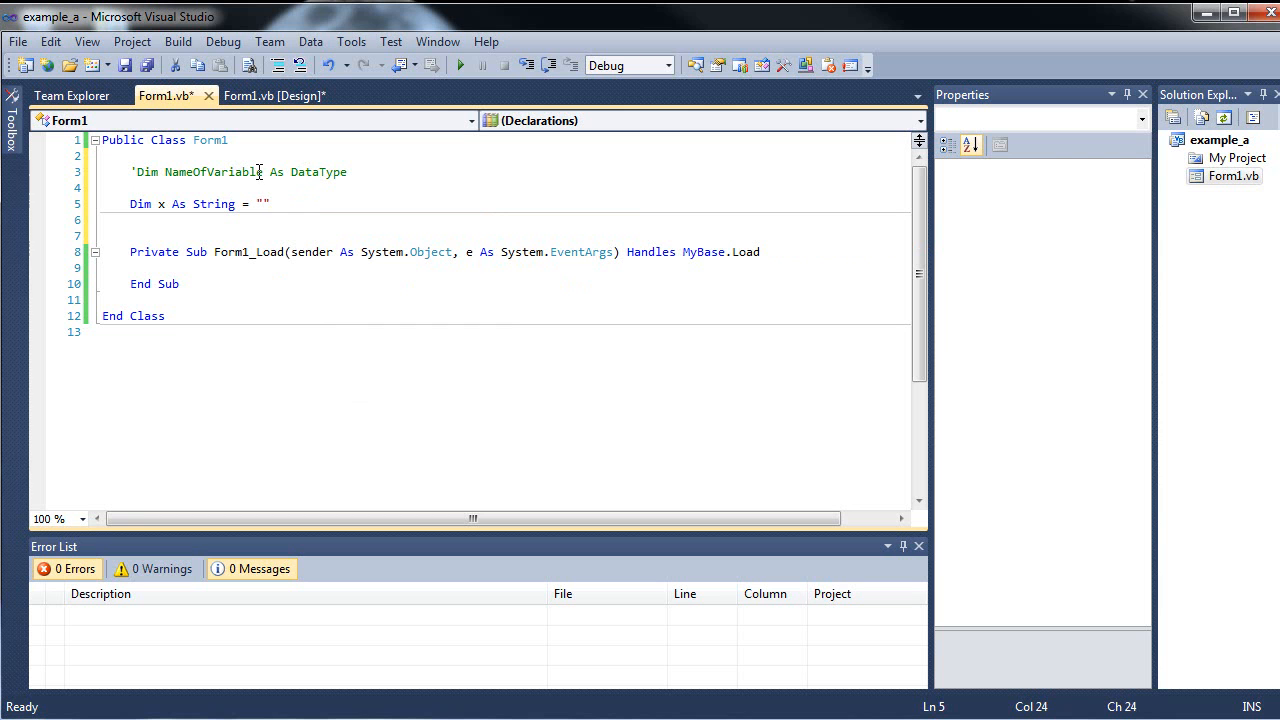
pyautogui.moveTo(328, 192)
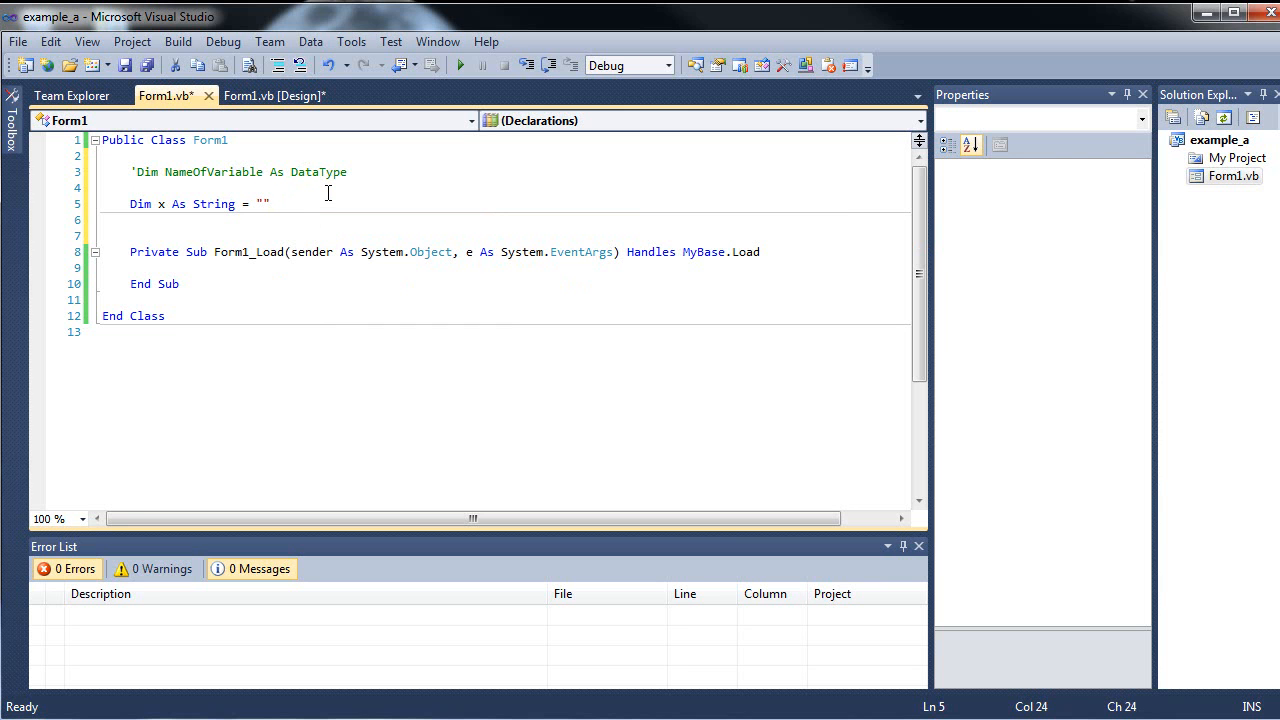
pyautogui.write('ghdehyrtht')
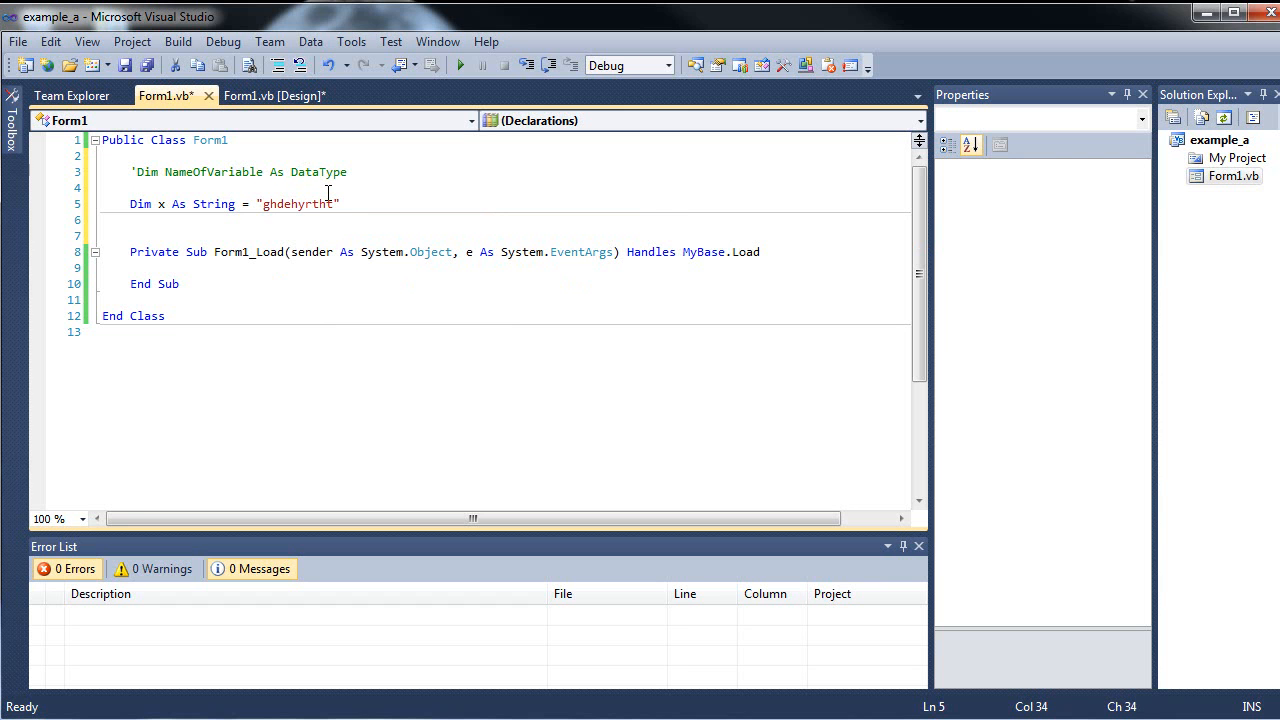
pyautogui.press('BackSpace')
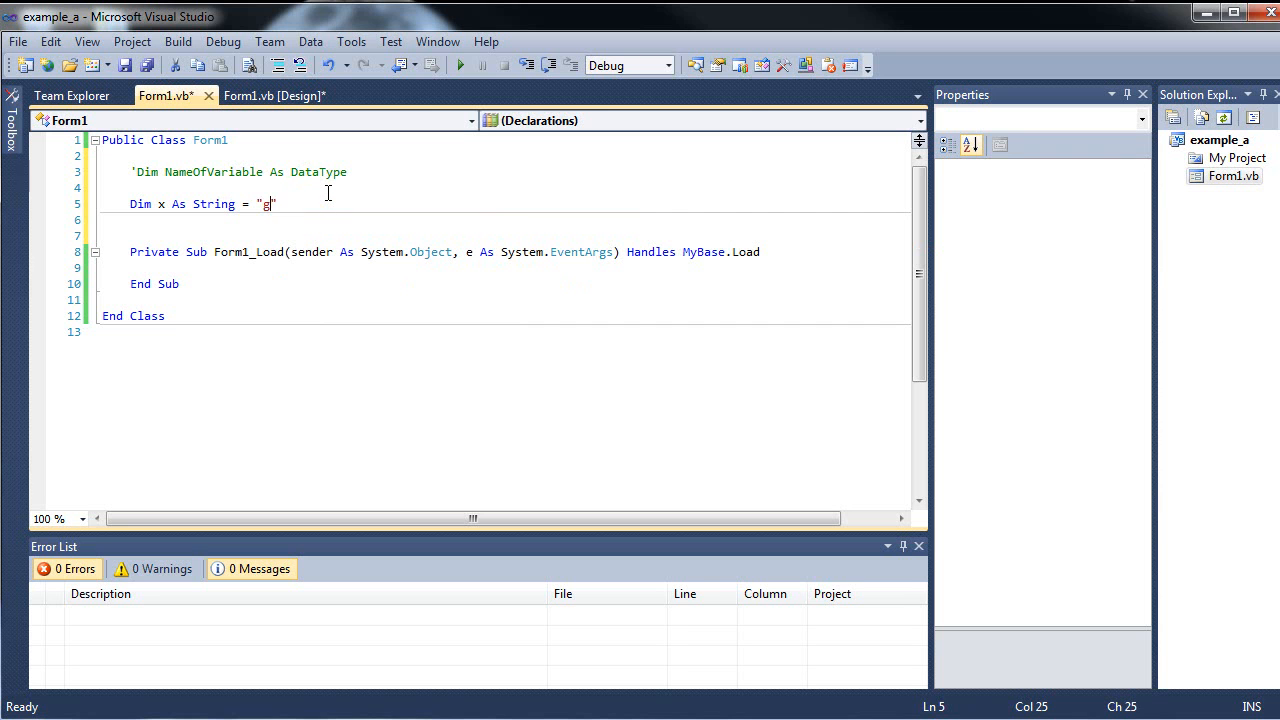
pyautogui.press('Backspace')
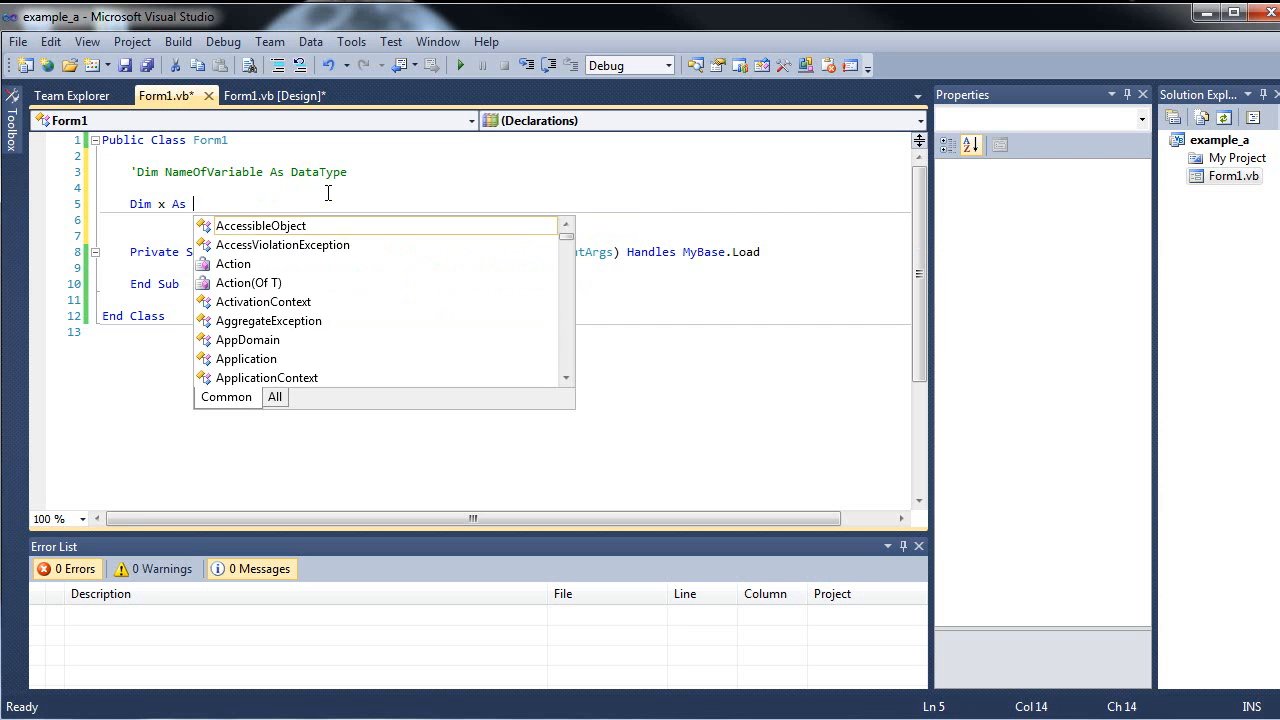
pyautogui.write('Single = 5')
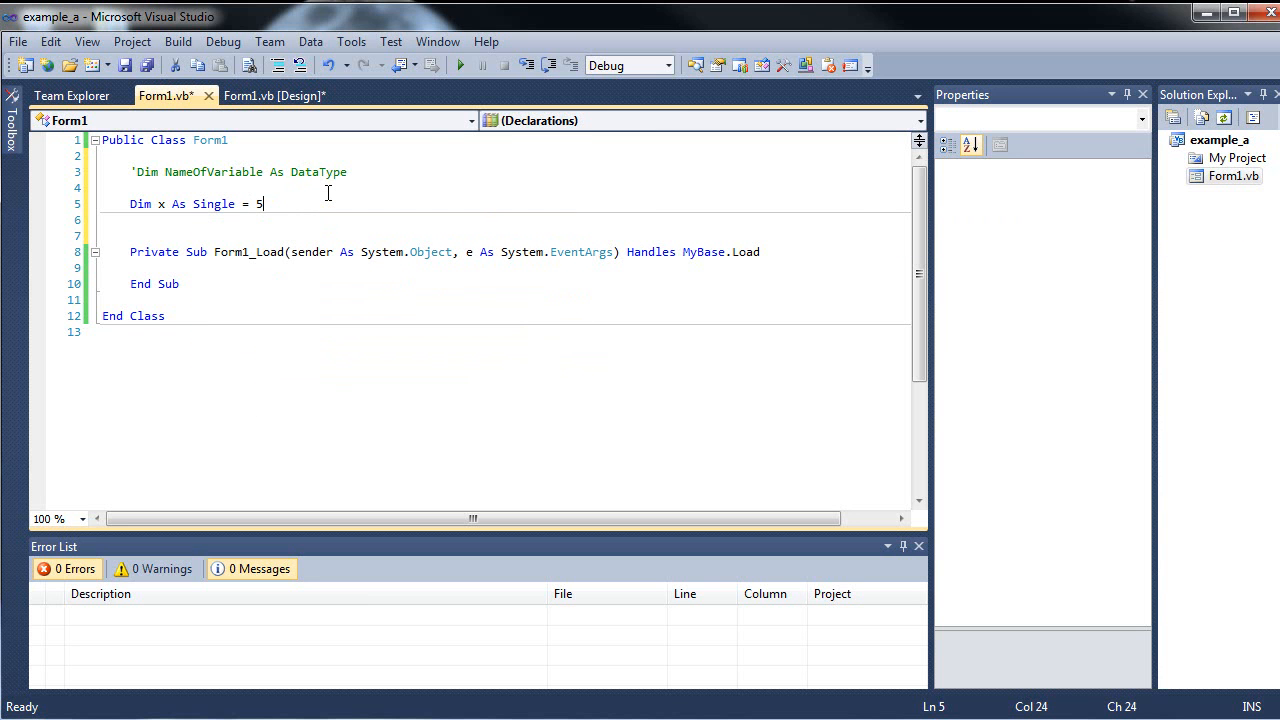
pyautogui.click(160, 268)
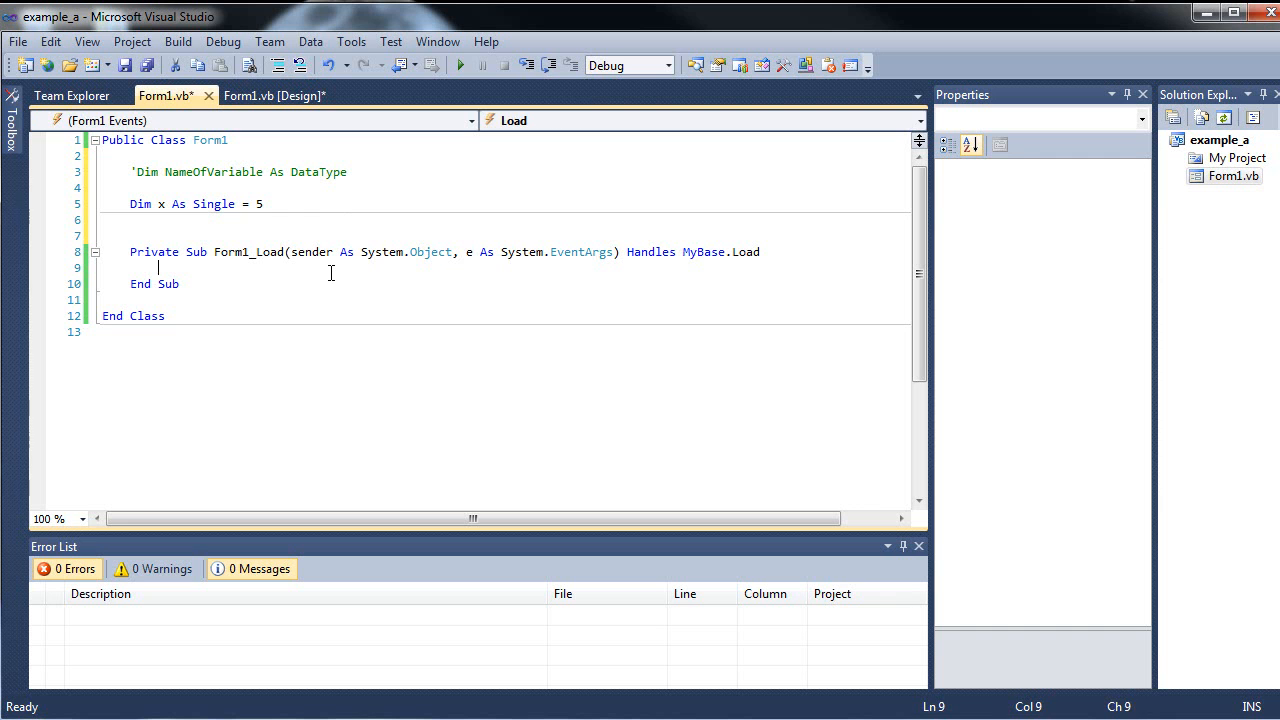
pyautogui.click(276, 96)
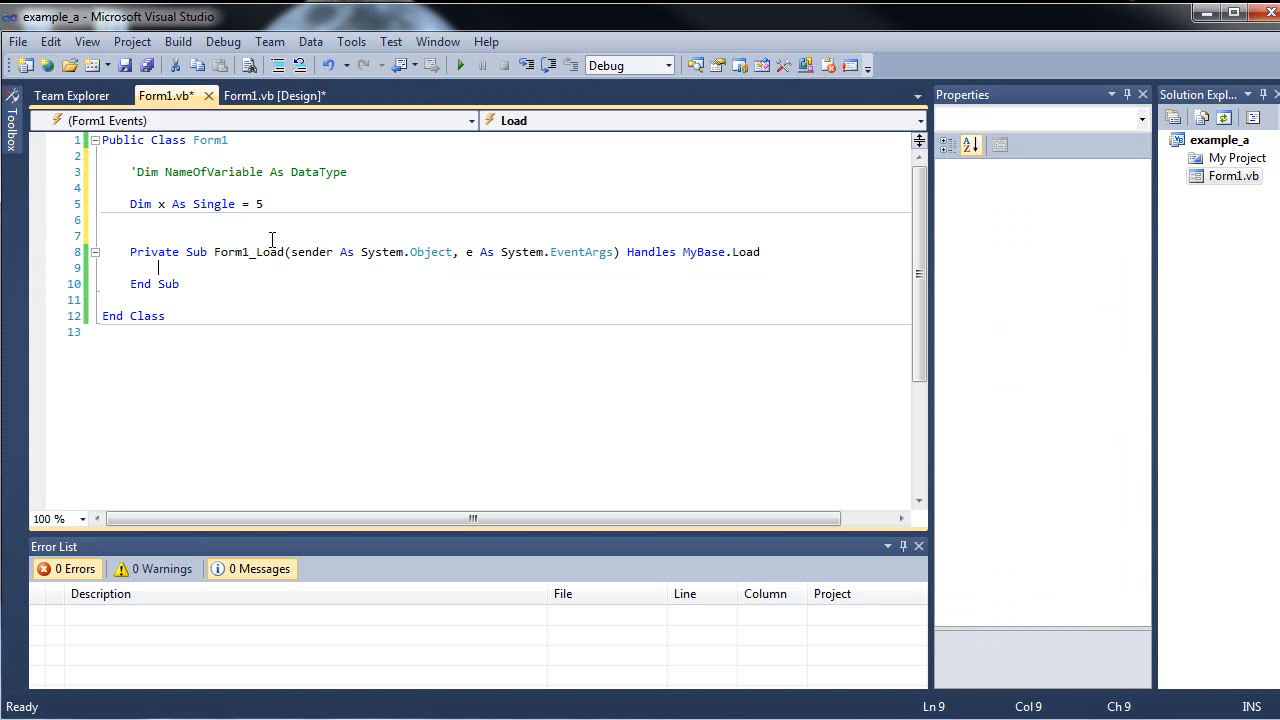
pyautogui.press('enter')
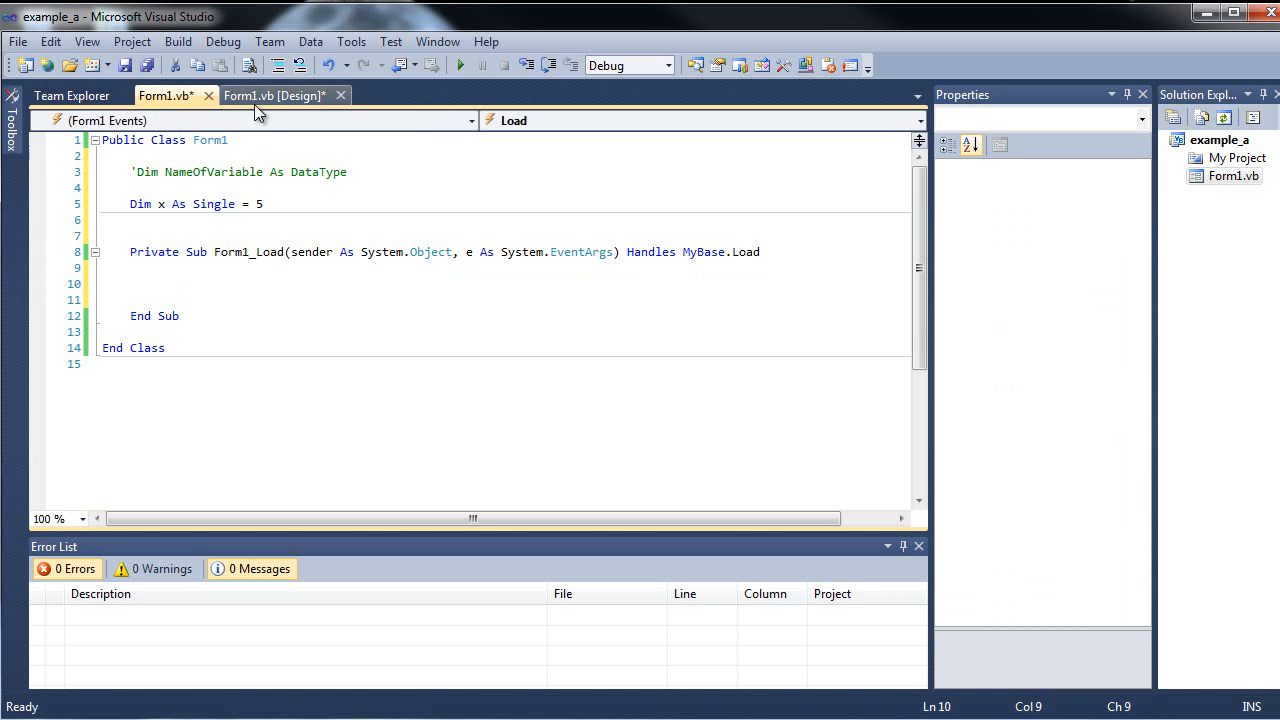
# Name the label on Form1's designer lblOutput via its (Name) property.
pyautogui.click(272, 96)
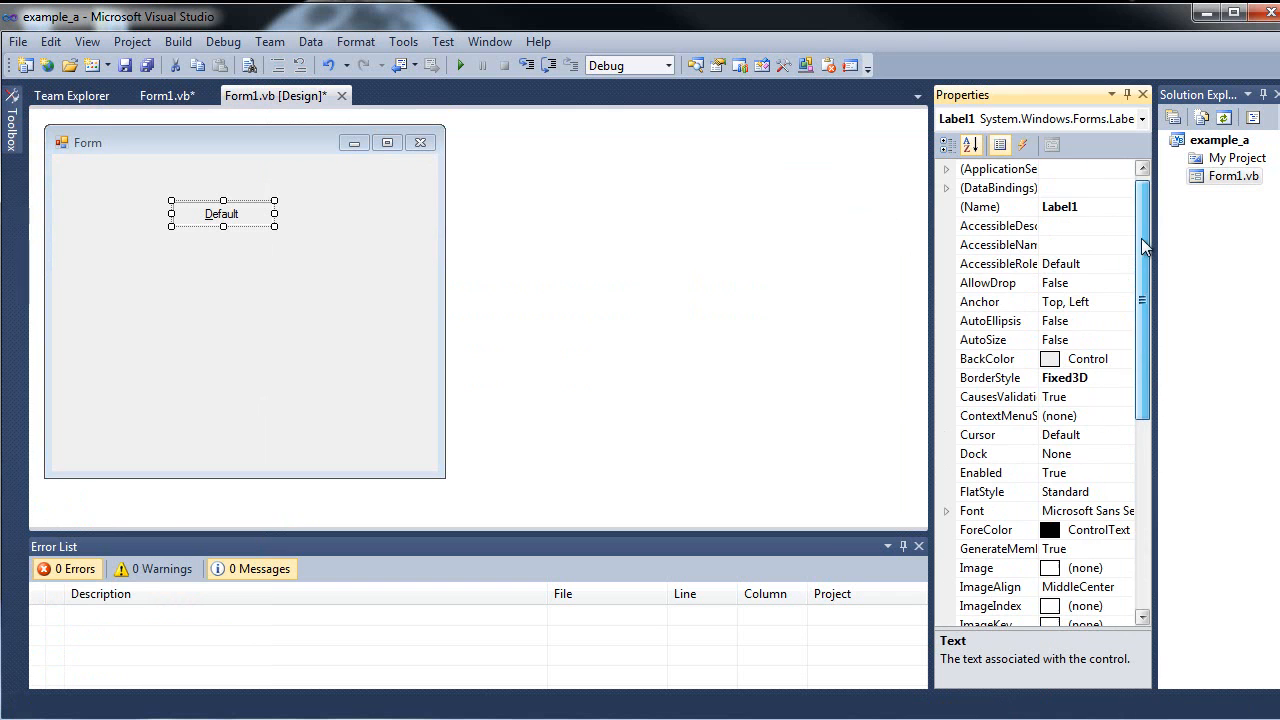
pyautogui.click(980, 206)
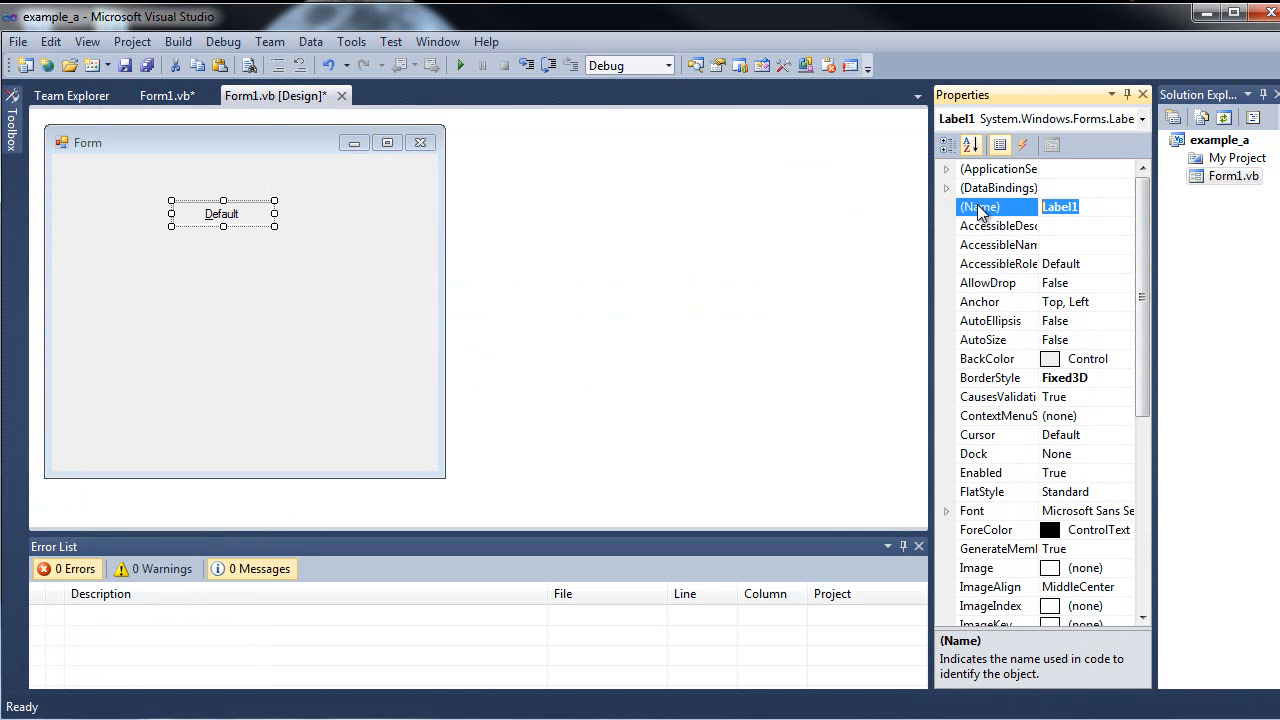
pyautogui.write('lblOutput')
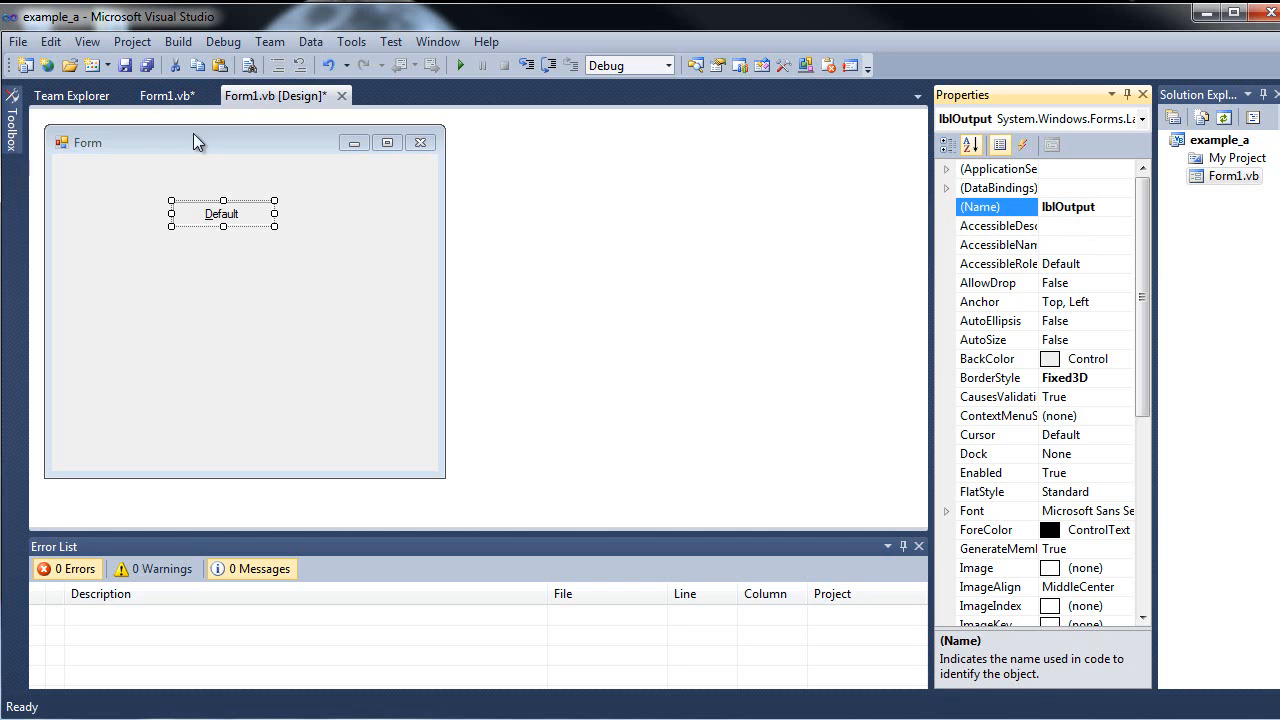
# Write lblOutput.Text = x.ToString inside Form1_Load using IntelliSense completions.
pyautogui.click(164, 96)
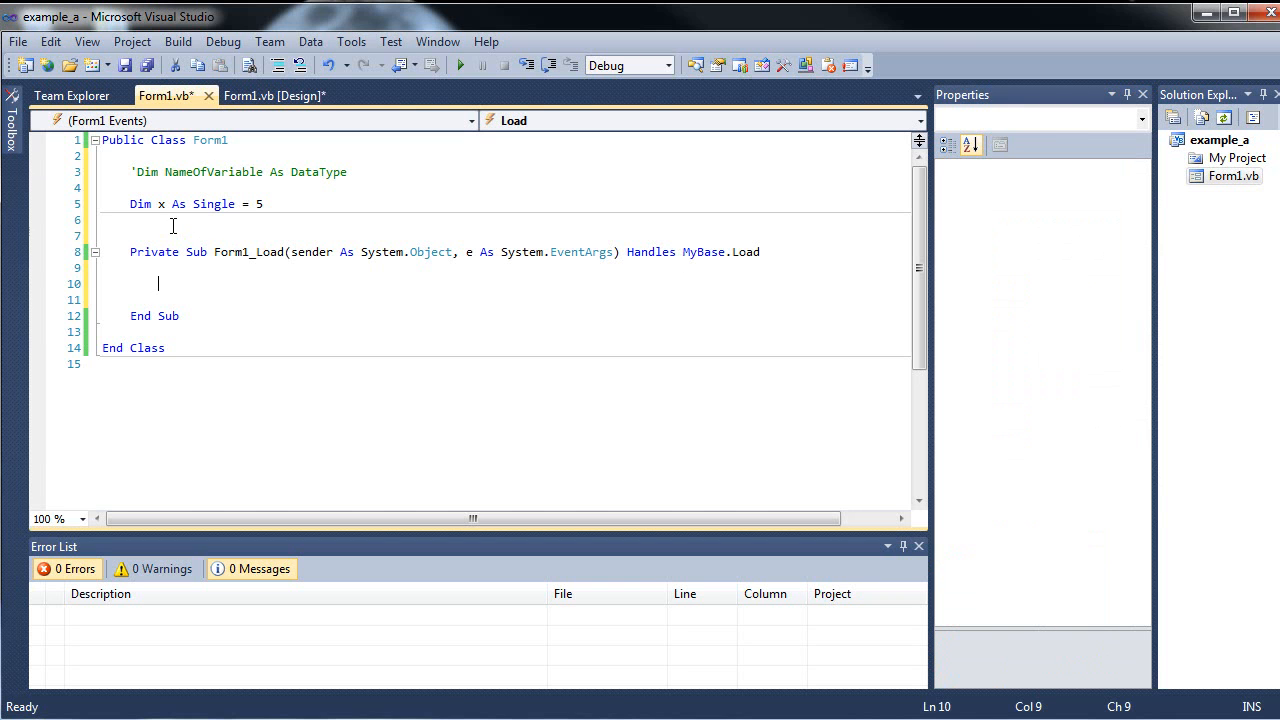
pyautogui.moveTo(180, 252)
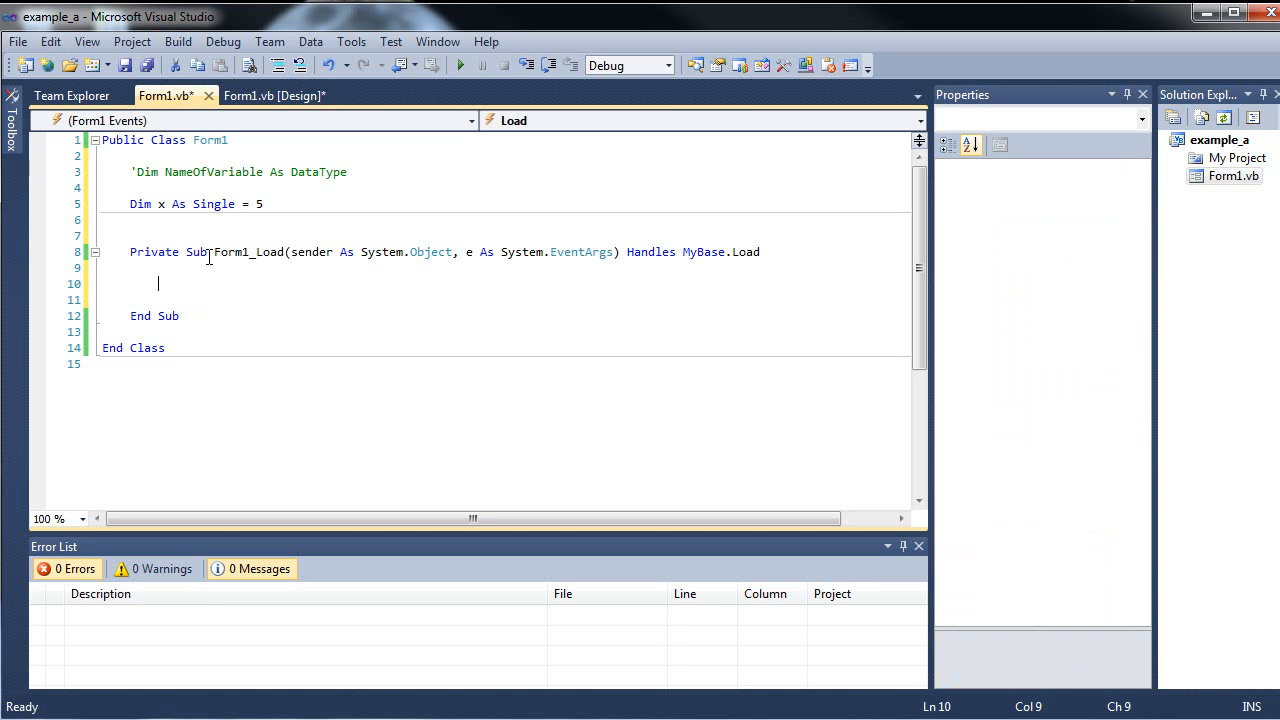
pyautogui.write('lblOutput')
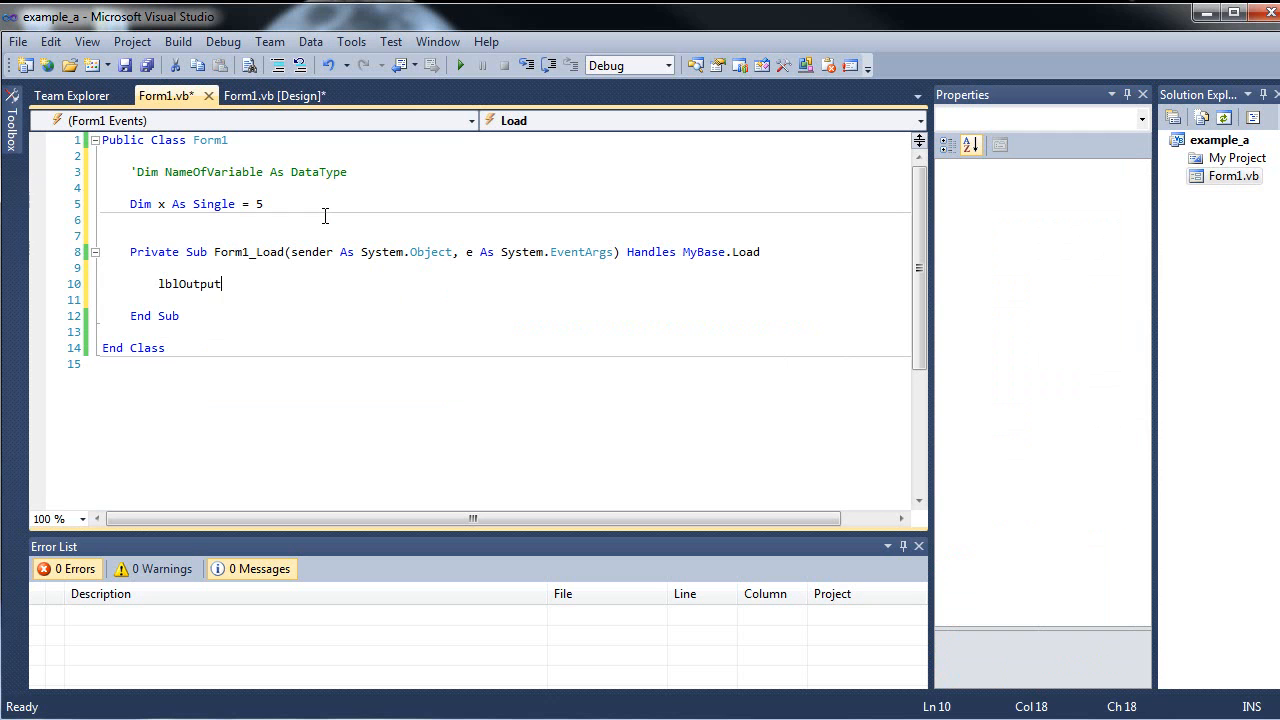
pyautogui.write('.')
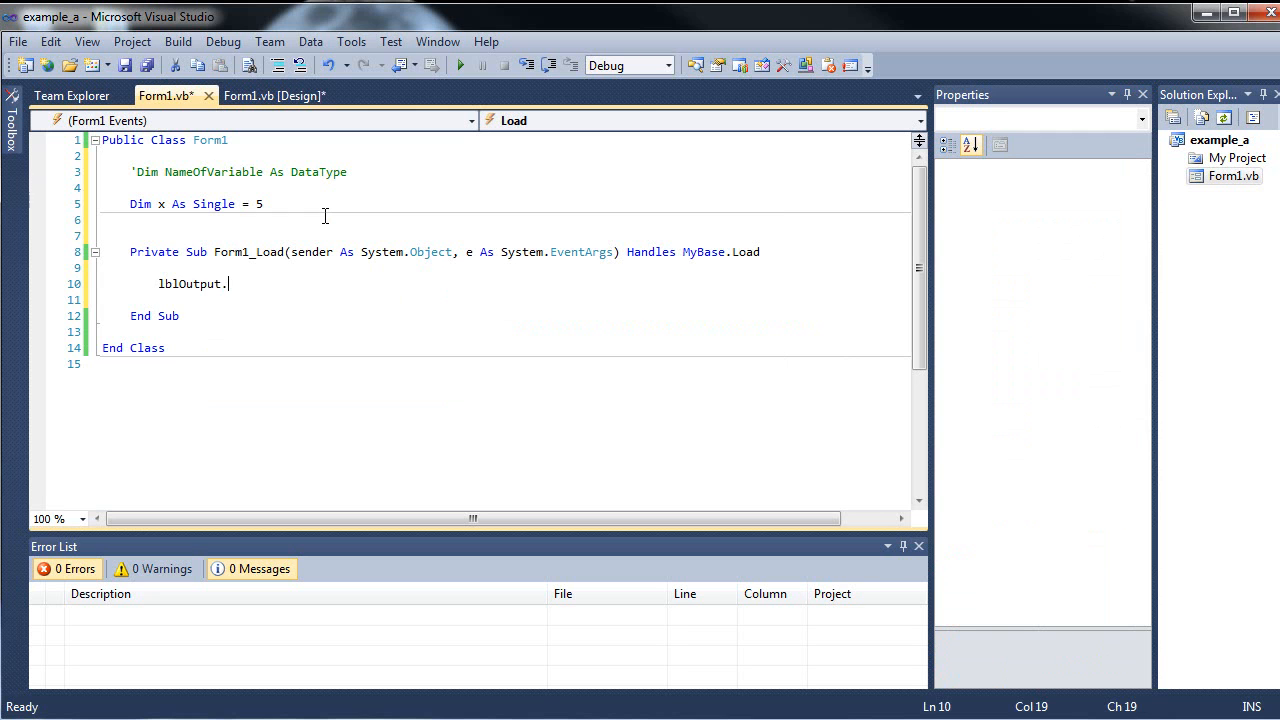
pyautogui.write('.')
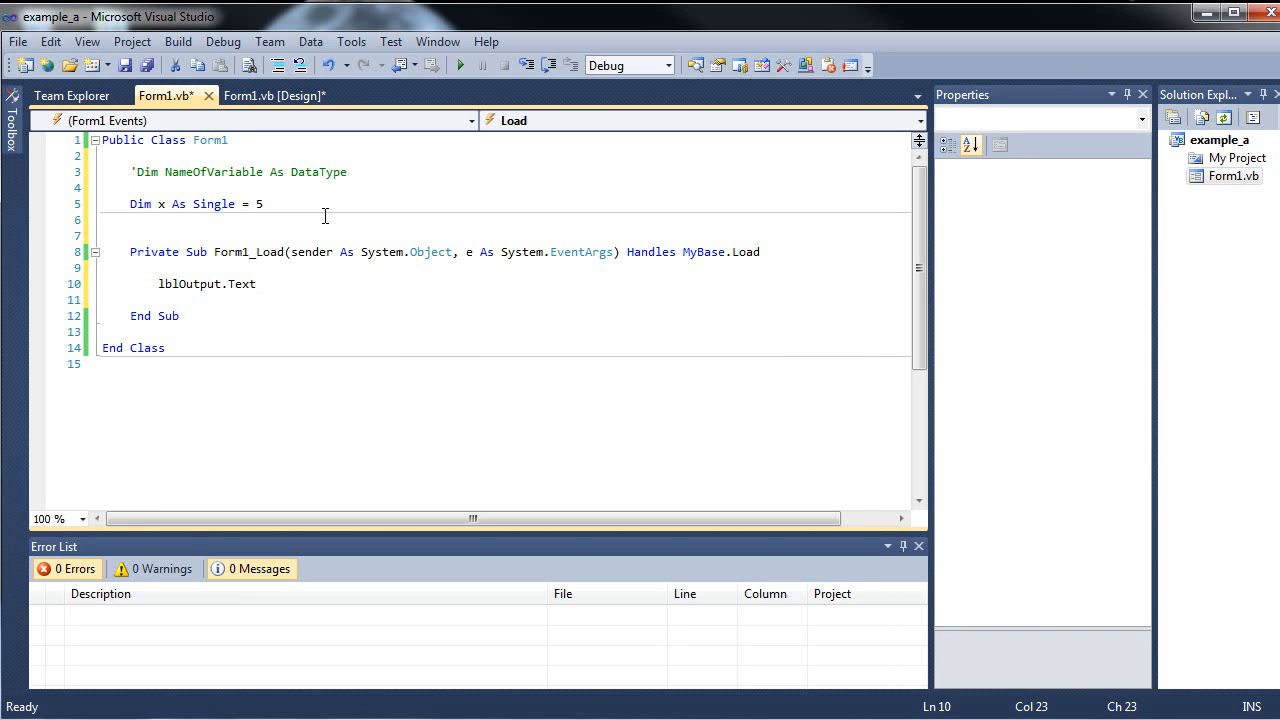
pyautogui.write('=')
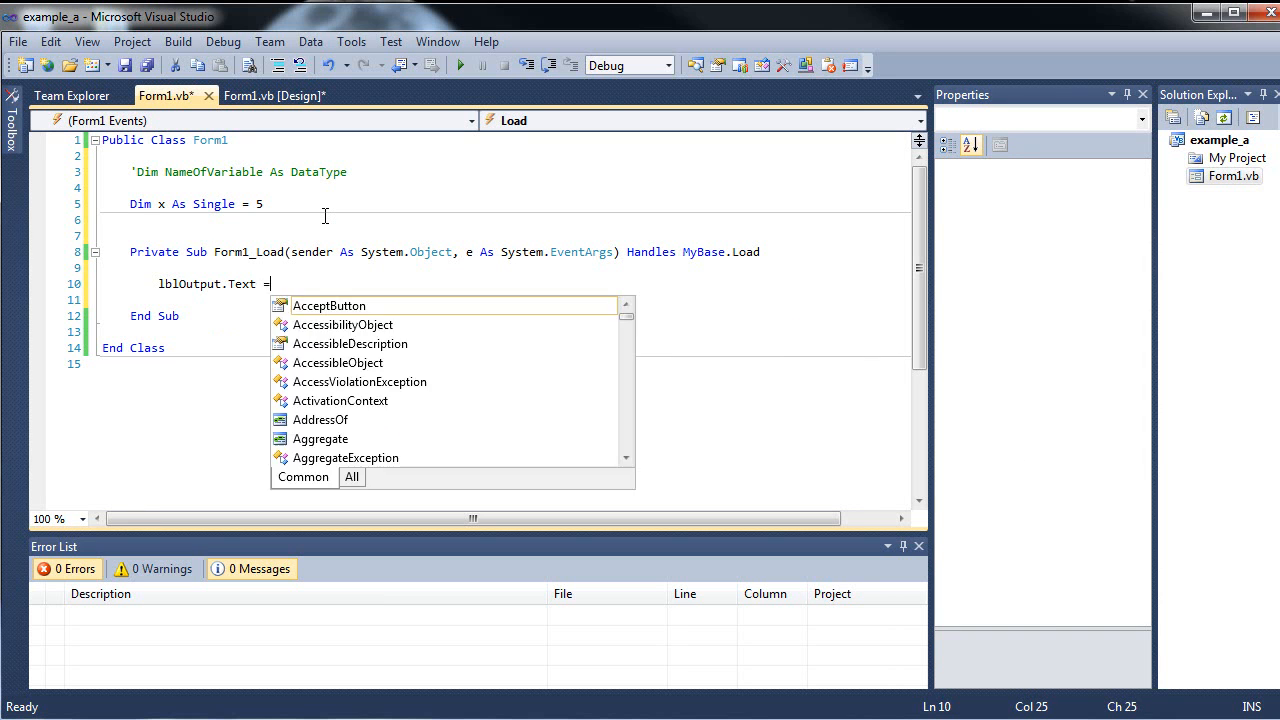
pyautogui.write('"')
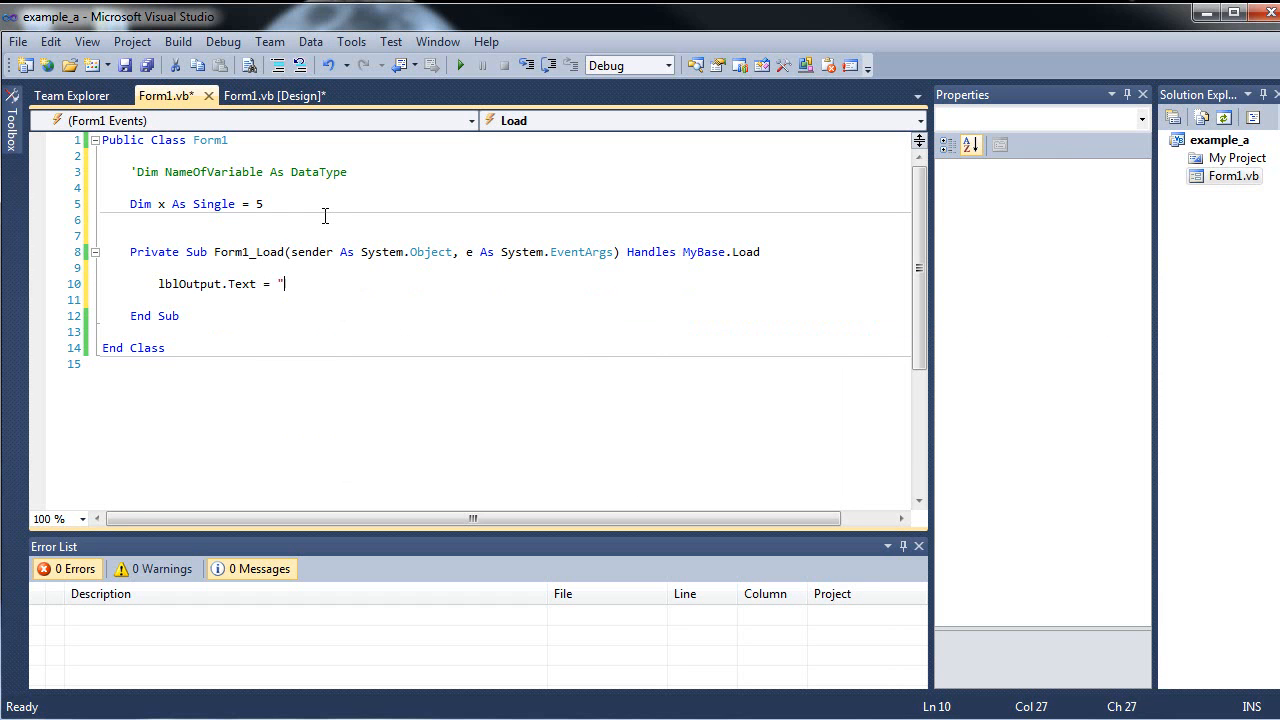
pyautogui.write('hrh')
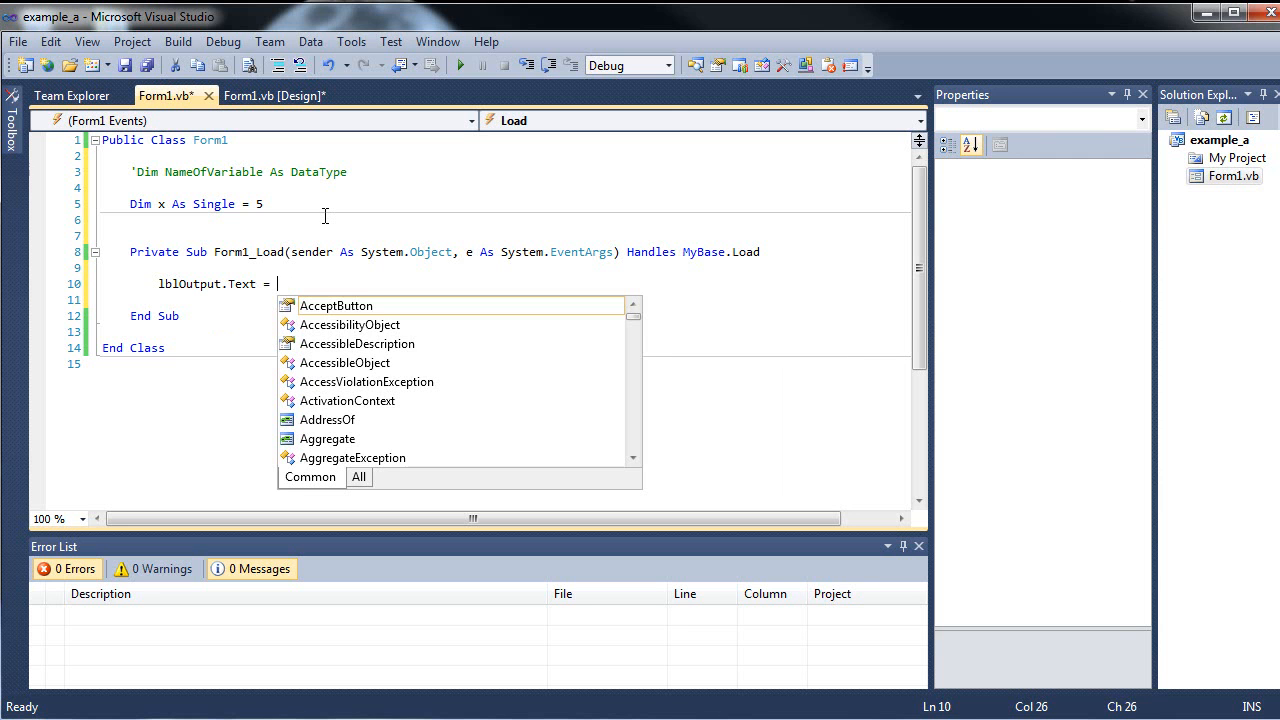
pyautogui.write('x')
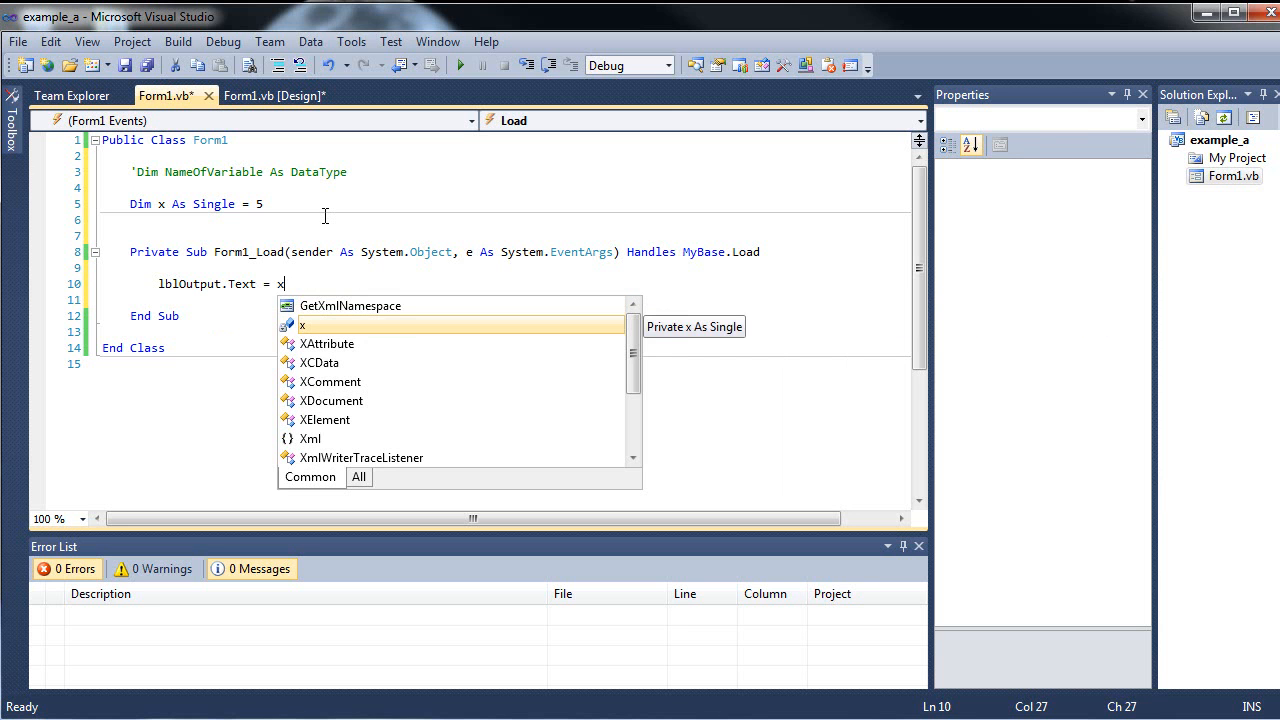
pyautogui.write('.')
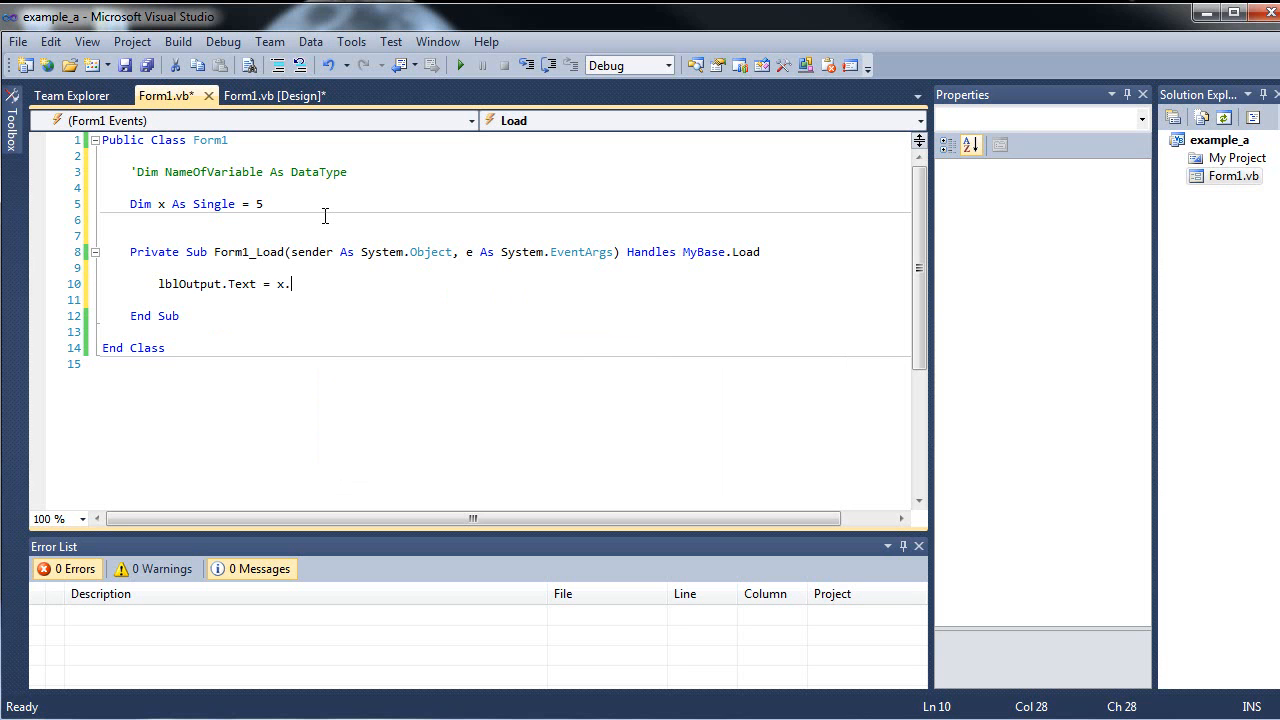
pyautogui.write('.')
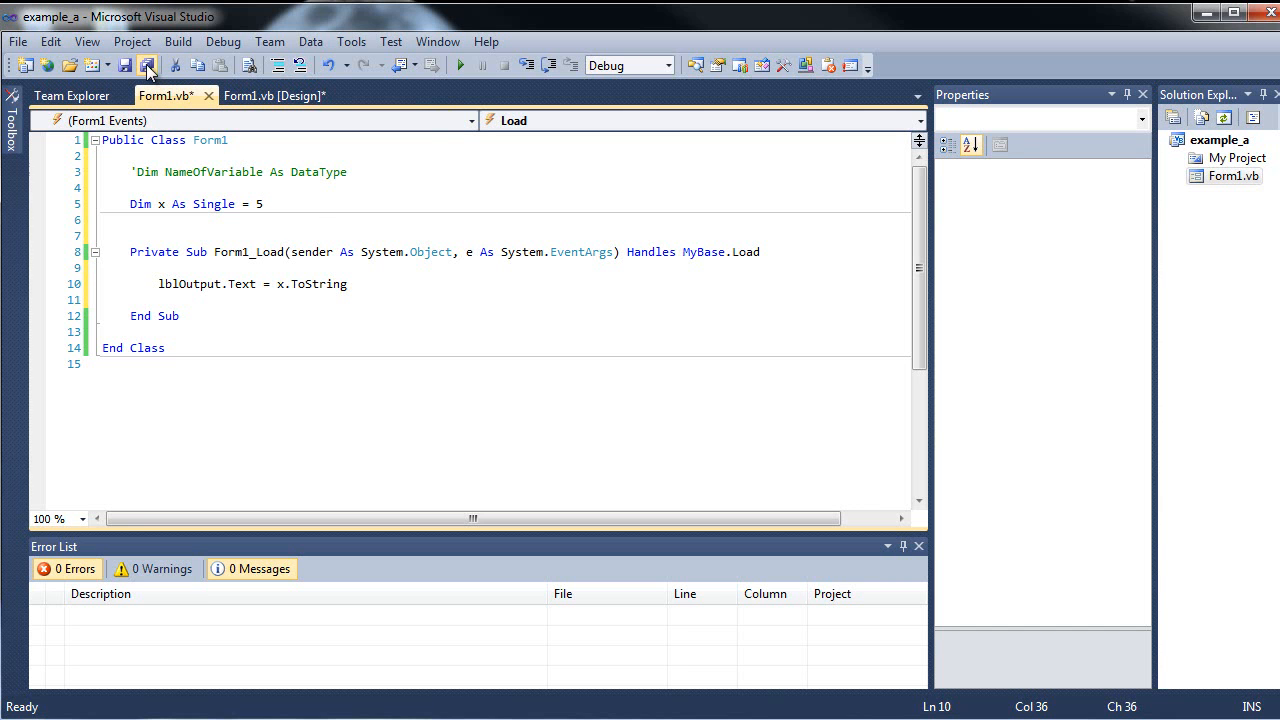
# Save all, run the app to see the label show 5, close it and return to the code.
pyautogui.click(146, 64)
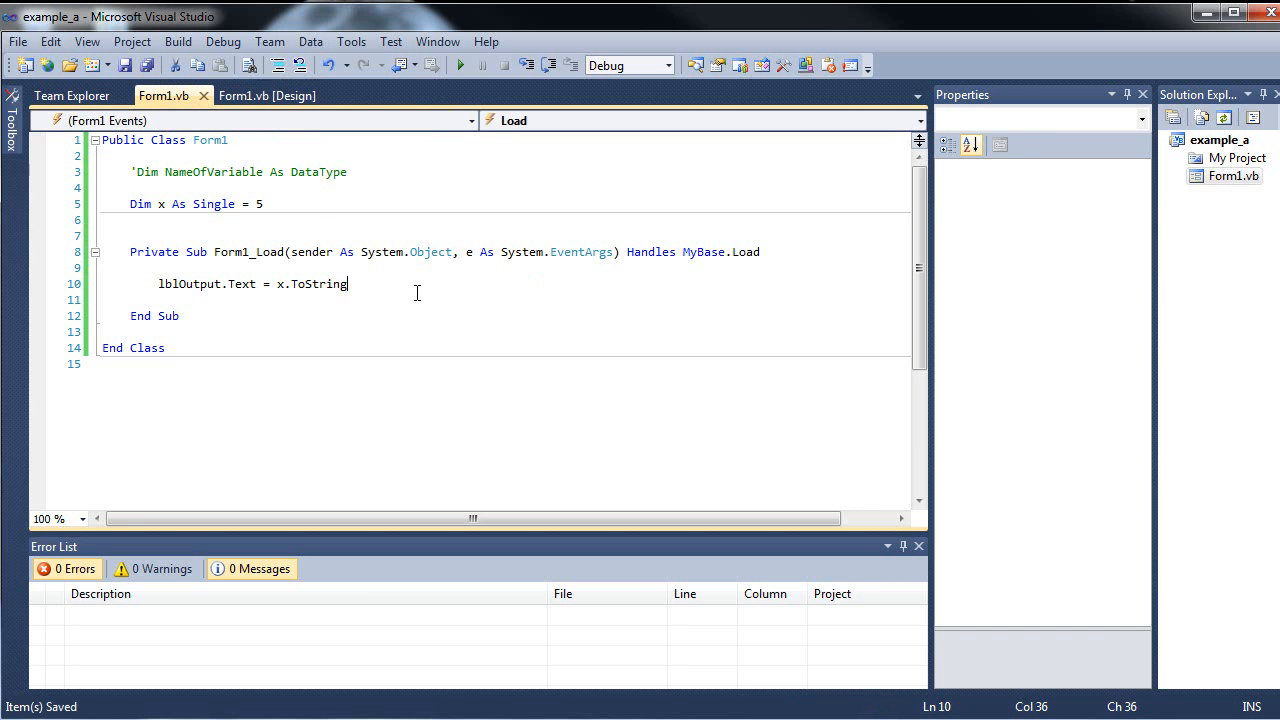
pyautogui.click(460, 64)
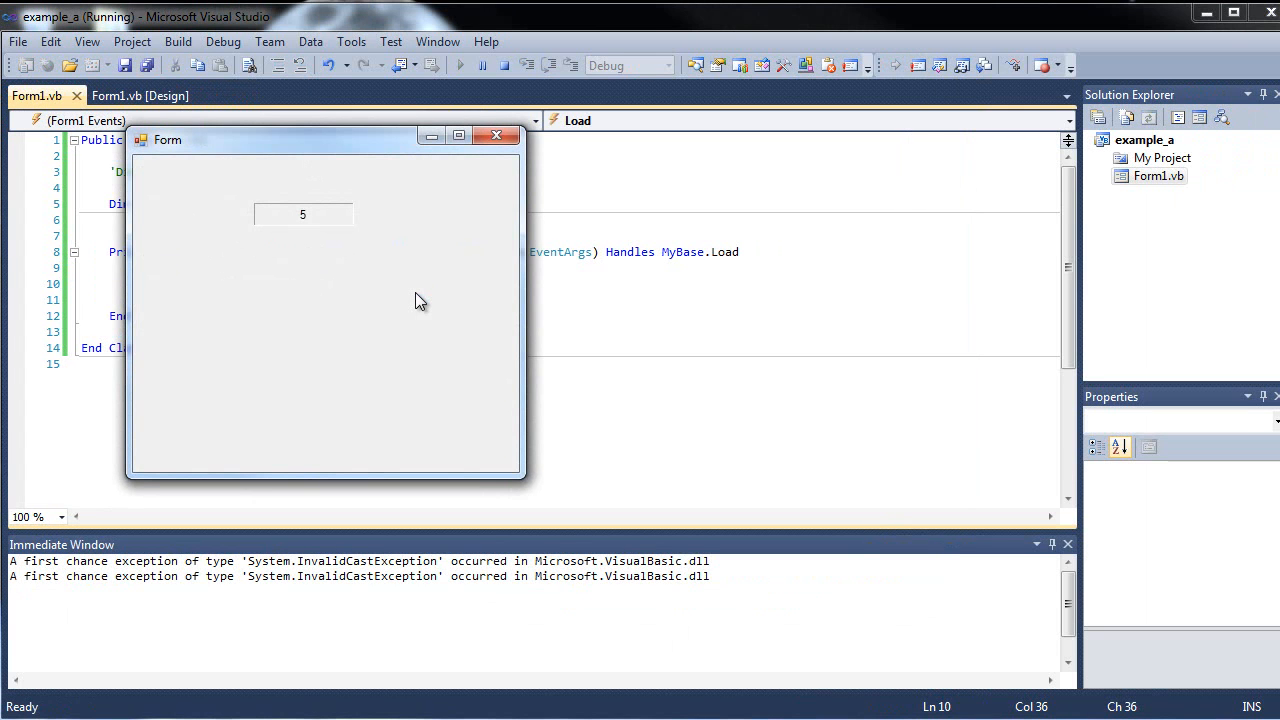
pyautogui.moveTo(400, 236)
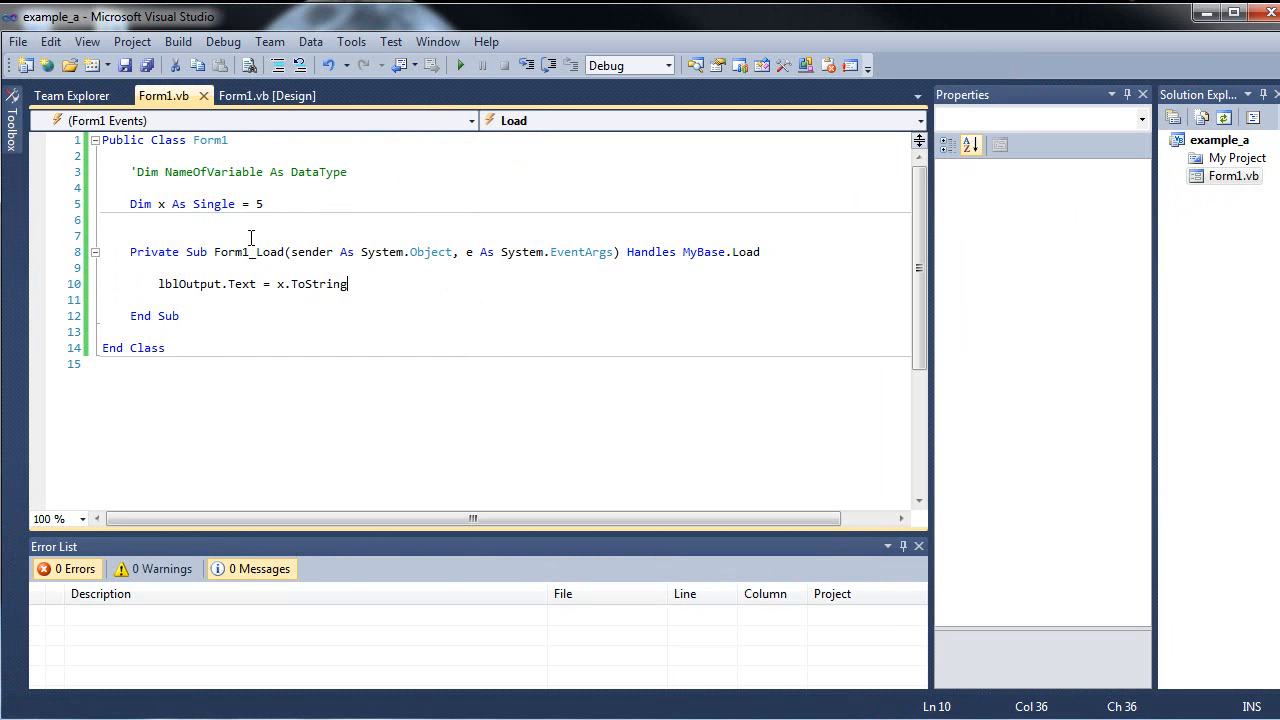
pyautogui.click(268, 96)
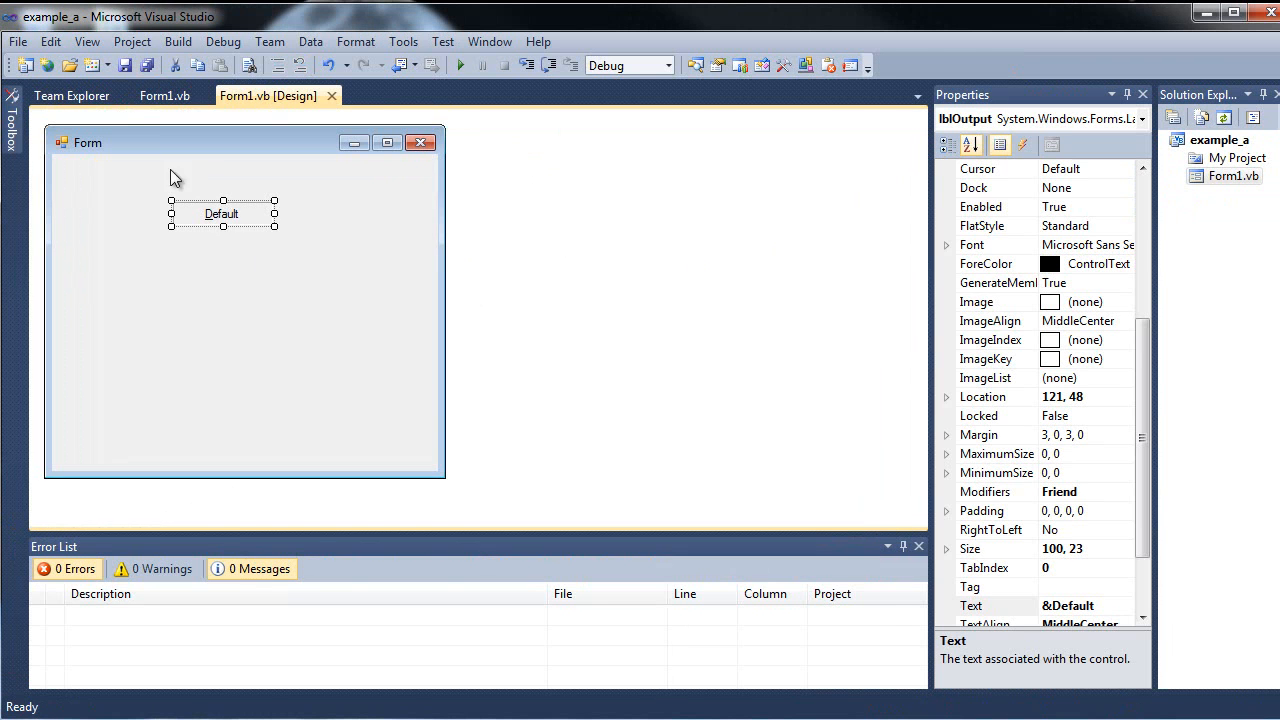
pyautogui.click(164, 96)
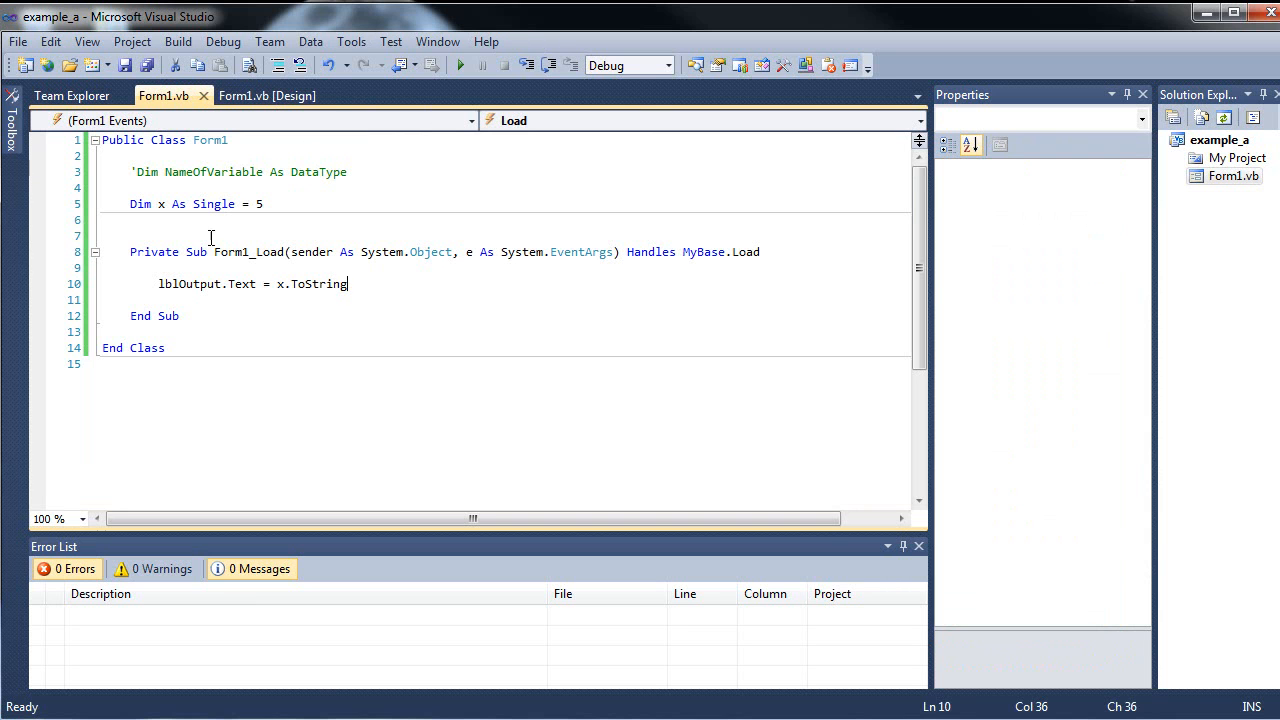
# Remove the .ToString call and run the app, confirming the label still shows 5.
pyautogui.doubleClick(248, 252)
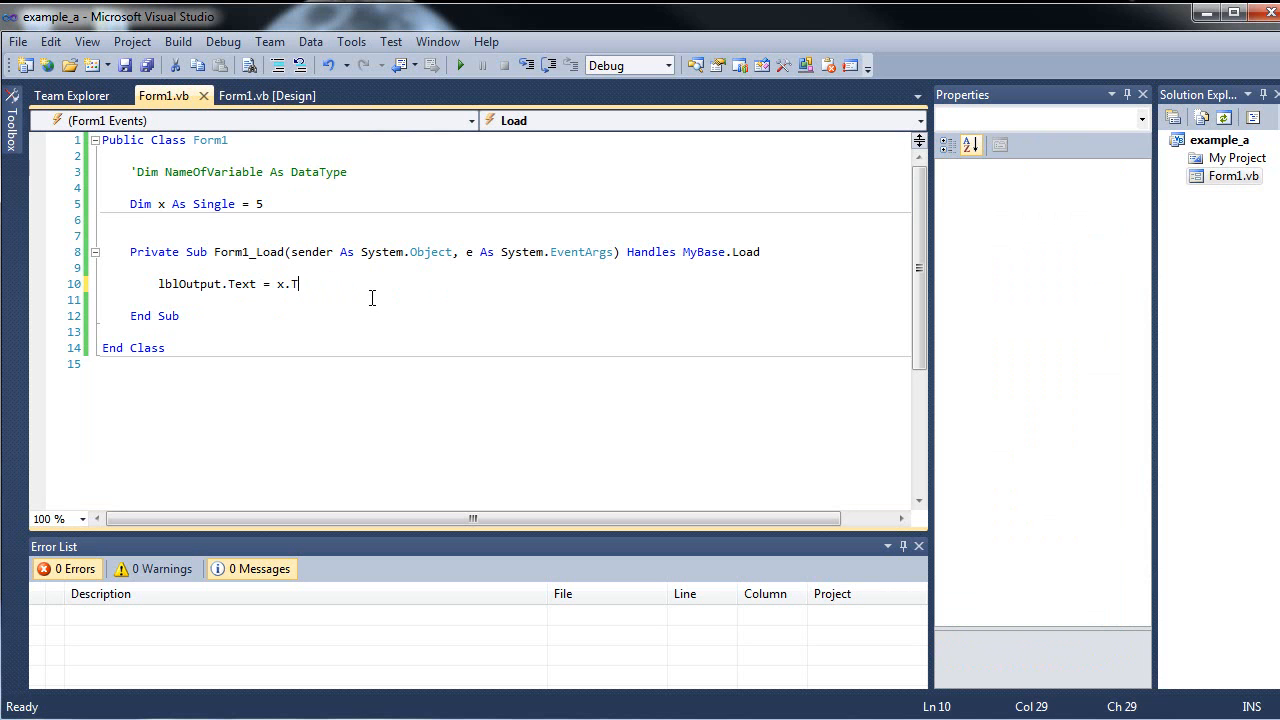
pyautogui.press('BackSpace')
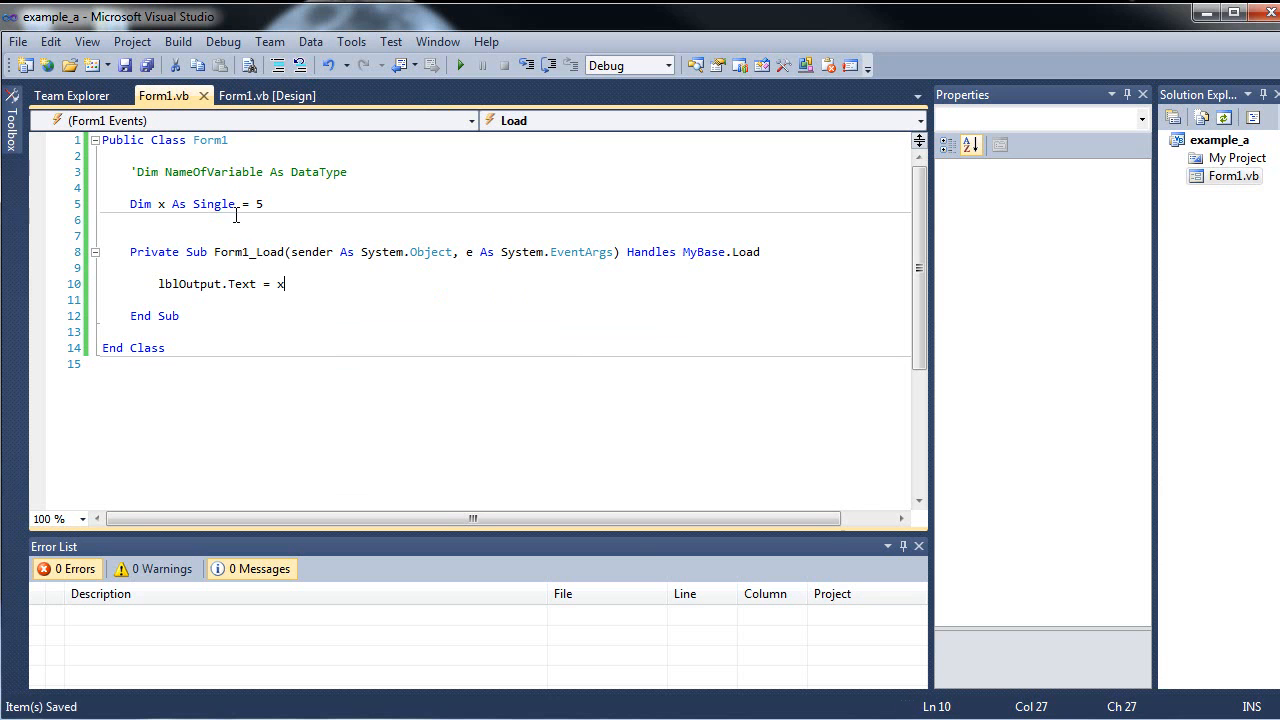
pyautogui.click(460, 64)
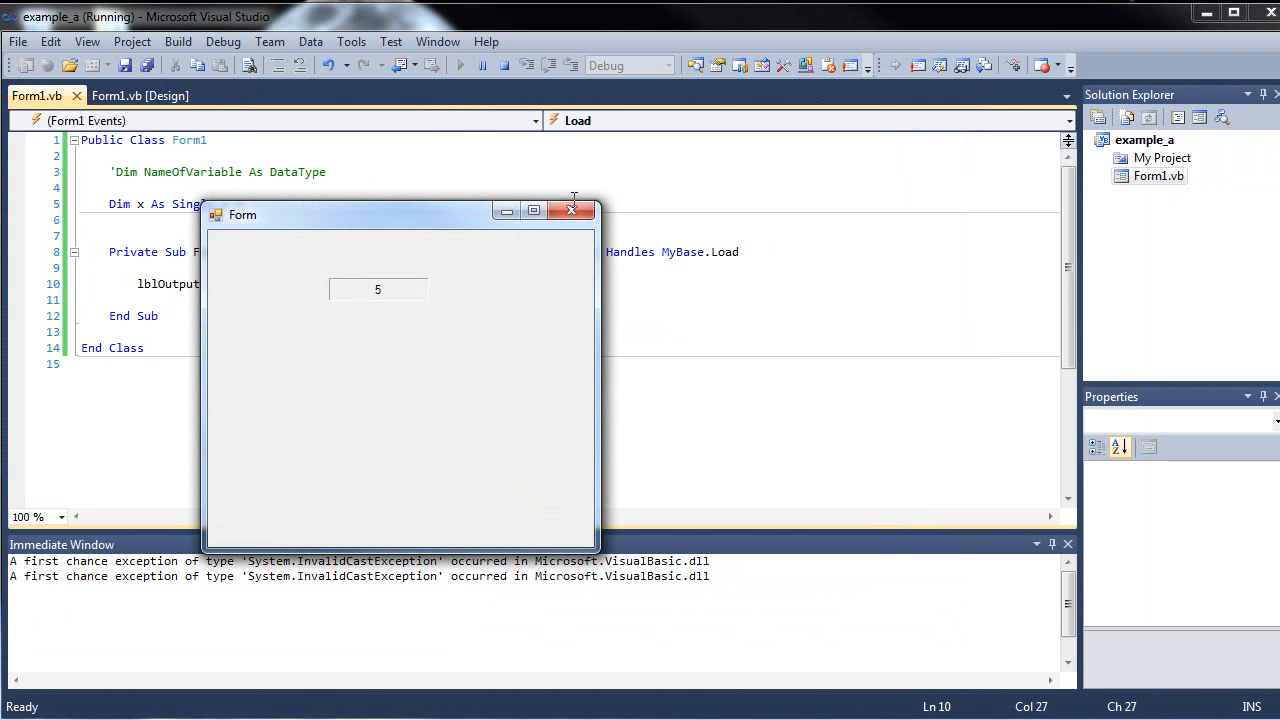
pyautogui.click(572, 210)
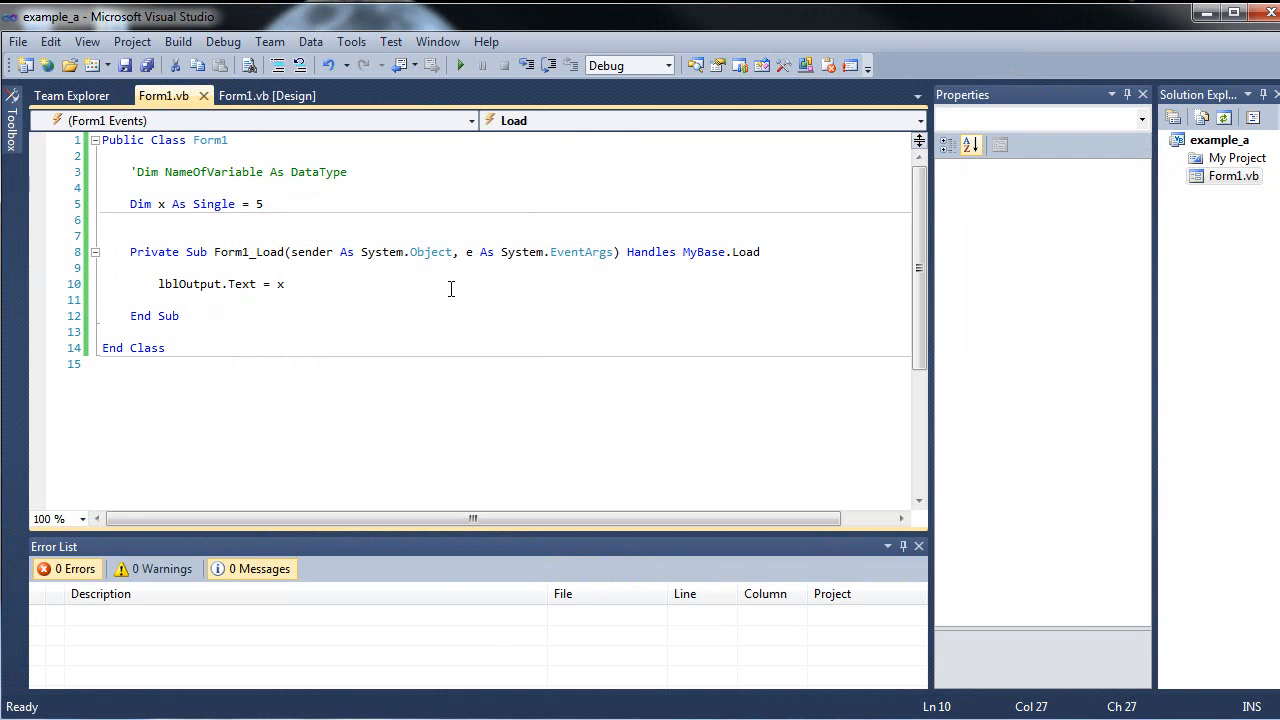
# Restore .ToString on the assignment and save the code.
pyautogui.write('.ToString')
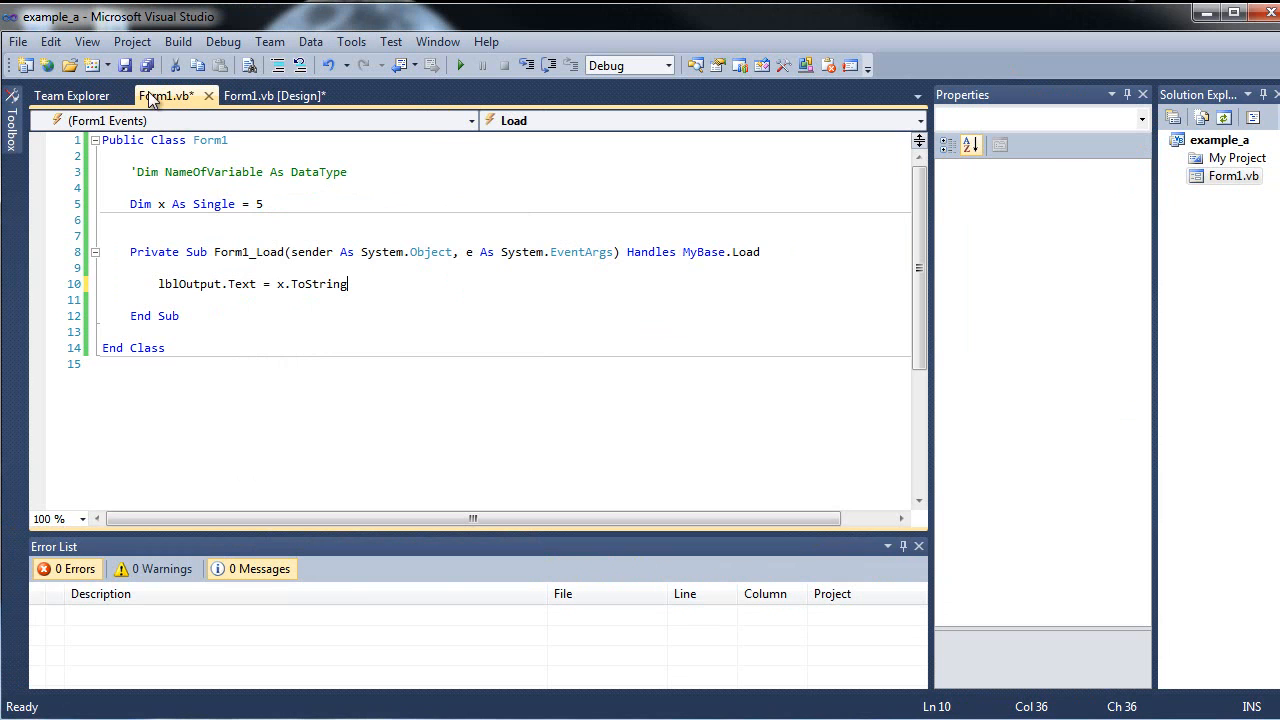
pyautogui.press('ctrl+s')
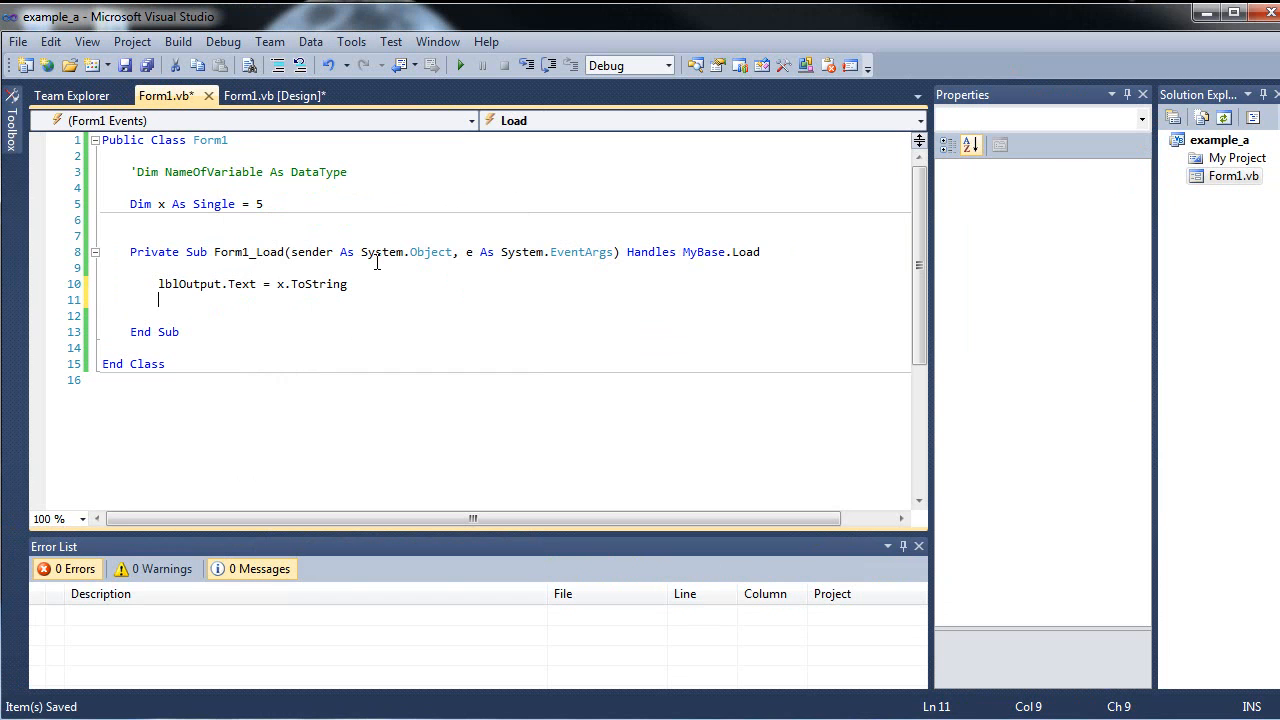
# Start a comment line with an apostrophe below the lblOutput assignment.
pyautogui.press('enter')
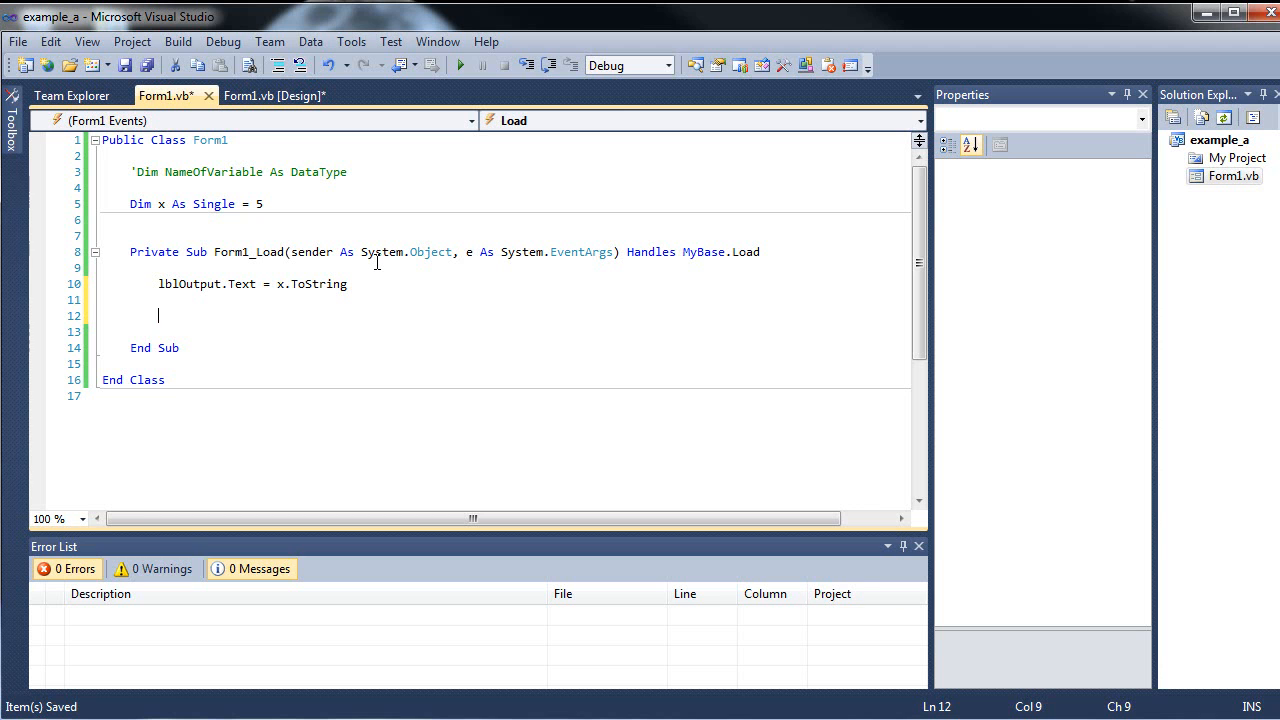
pyautogui.write("'")
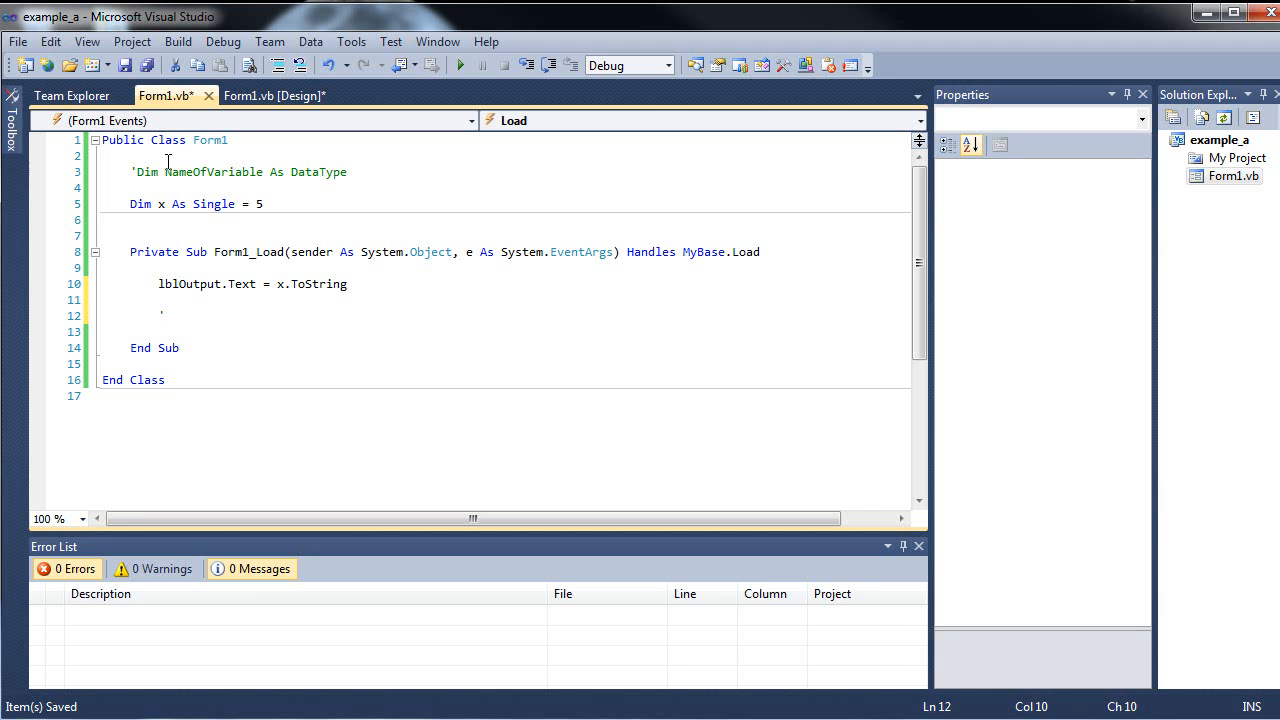
# Add comments 'Byte ==> 0 to 255 and 'Short ==> -32000 ==> 32000.
pyautogui.write('Byte')
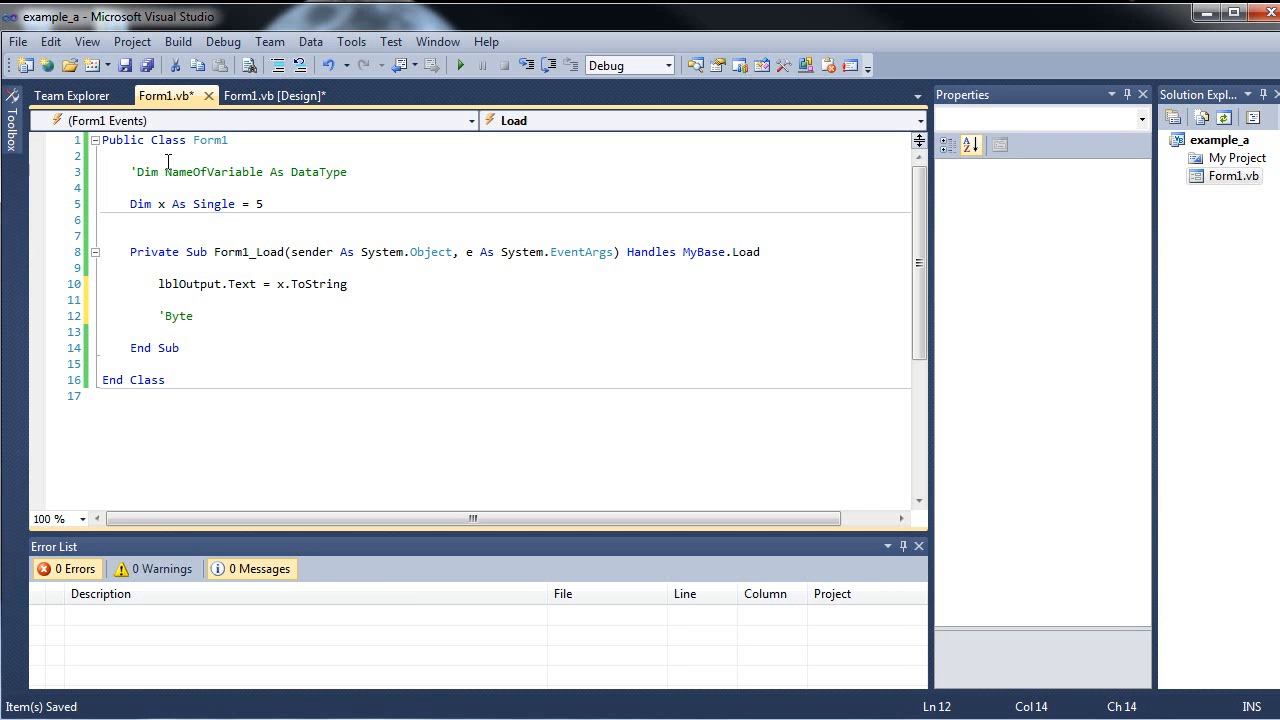
pyautogui.write('==>')
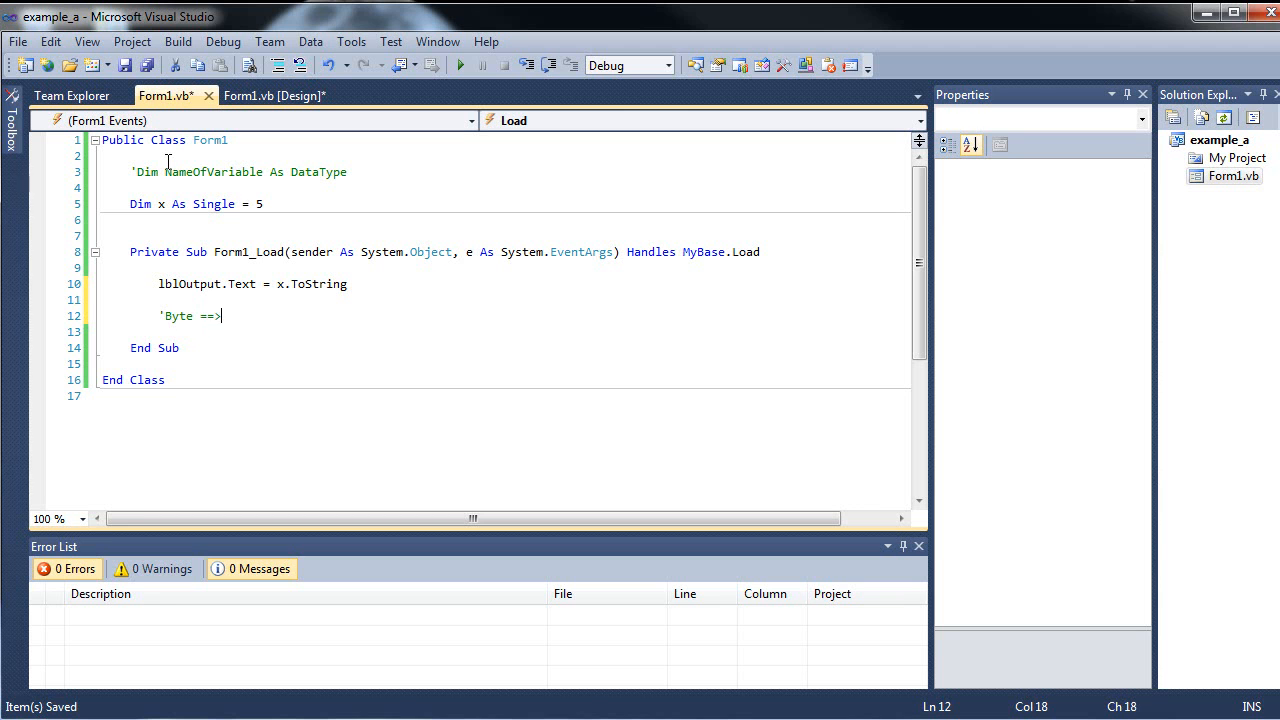
pyautogui.write('0 to')
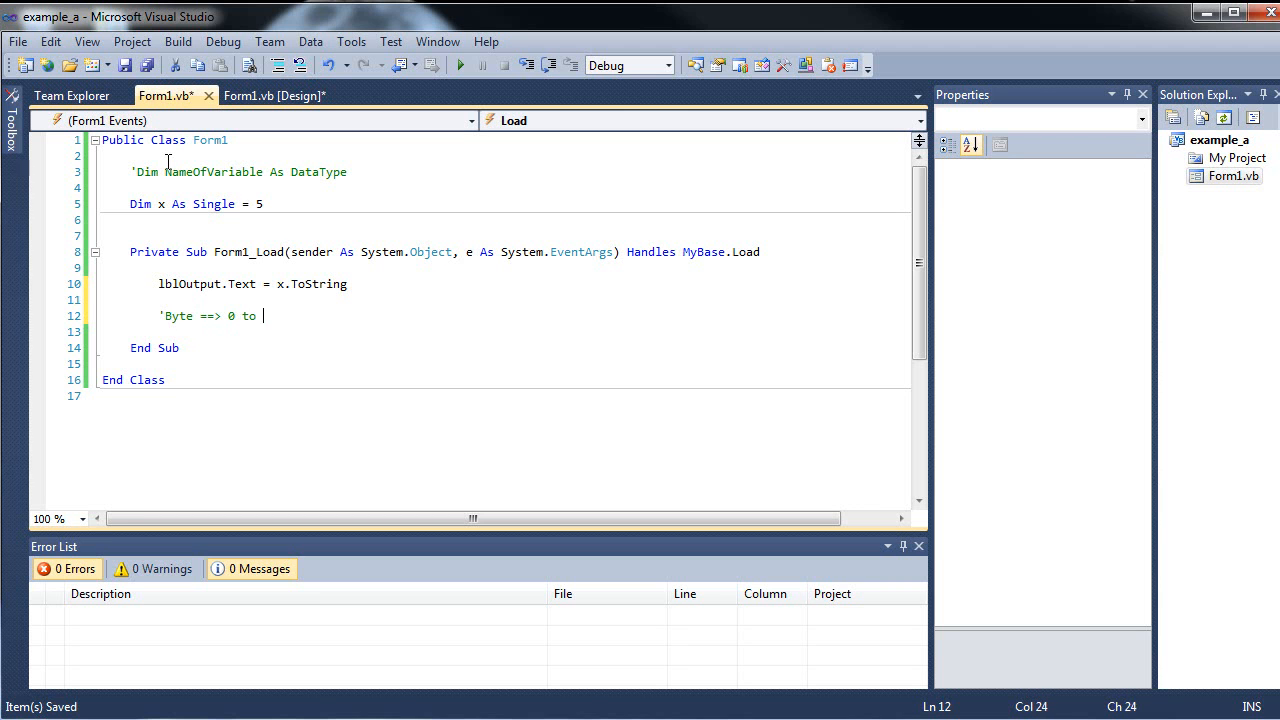
pyautogui.write('255')
pyautogui.write("'")
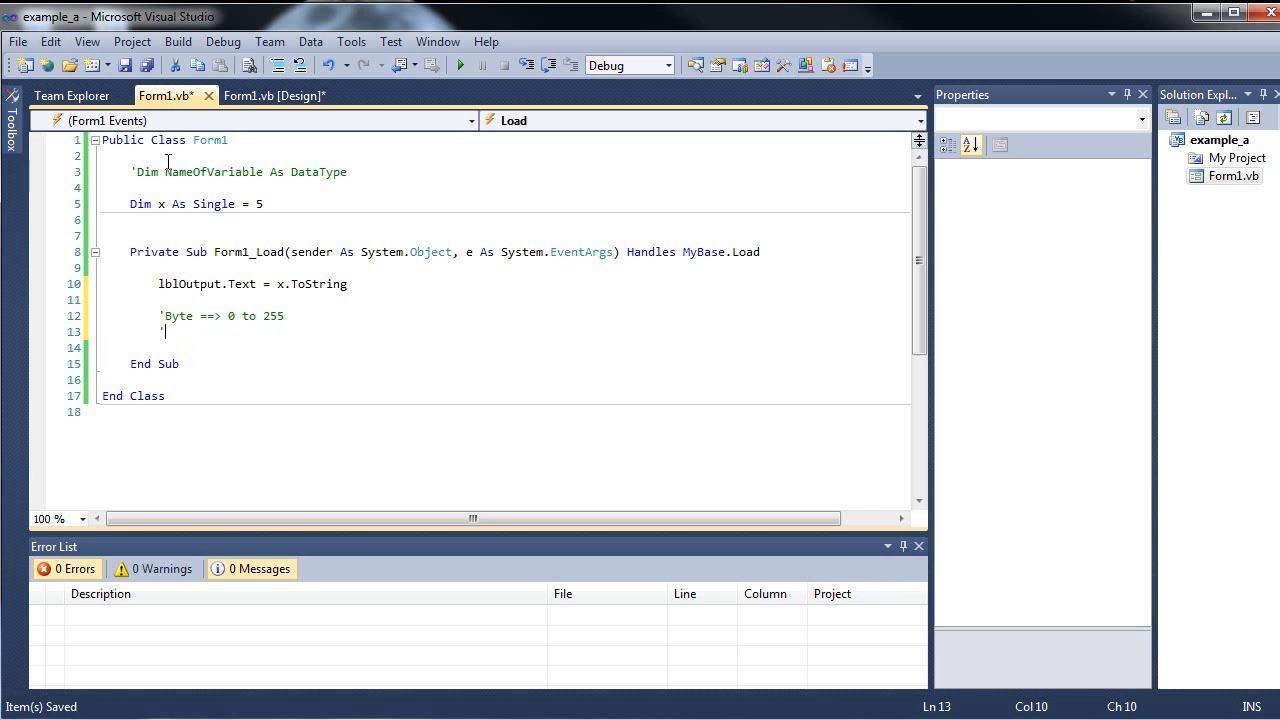
pyautogui.write('Sho')
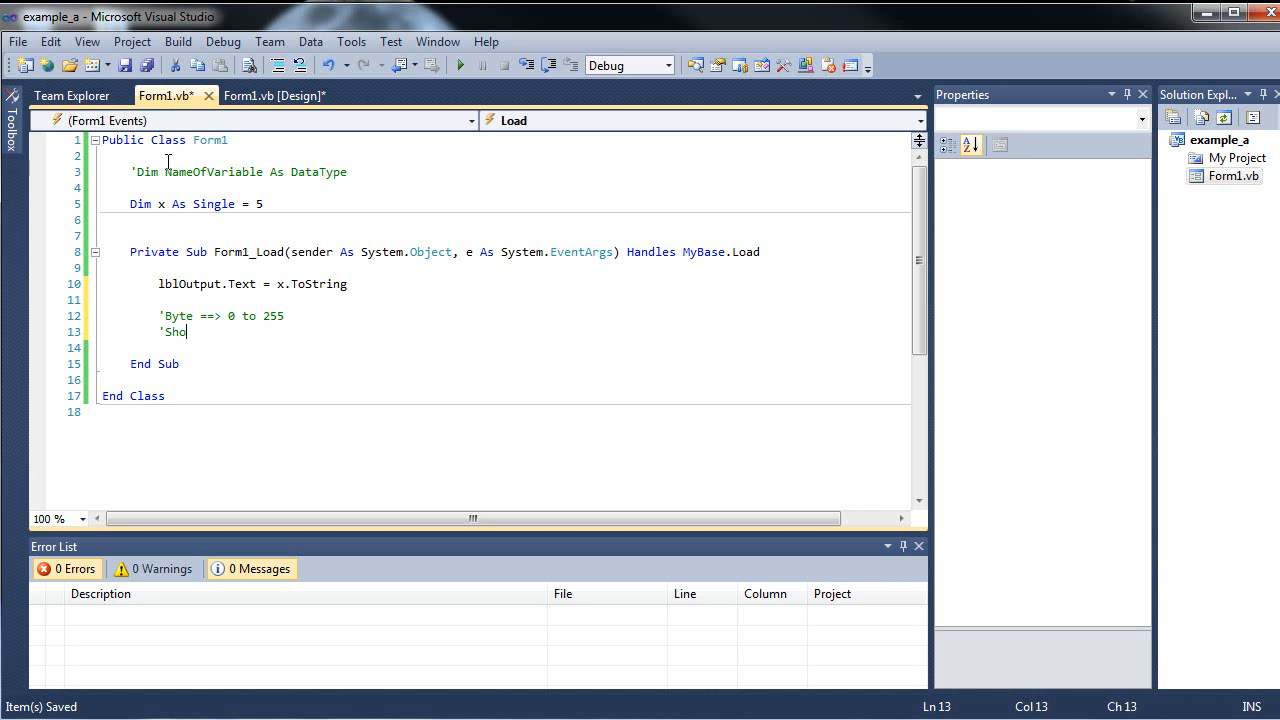
pyautogui.write('rt ==>')
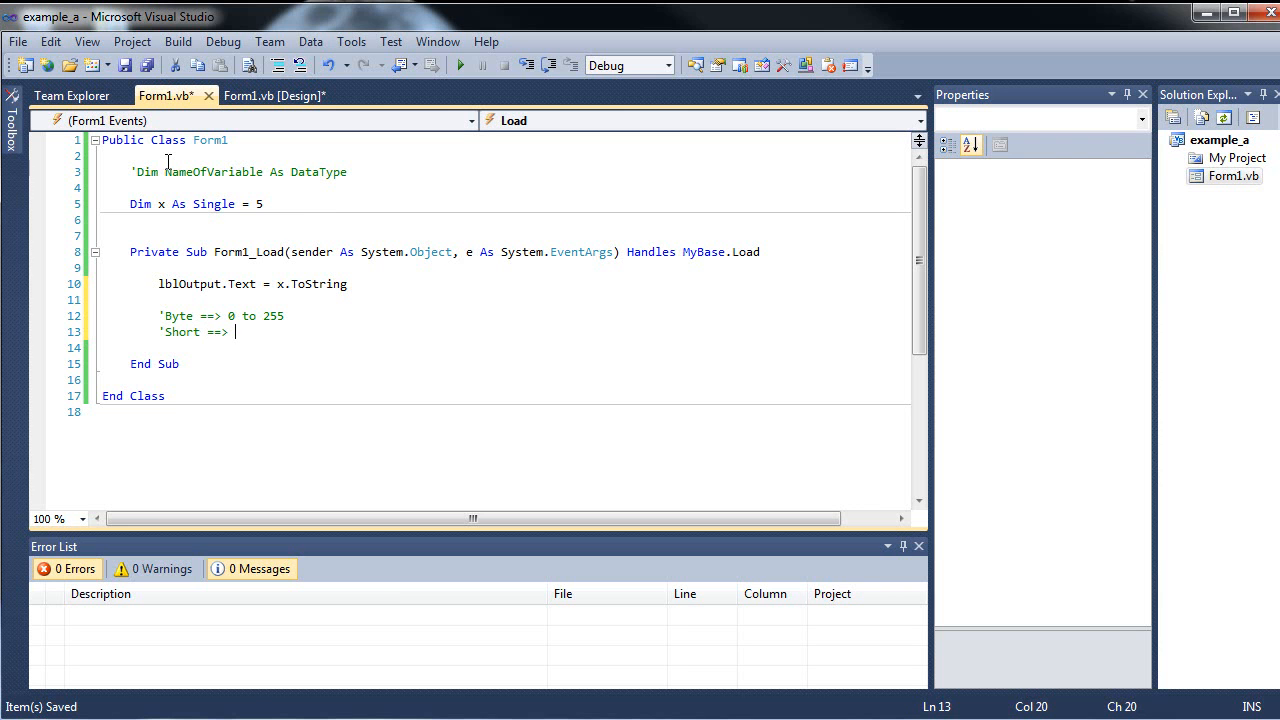
pyautogui.write('-')
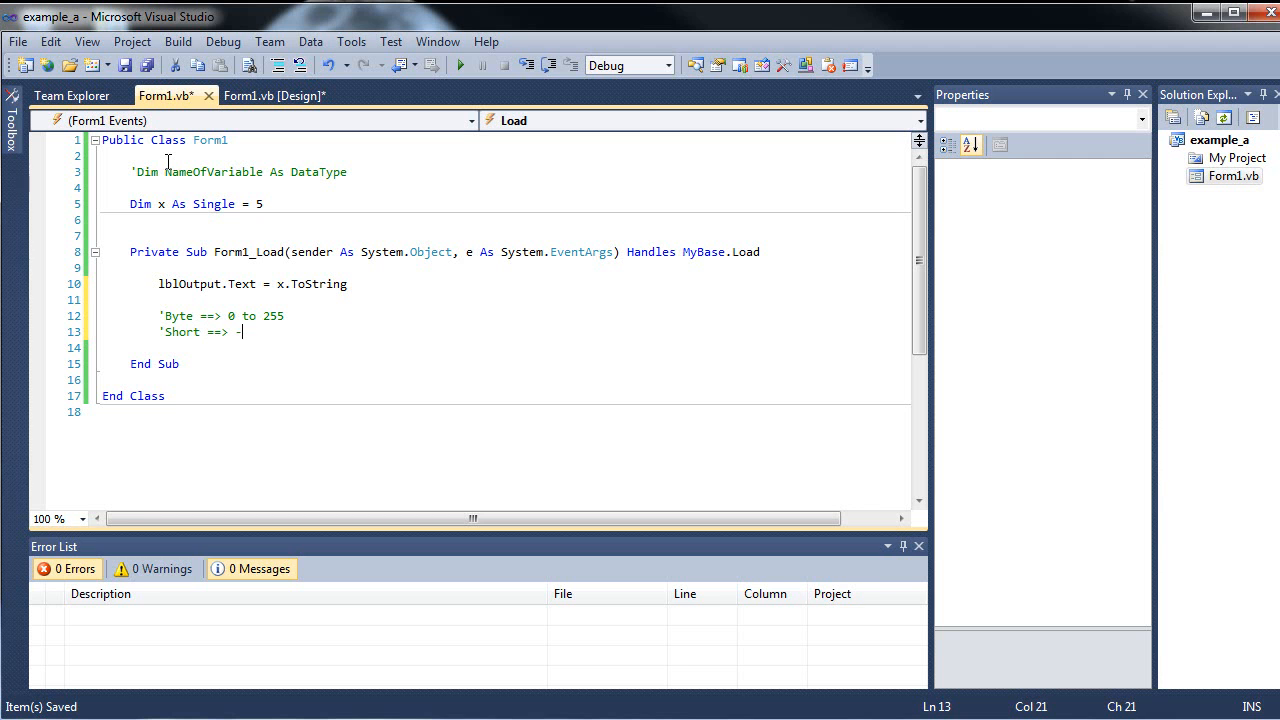
pyautogui.write('32000')
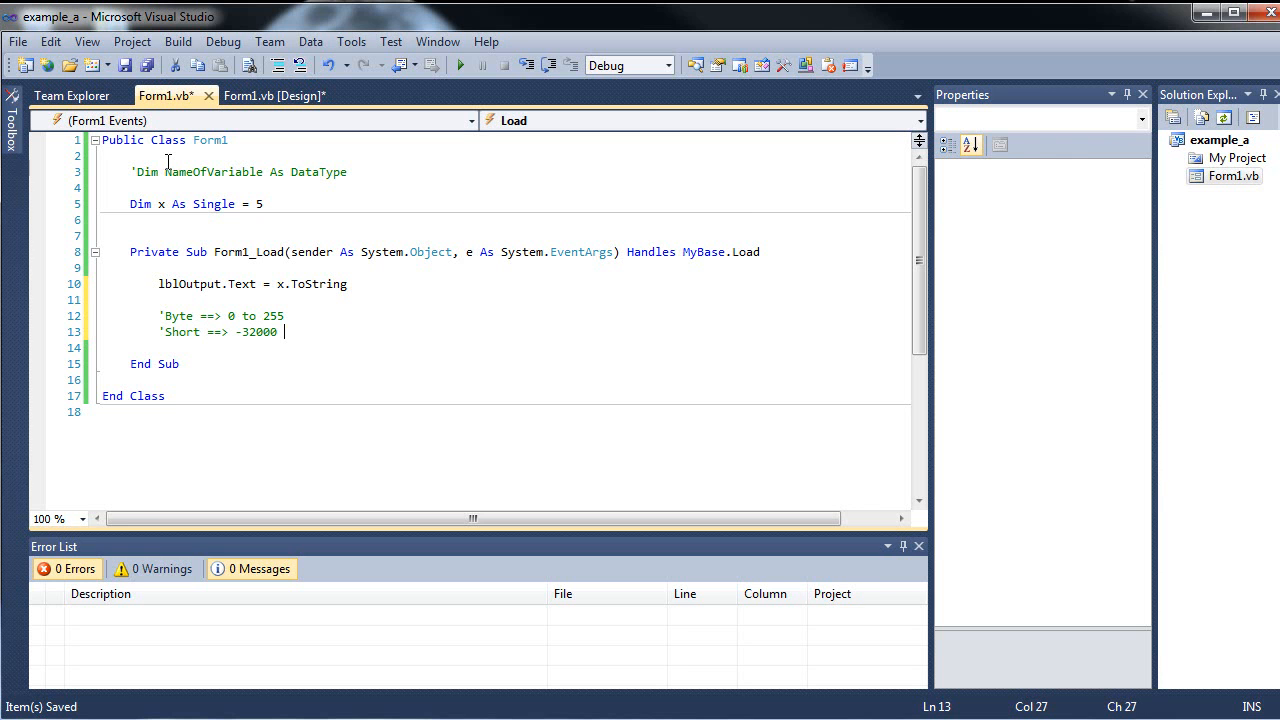
pyautogui.write('==>')
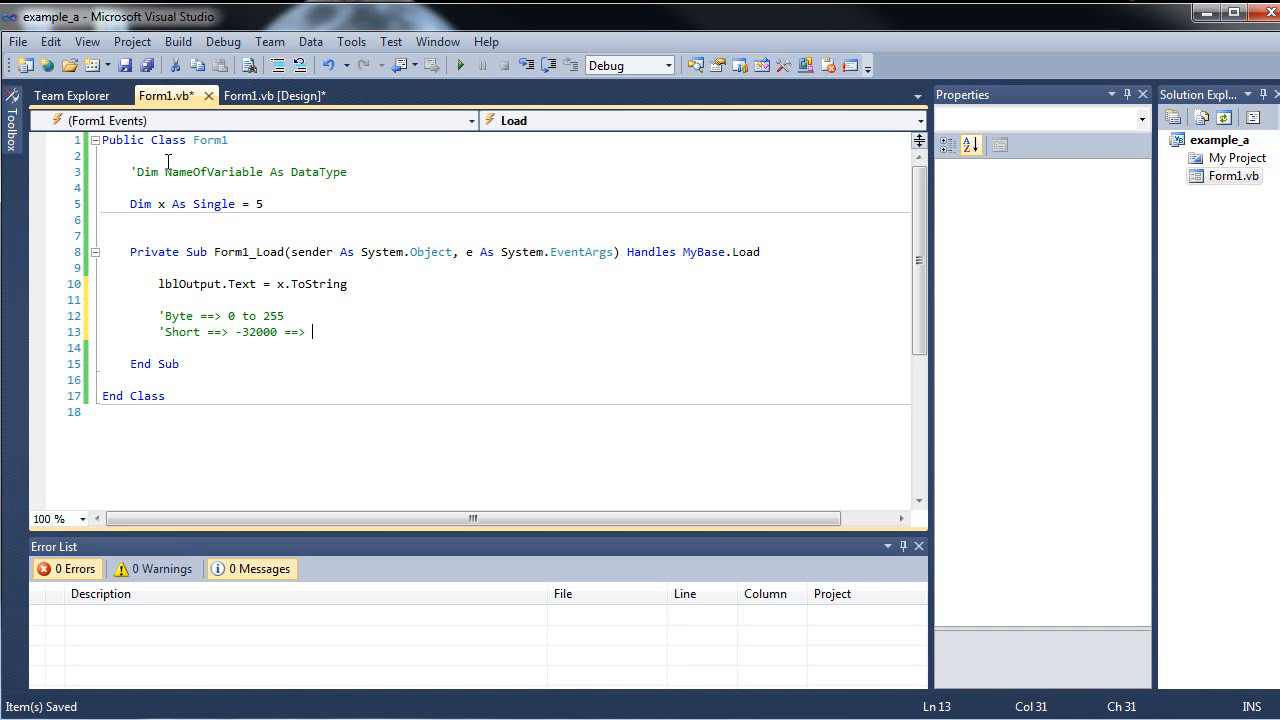
pyautogui.write('32000')
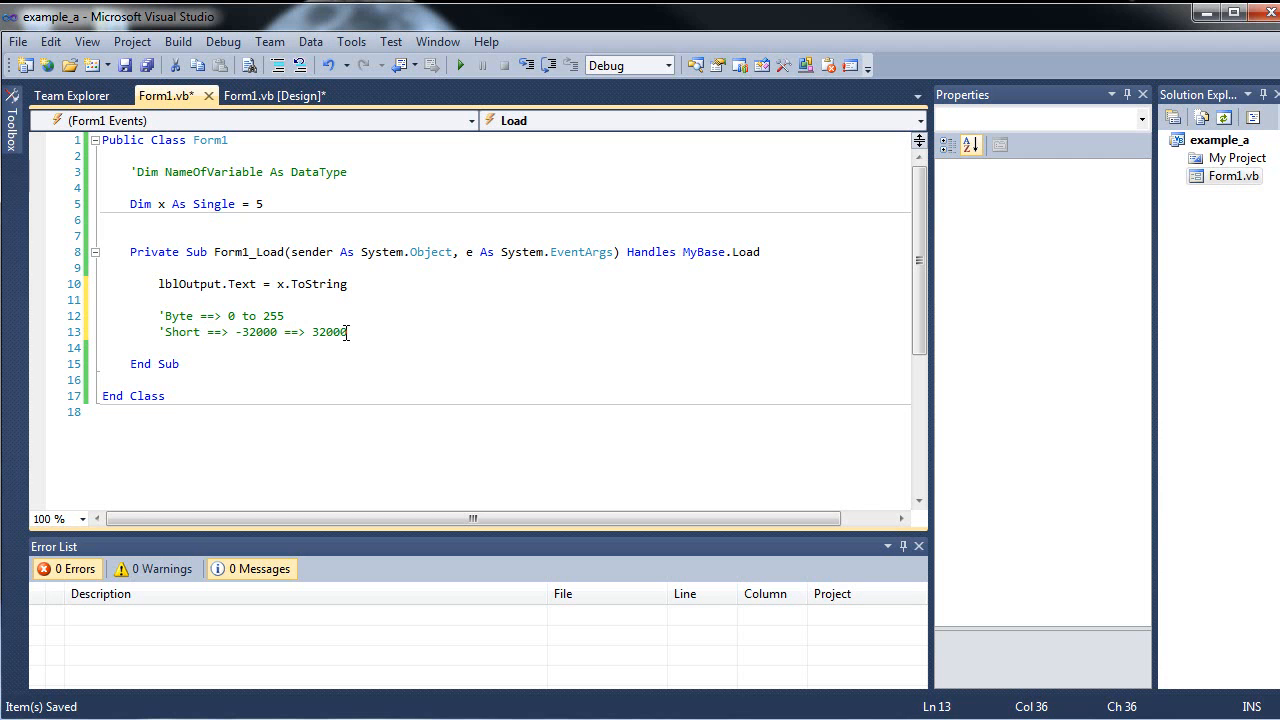
pyautogui.moveTo(404, 332)
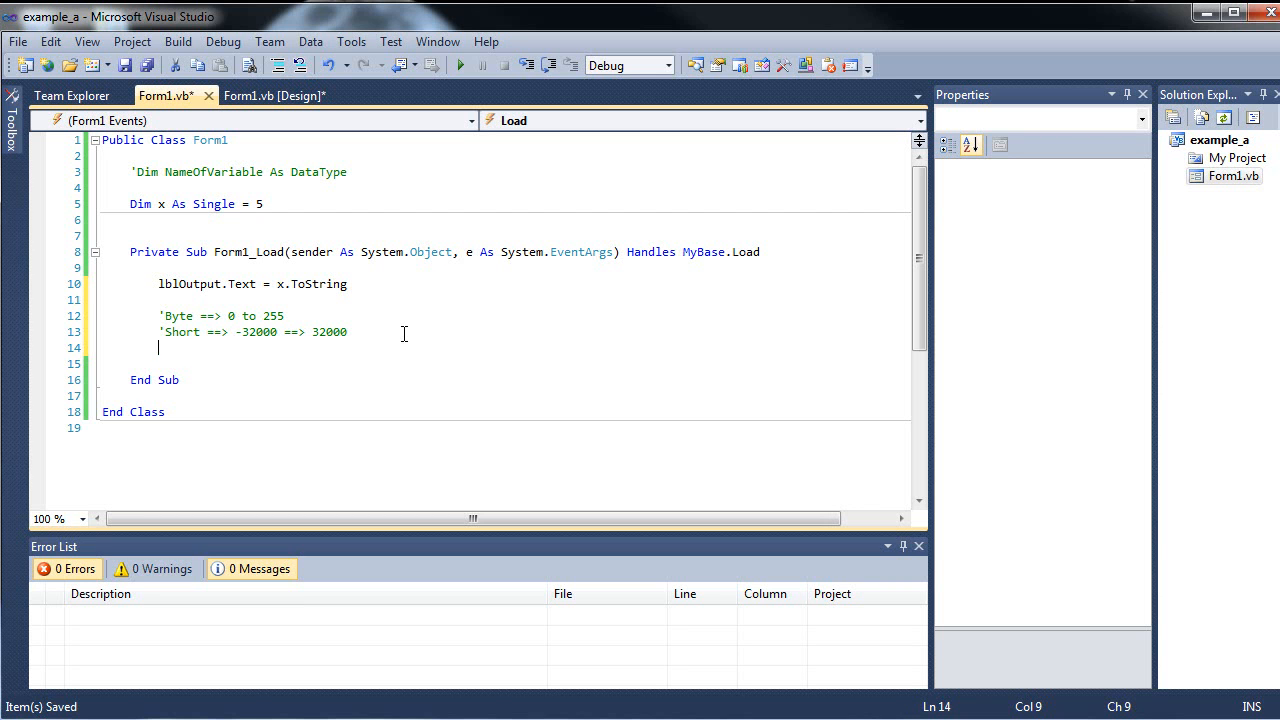
# Add comments 'Integer ==> +- 2billion and a 'Long entry.
pyautogui.write("'")
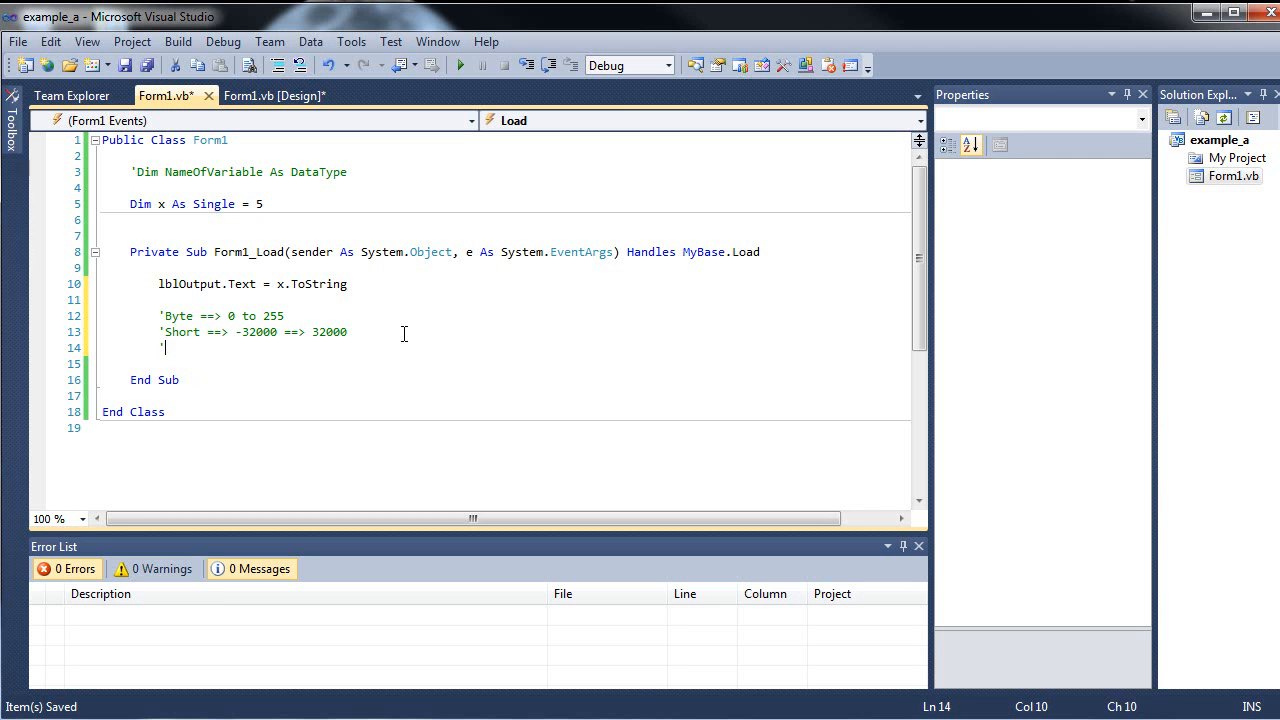
pyautogui.write('Int')
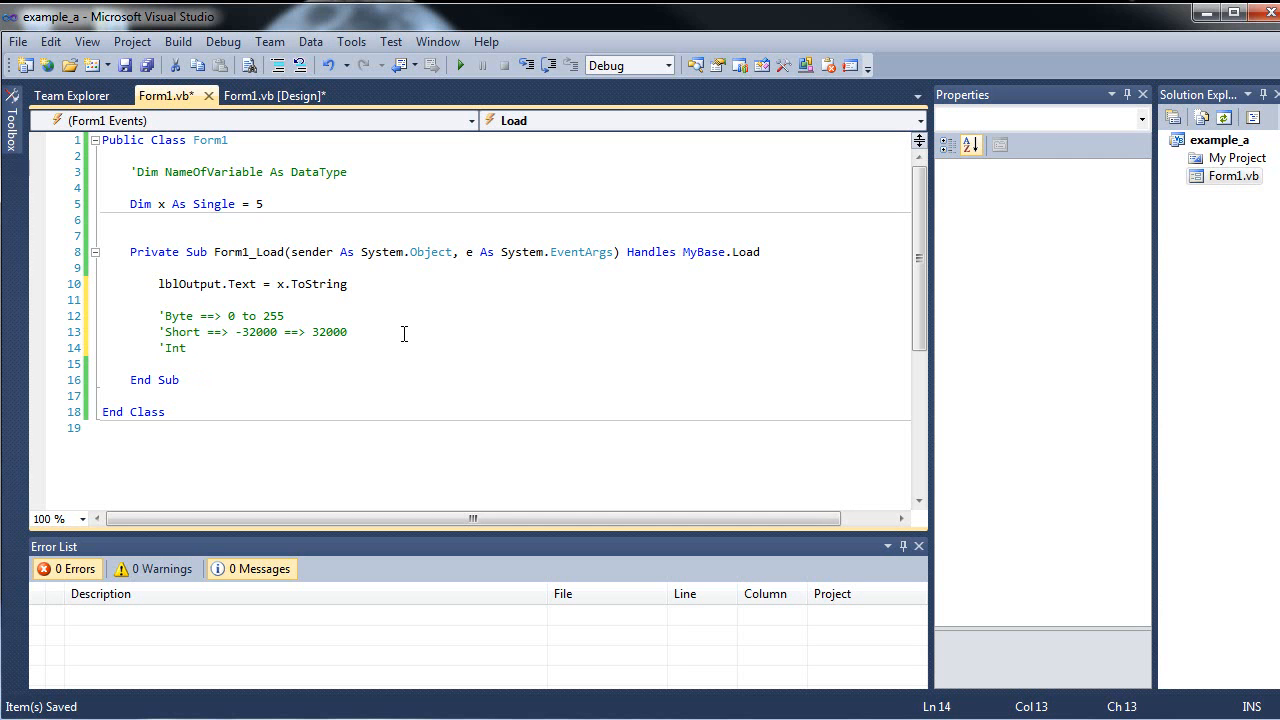
pyautogui.write('eger ==')
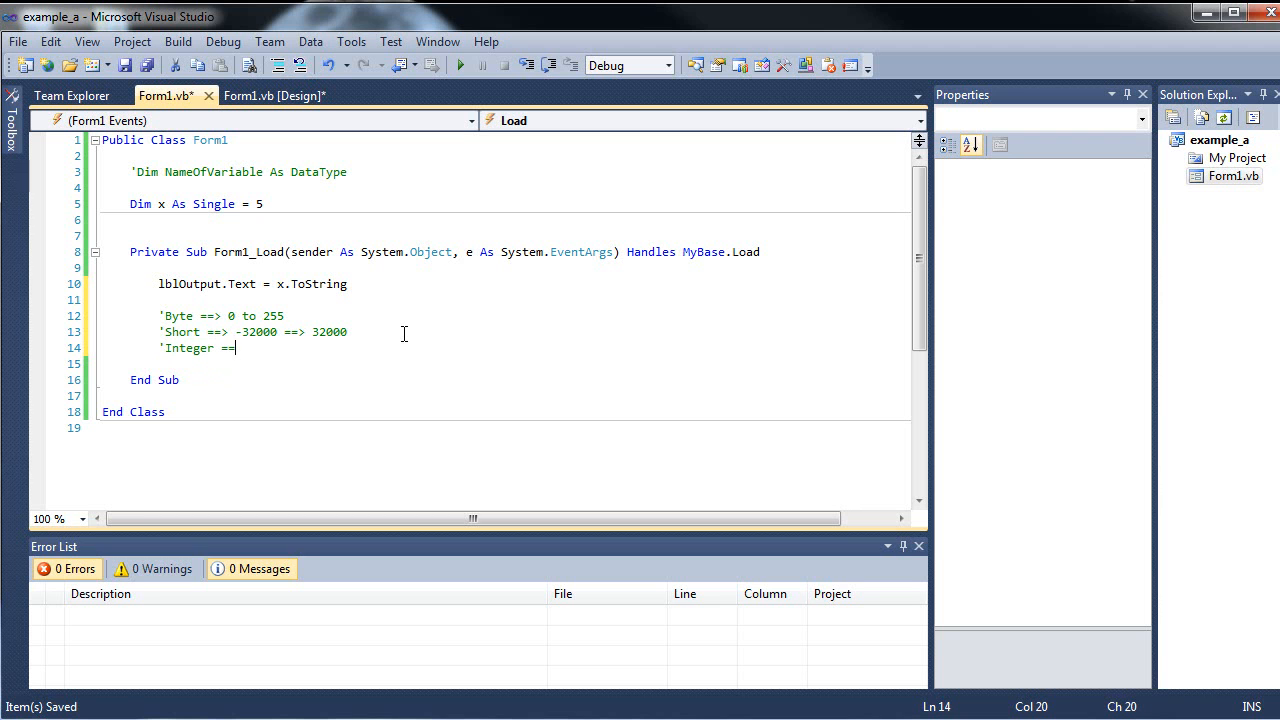
pyautogui.write('+')
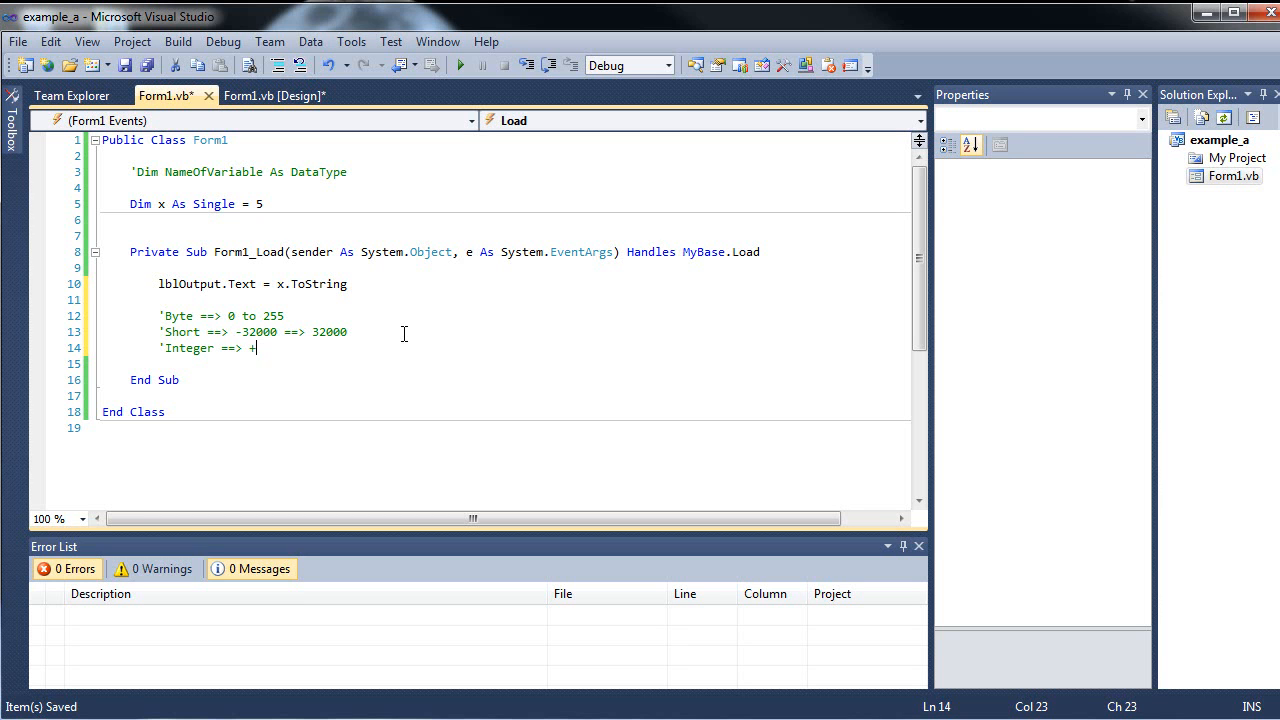
pyautogui.write('-')
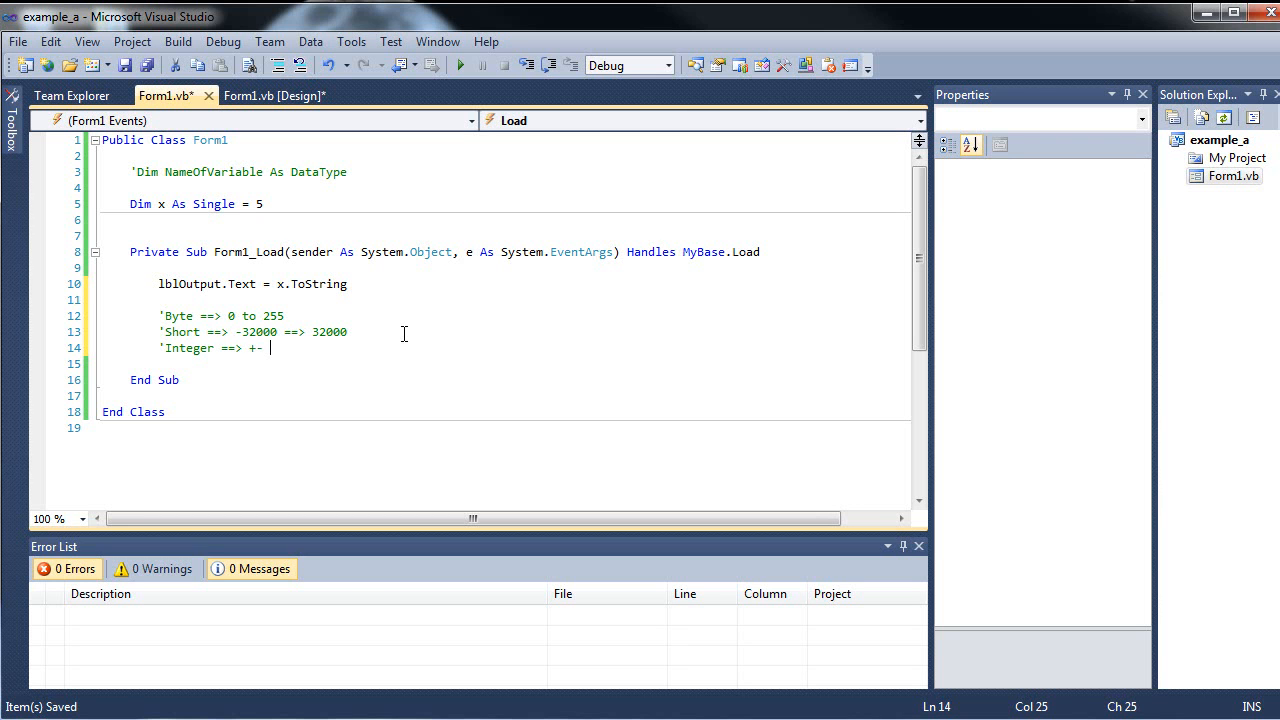
pyautogui.write('2billion')
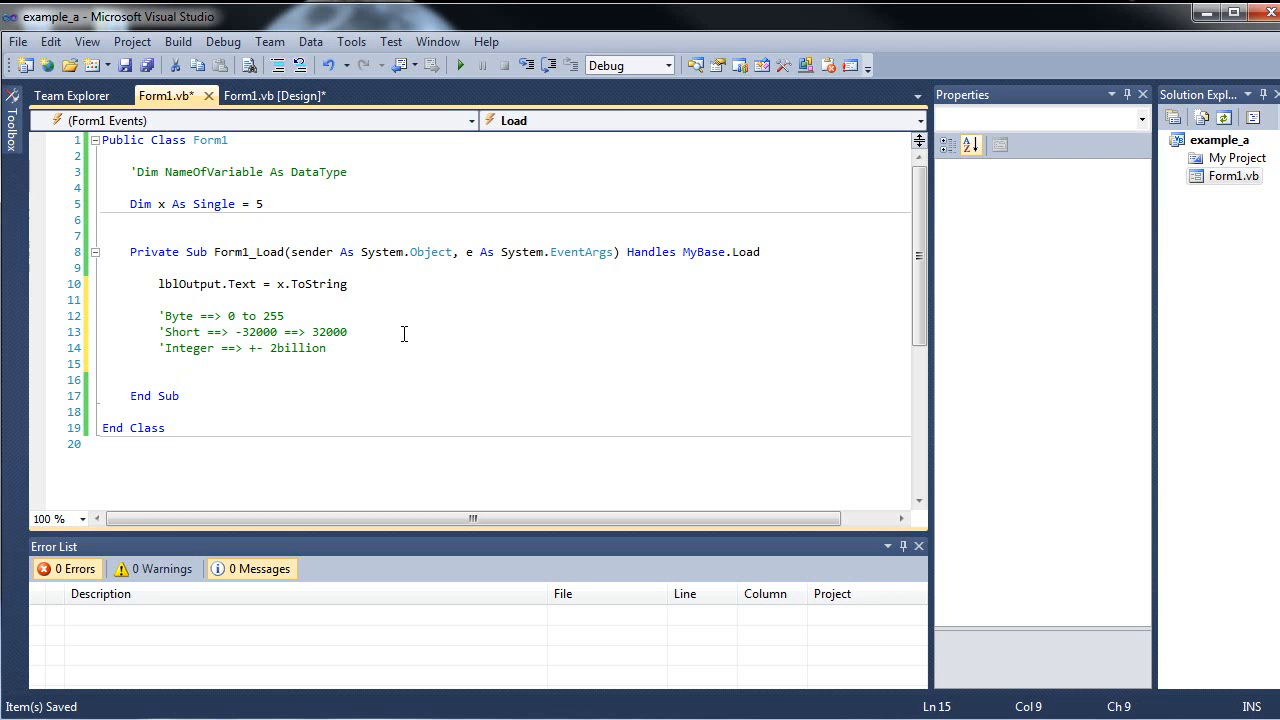
pyautogui.write("'Long")
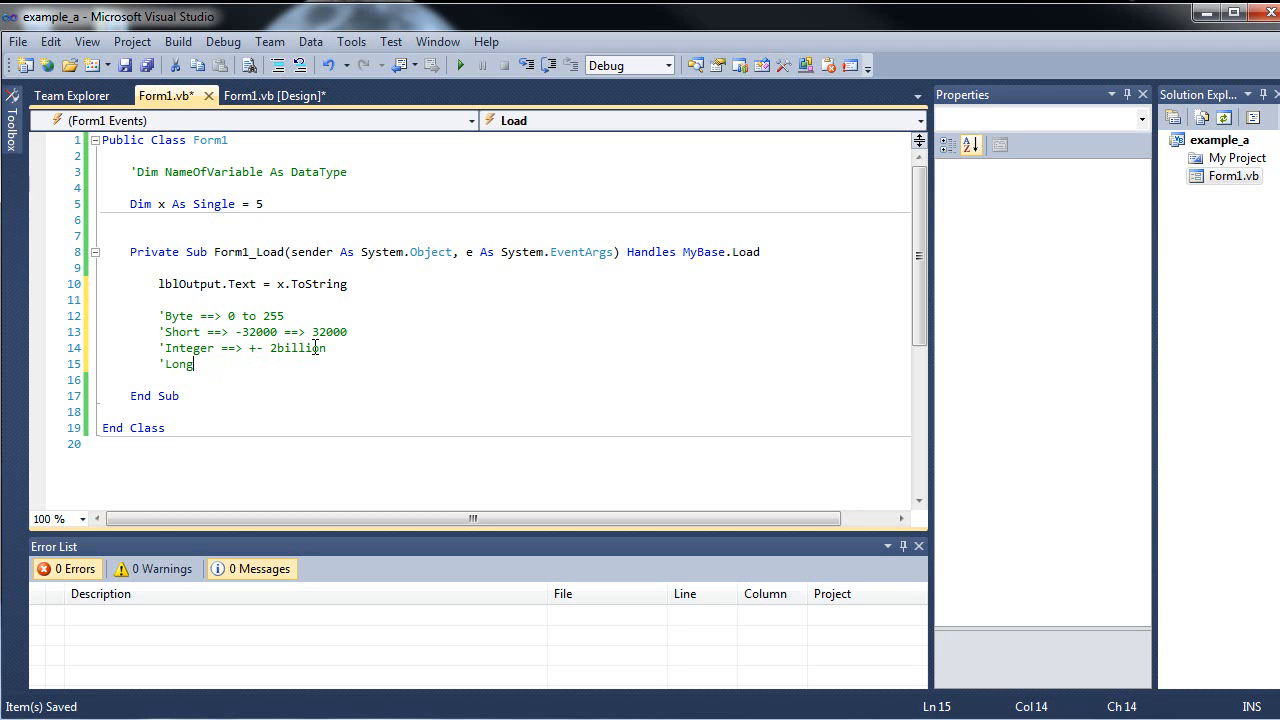
pyautogui.moveTo(392, 340)
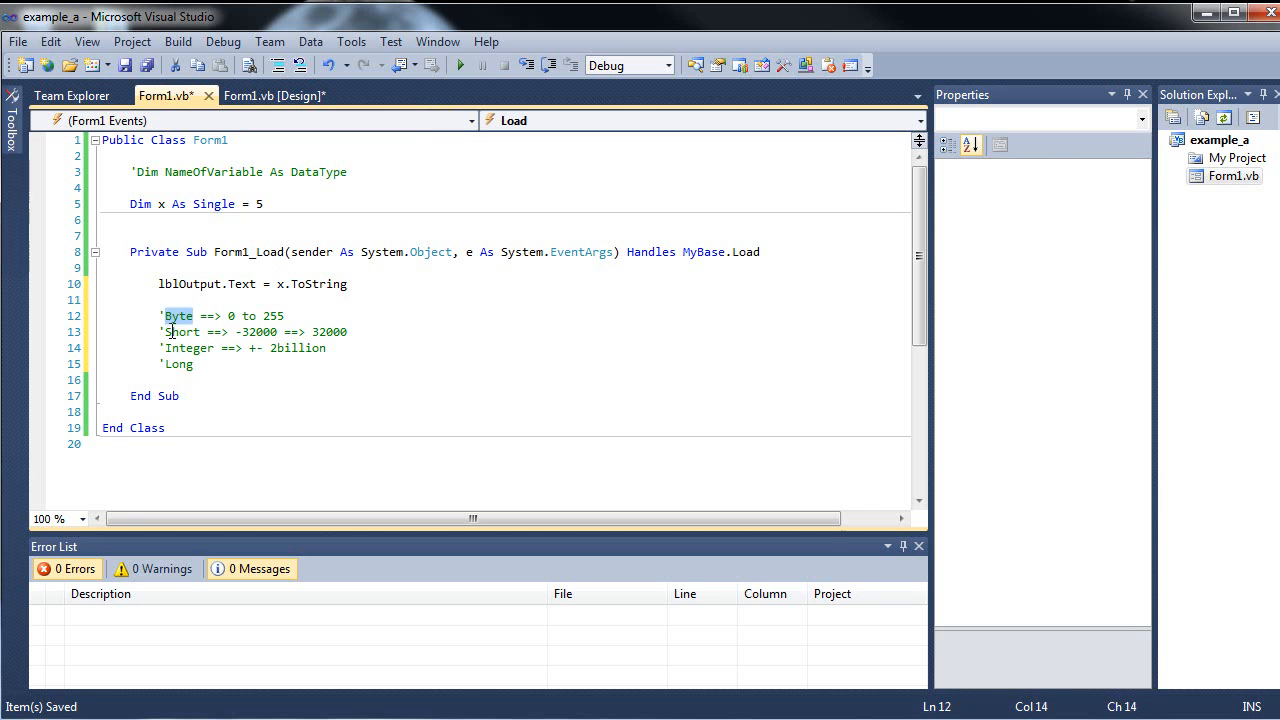
# Highlight the word Integer in the notes, then place the cursor back on the Long line.
pyautogui.doubleClick(188, 348)
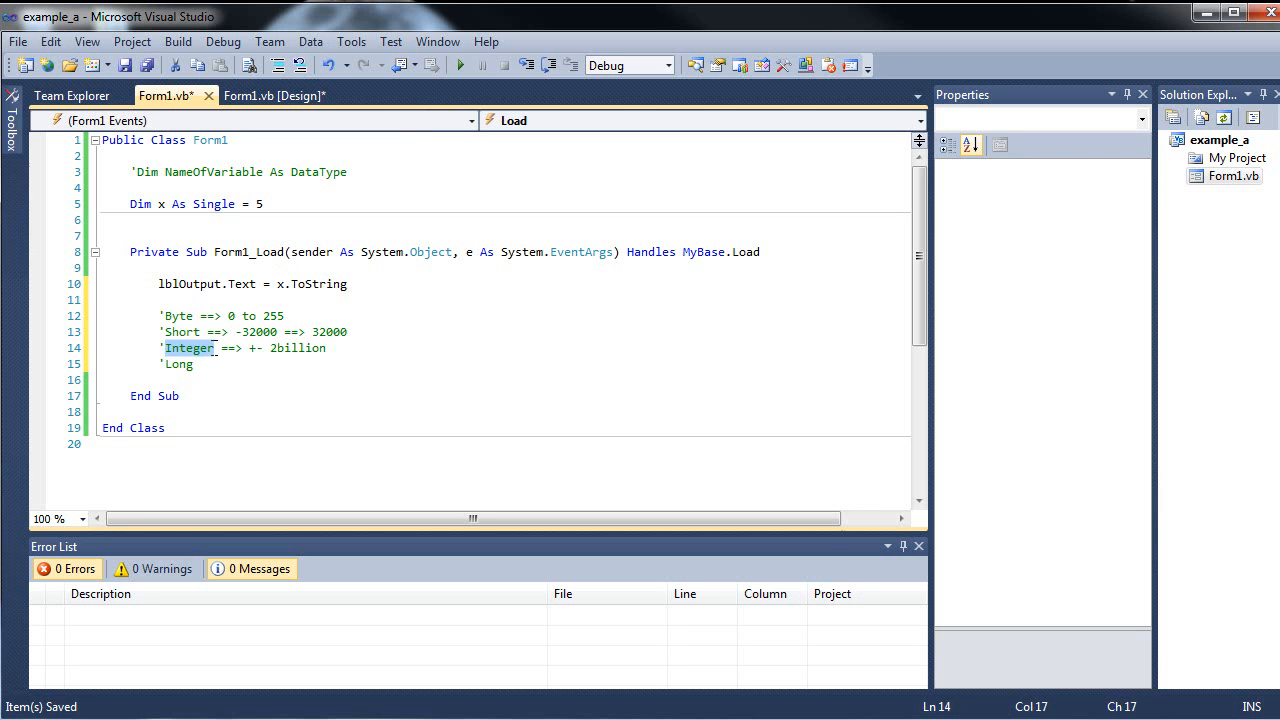
pyautogui.click(194, 364)
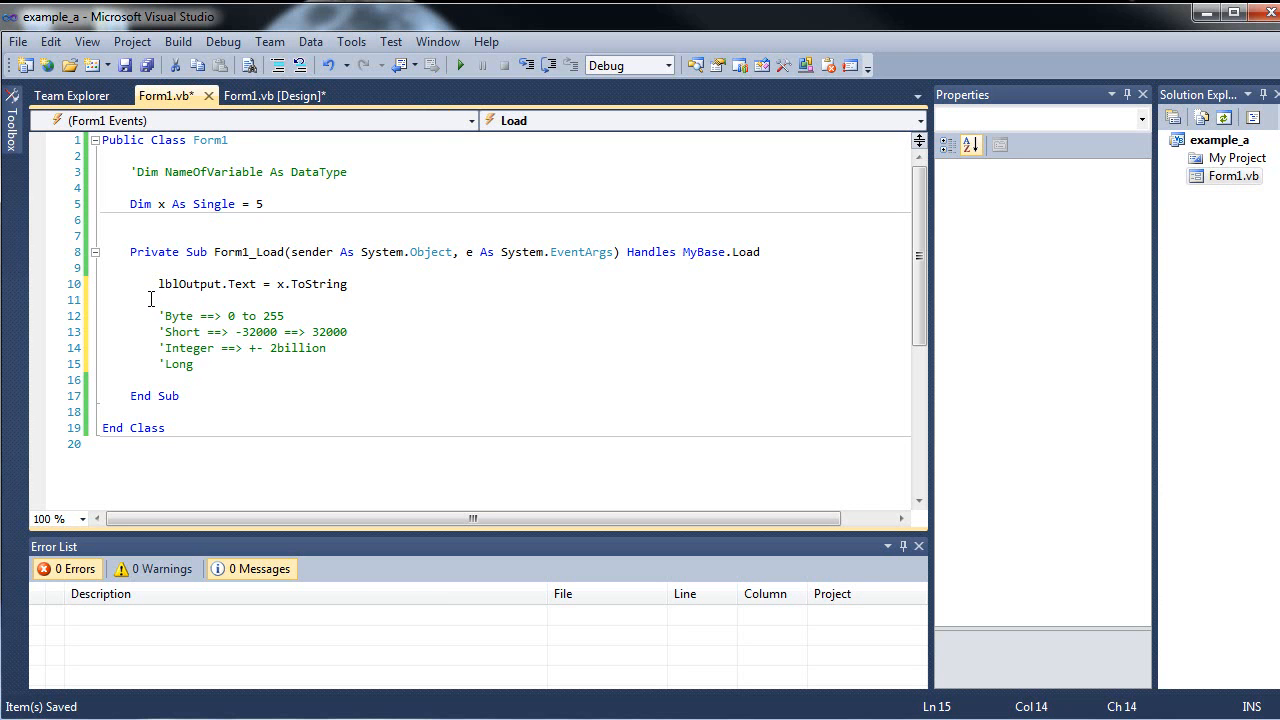
pyautogui.moveTo(218, 292)
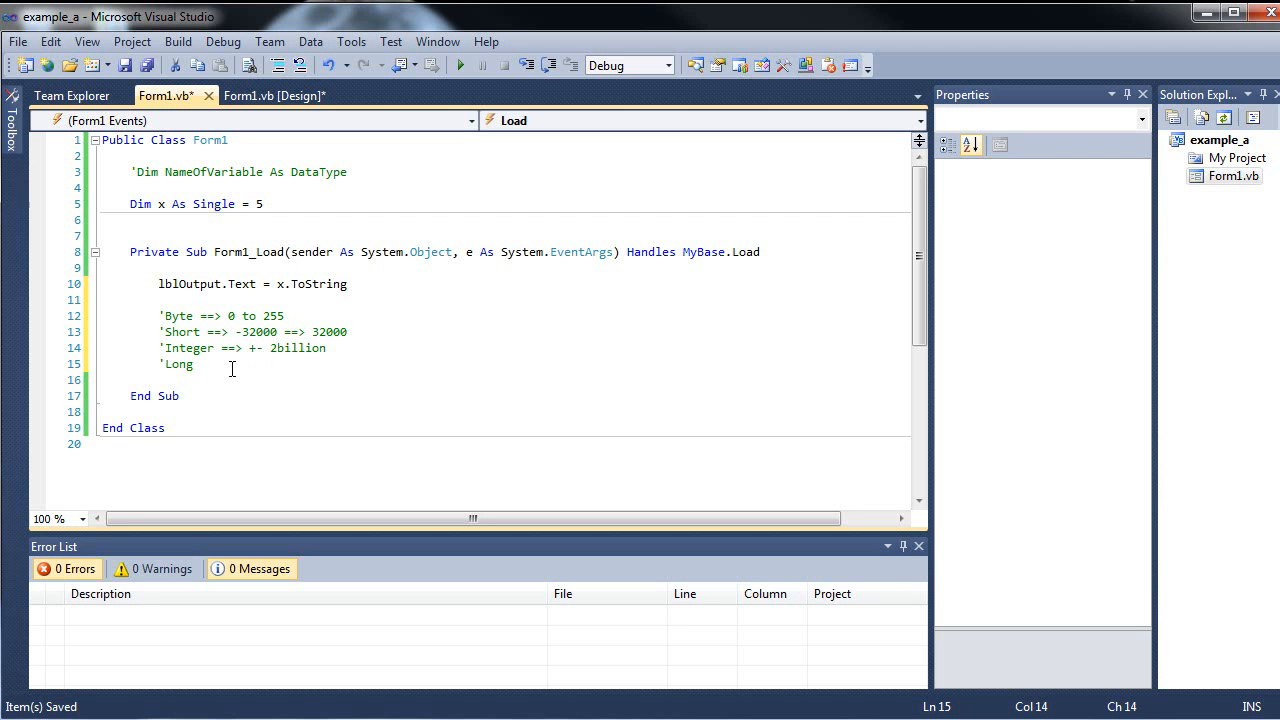
pyautogui.doubleClick(176, 364)
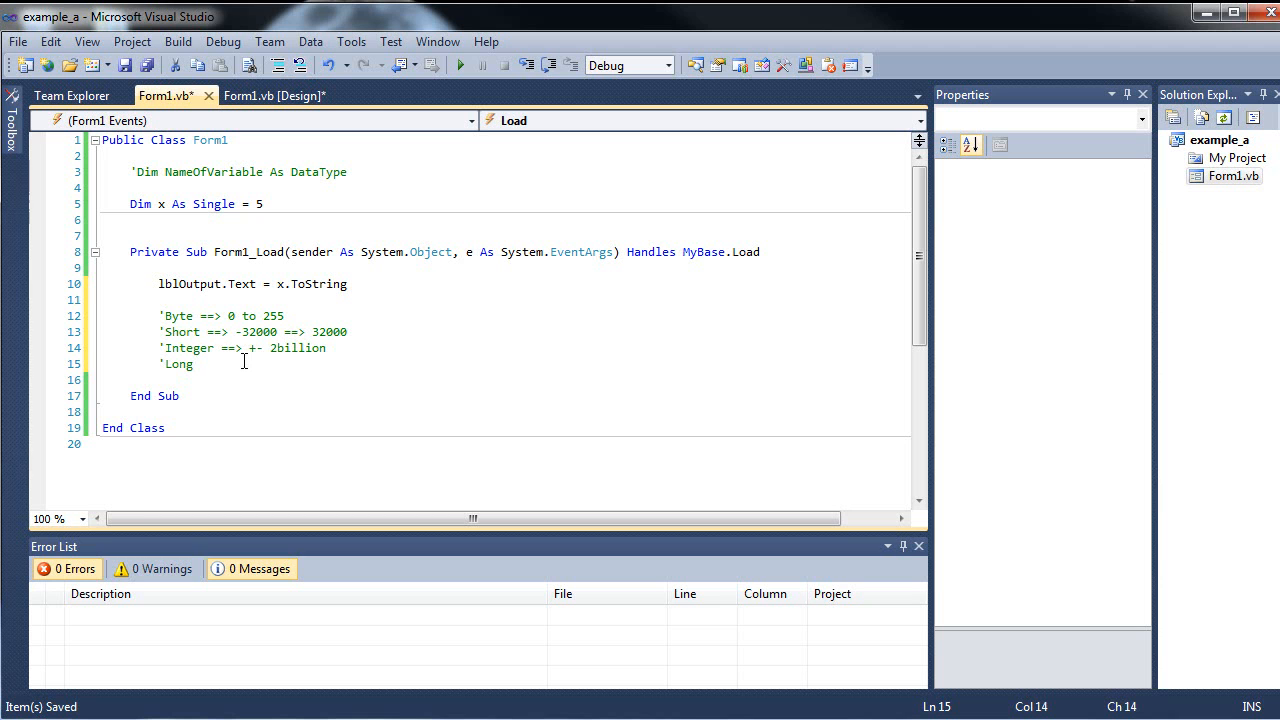
pyautogui.click(196, 364)
pyautogui.write("'")
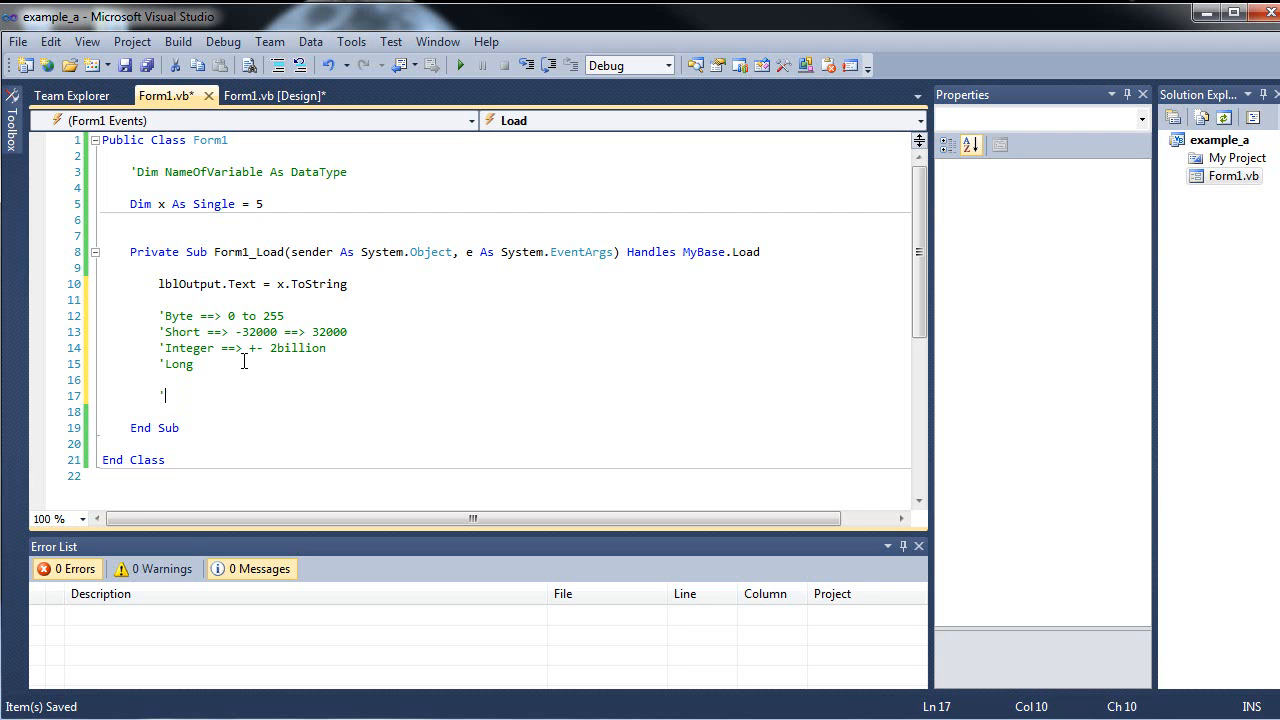
# Add comments 'Single ==> 7 and 'Double ==> 15 significant digits.
pyautogui.write('Single')
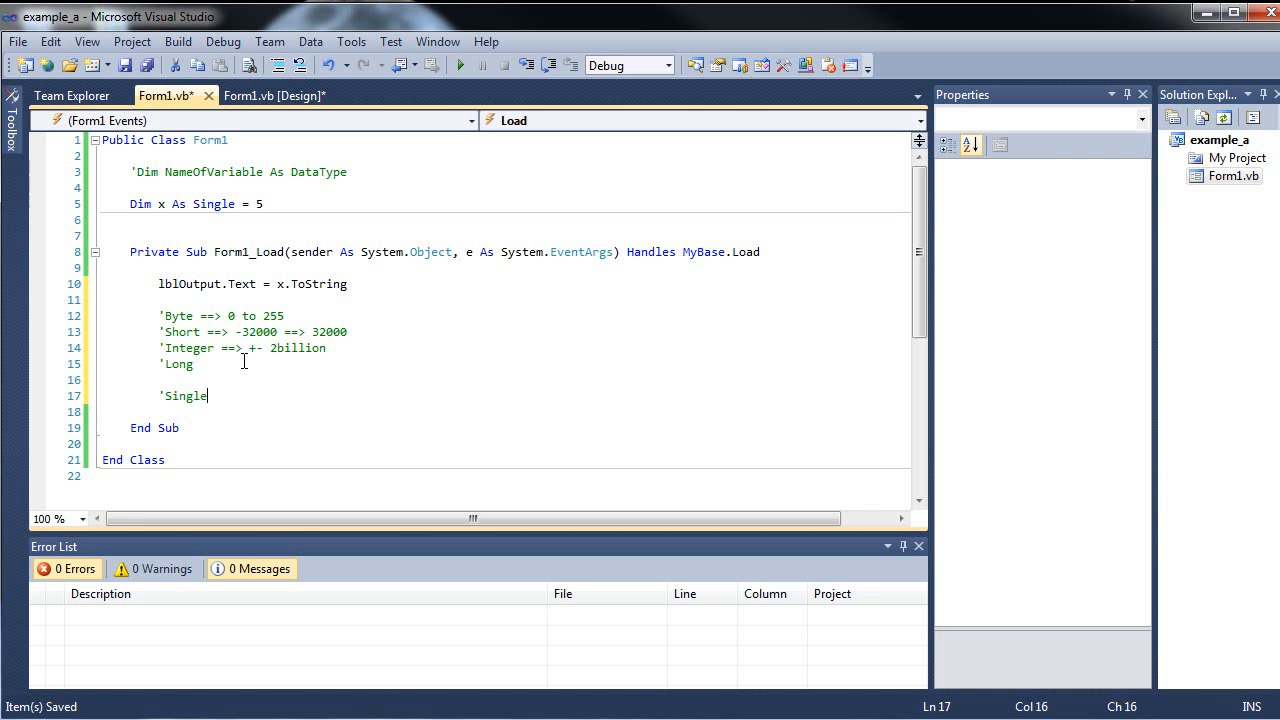
pyautogui.write('==> 7 sig digit')
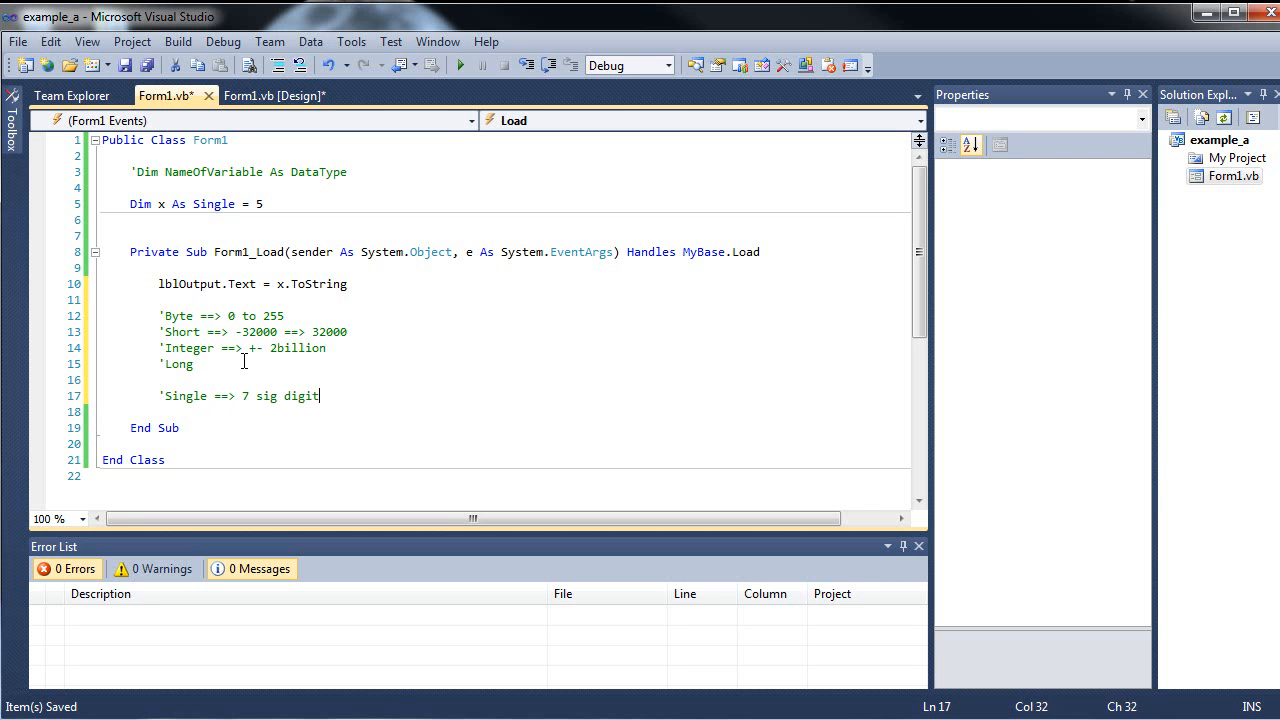
pyautogui.write('s')
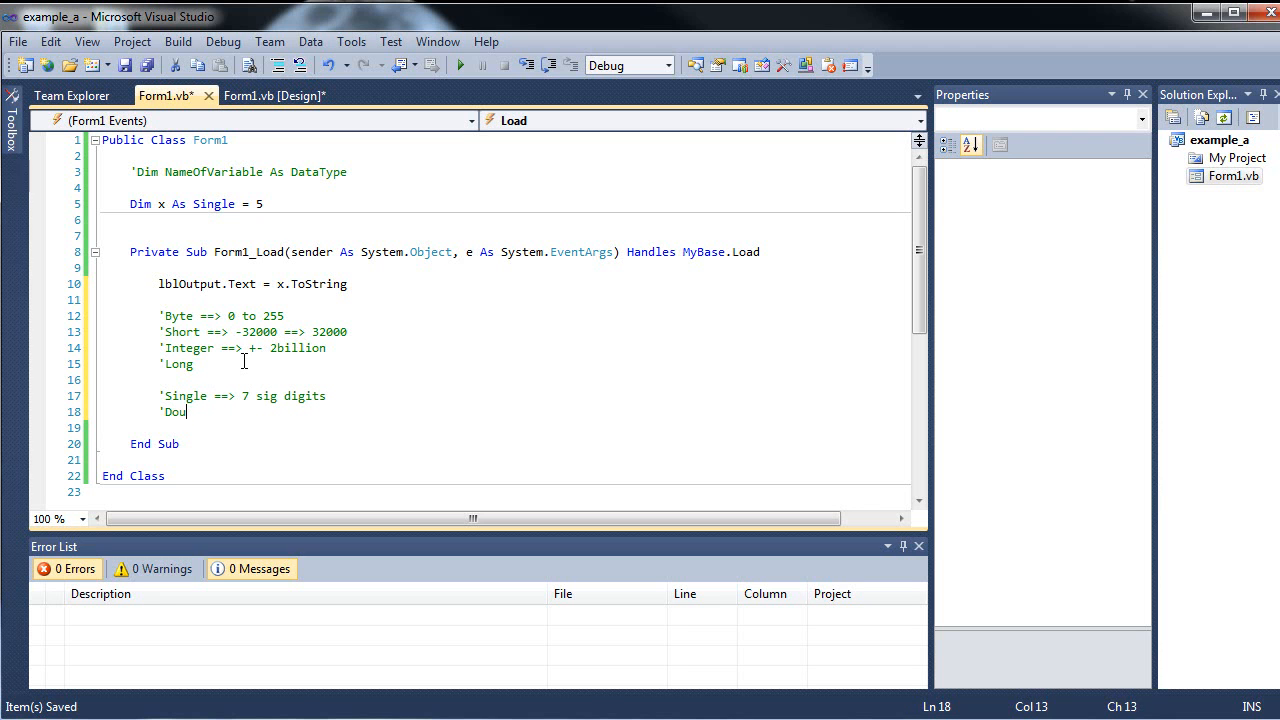
pyautogui.write('ble ==>')
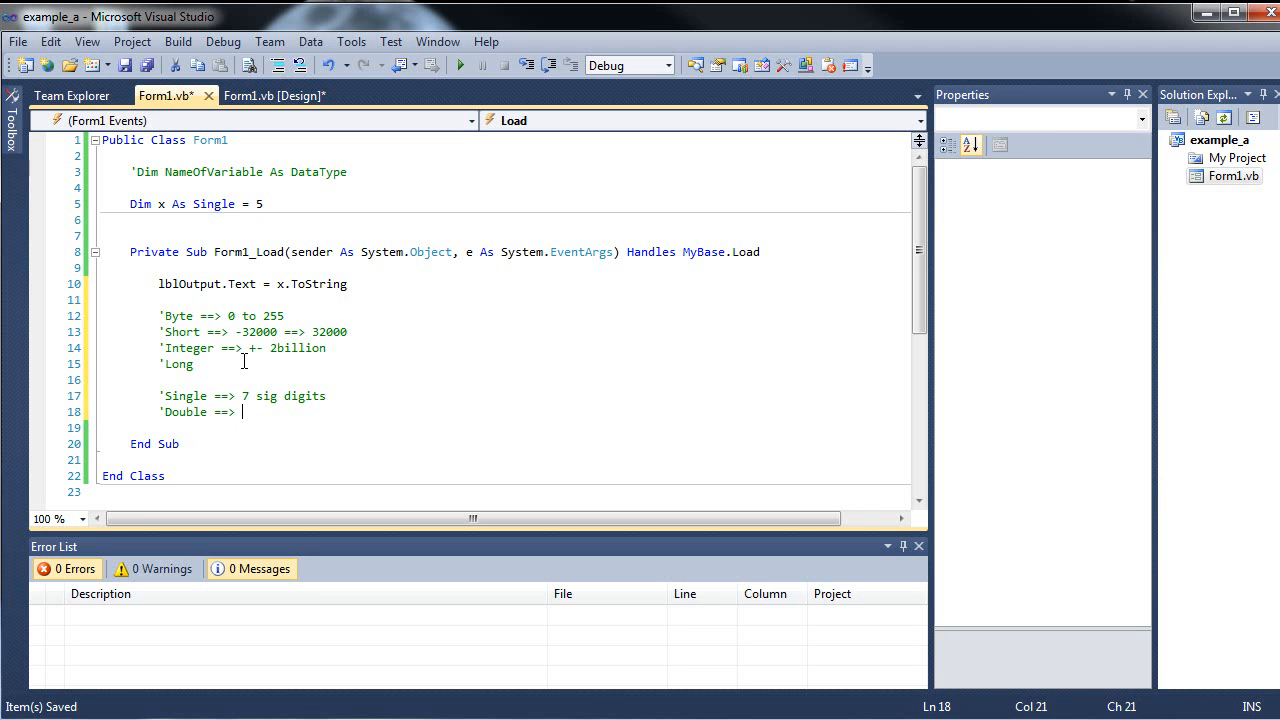
pyautogui.write('15')
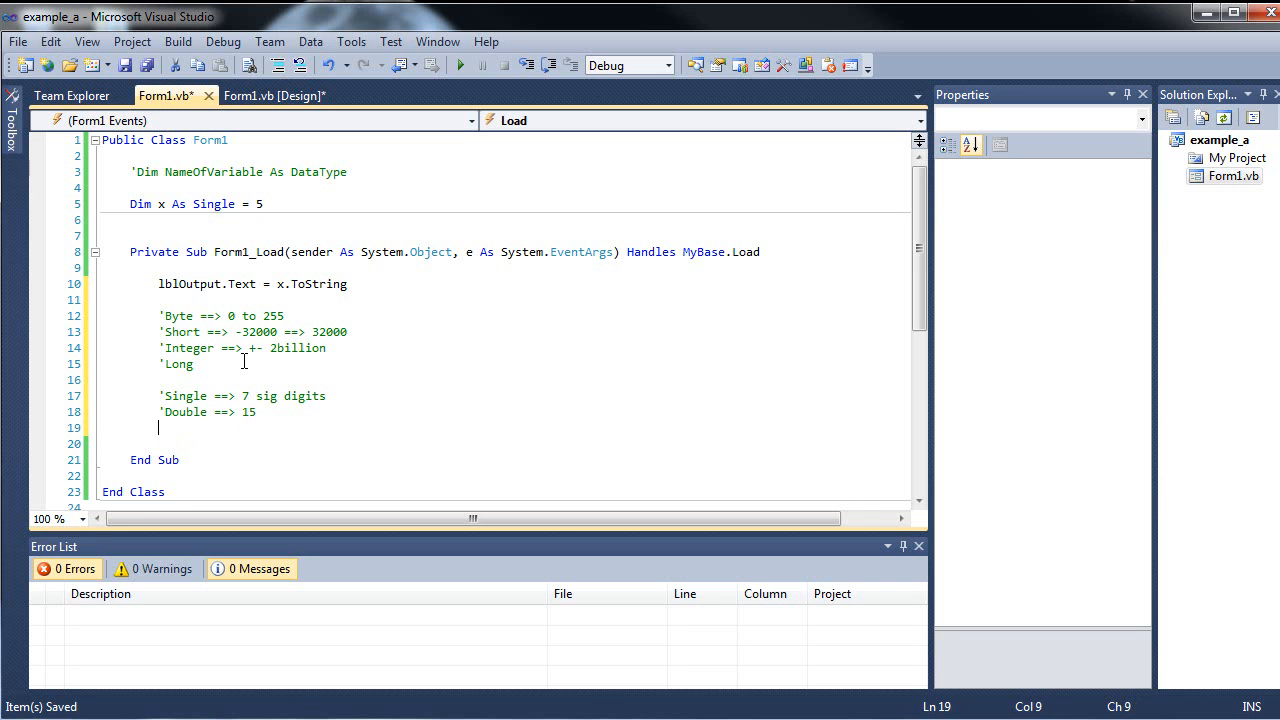
# Add the comment 'Decimal ==> 29 and return the cursor to the end of that line.
pyautogui.write("'De")
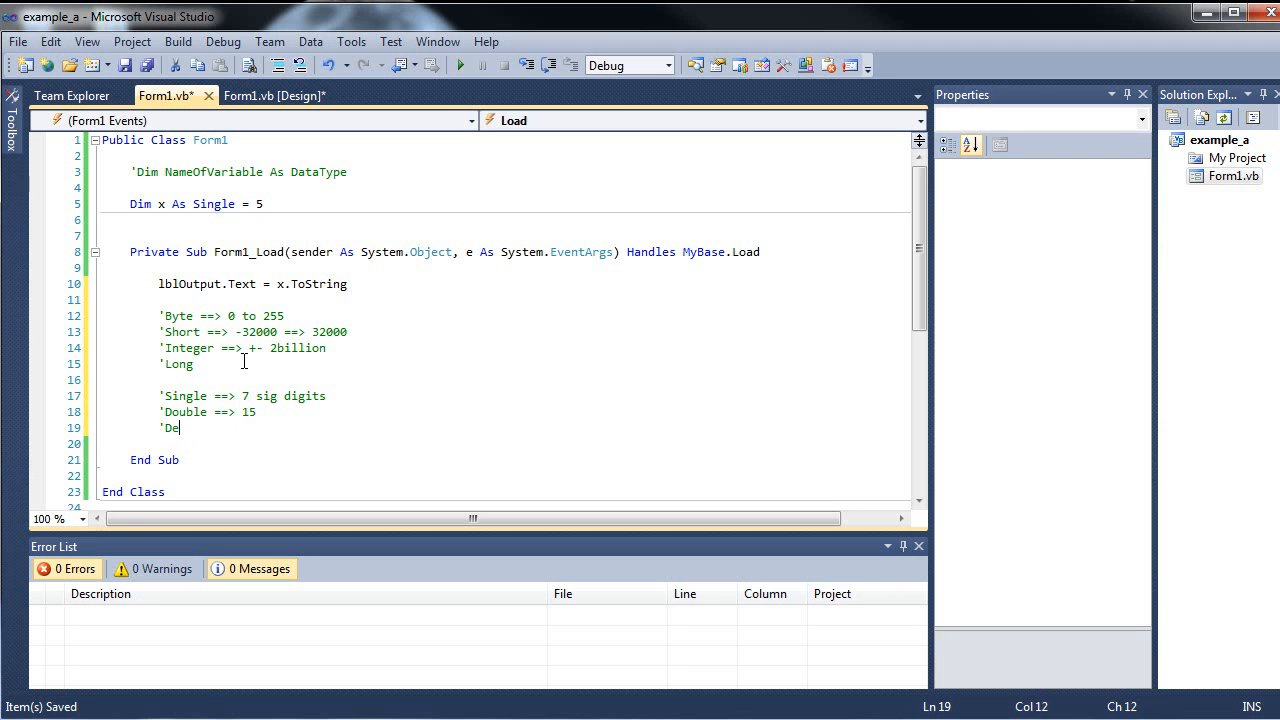
pyautogui.write('cimal ==')
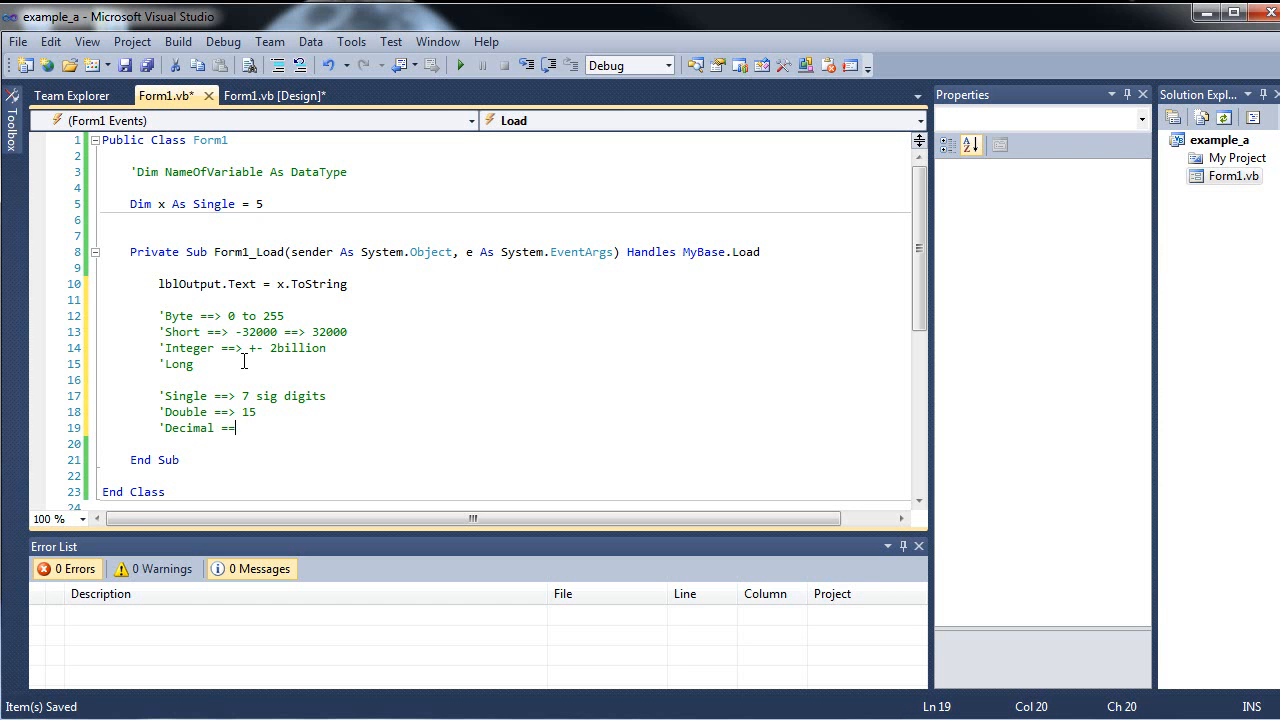
pyautogui.write('>')
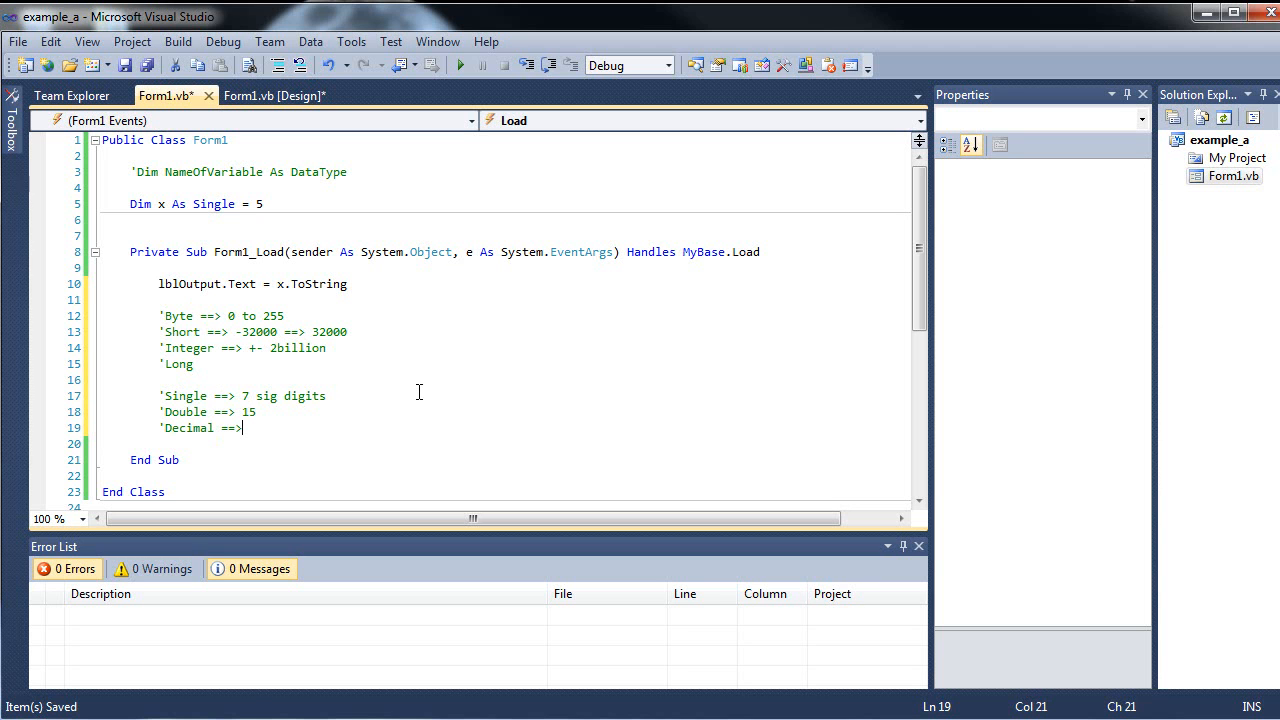
pyautogui.write('29')
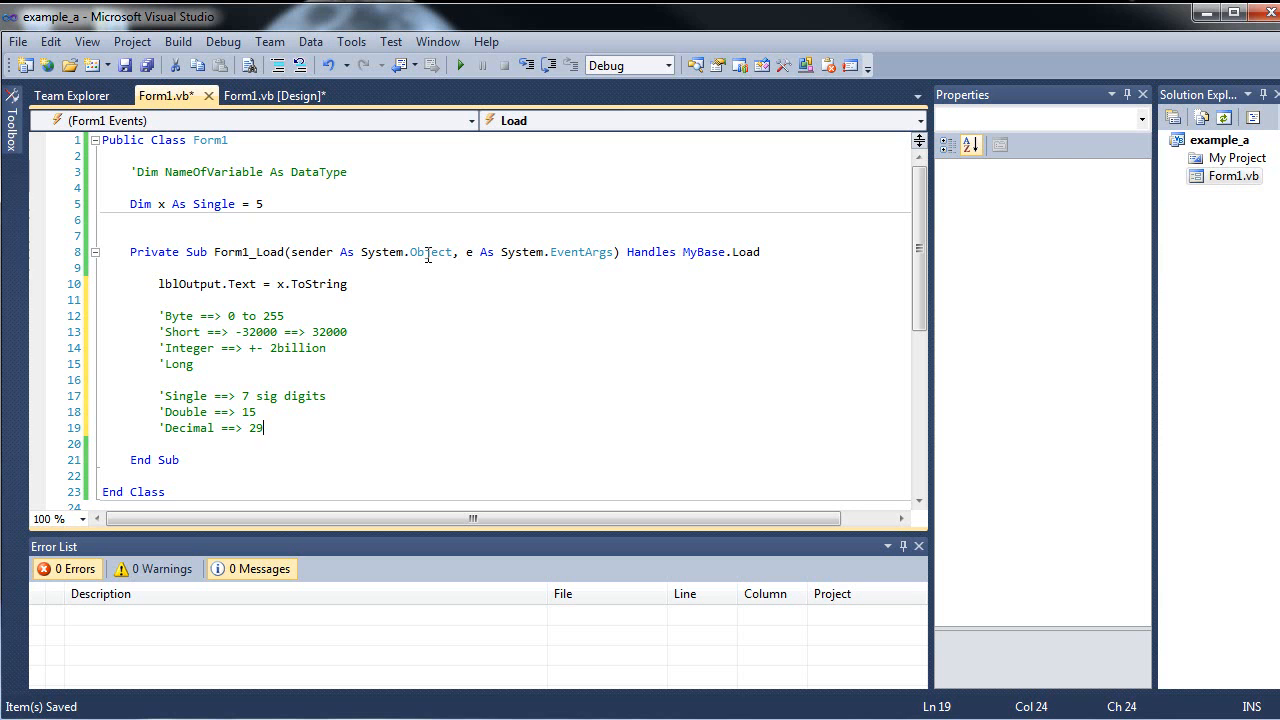
pyautogui.moveTo(268, 236)
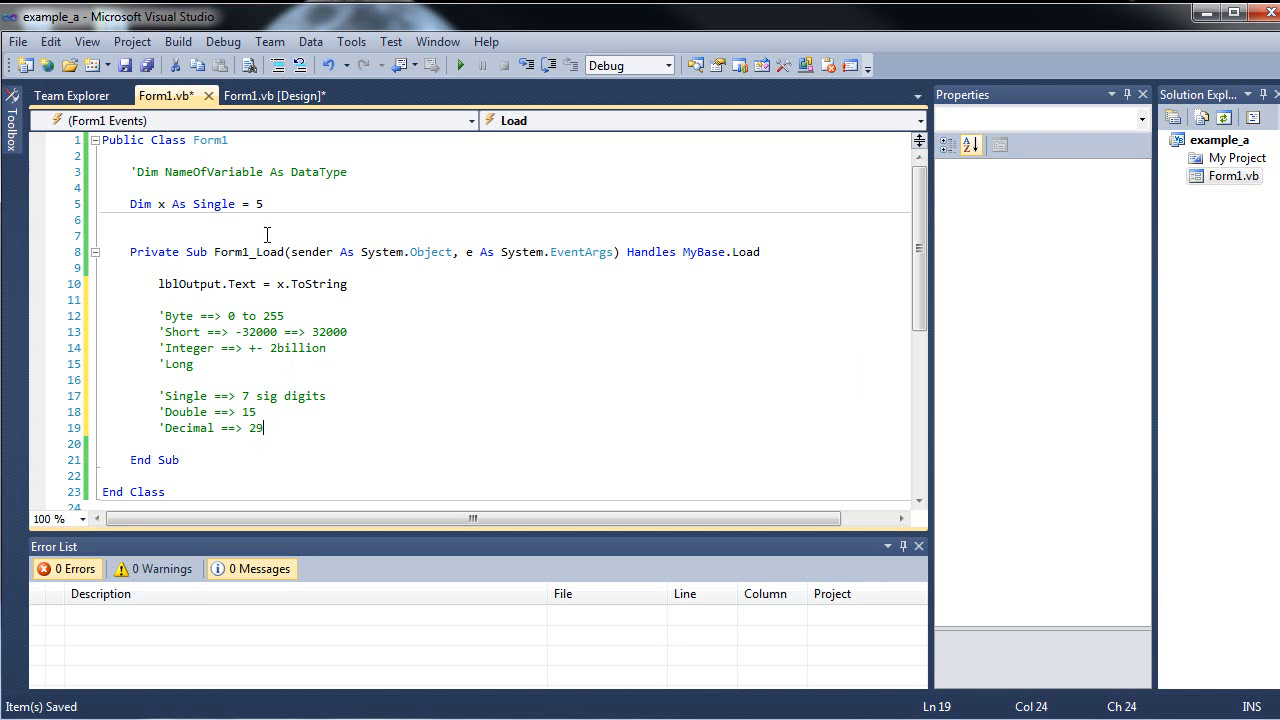
pyautogui.moveTo(486, 238)
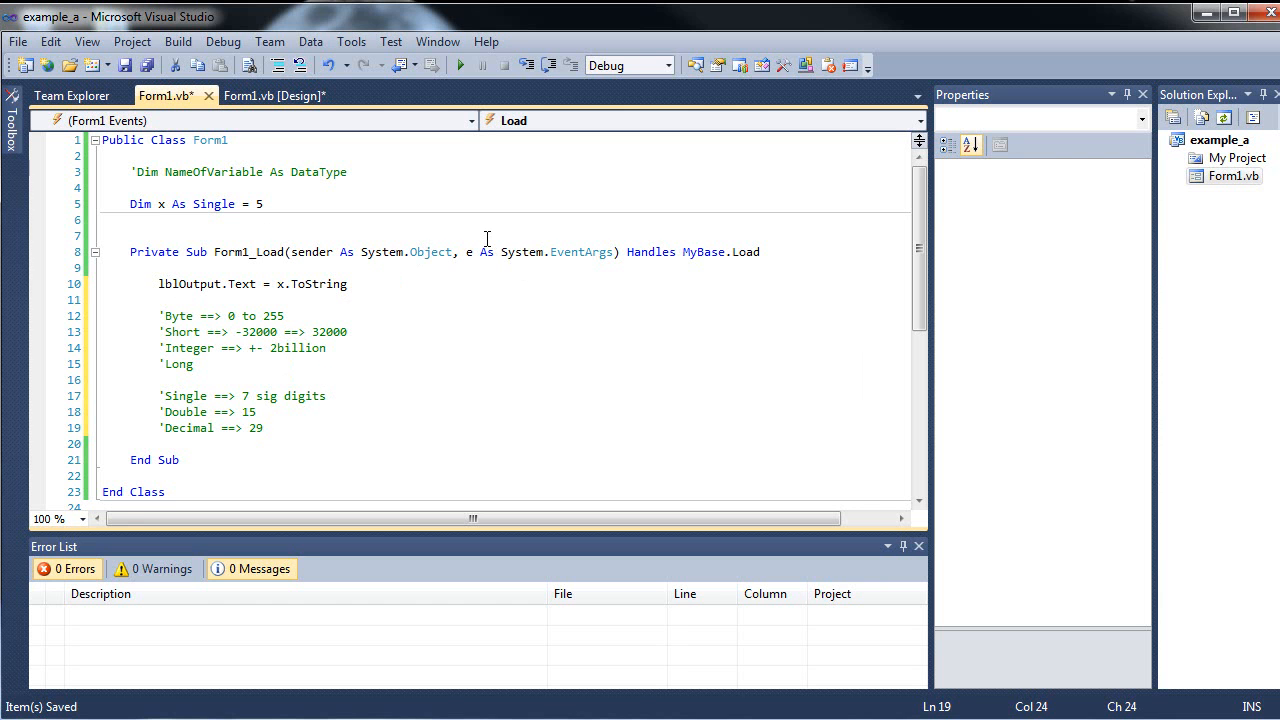
pyautogui.click(168, 396)
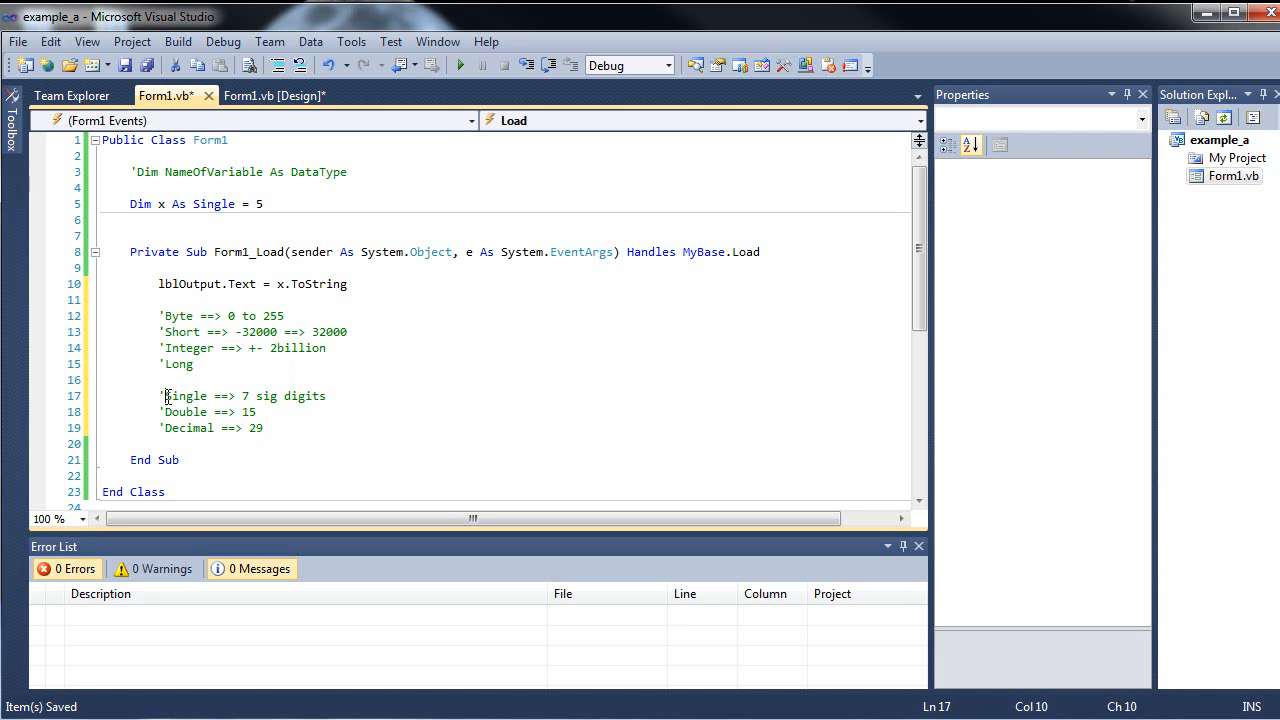
pyautogui.doubleClick(188, 428)
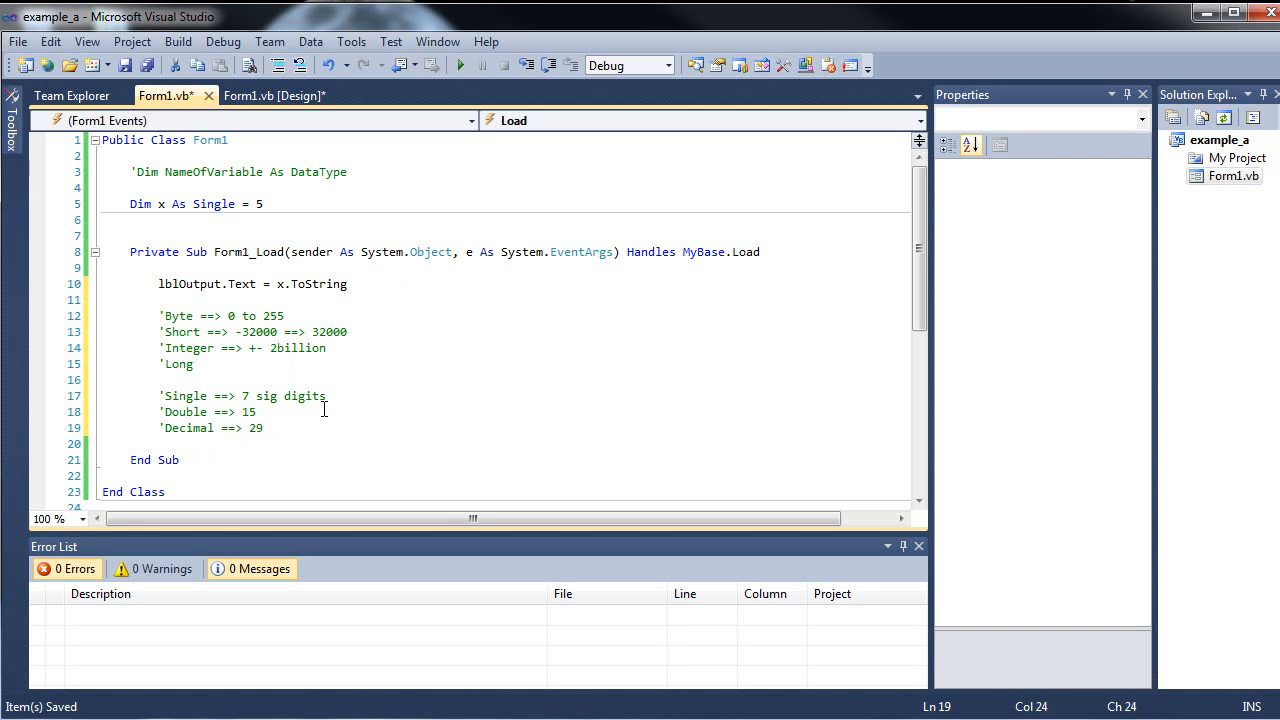
pyautogui.click(264, 428)
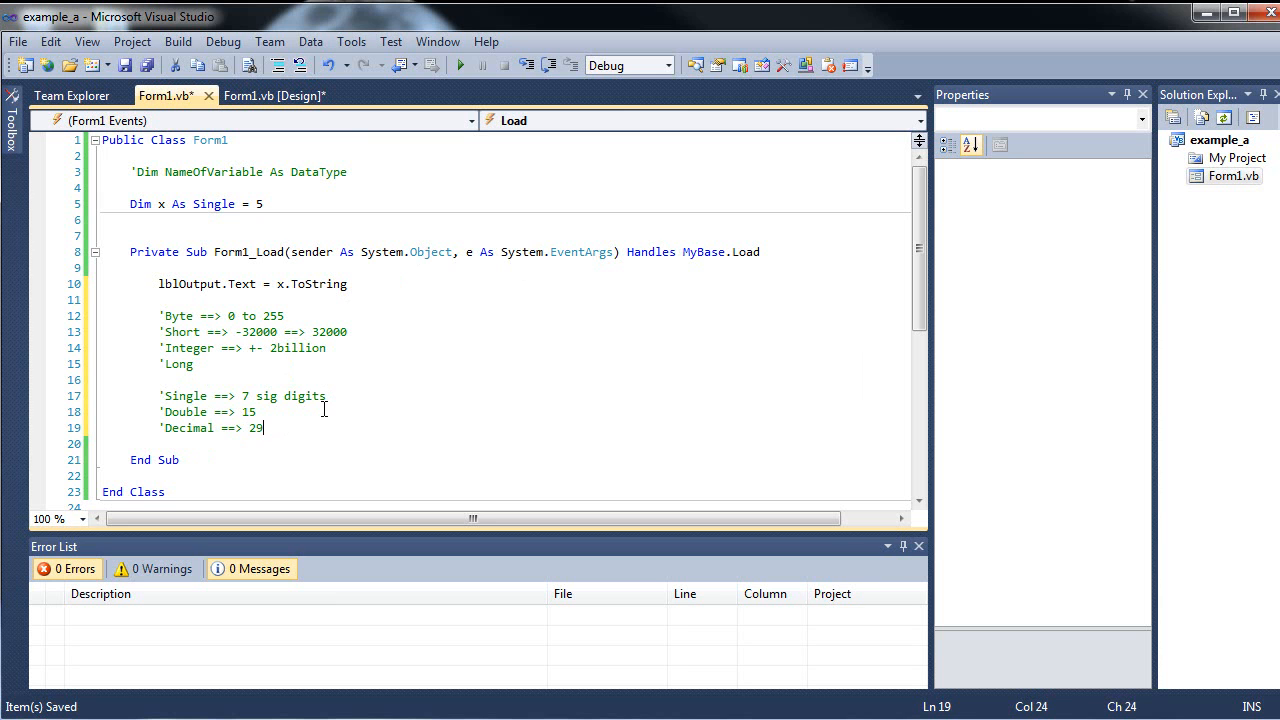
# Add the comment 'Boolean ==> True/False.
pyautogui.write("'Bo")
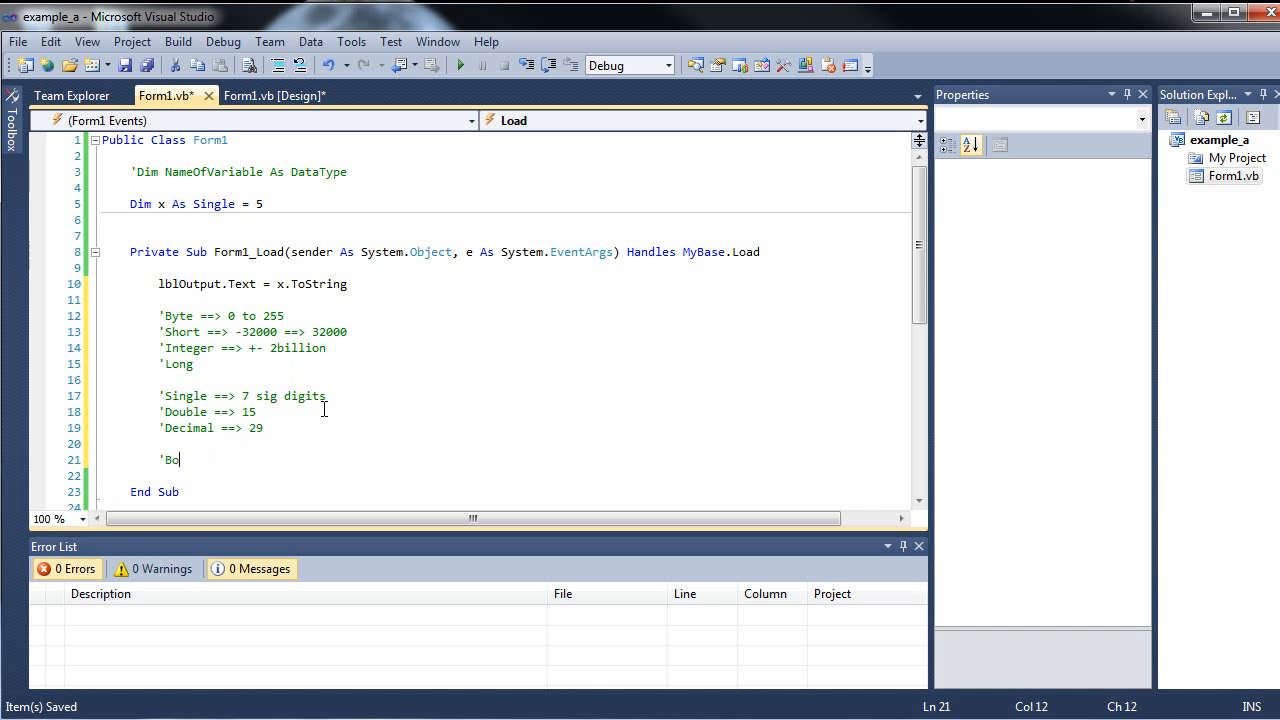
pyautogui.write('olean')
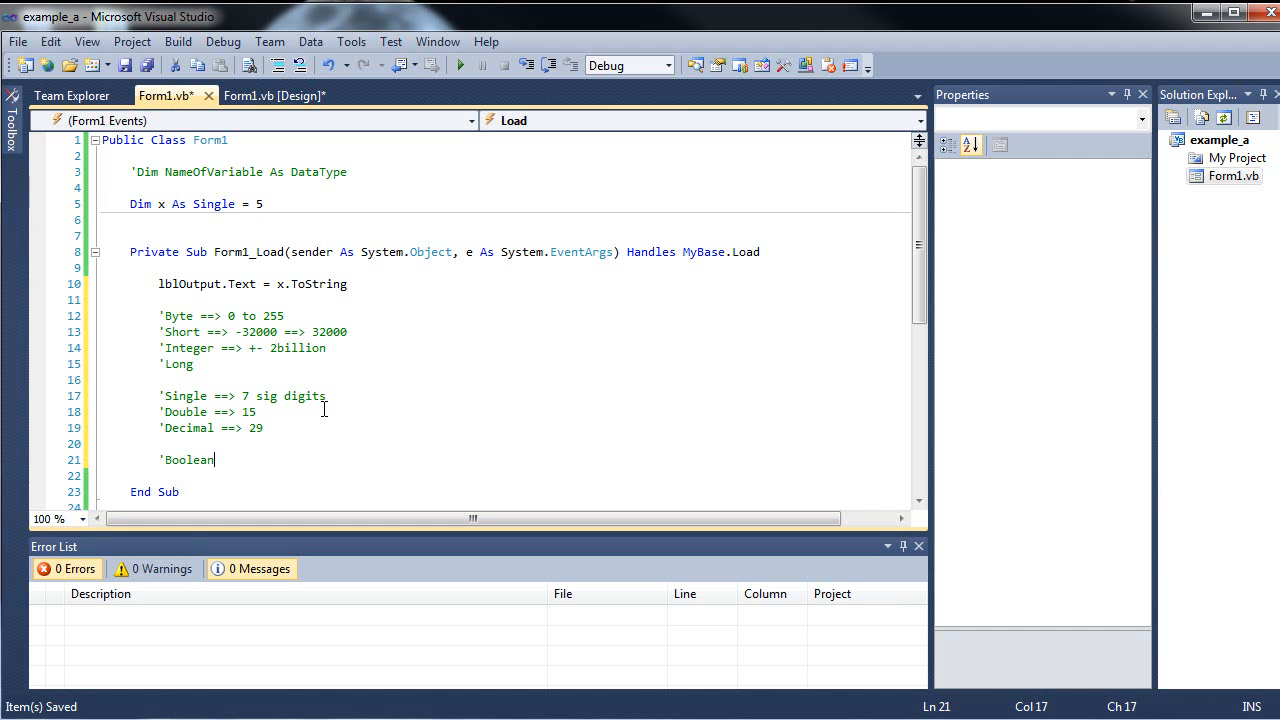
pyautogui.write('==>')
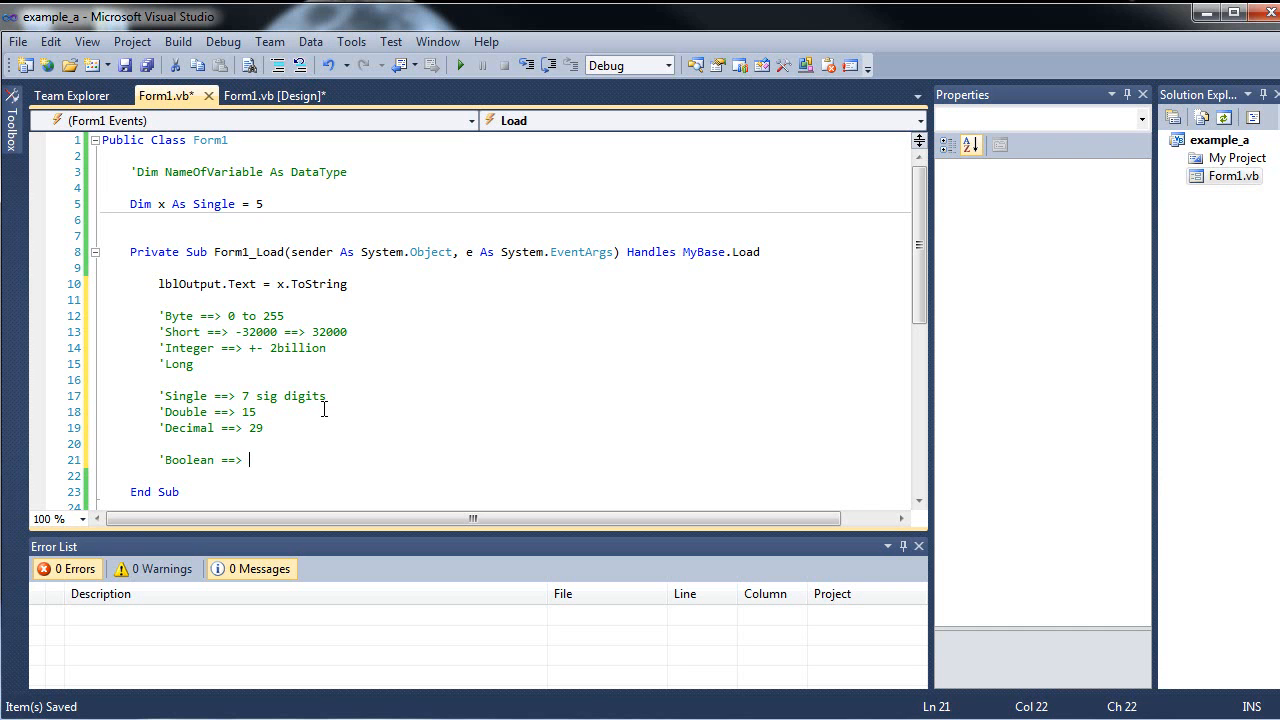
pyautogui.write('True/Fals')
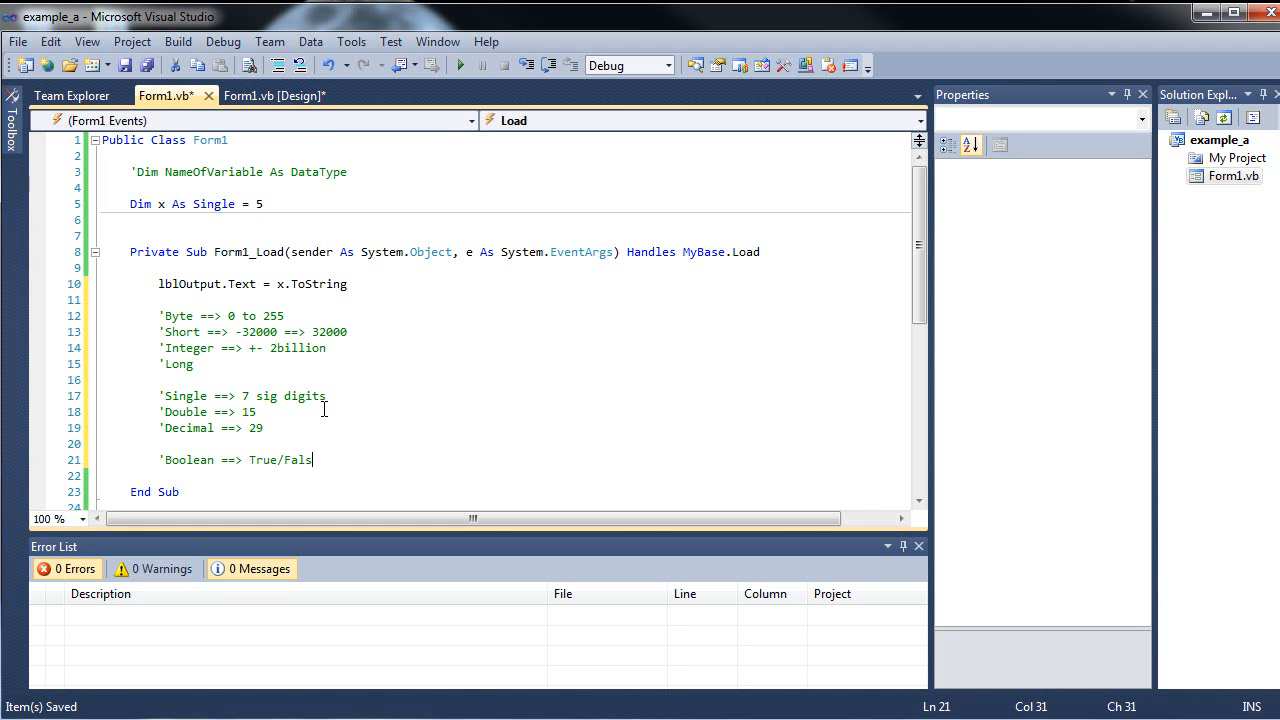
pyautogui.write('e')
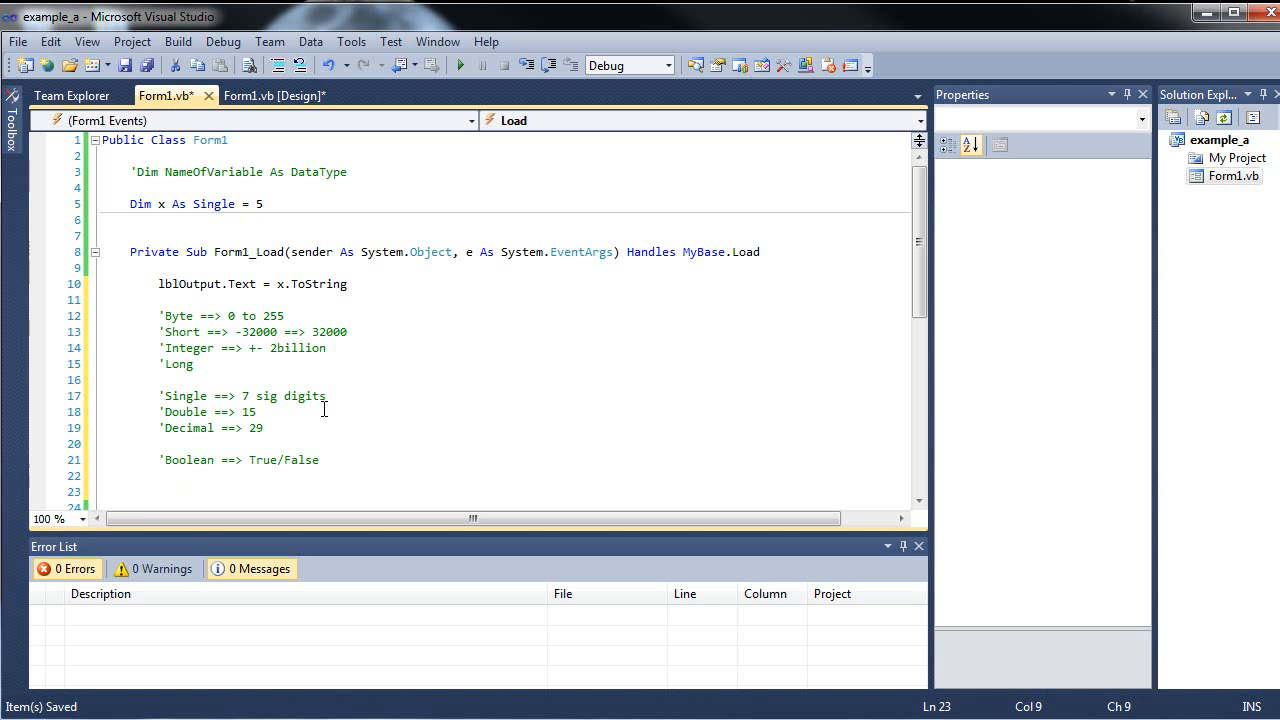
# Add comments 'Char ==> "a", 'String ==> "rtertert" and a 'Date entry, then select the notes block.
pyautogui.write("'Char")
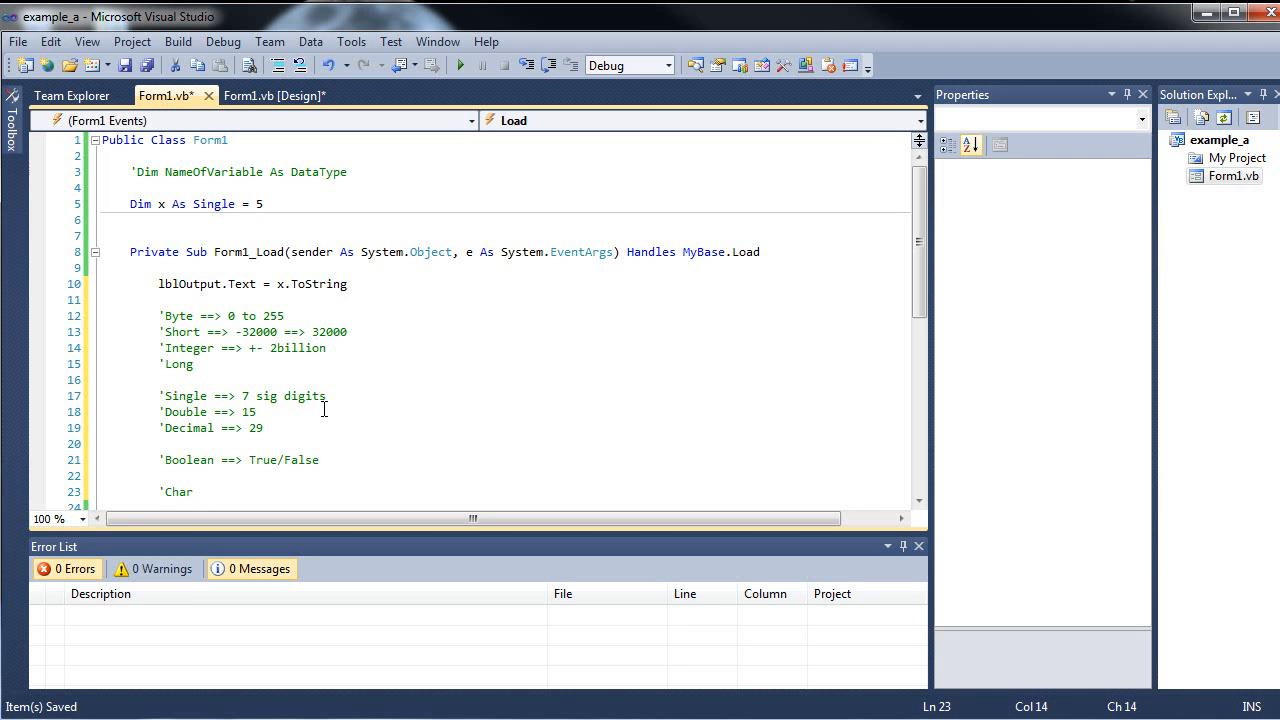
pyautogui.write('==>')
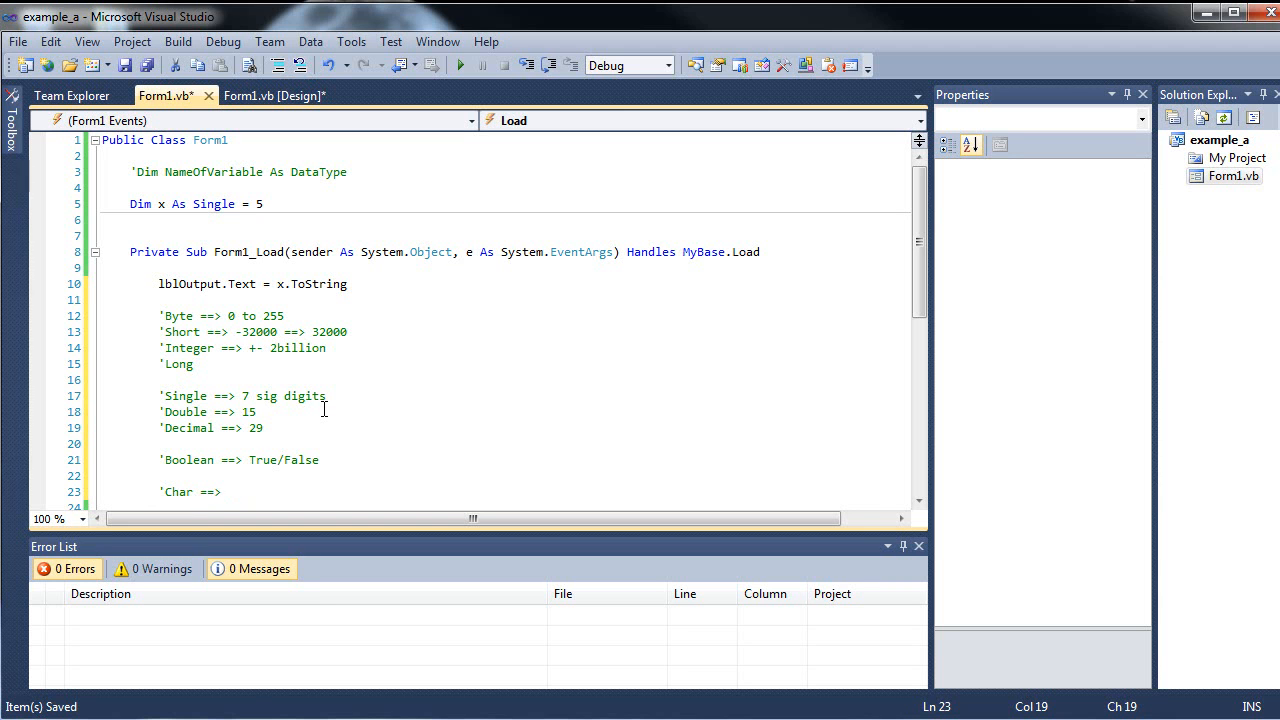
pyautogui.write('"a"')
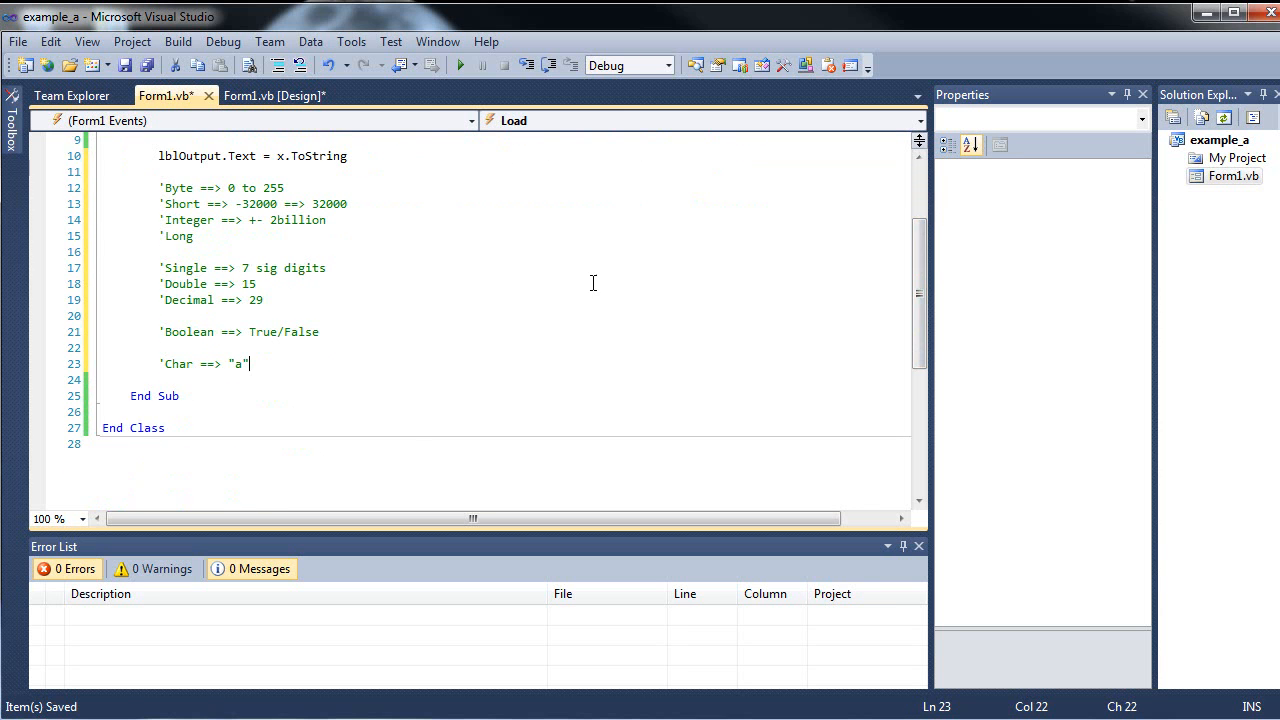
pyautogui.moveTo(572, 276)
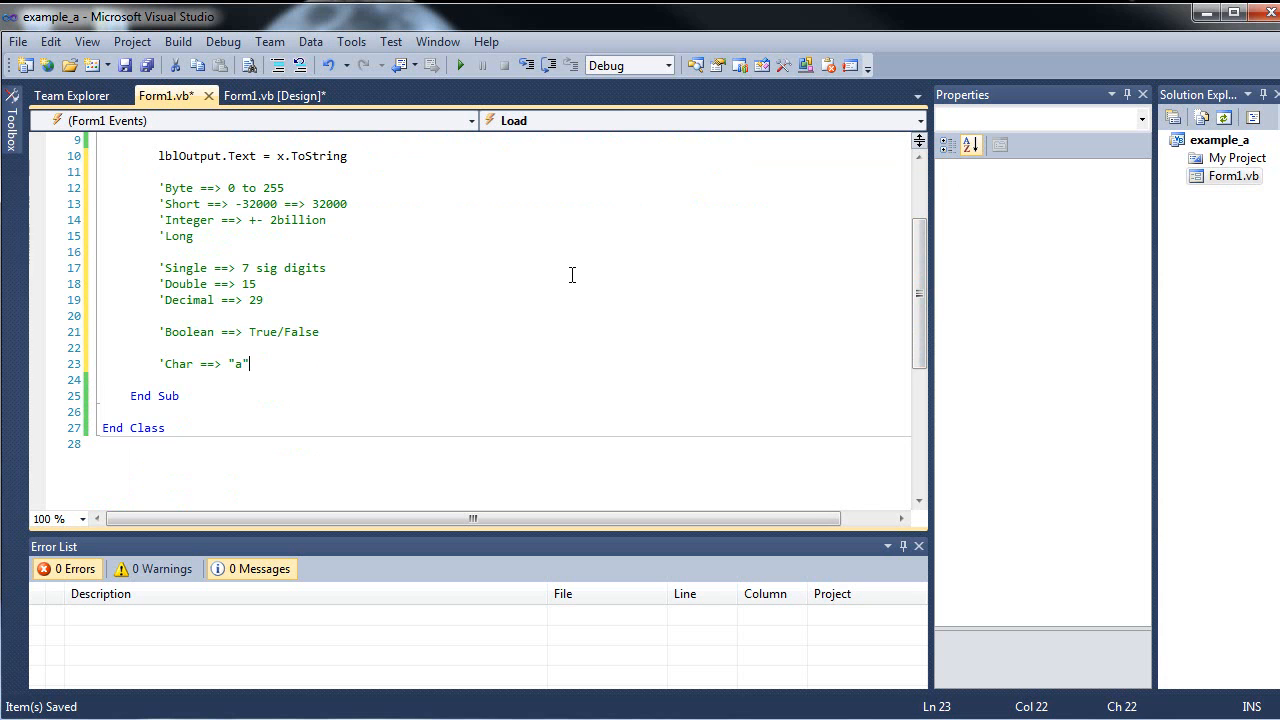
pyautogui.write("'Strin")
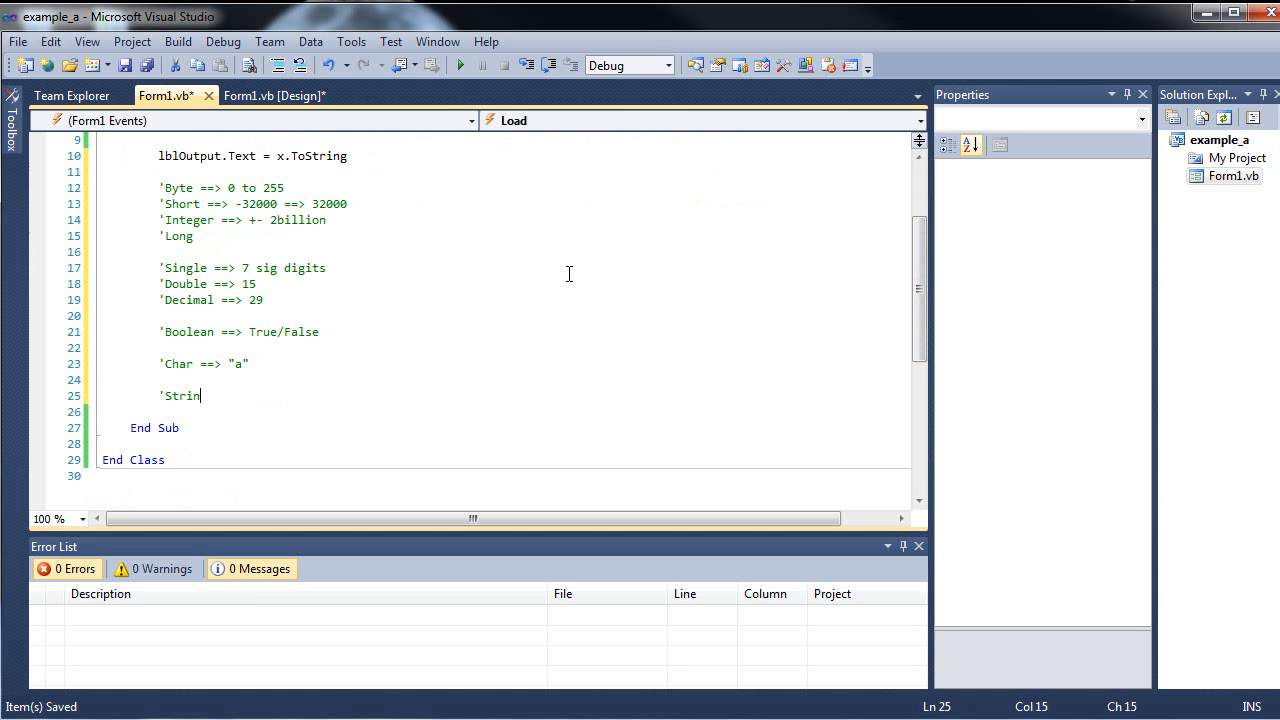
pyautogui.write('g ==> "rtertert')
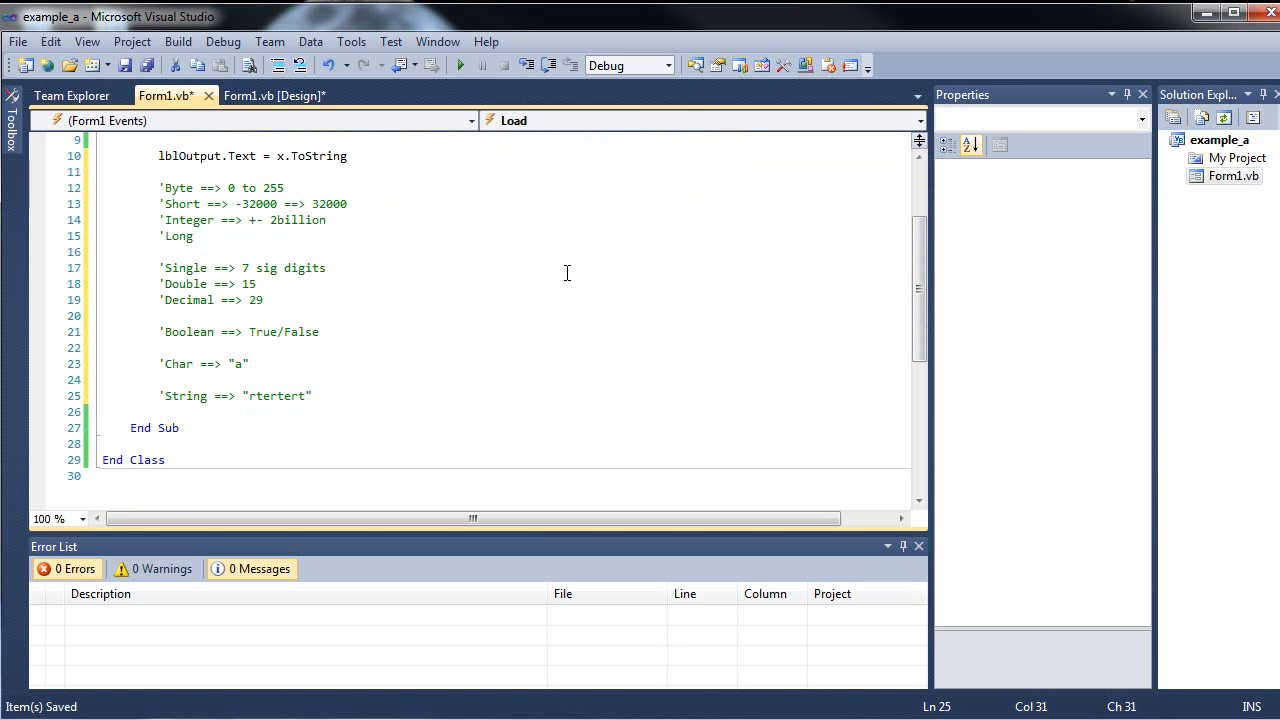
pyautogui.write("'Date")
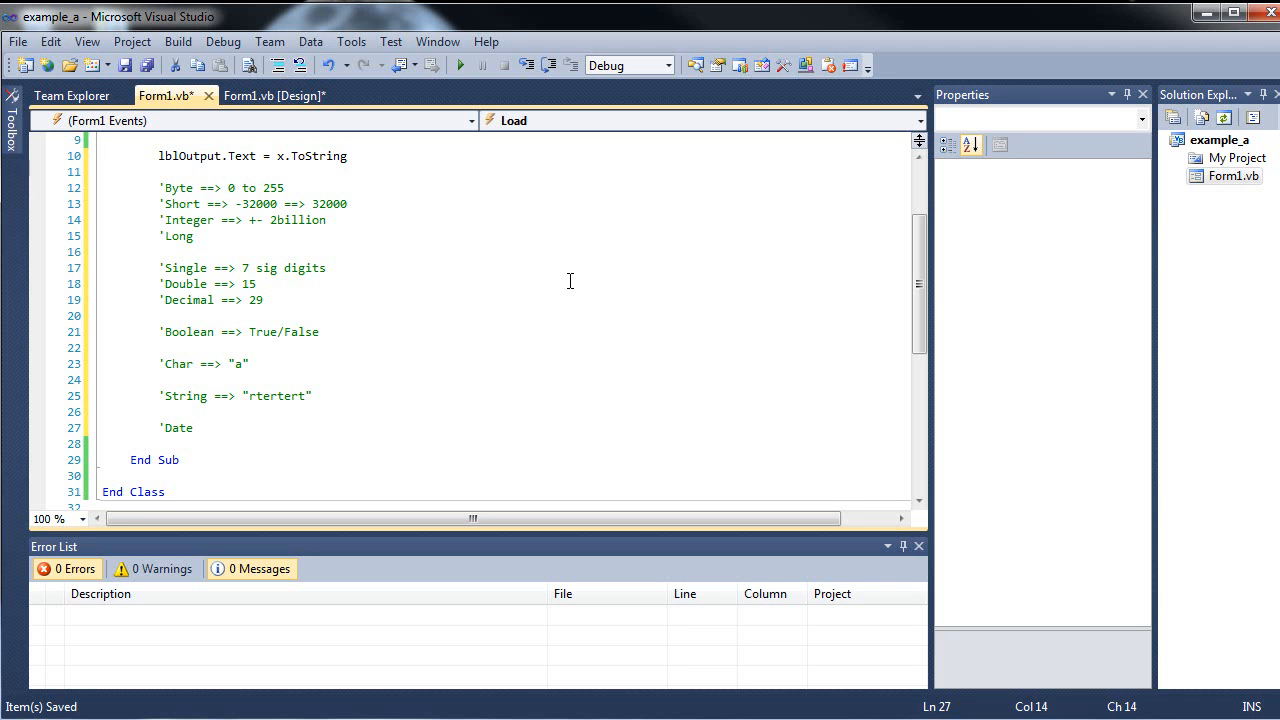
pyautogui.moveTo(896, 284)
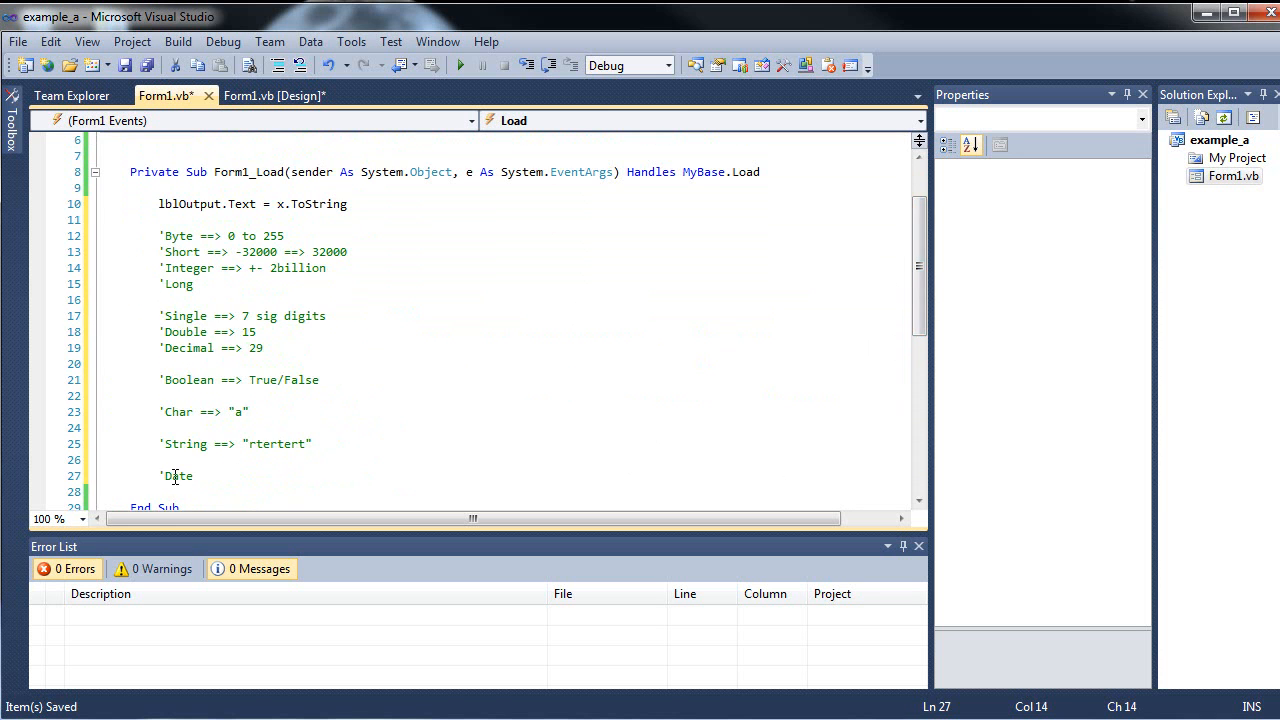
pyautogui.moveTo(284, 428)
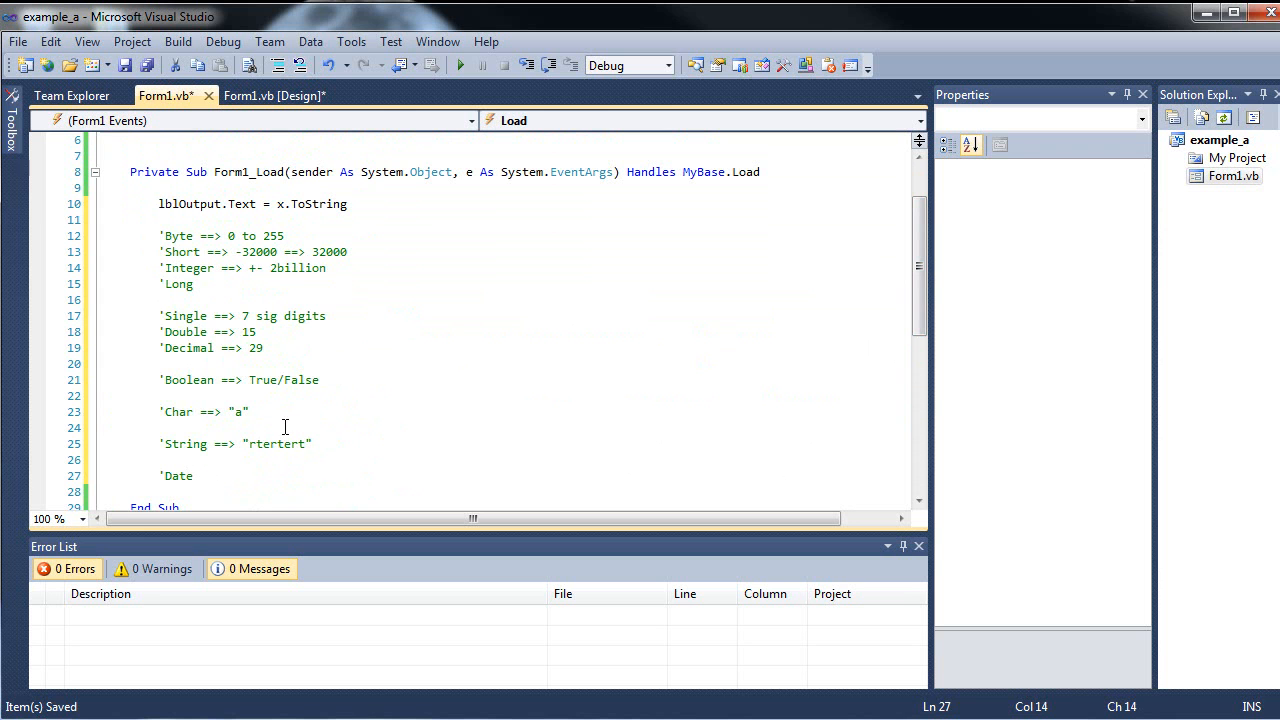
pyautogui.moveTo(160, 220); pyautogui.dragTo(284, 444)
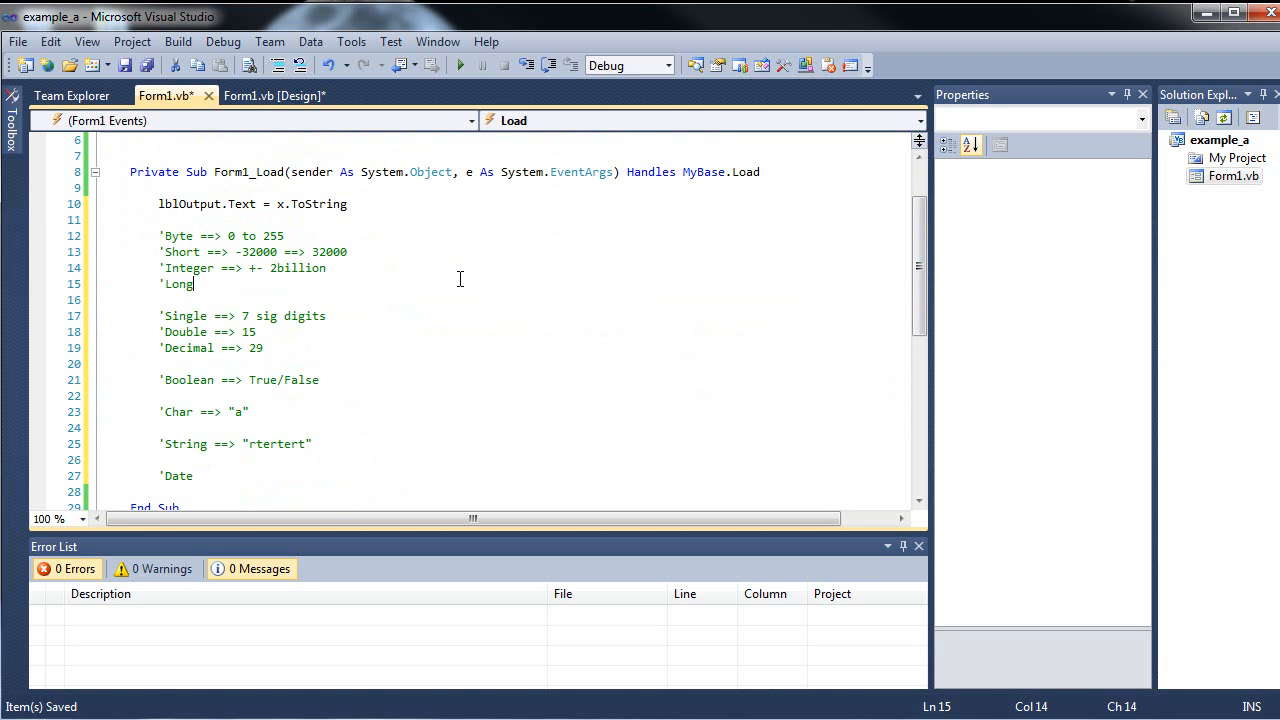
pyautogui.moveTo(318, 286)
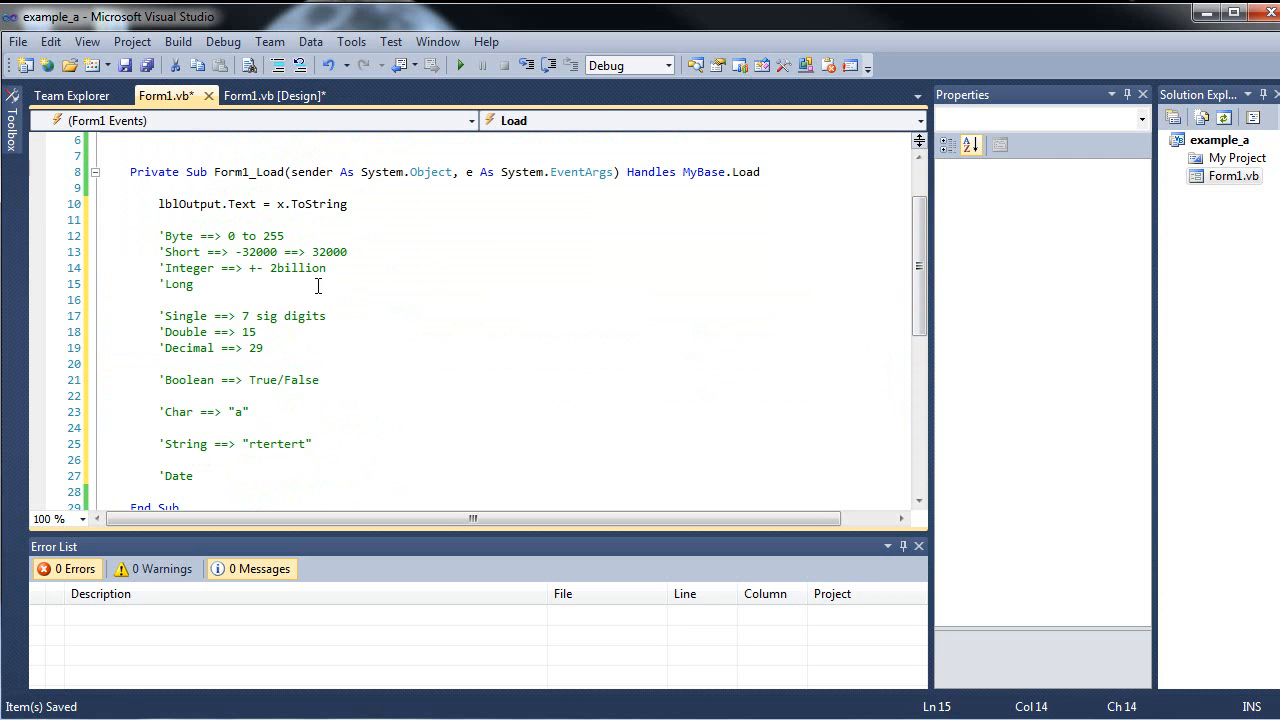